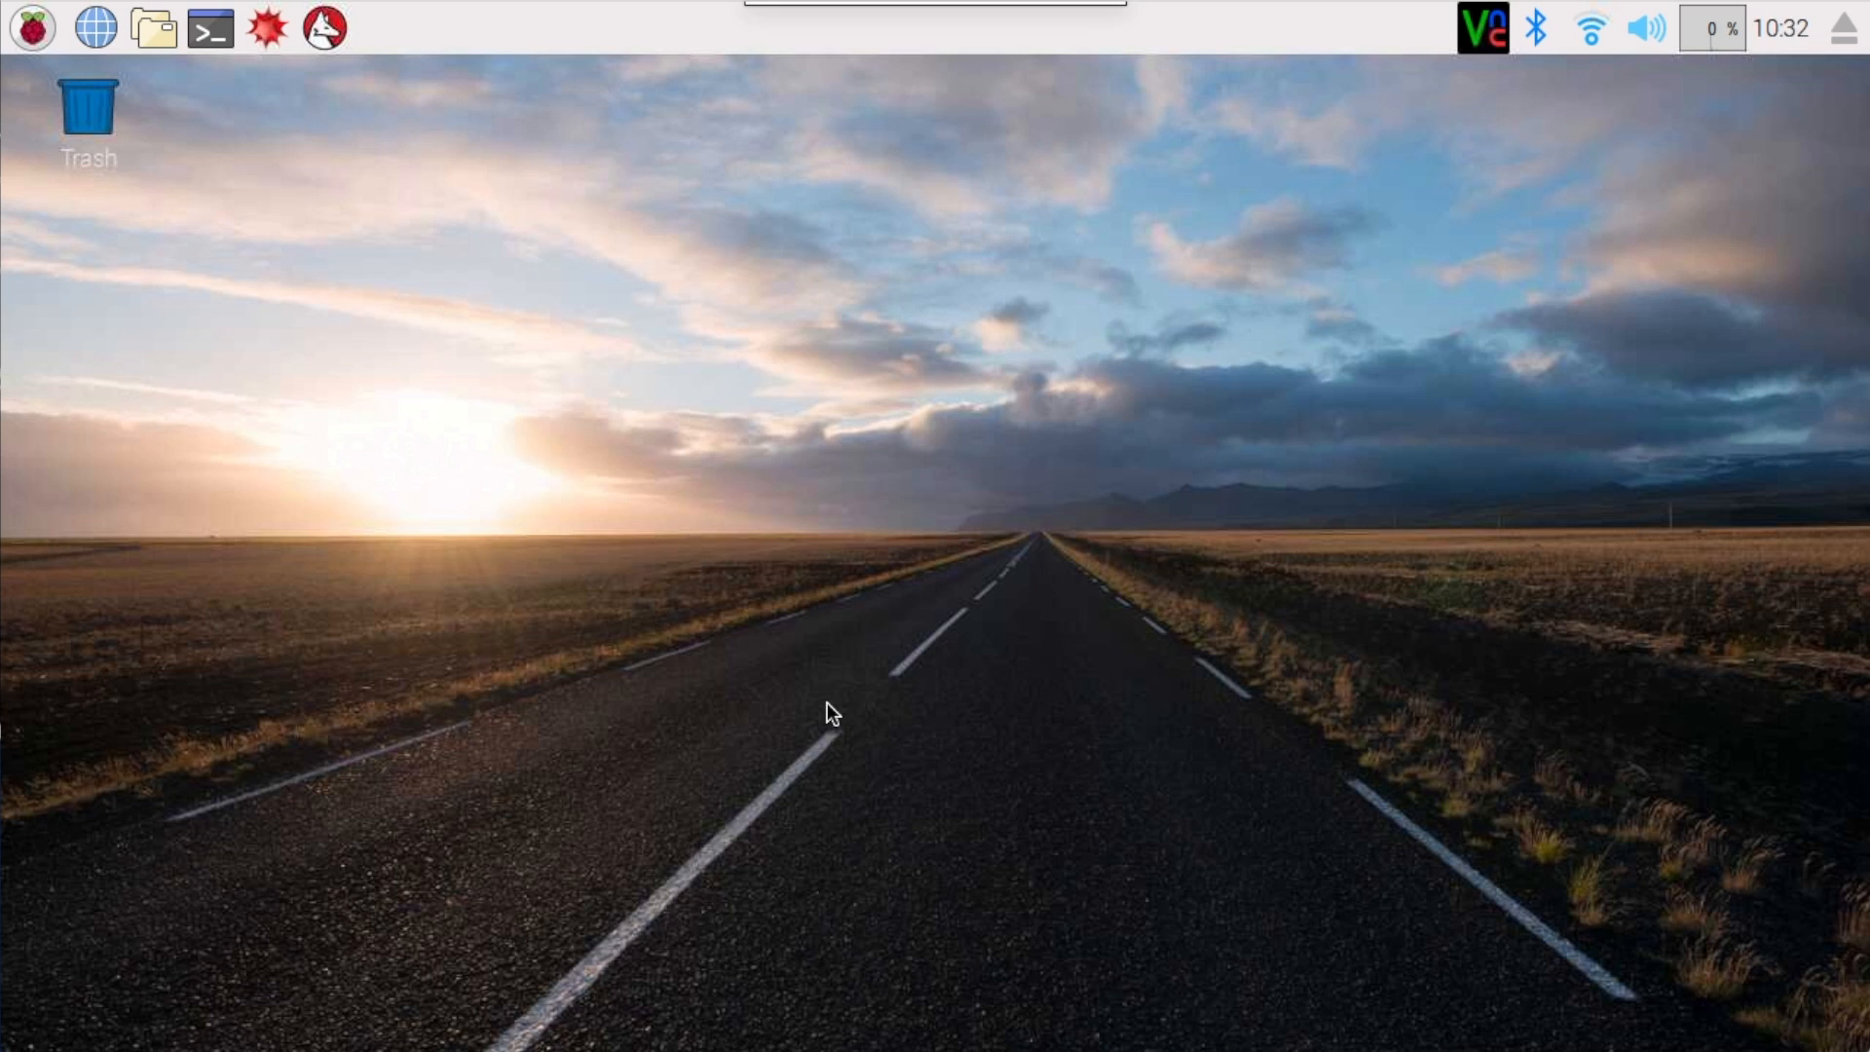
{"action": "mouse_move", "coordinate": [51, 232]}
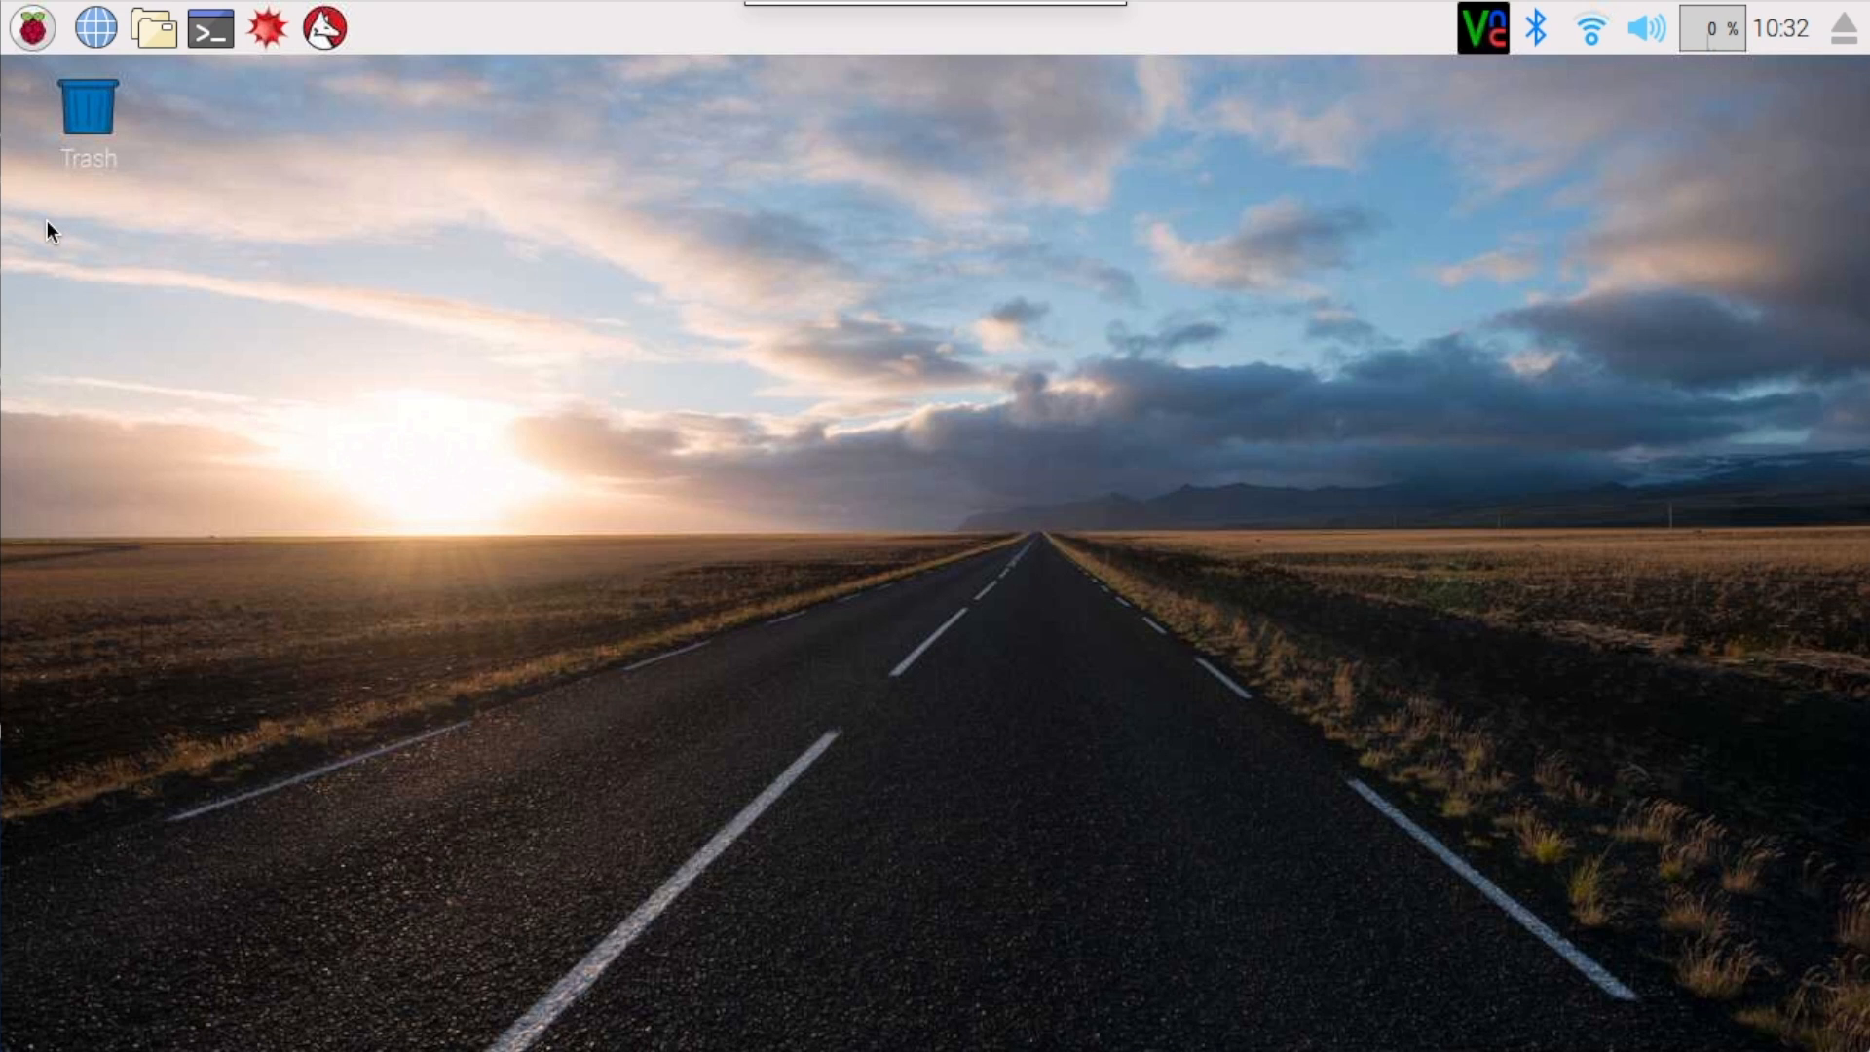
Step: Open the Raspberry Pi desktop's main applications menu
{"action": "left_click", "coordinate": [32, 28]}
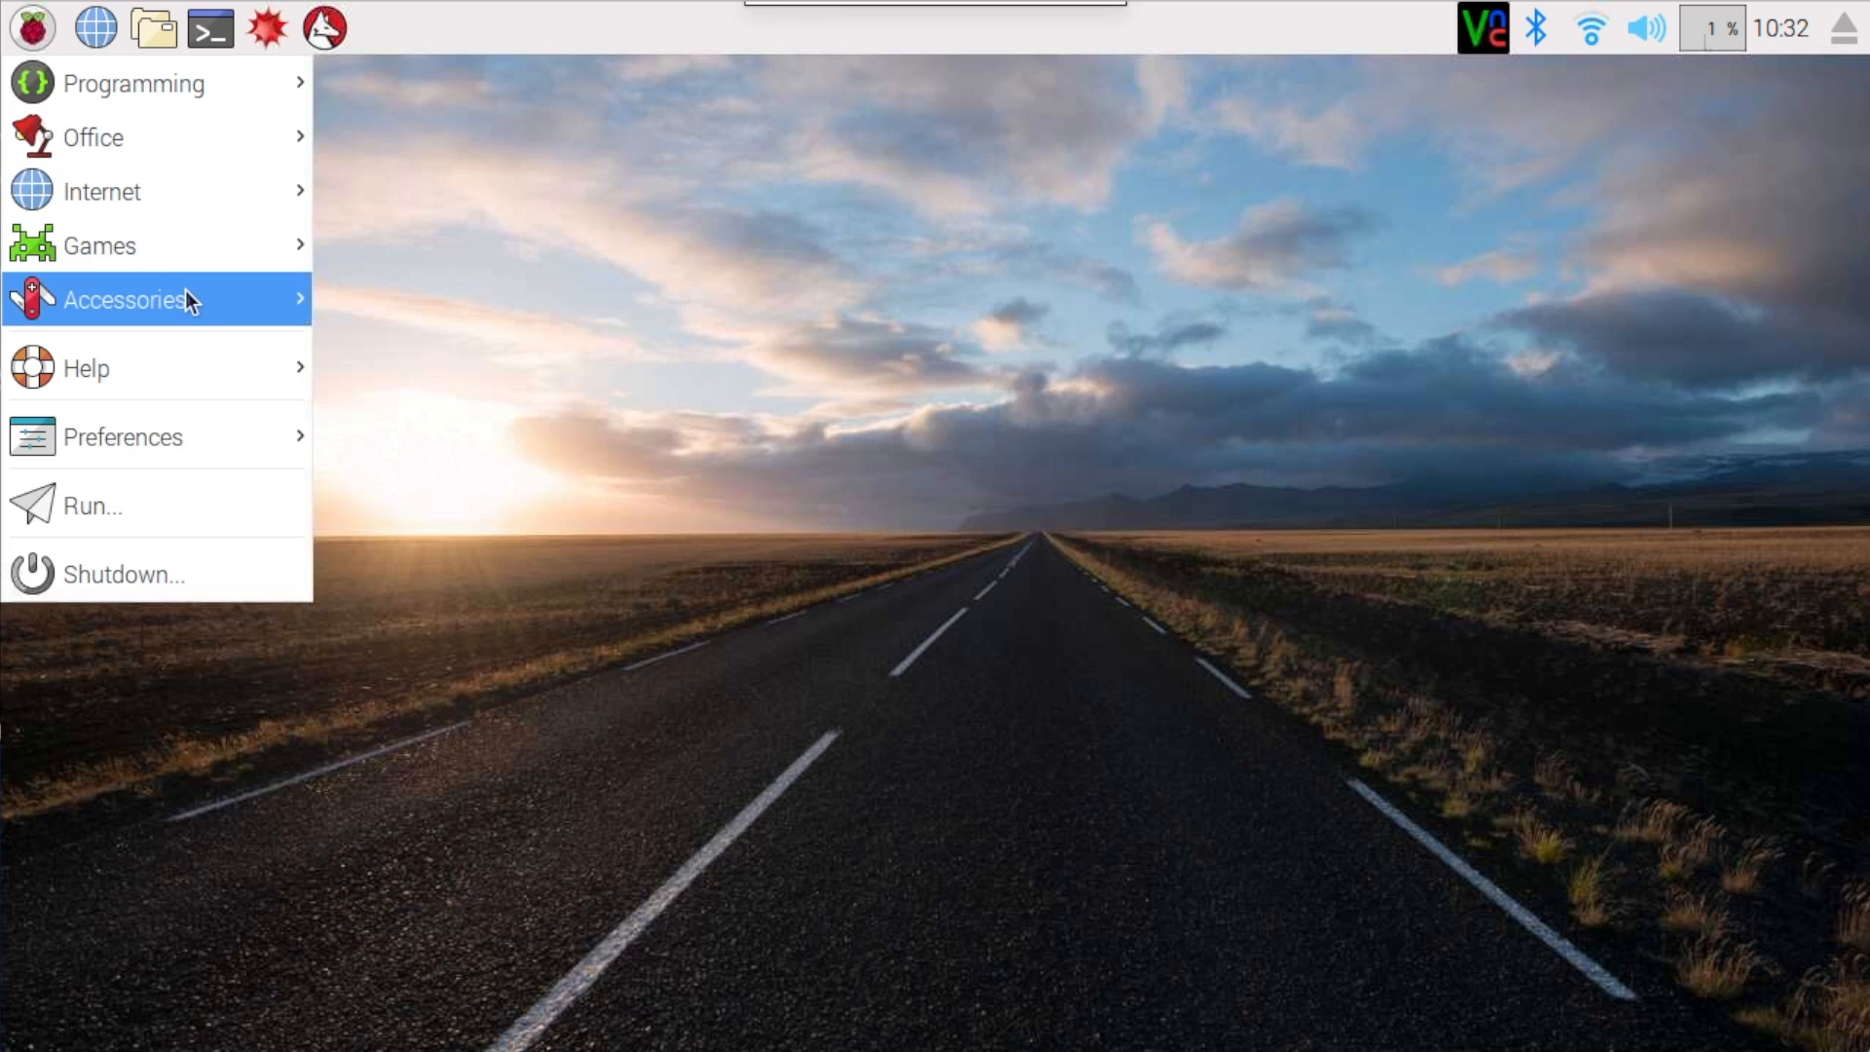
{"action": "mouse_move", "coordinate": [124, 436]}
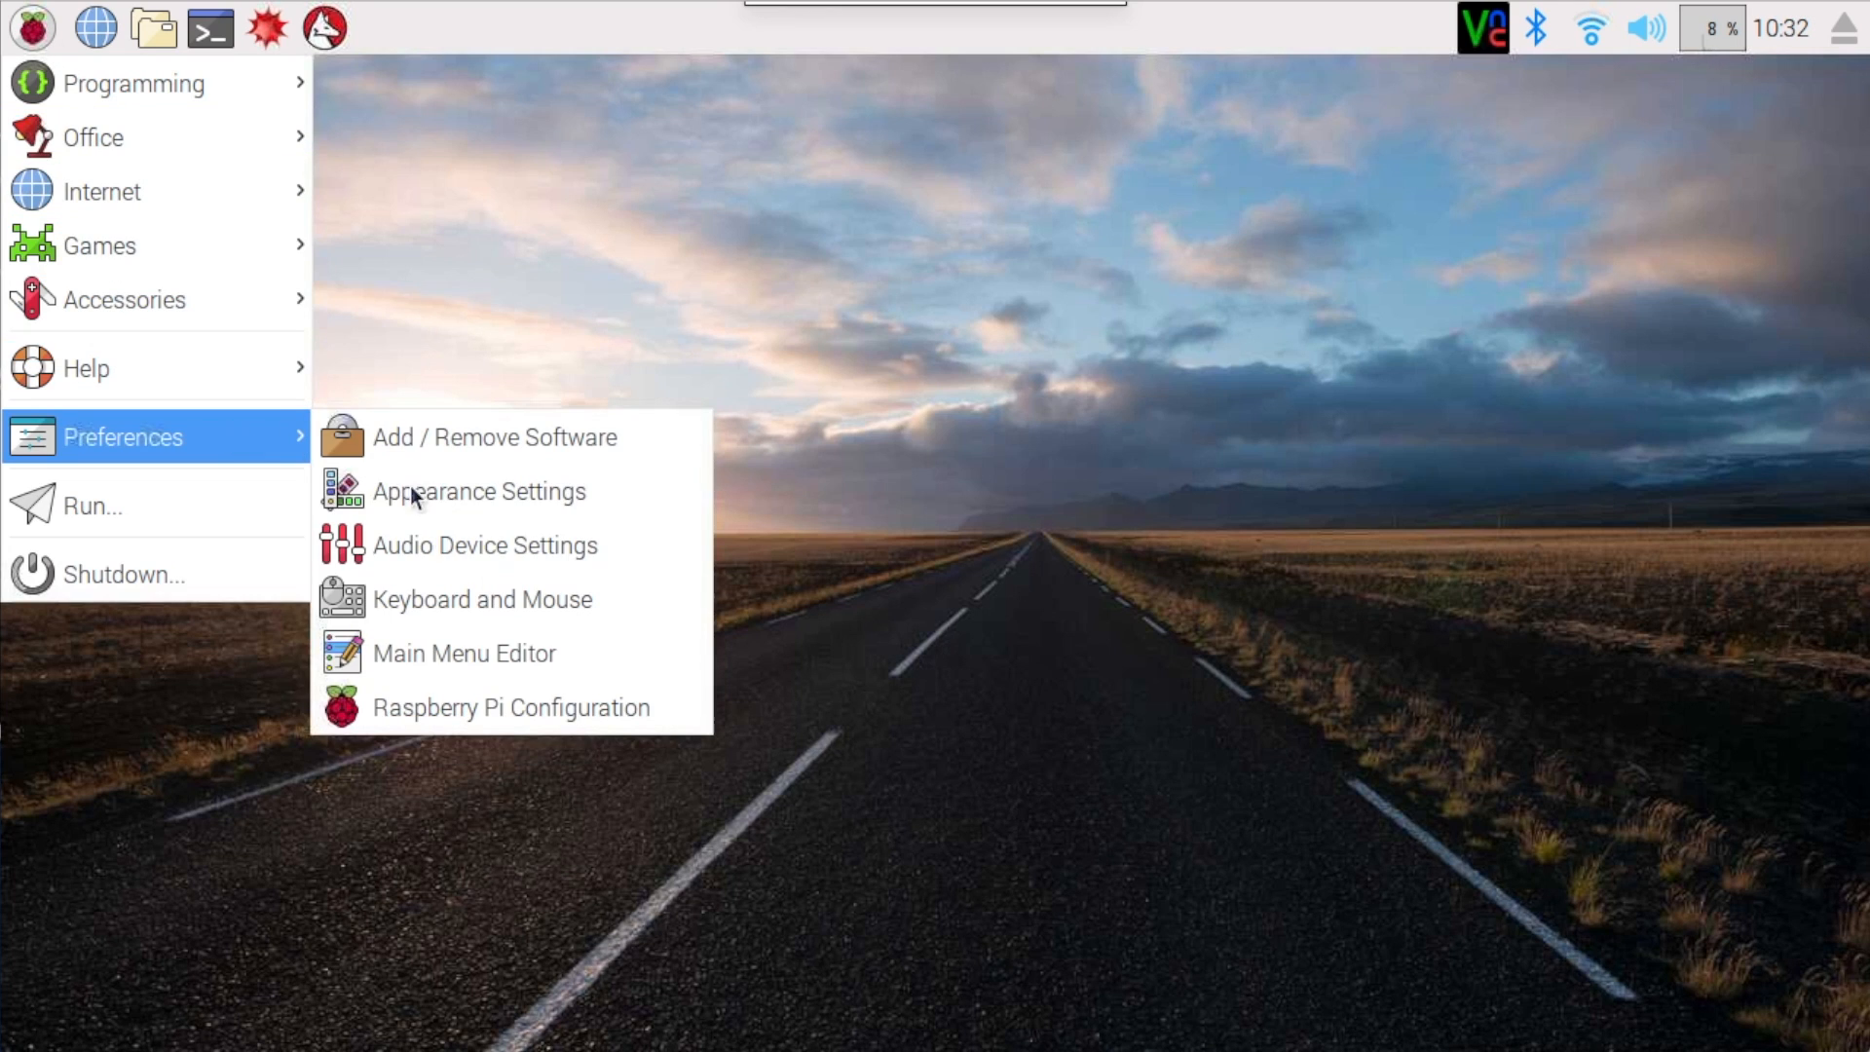
{"action": "mouse_move", "coordinate": [596, 707]}
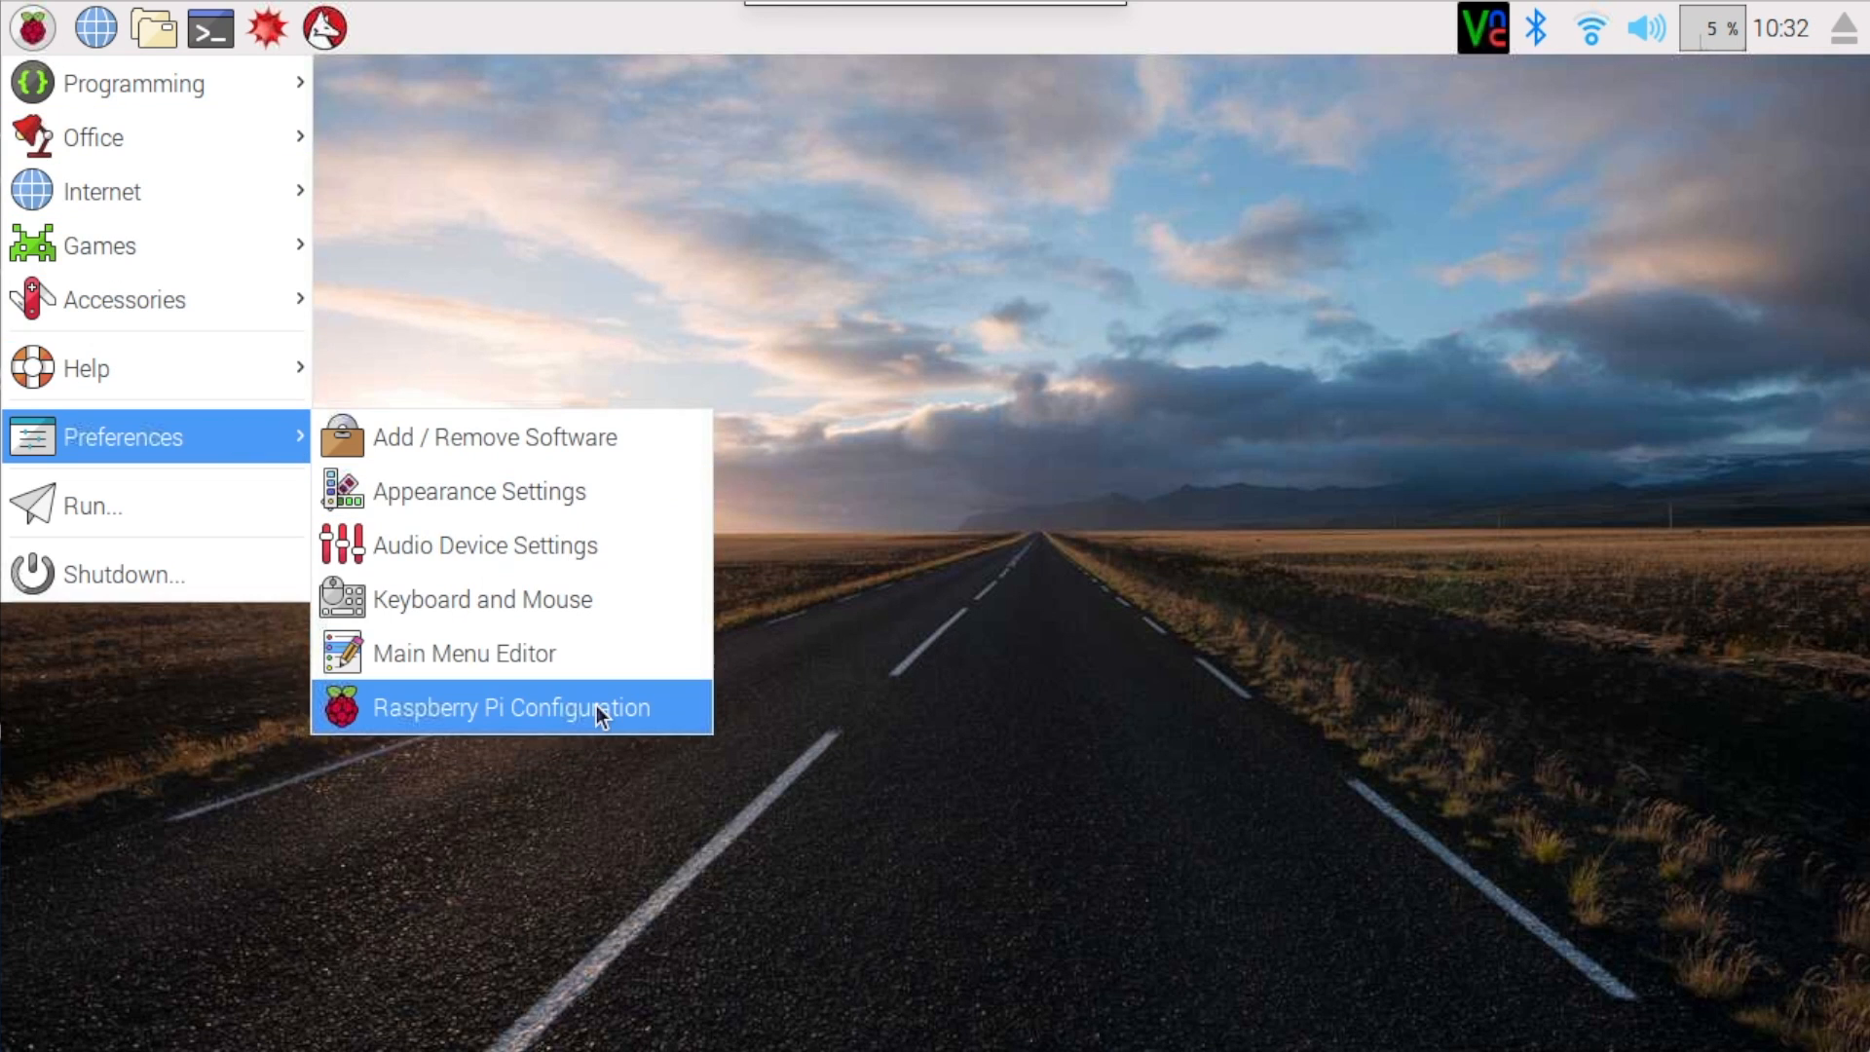
Step: Launch Raspberry Pi Configuration from the Preferences submenu
{"action": "left_click", "coordinate": [511, 707]}
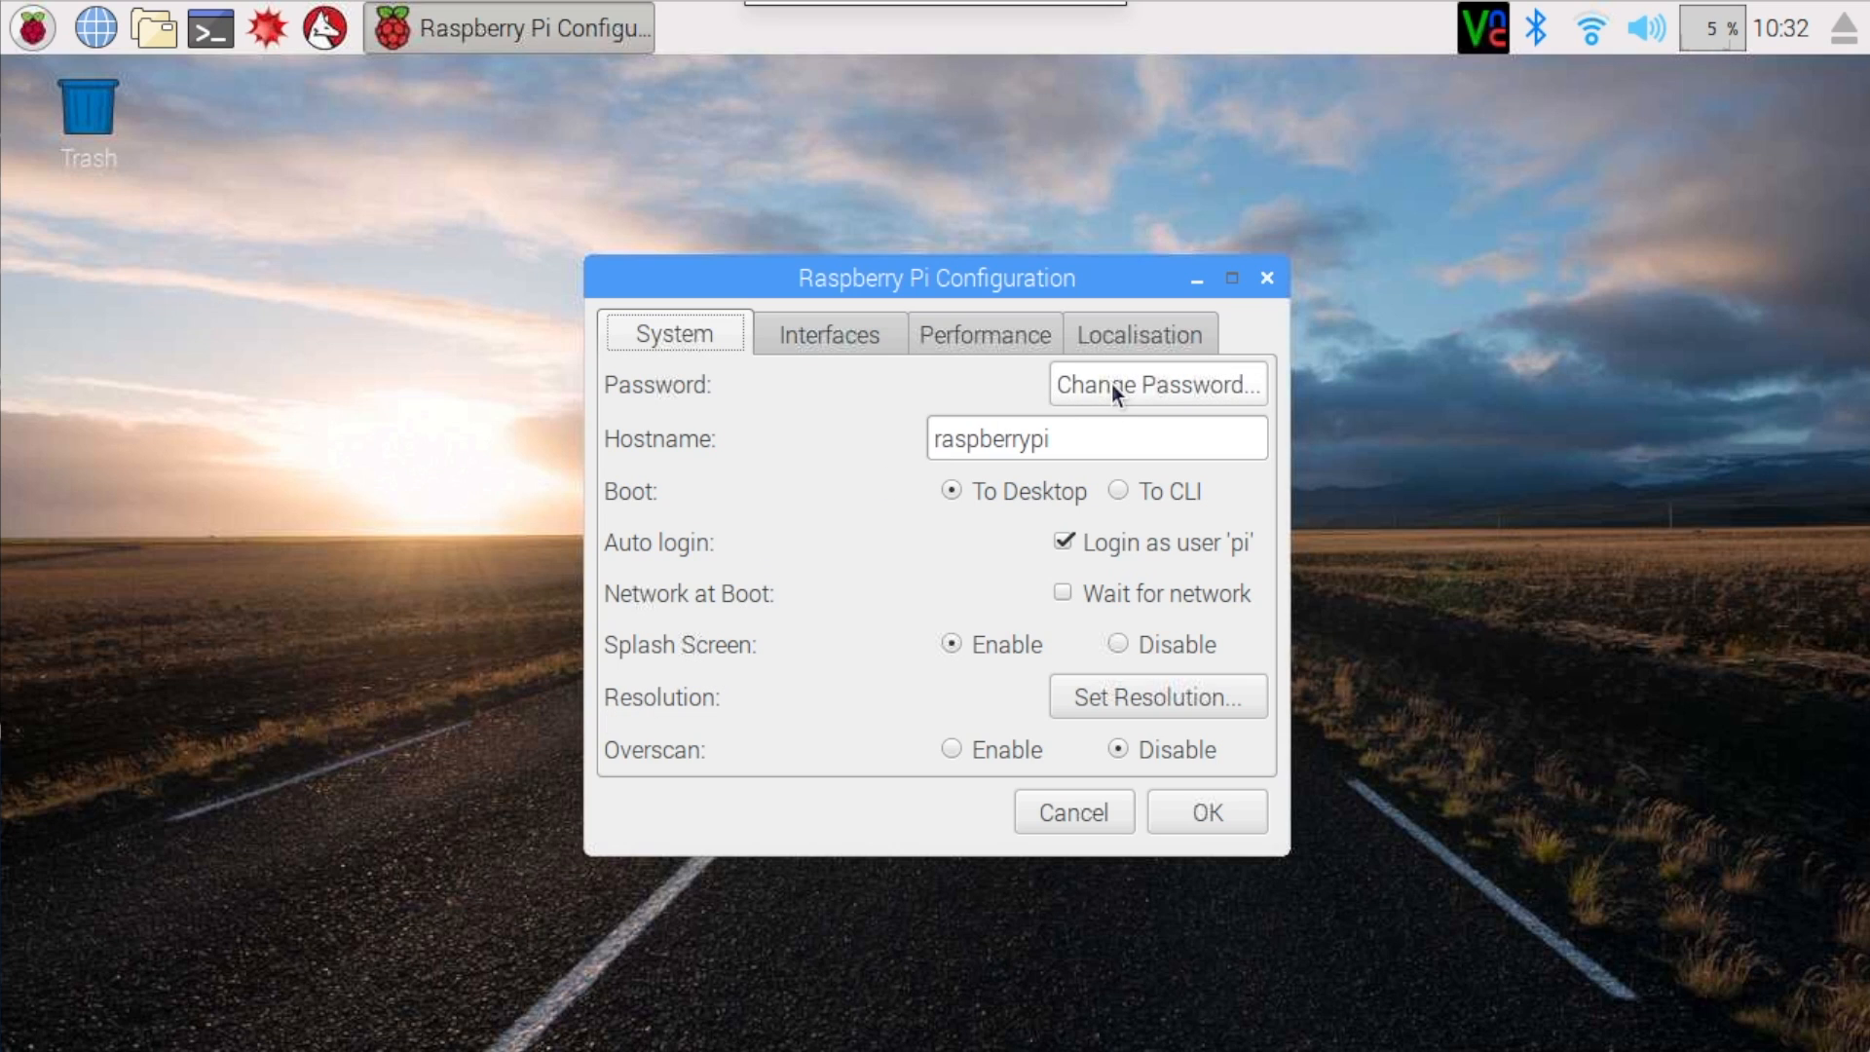
{"action": "mouse_move", "coordinate": [1112, 430]}
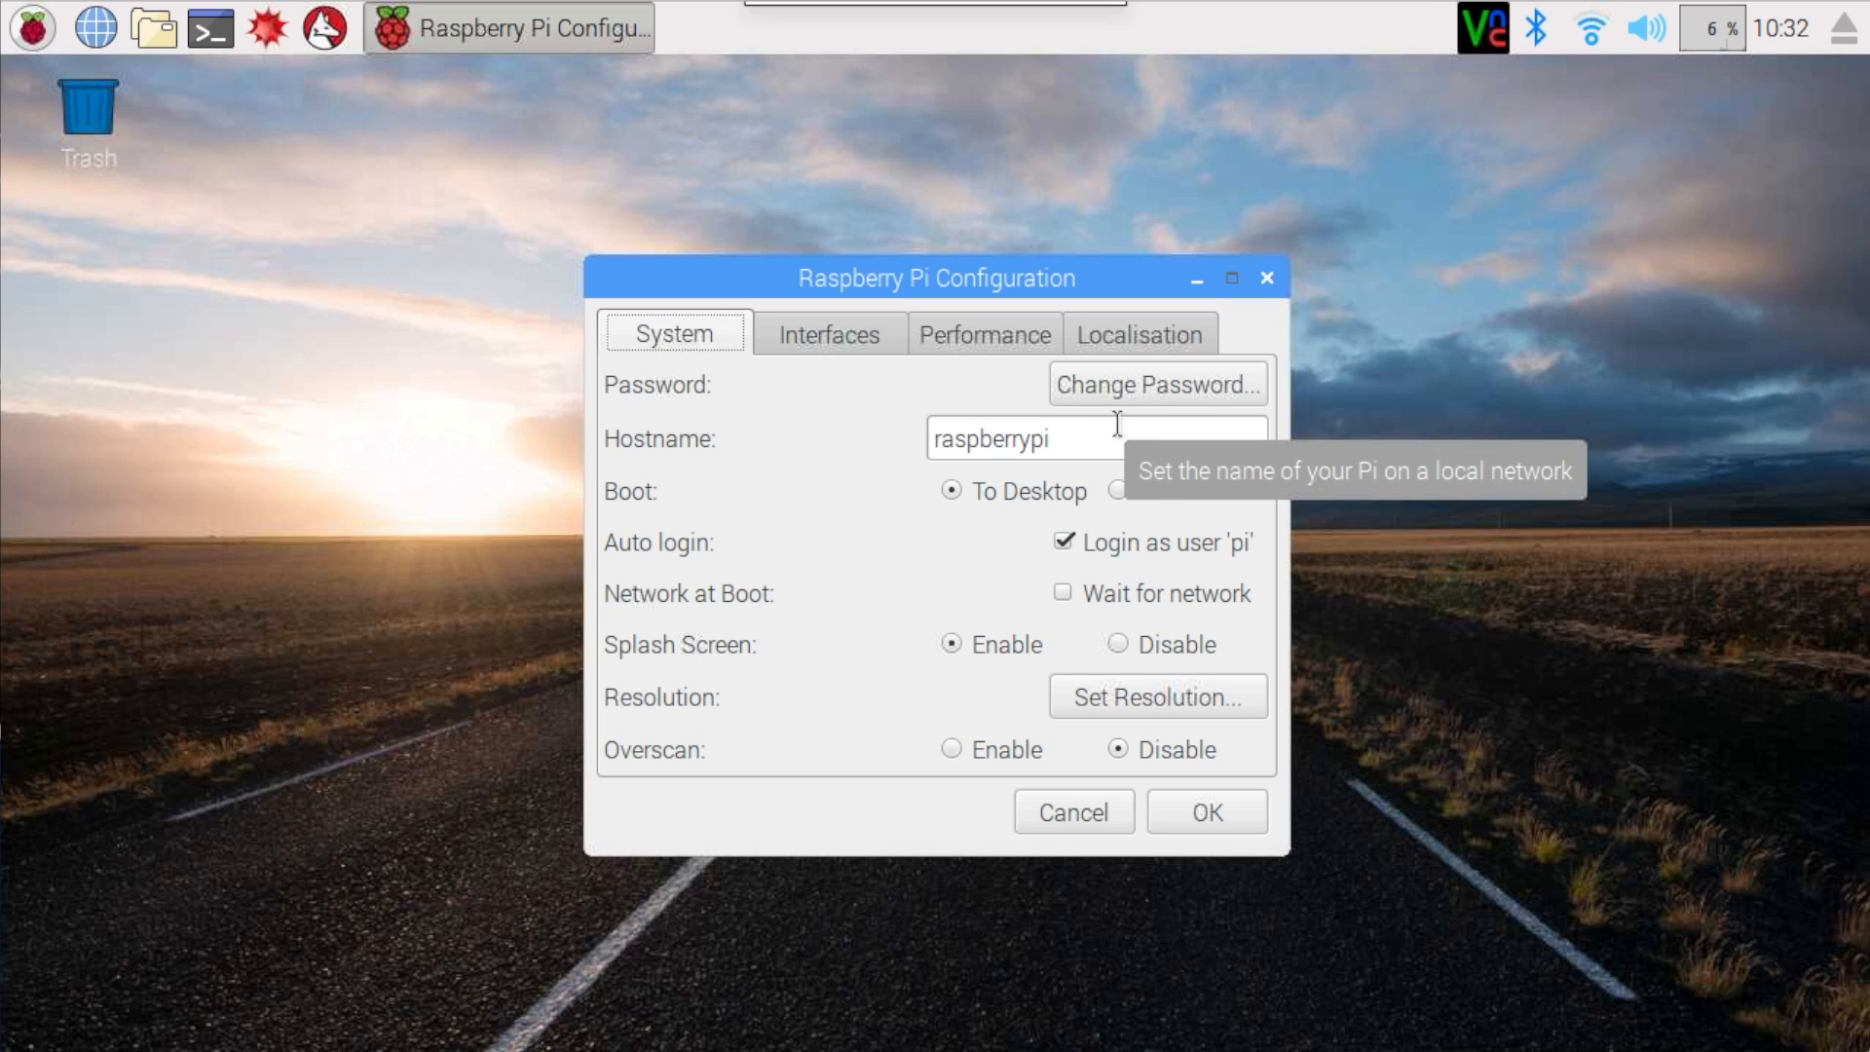
{"action": "mouse_move", "coordinate": [1215, 468]}
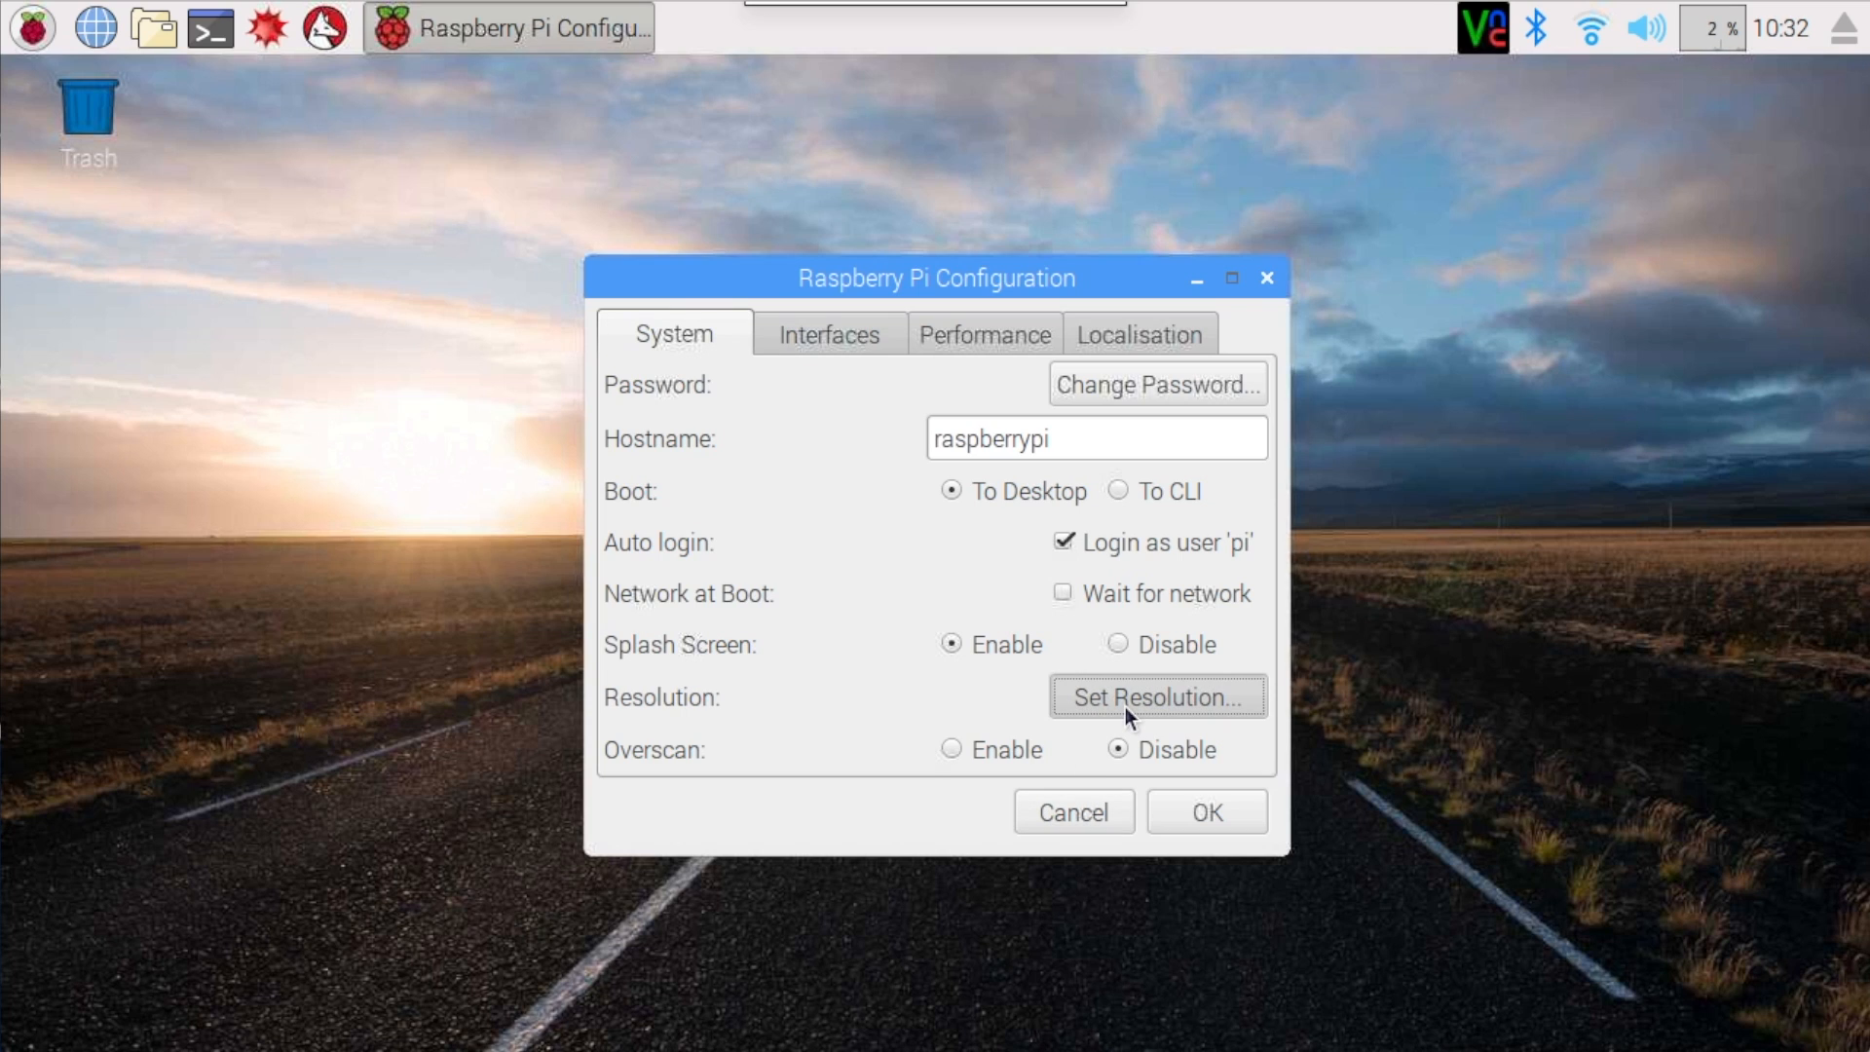
{"action": "left_click", "coordinate": [1154, 697]}
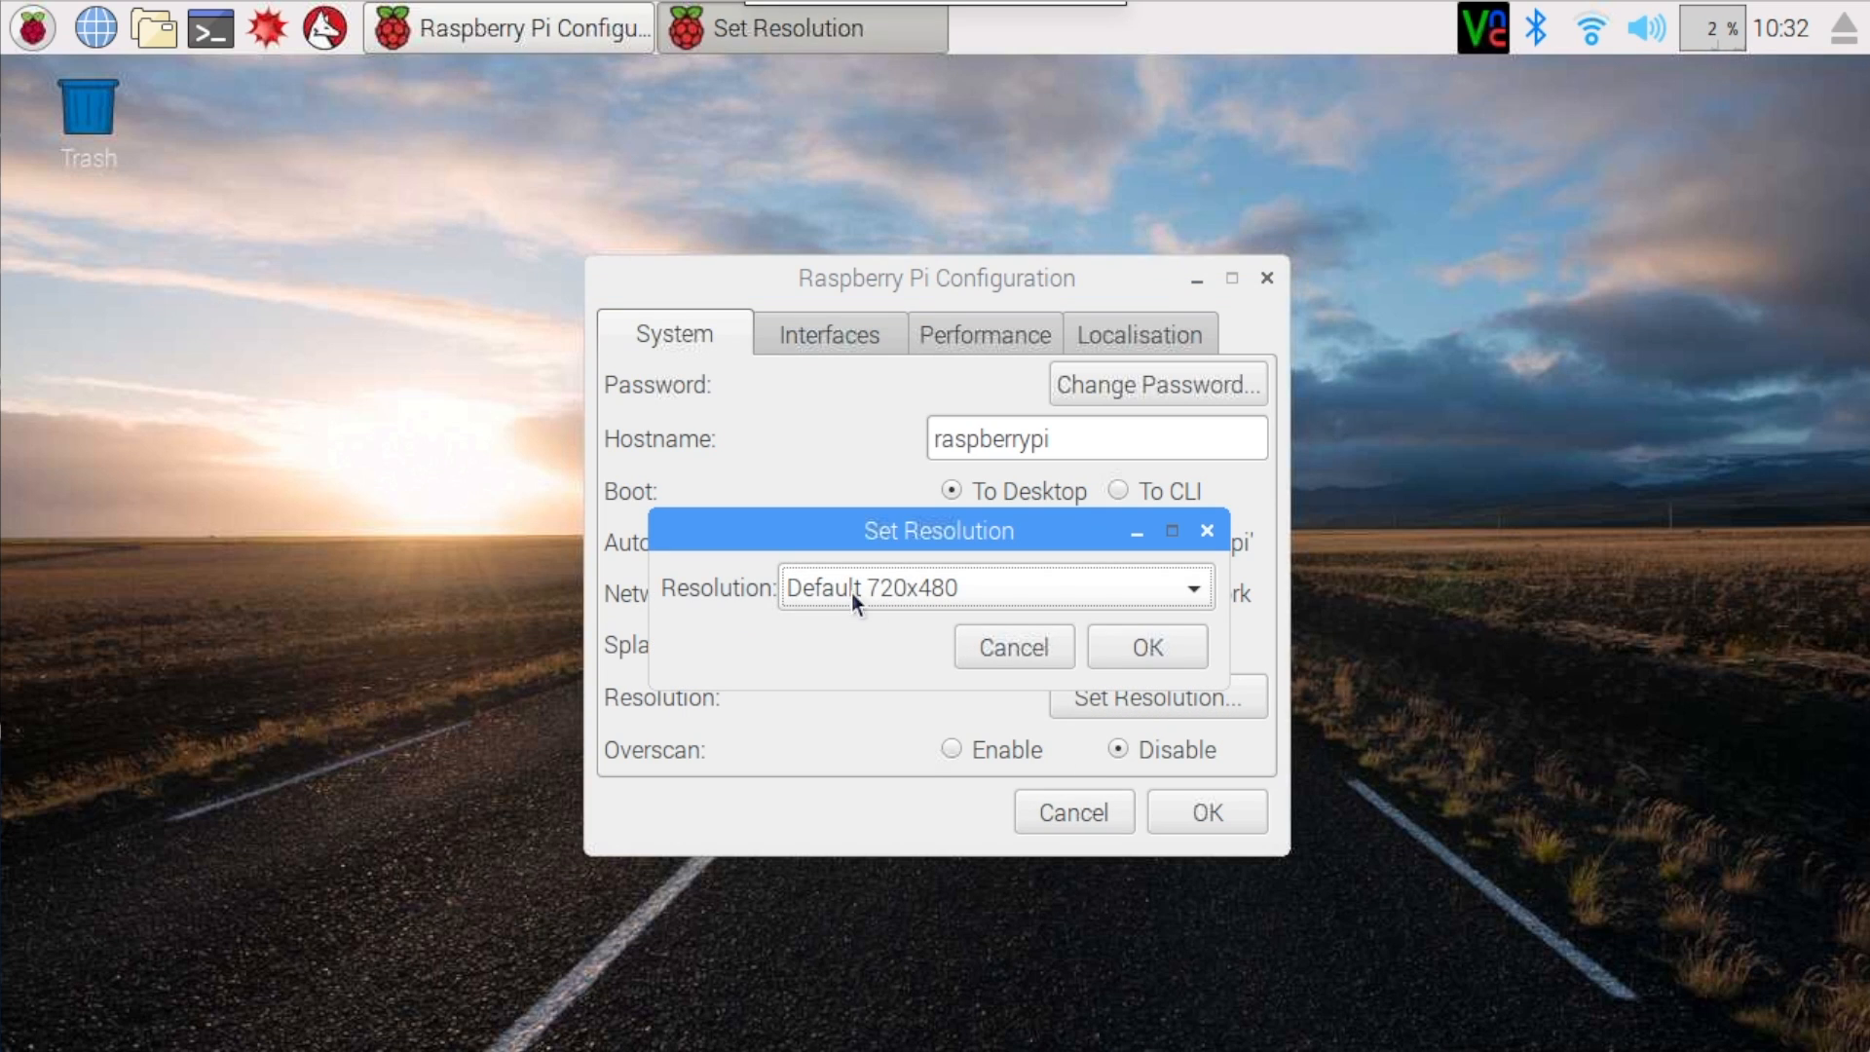
{"action": "mouse_move", "coordinate": [1100, 615]}
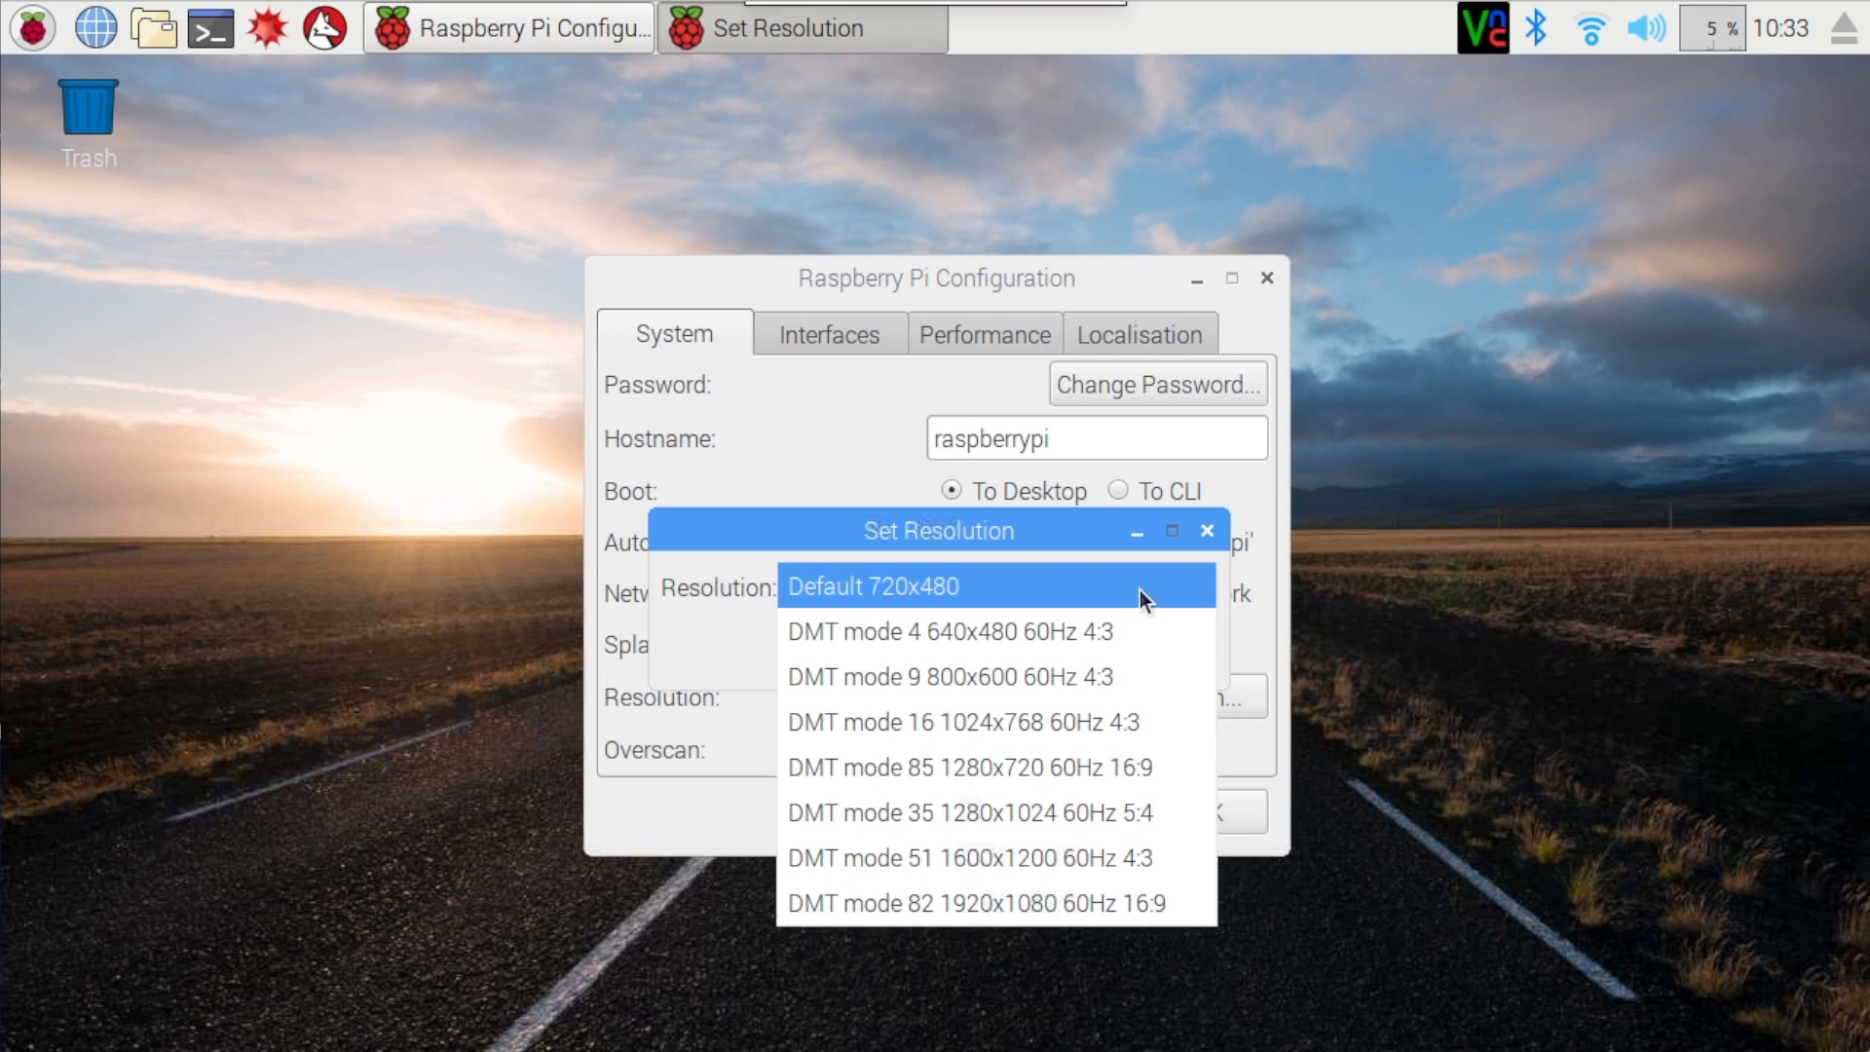
{"action": "mouse_move", "coordinate": [1120, 779]}
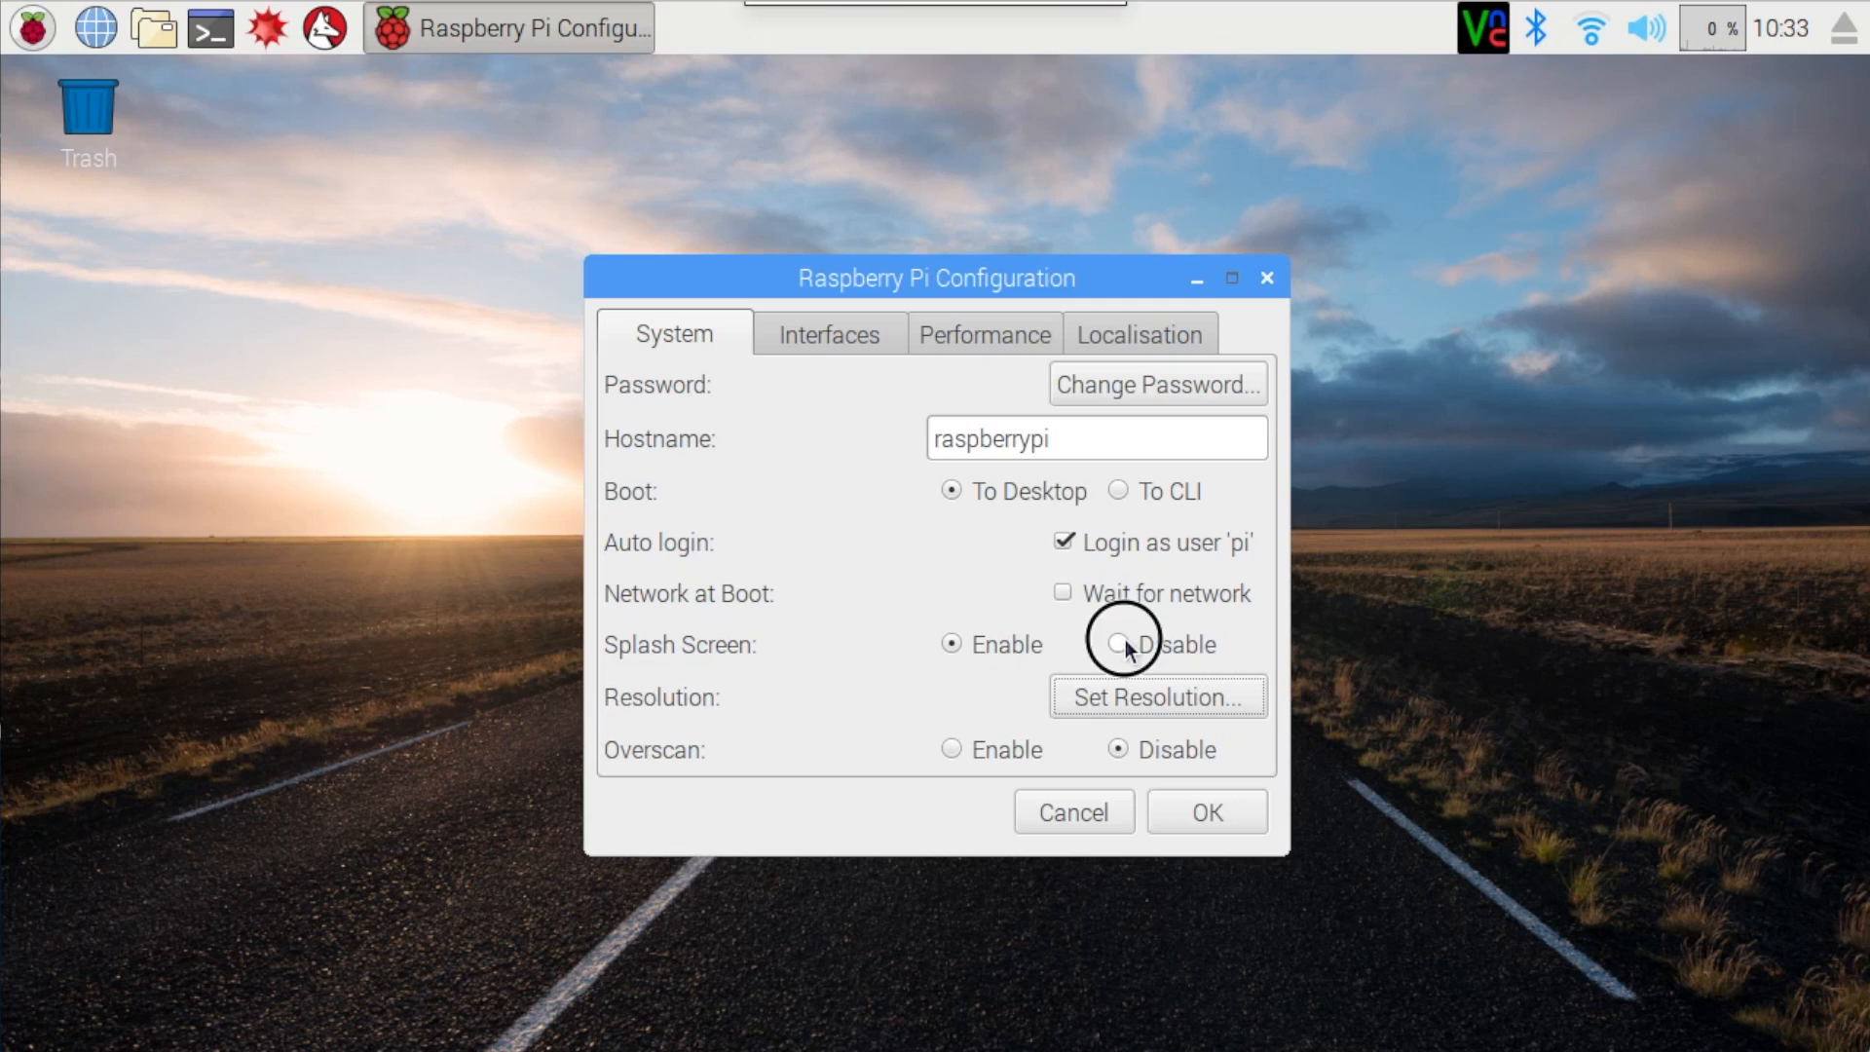
Step: Set Splash Screen to Disable on the System tab
{"action": "left_click", "coordinate": [1117, 644]}
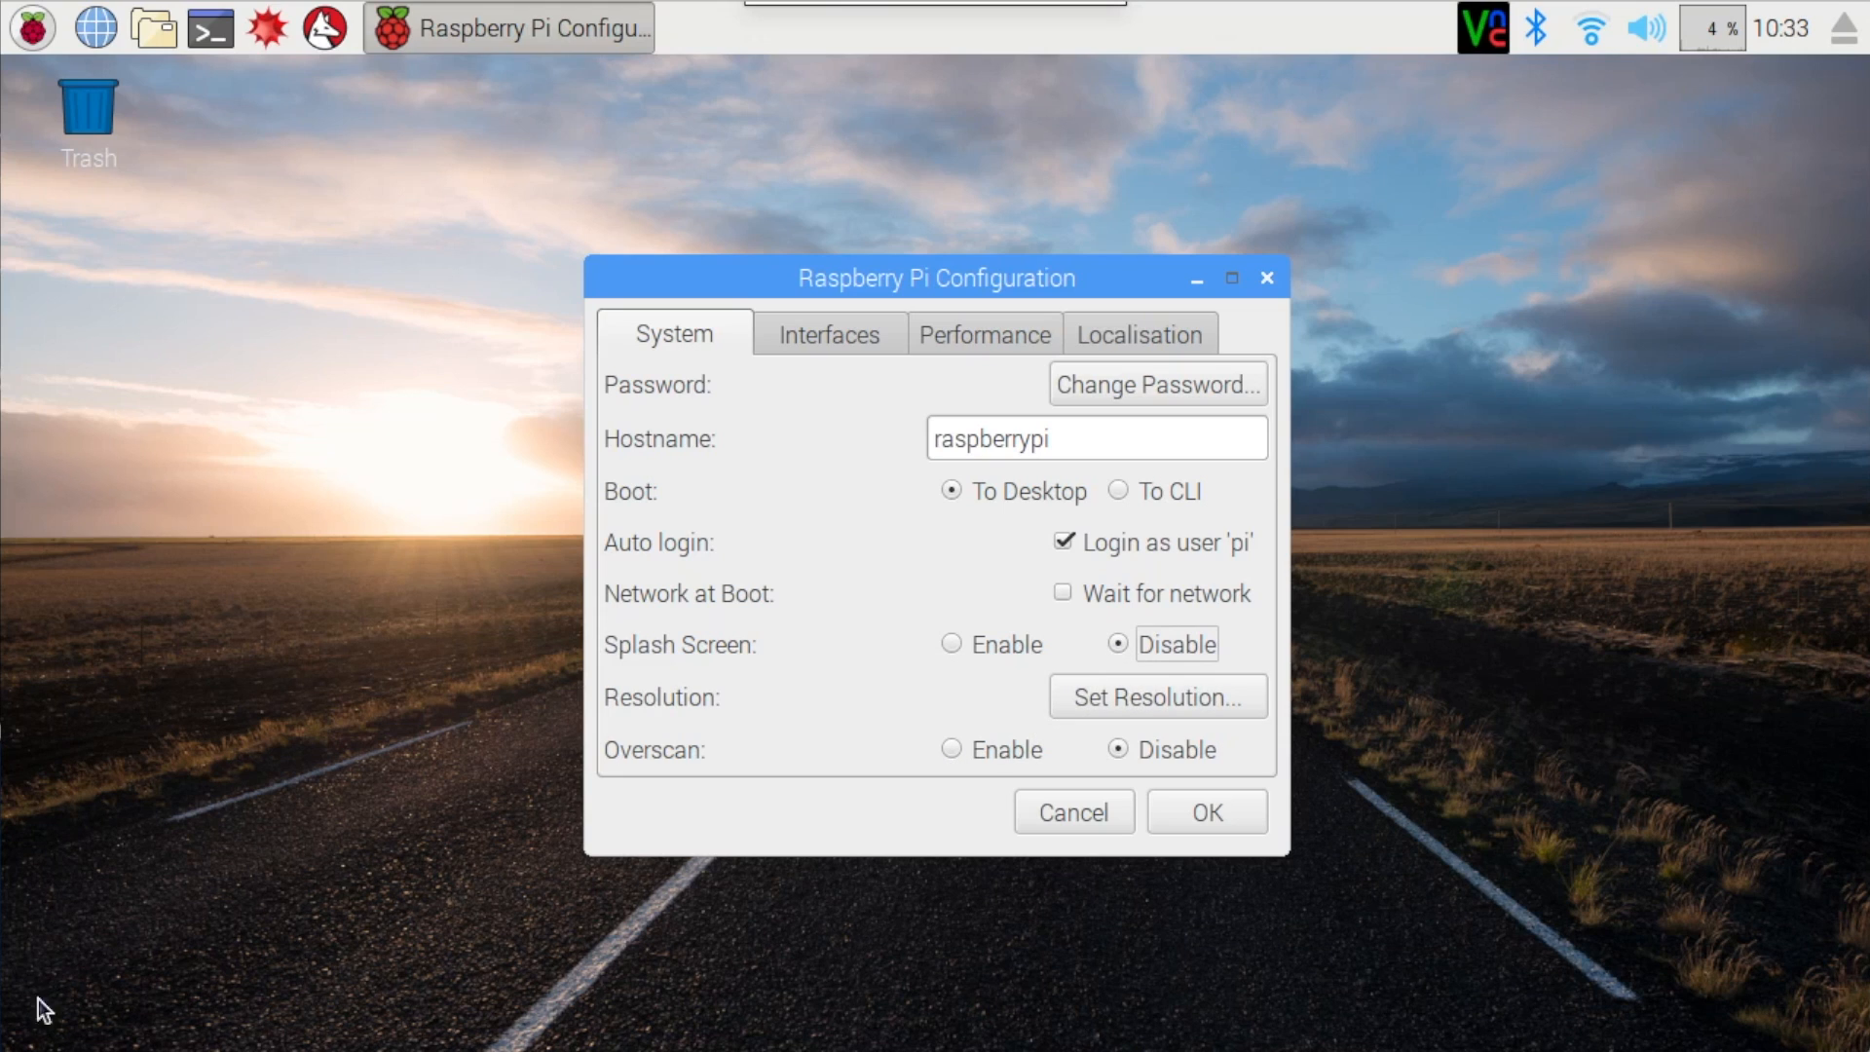
{"action": "mouse_move", "coordinate": [1824, 419]}
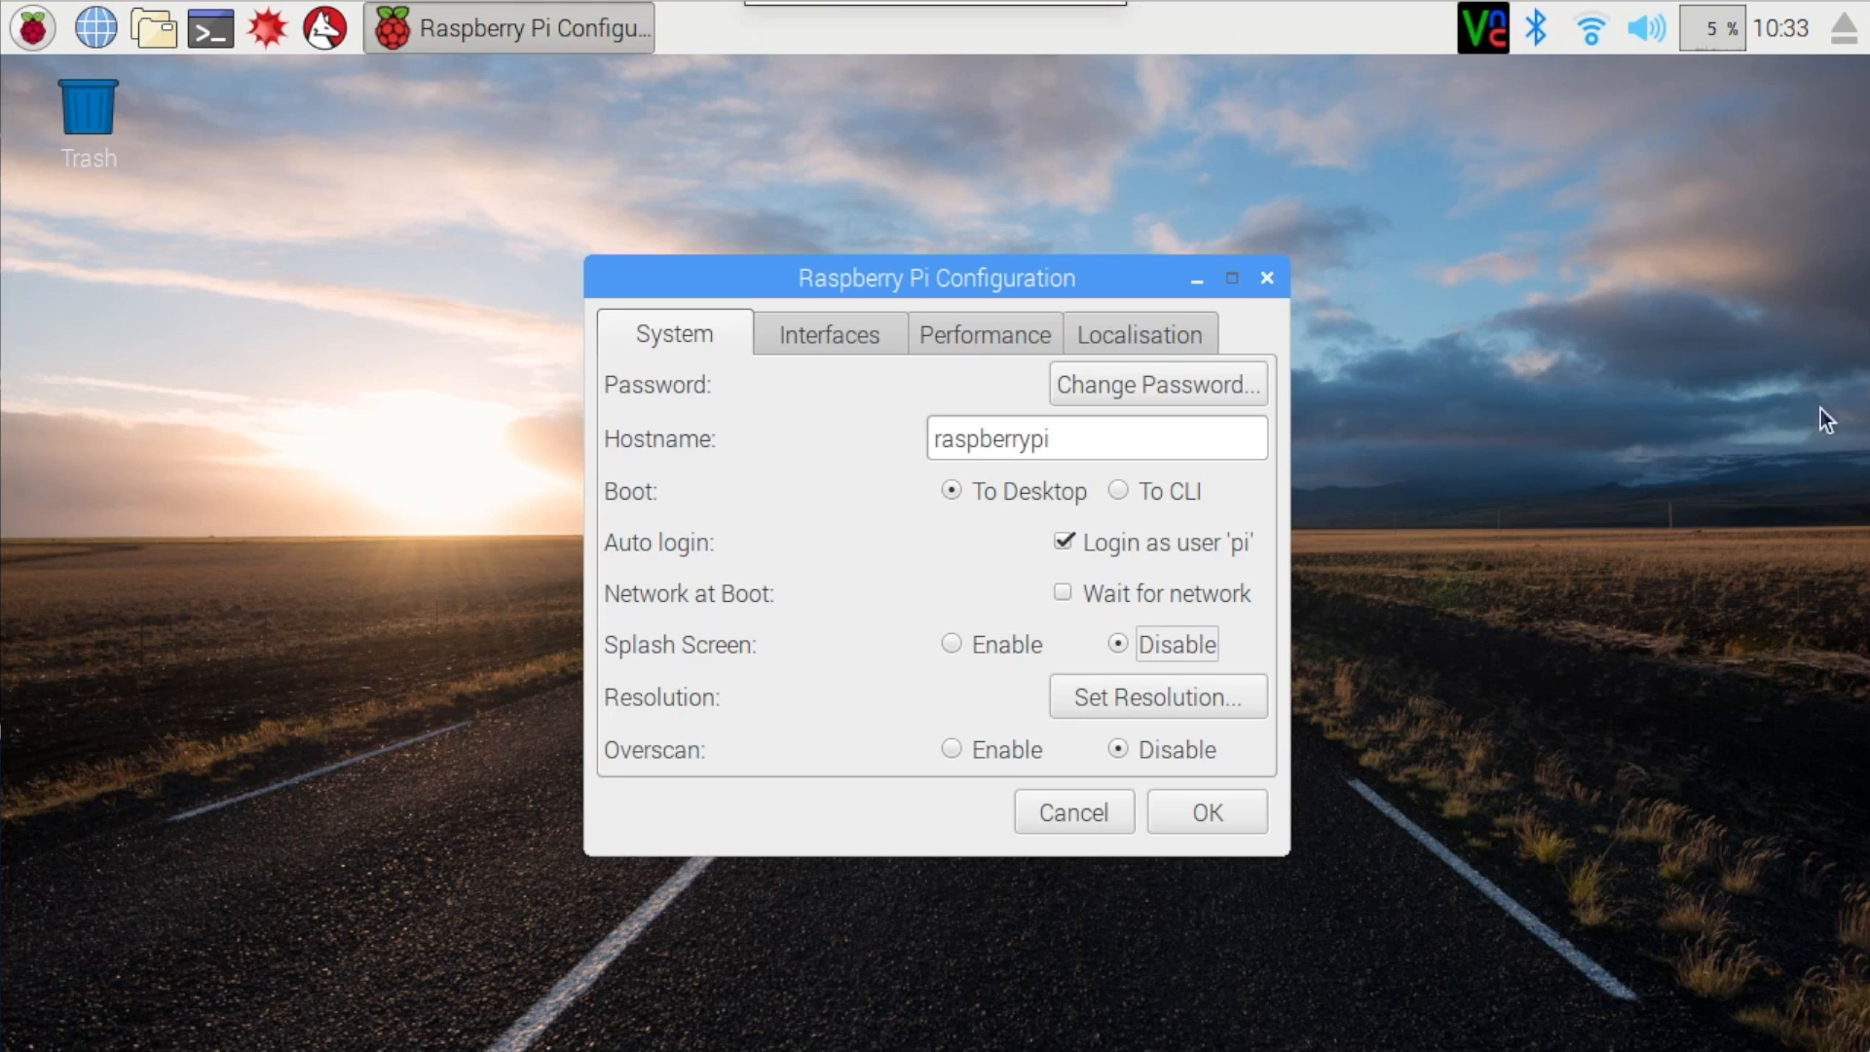
{"action": "mouse_move", "coordinate": [1071, 617]}
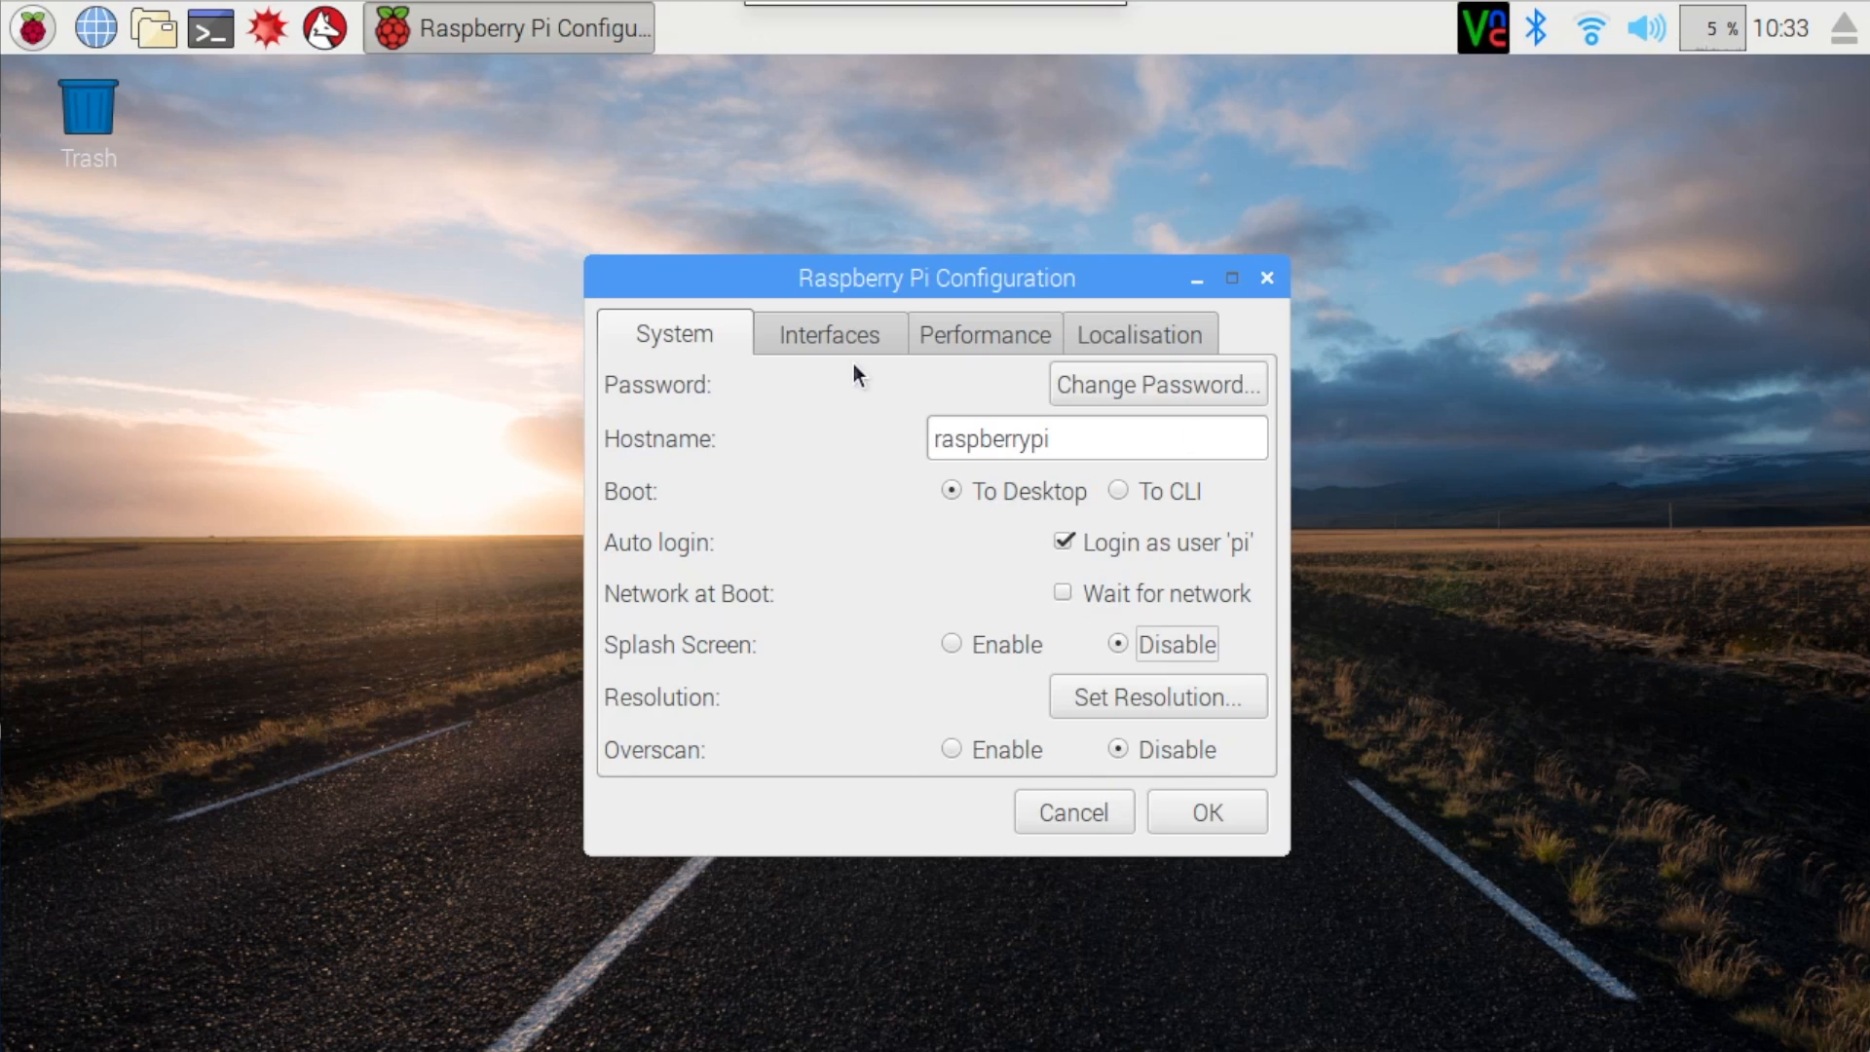
{"action": "mouse_move", "coordinate": [851, 346]}
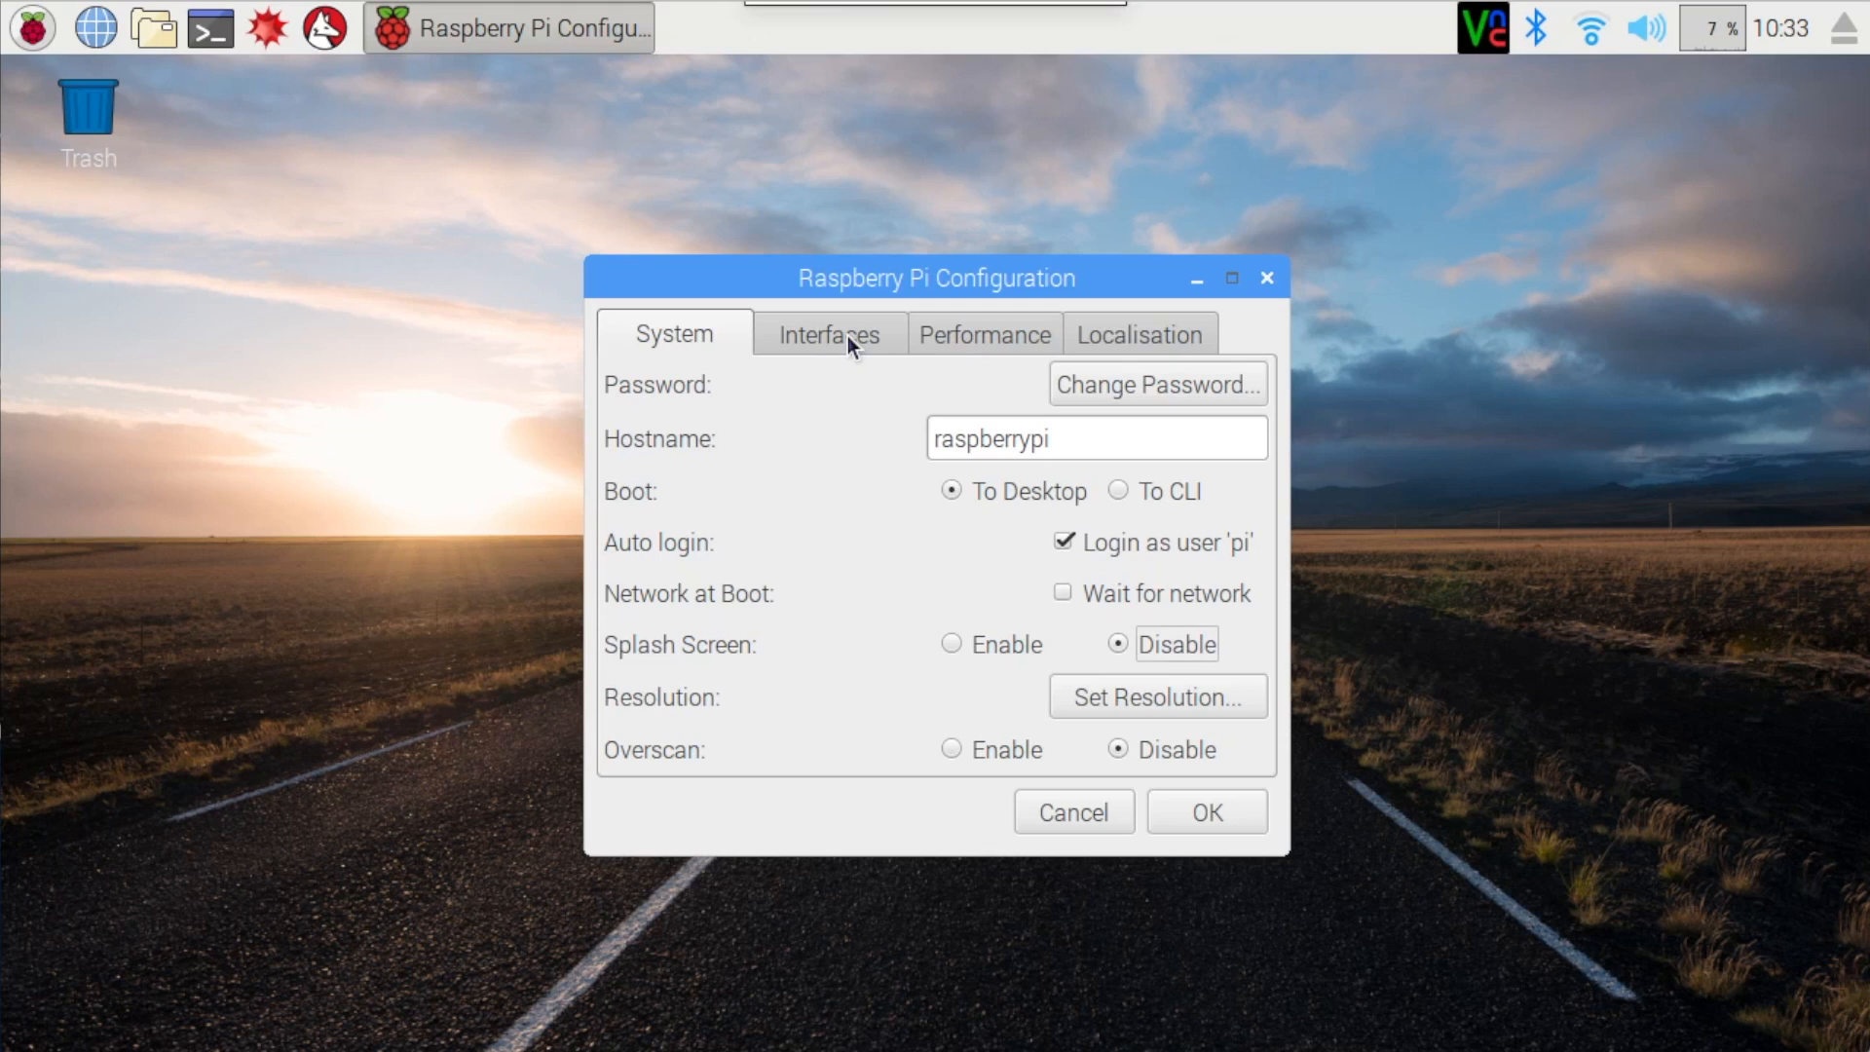
{"action": "mouse_move", "coordinate": [835, 340]}
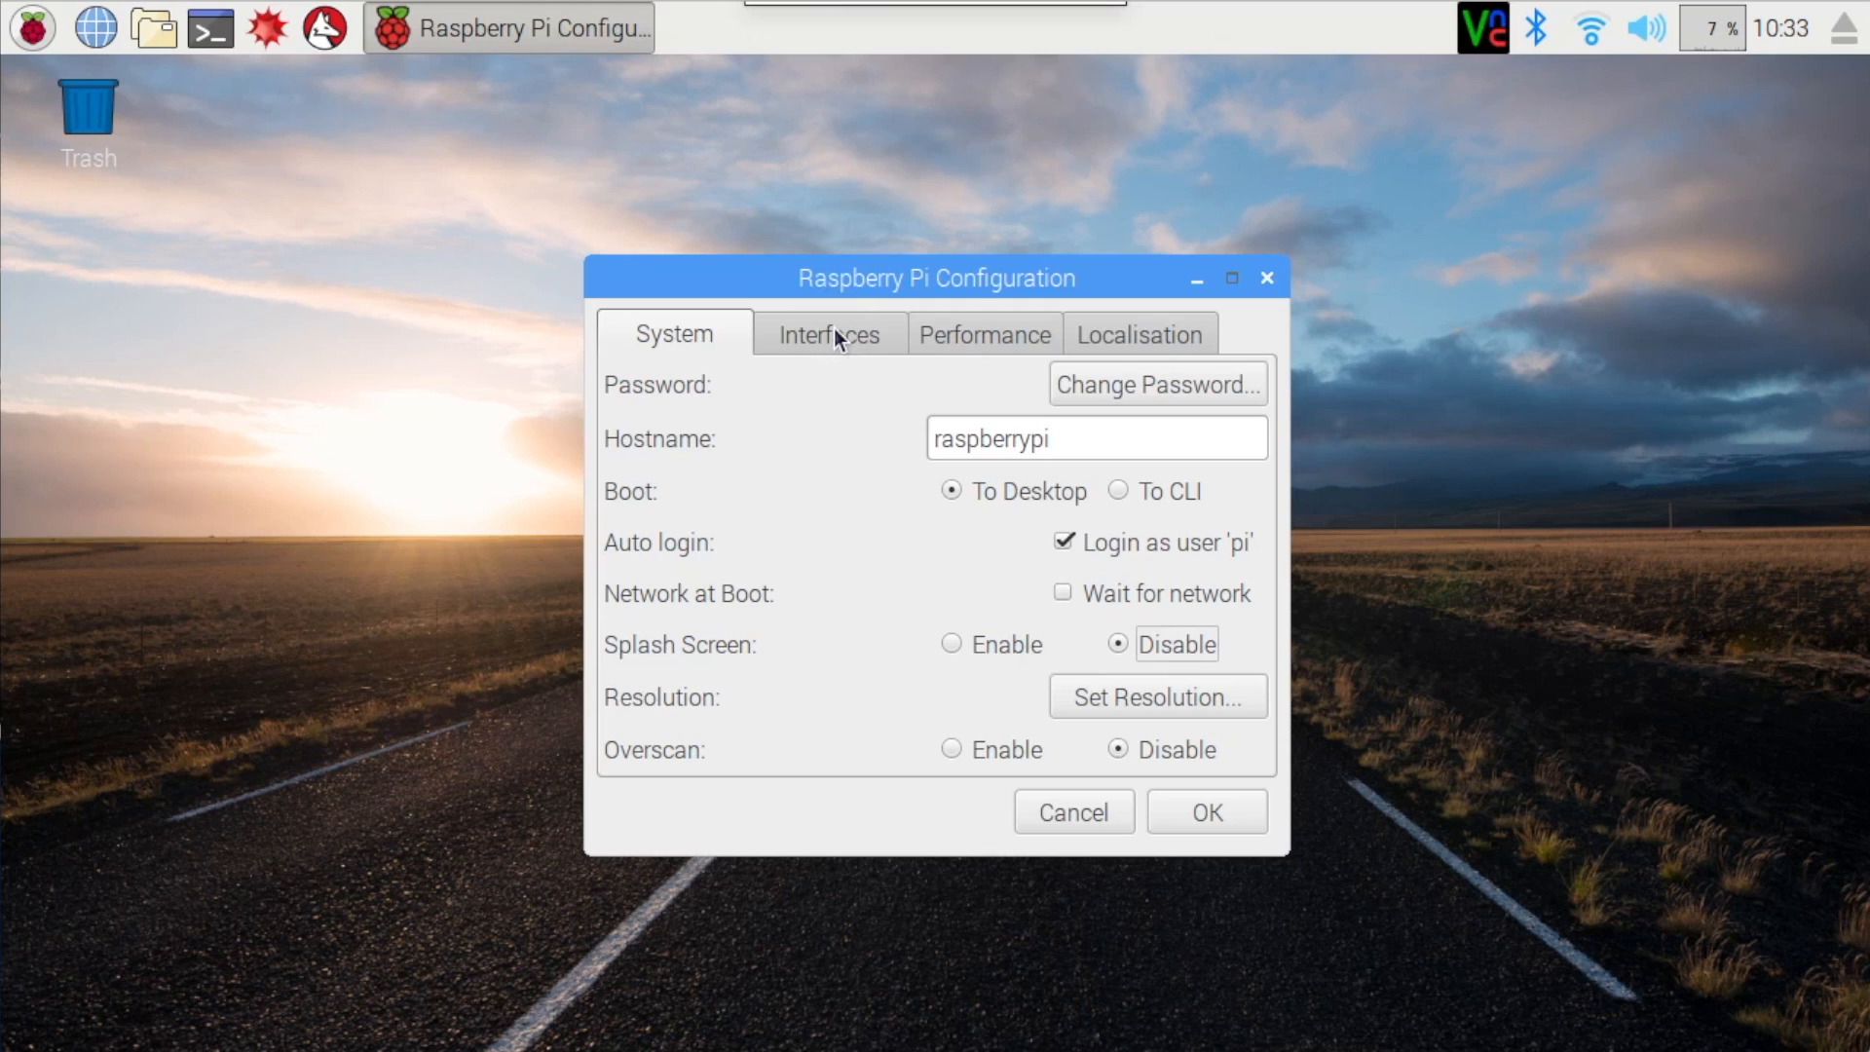
Step: Show the Interfaces tab, confirming SSH and VNC are enabled
{"action": "left_click", "coordinate": [829, 334]}
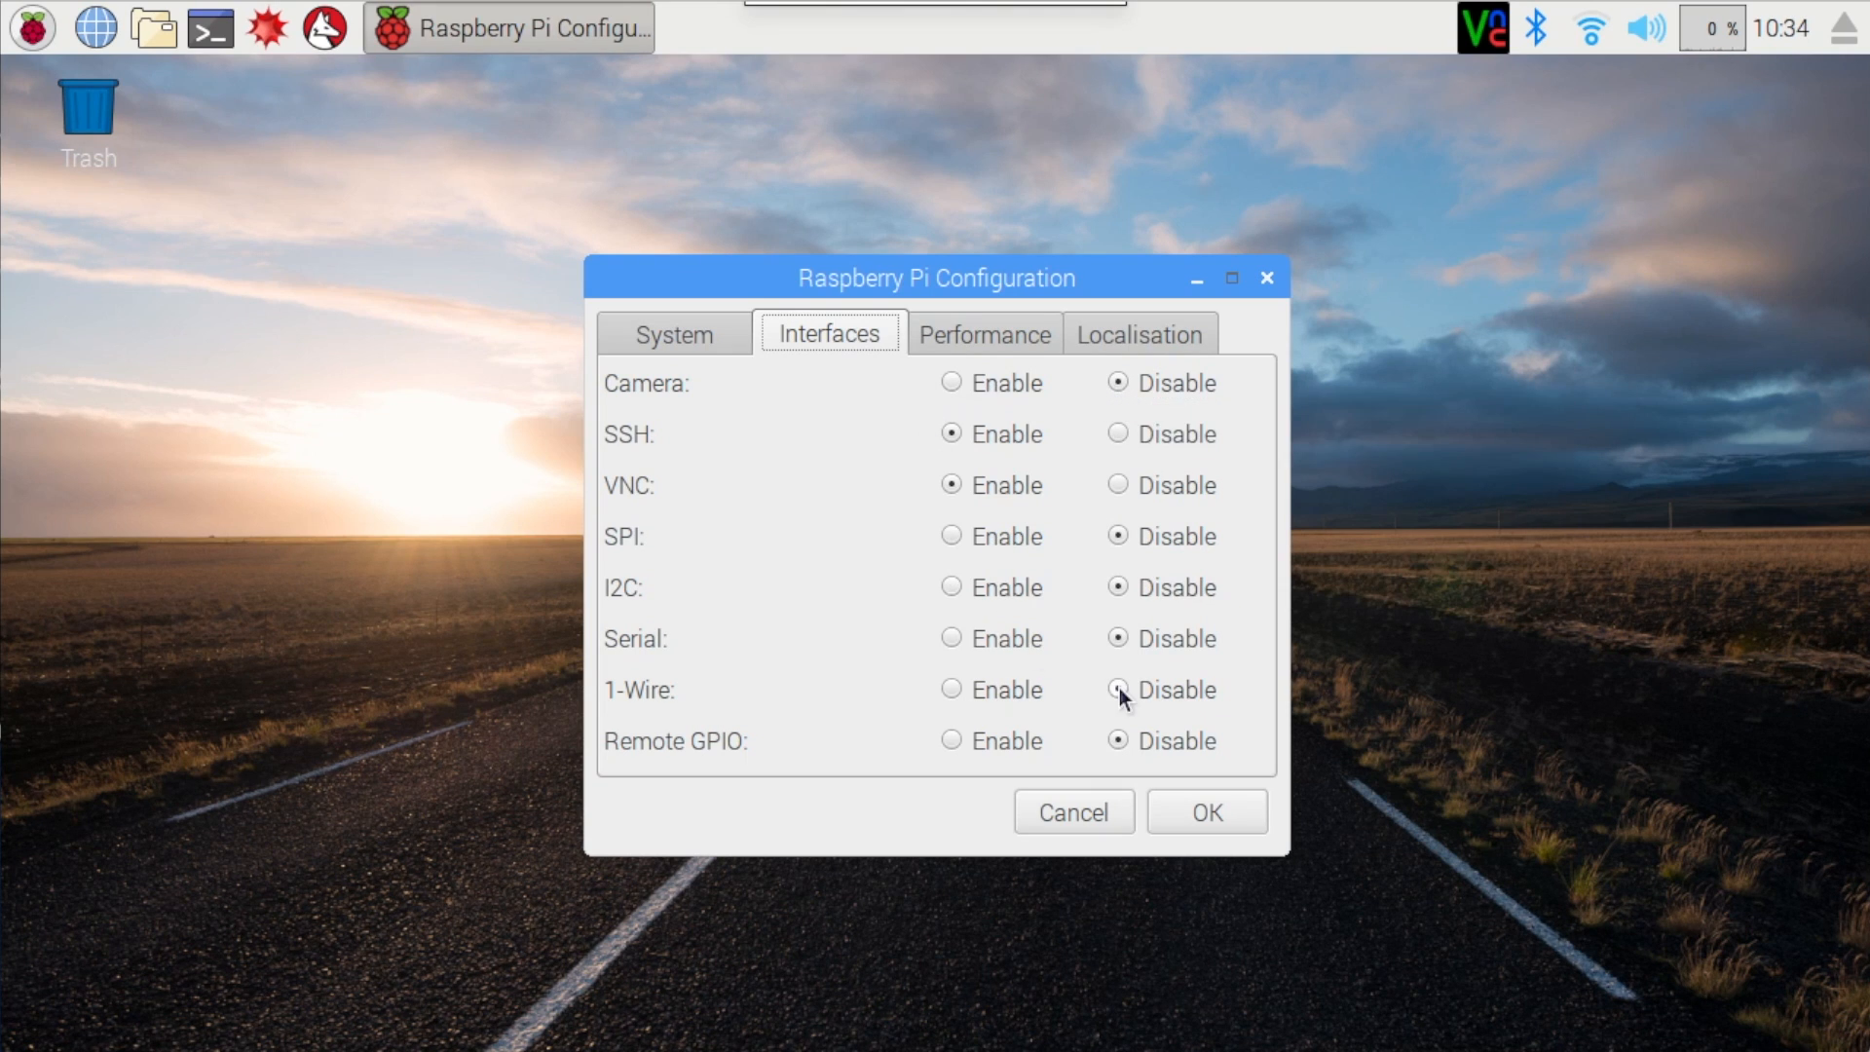
{"action": "mouse_move", "coordinate": [810, 604]}
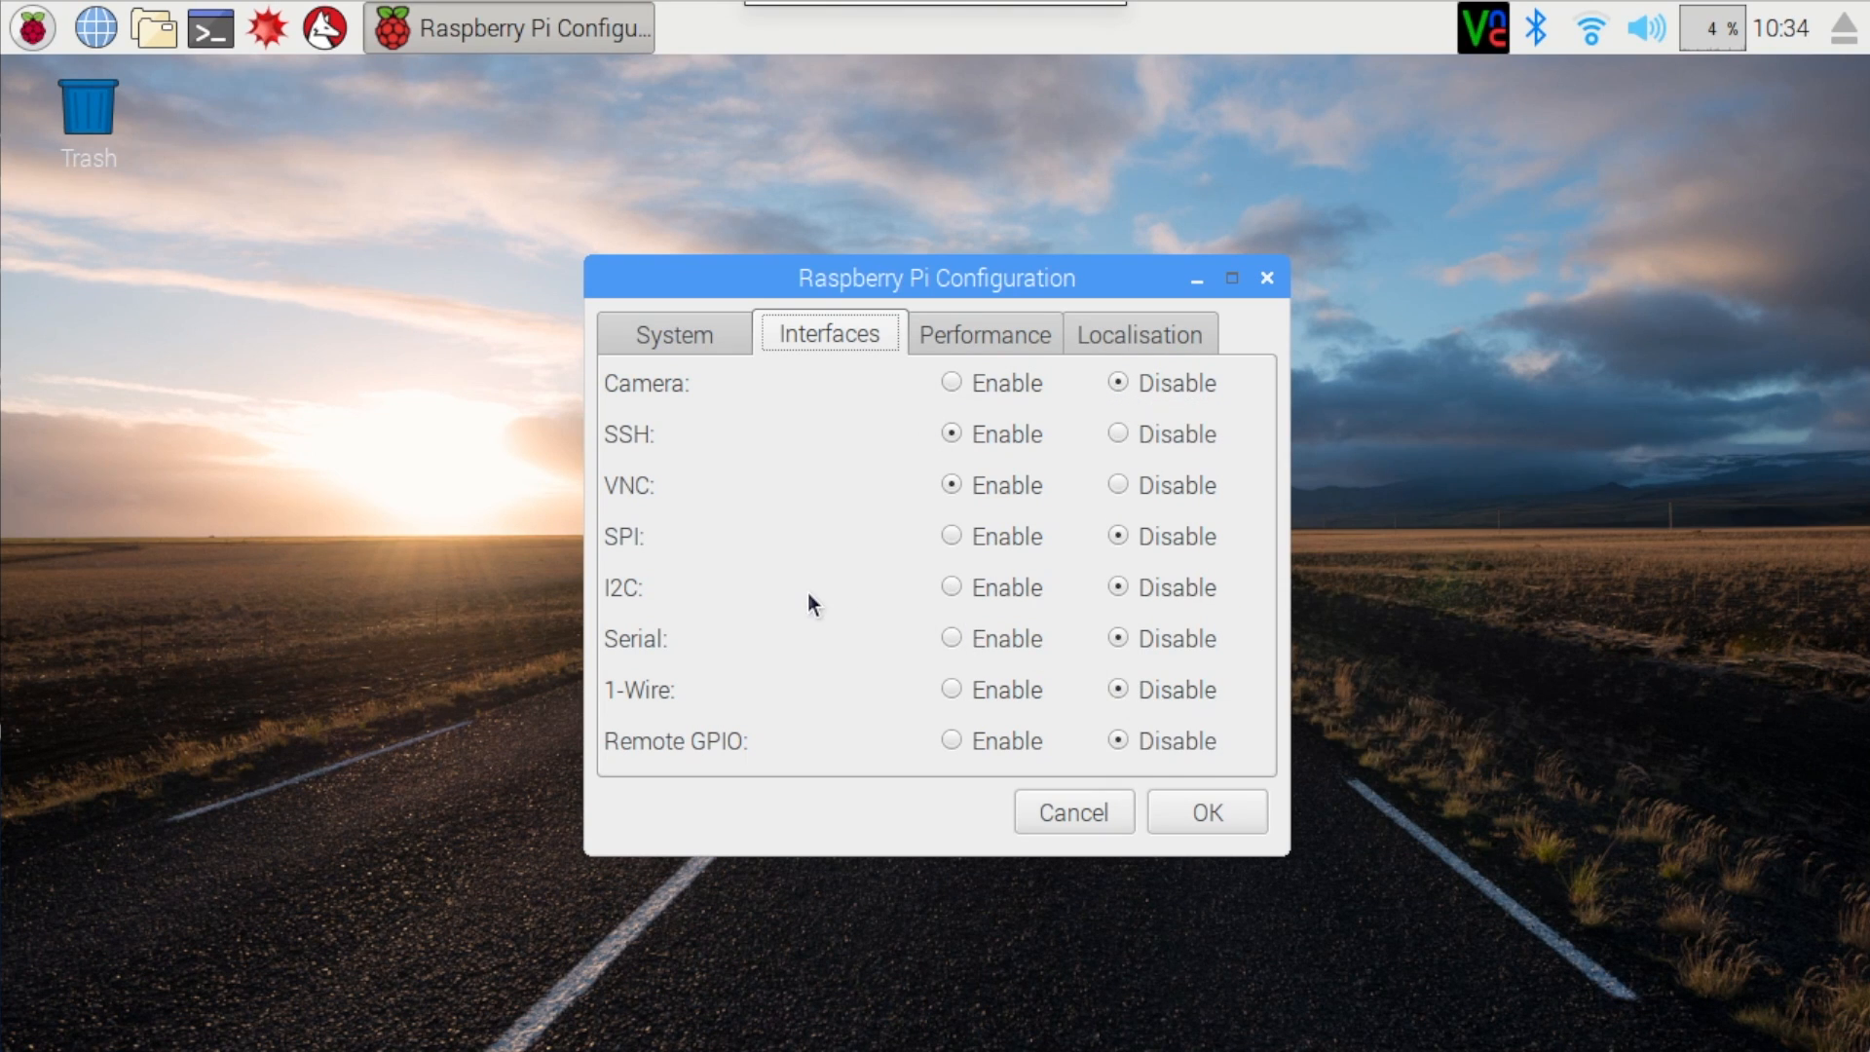
{"action": "mouse_move", "coordinate": [652, 495]}
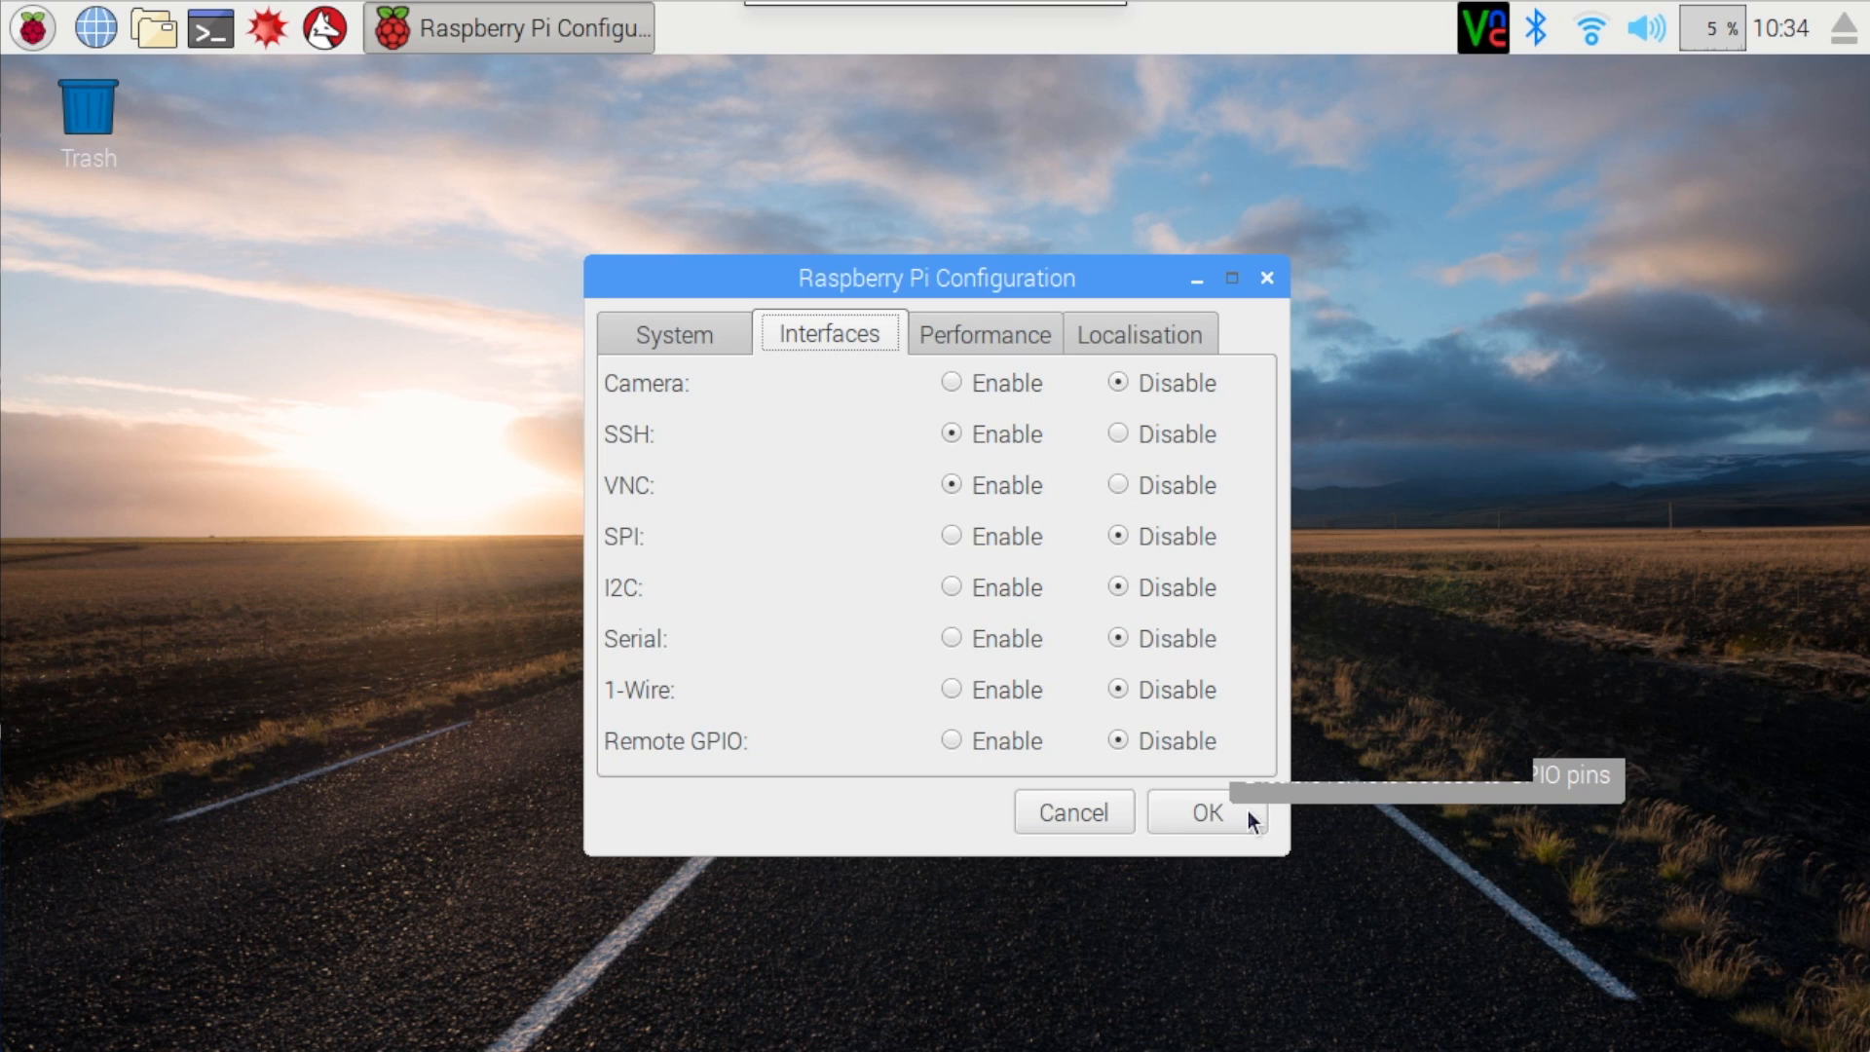
Step: Accept the configuration changes with OK and confirm the reboot with Yes
{"action": "left_click", "coordinate": [1204, 812]}
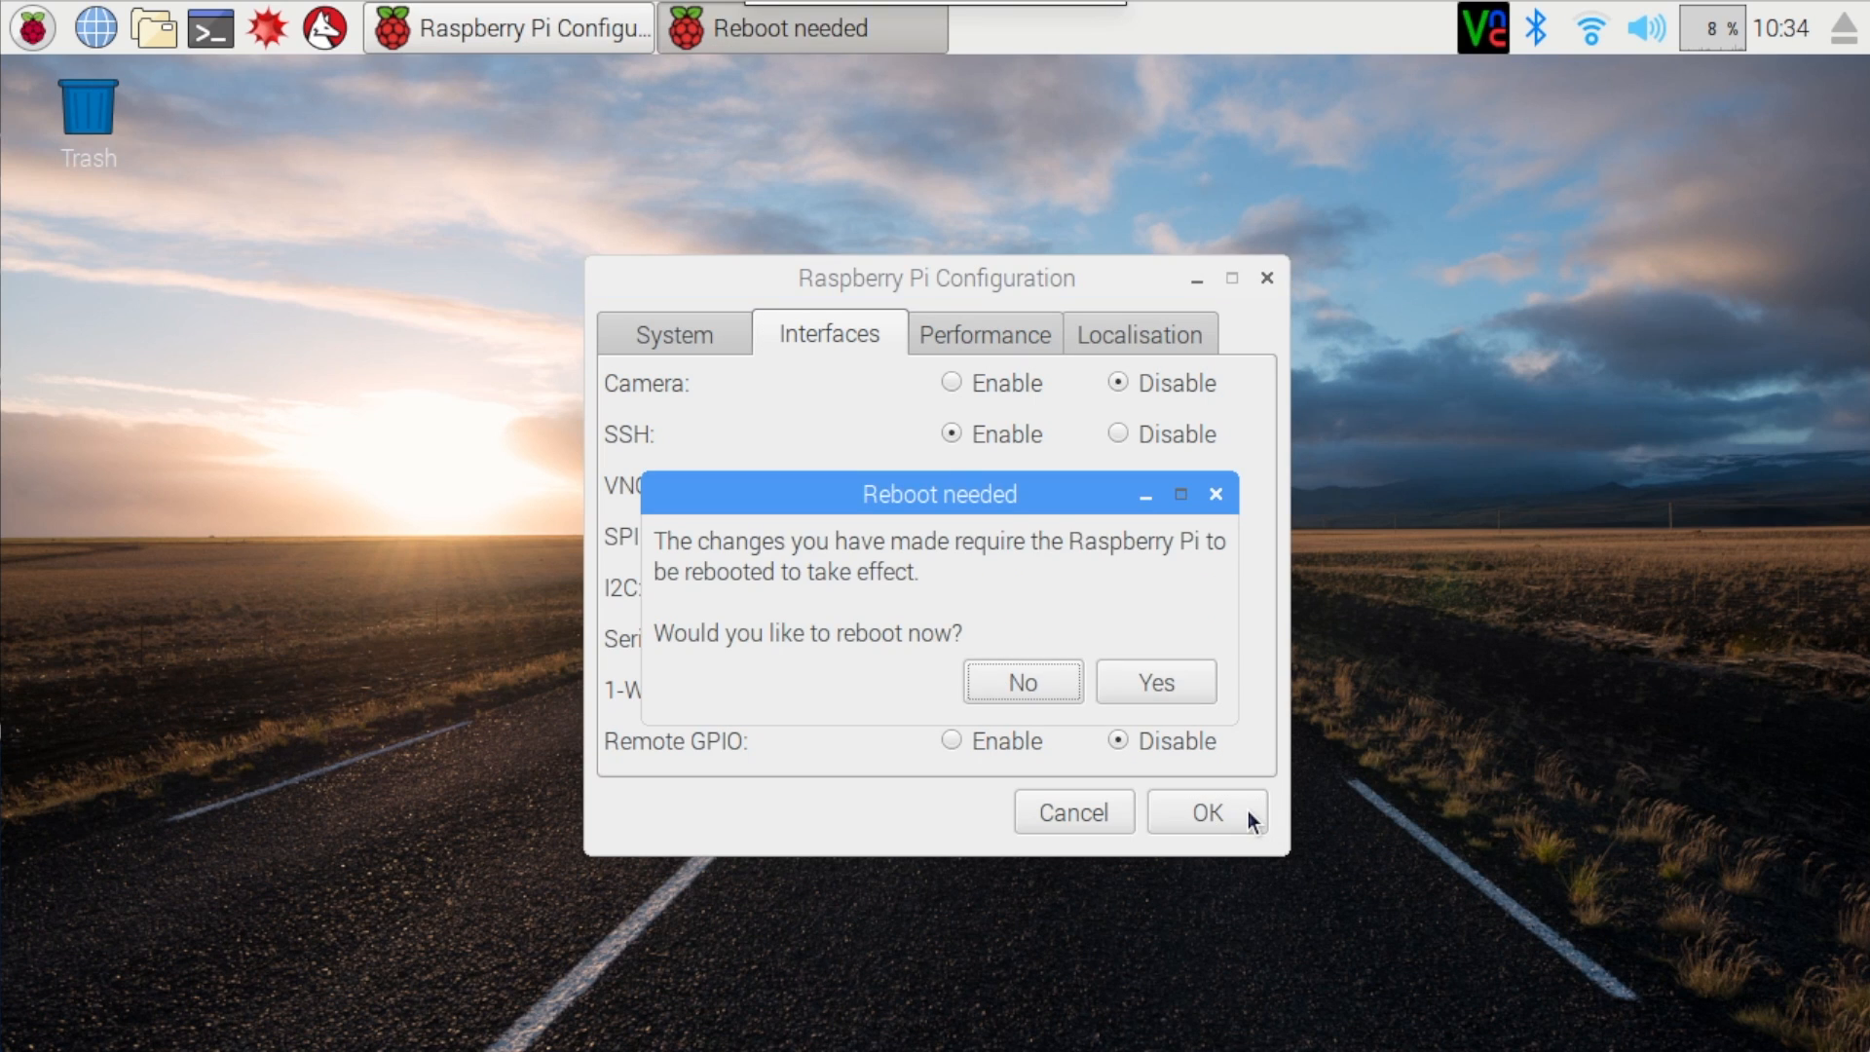
{"action": "mouse_move", "coordinate": [812, 617]}
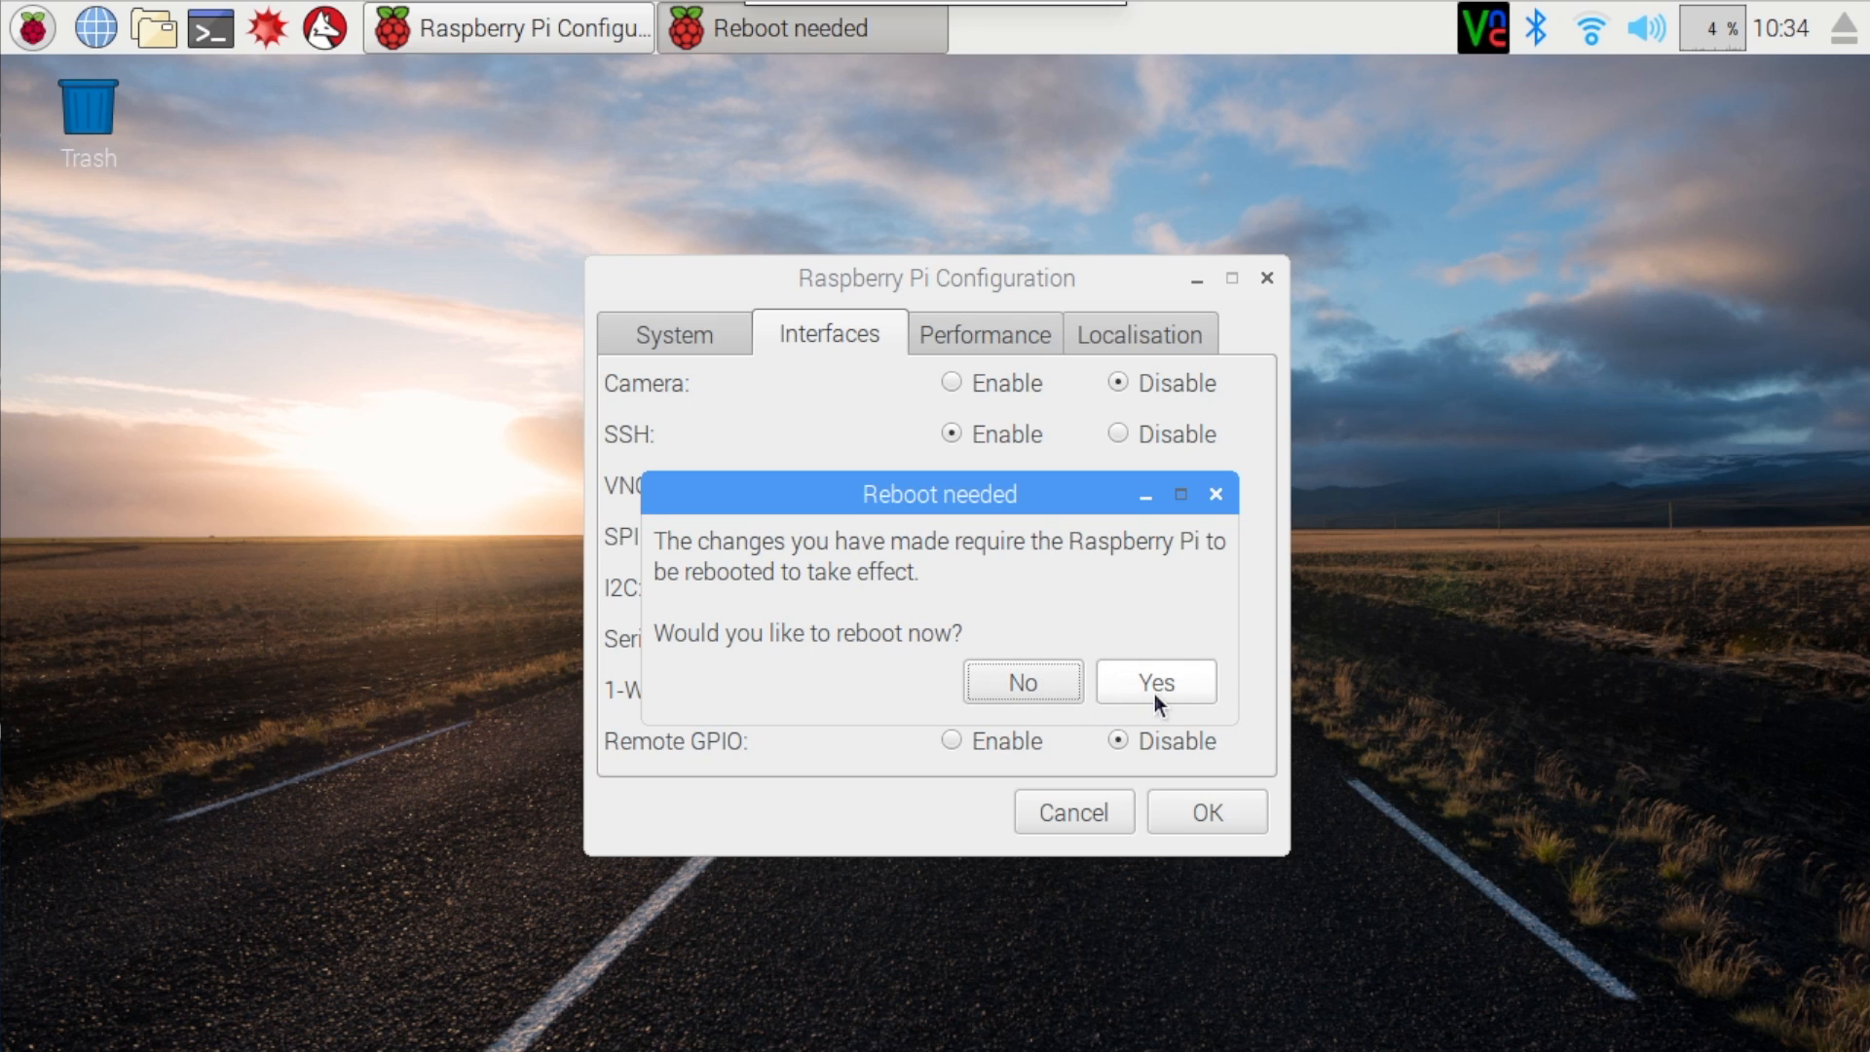
{"action": "left_click", "coordinate": [1153, 681]}
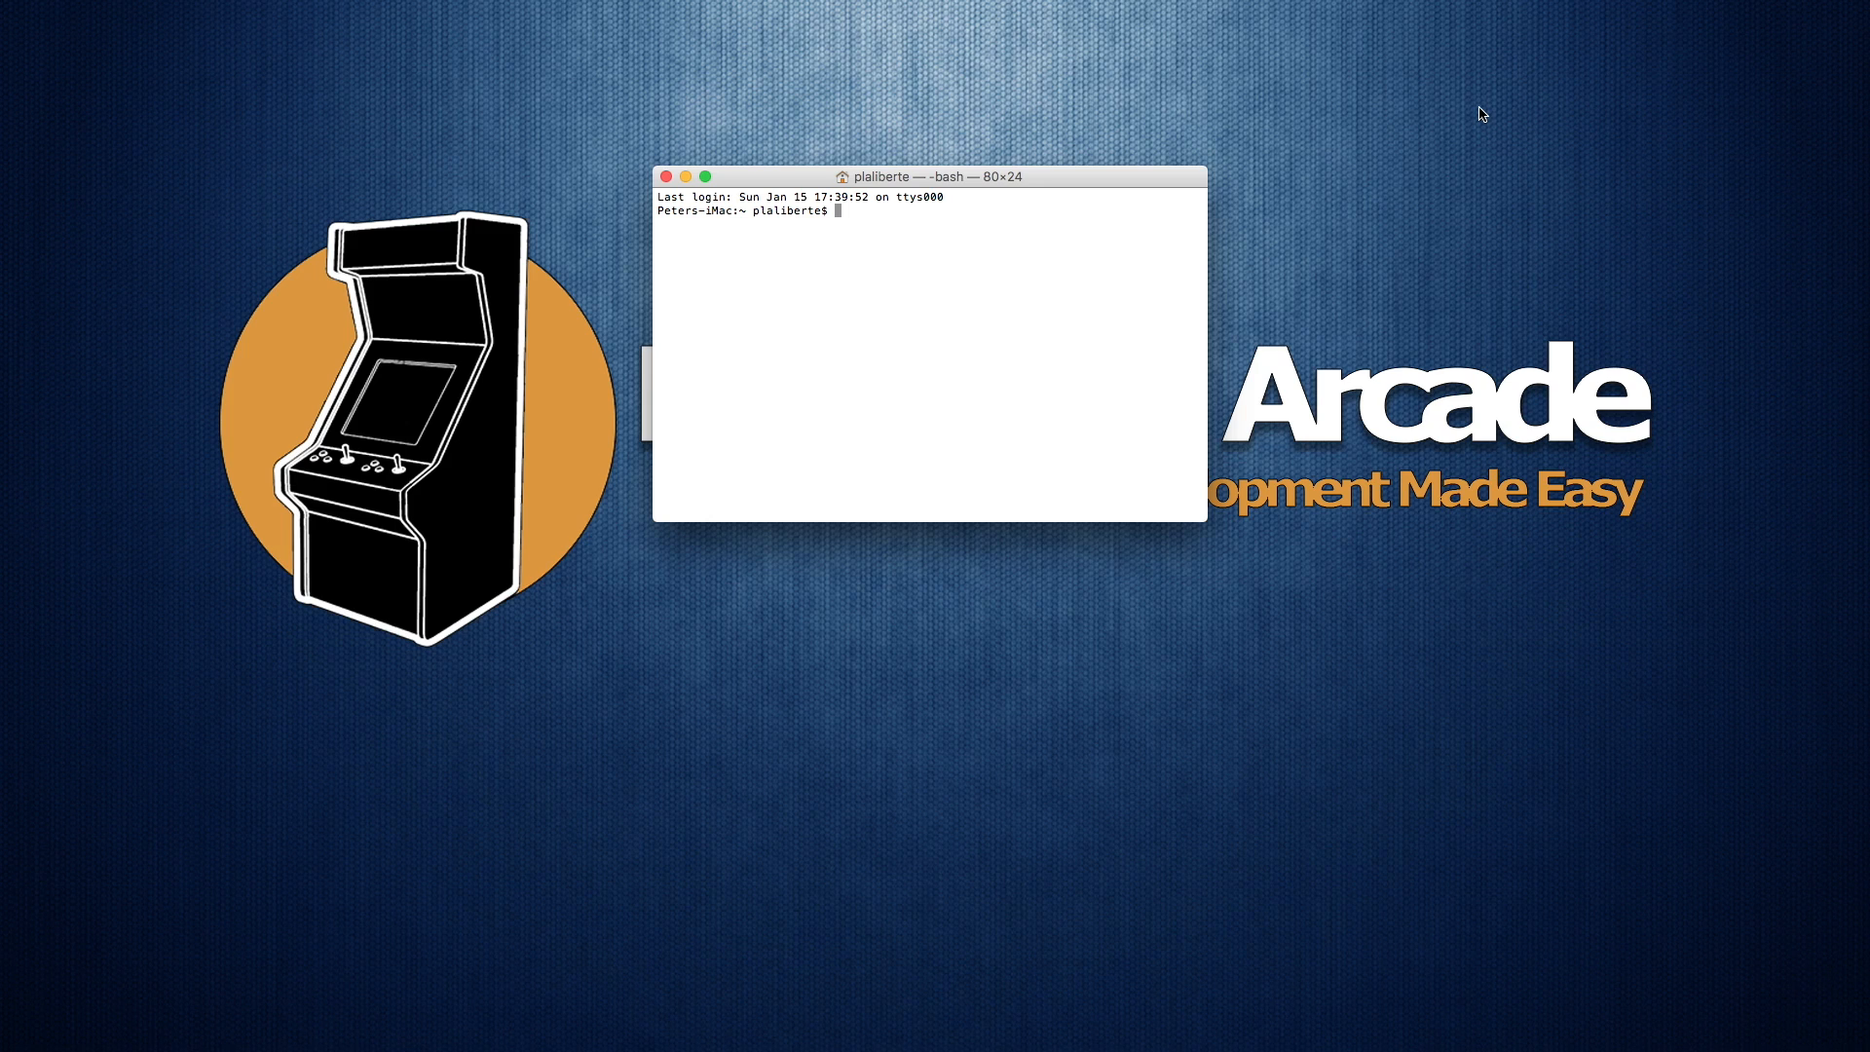
Step: Drag the Terminal window's corner to enlarge it to 162 by 49
{"action": "left_click_drag", "start_coordinate": [1205, 516], "coordinate": [1548, 828]}
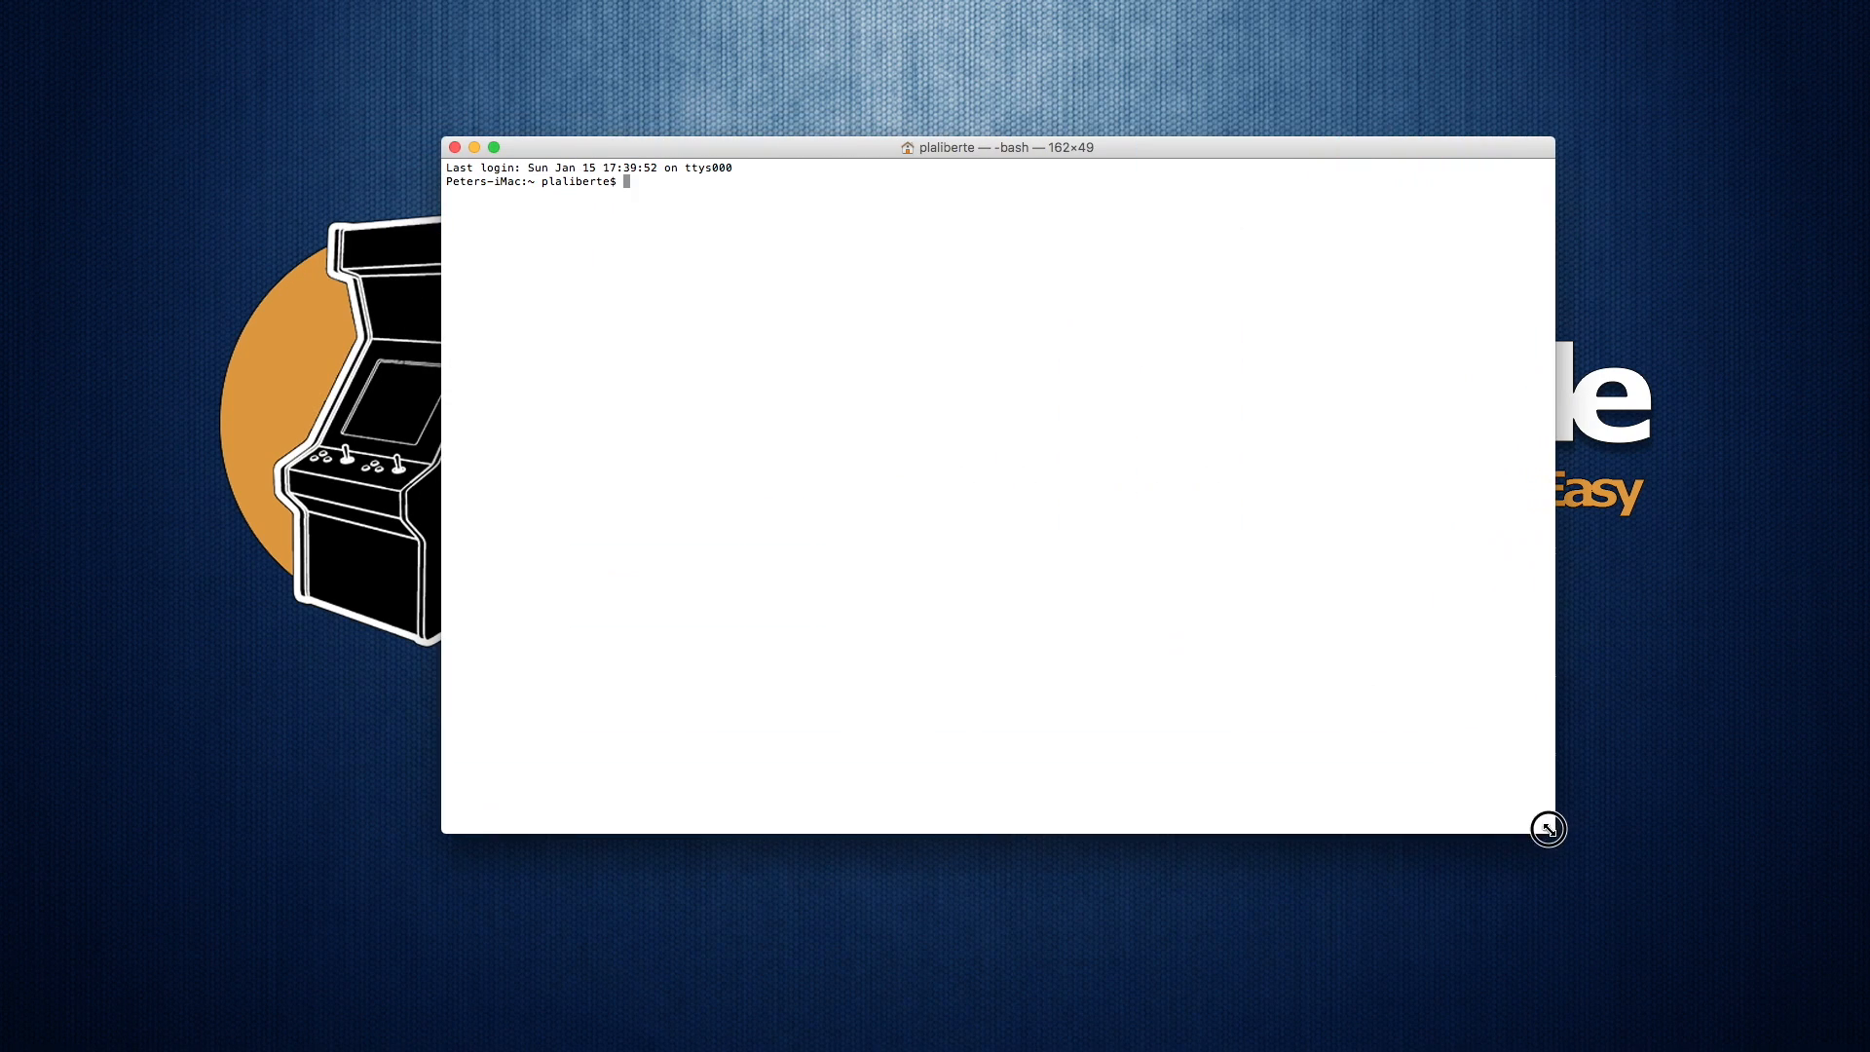
{"action": "mouse_move", "coordinate": [905, 496]}
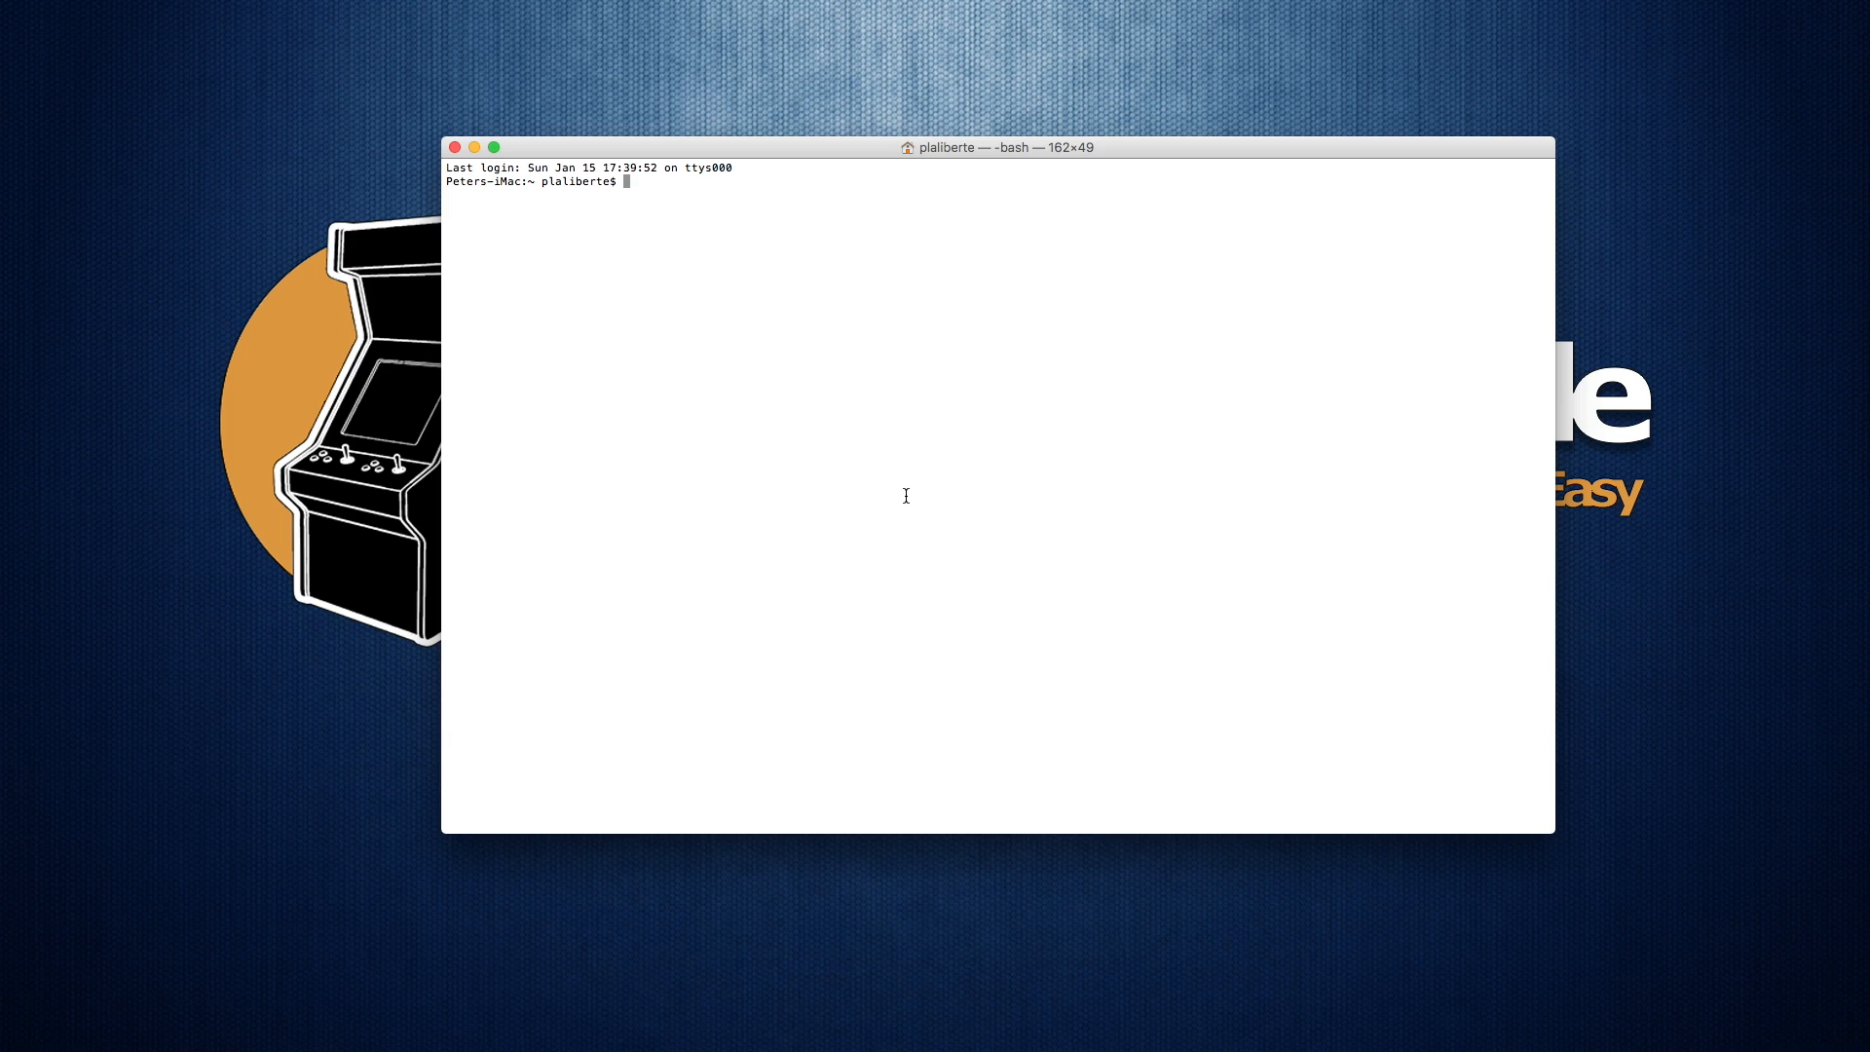
{"action": "type", "text": "ssh"}
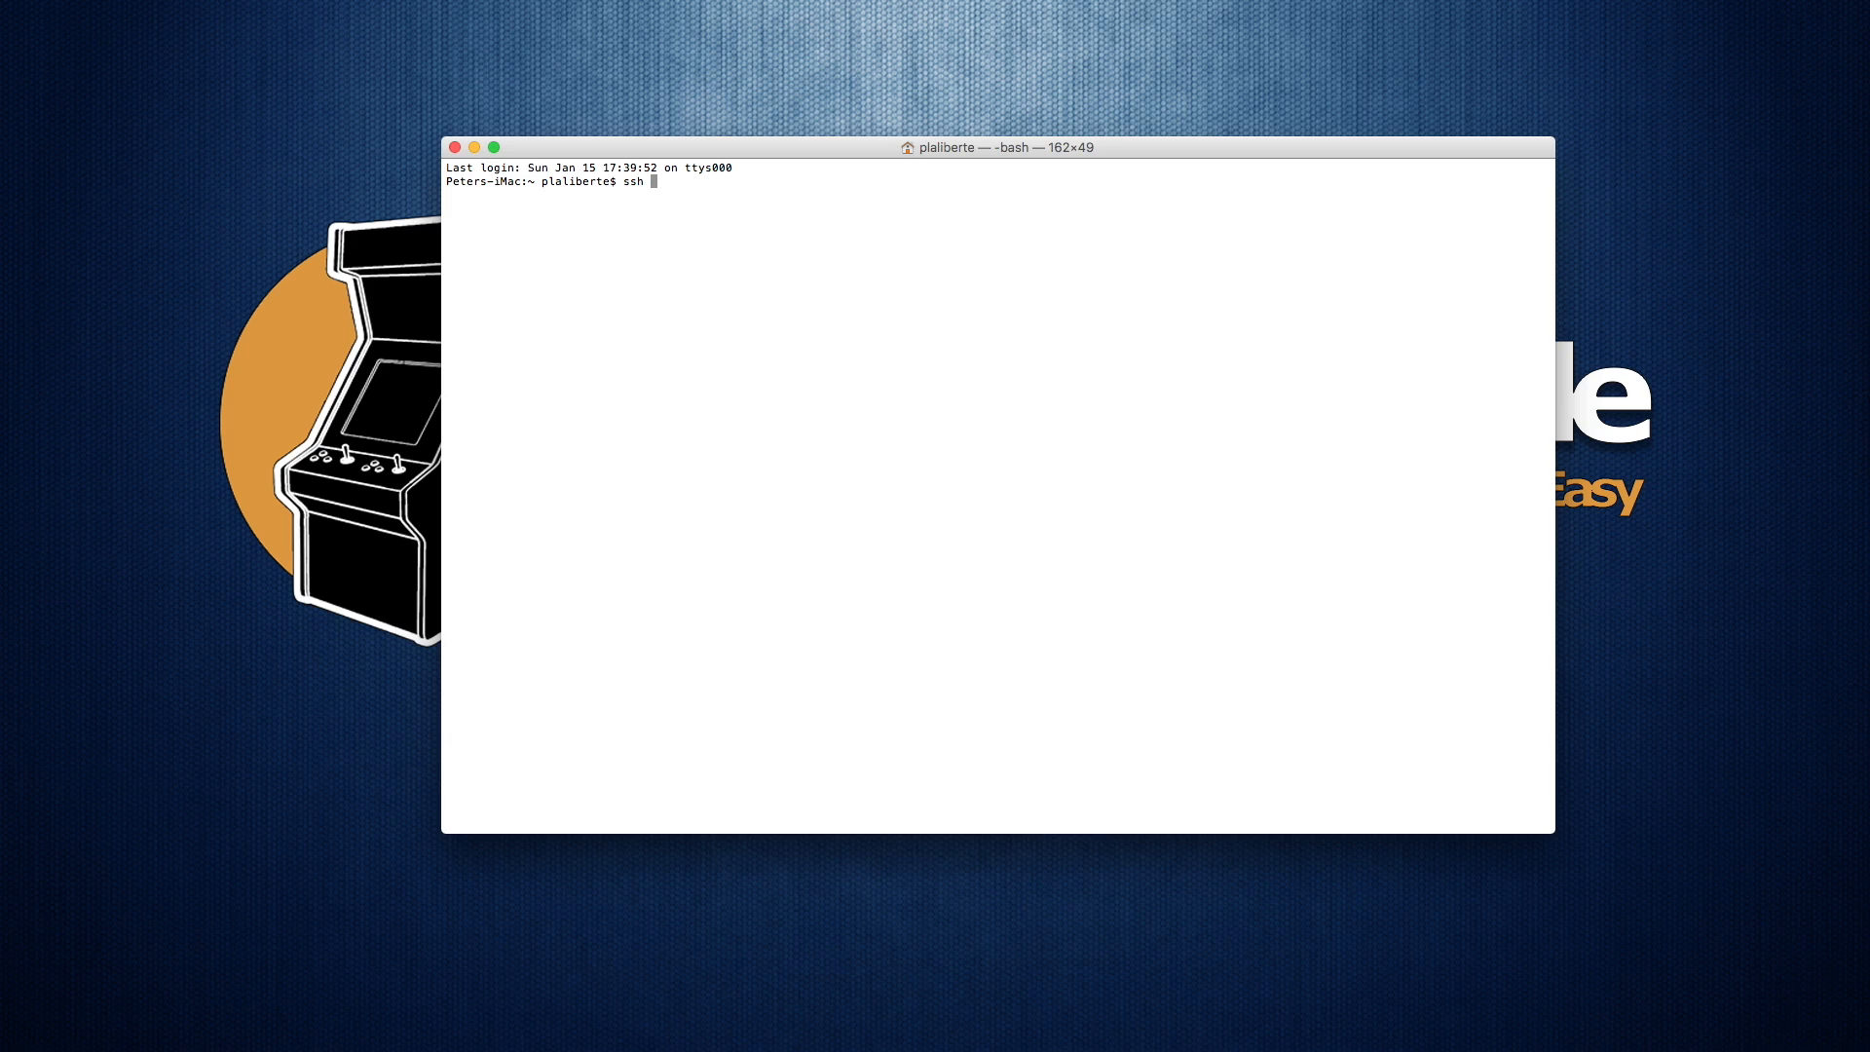
{"action": "type", "text": "p"}
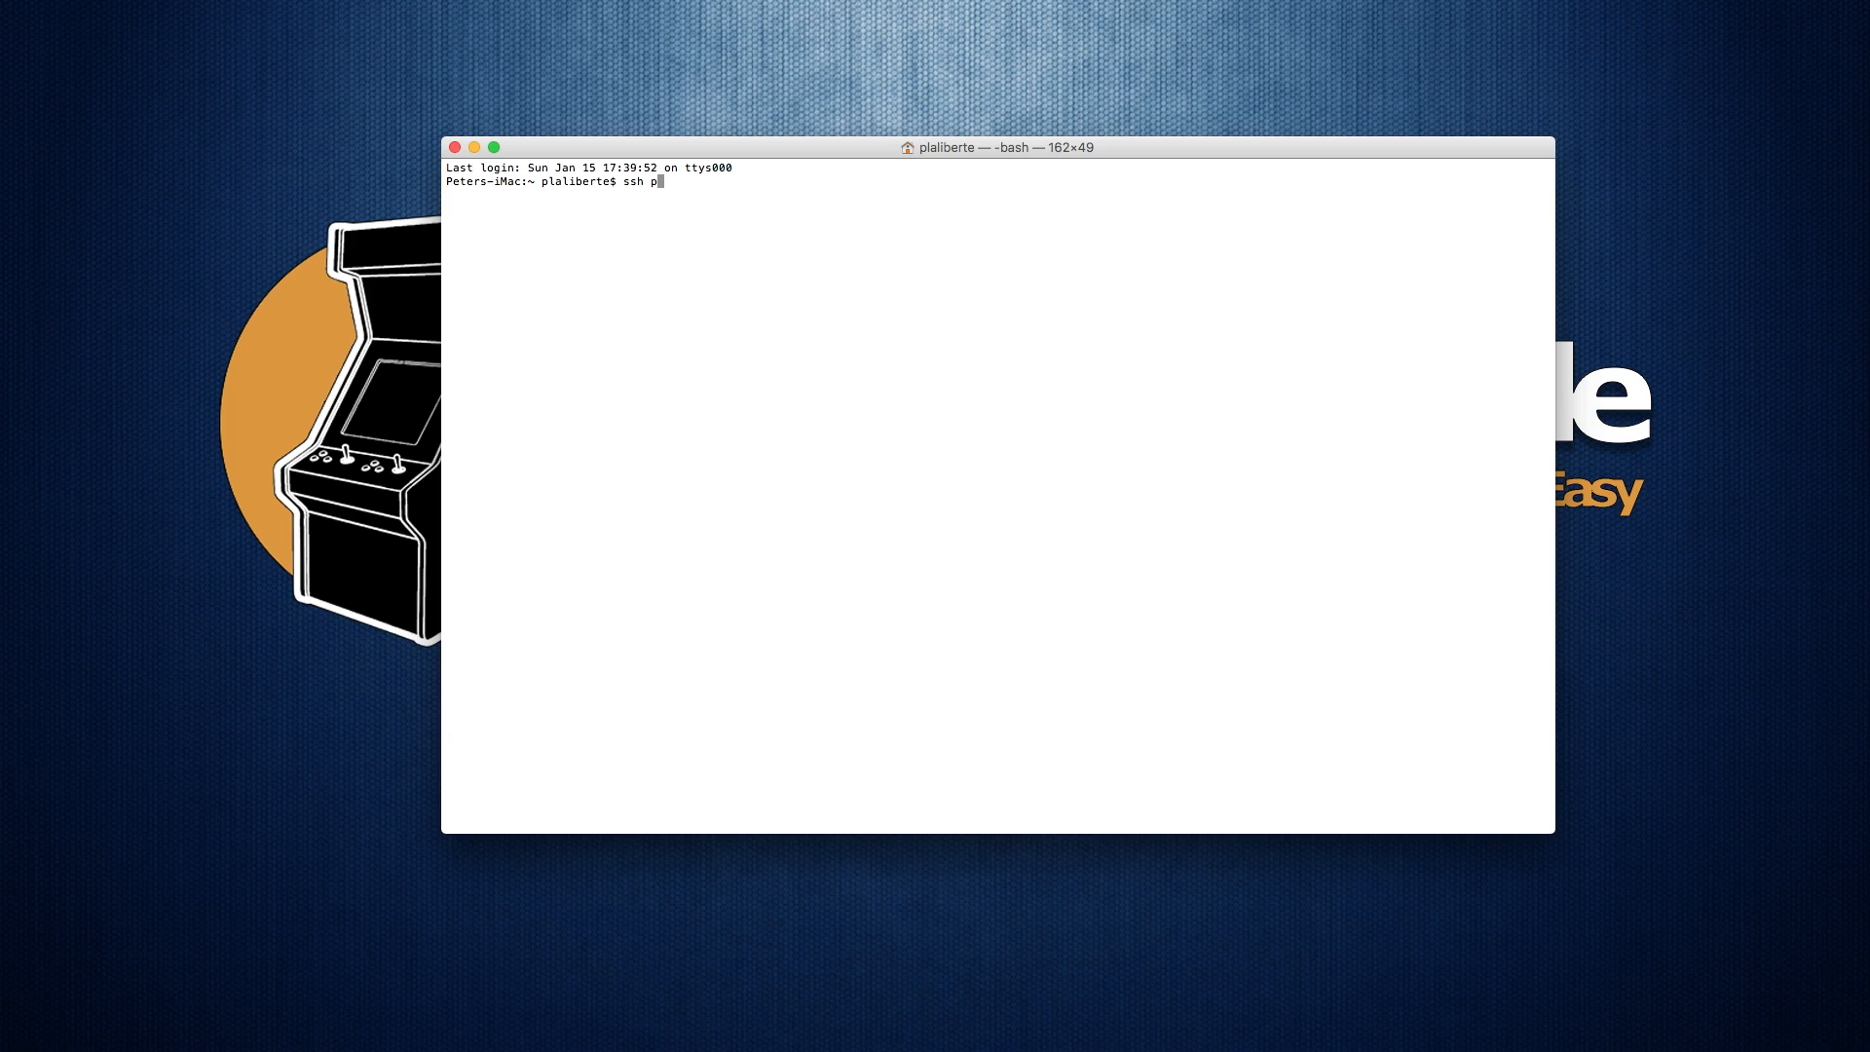
{"action": "type", "text": "i@"}
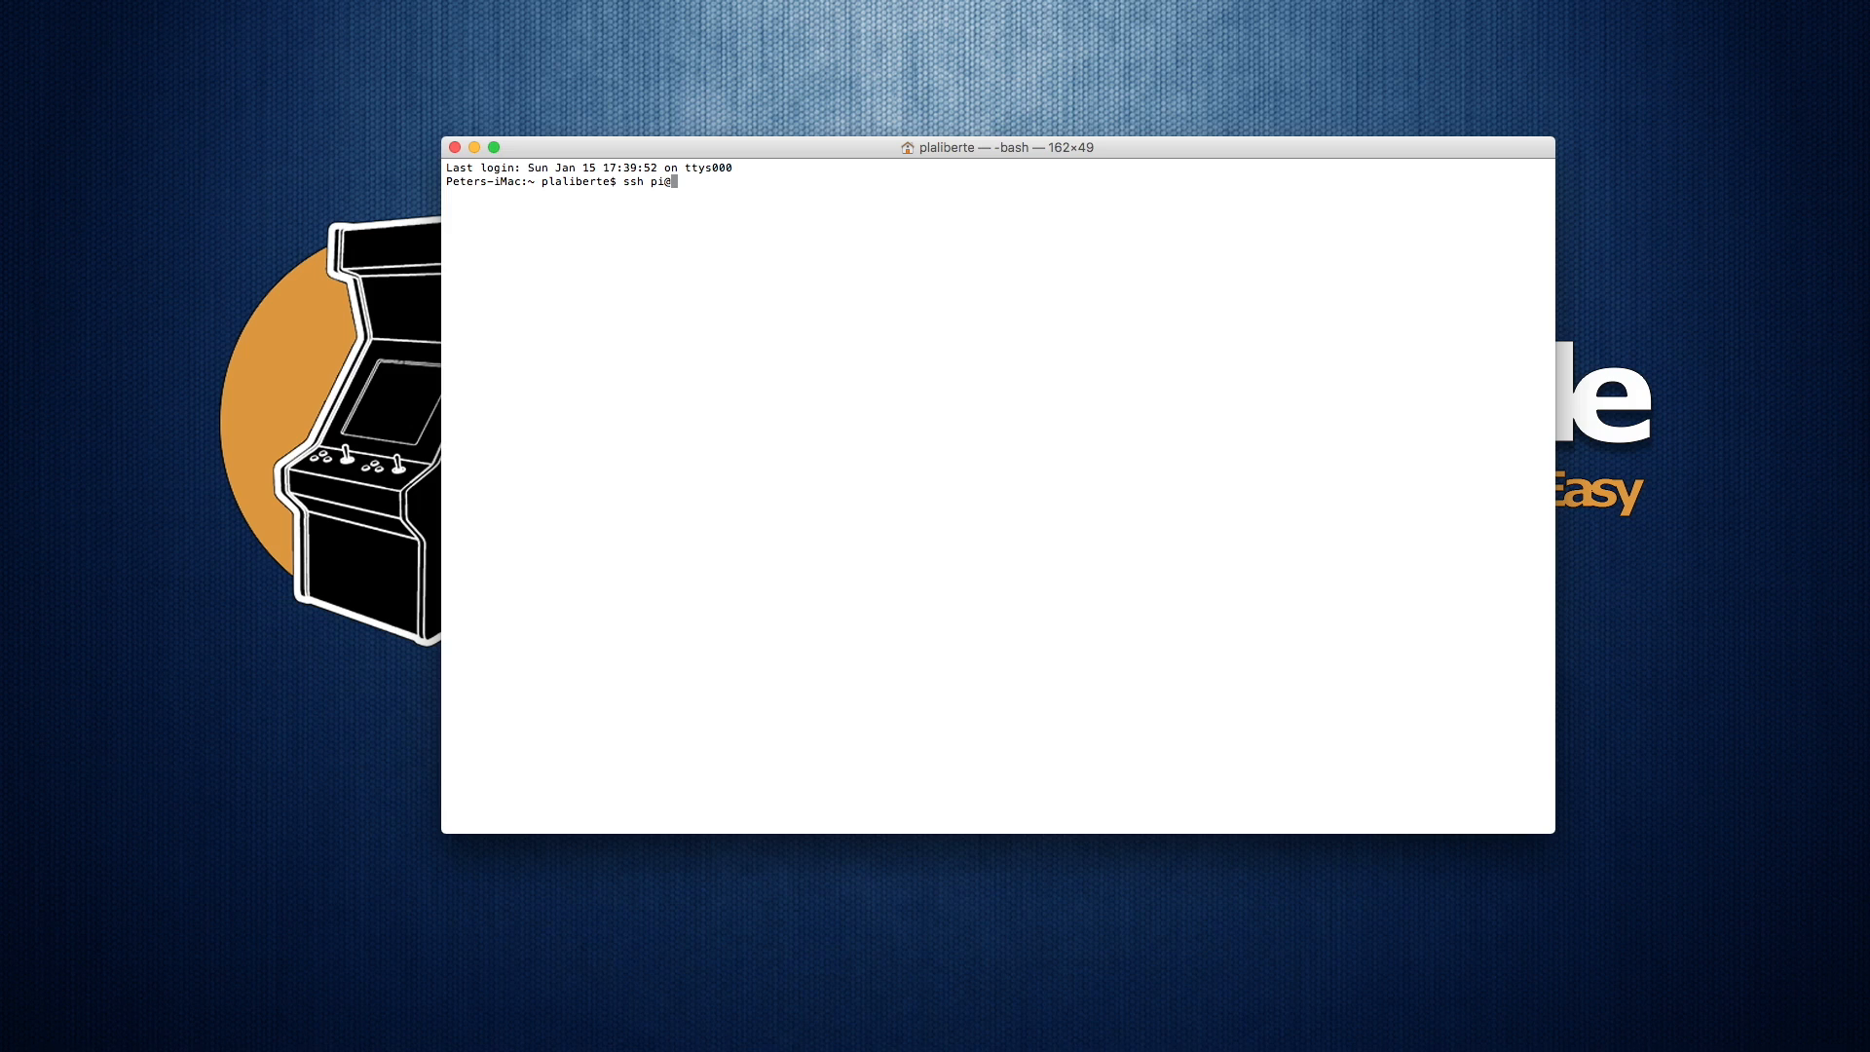
{"action": "type", "text": "raspberry"}
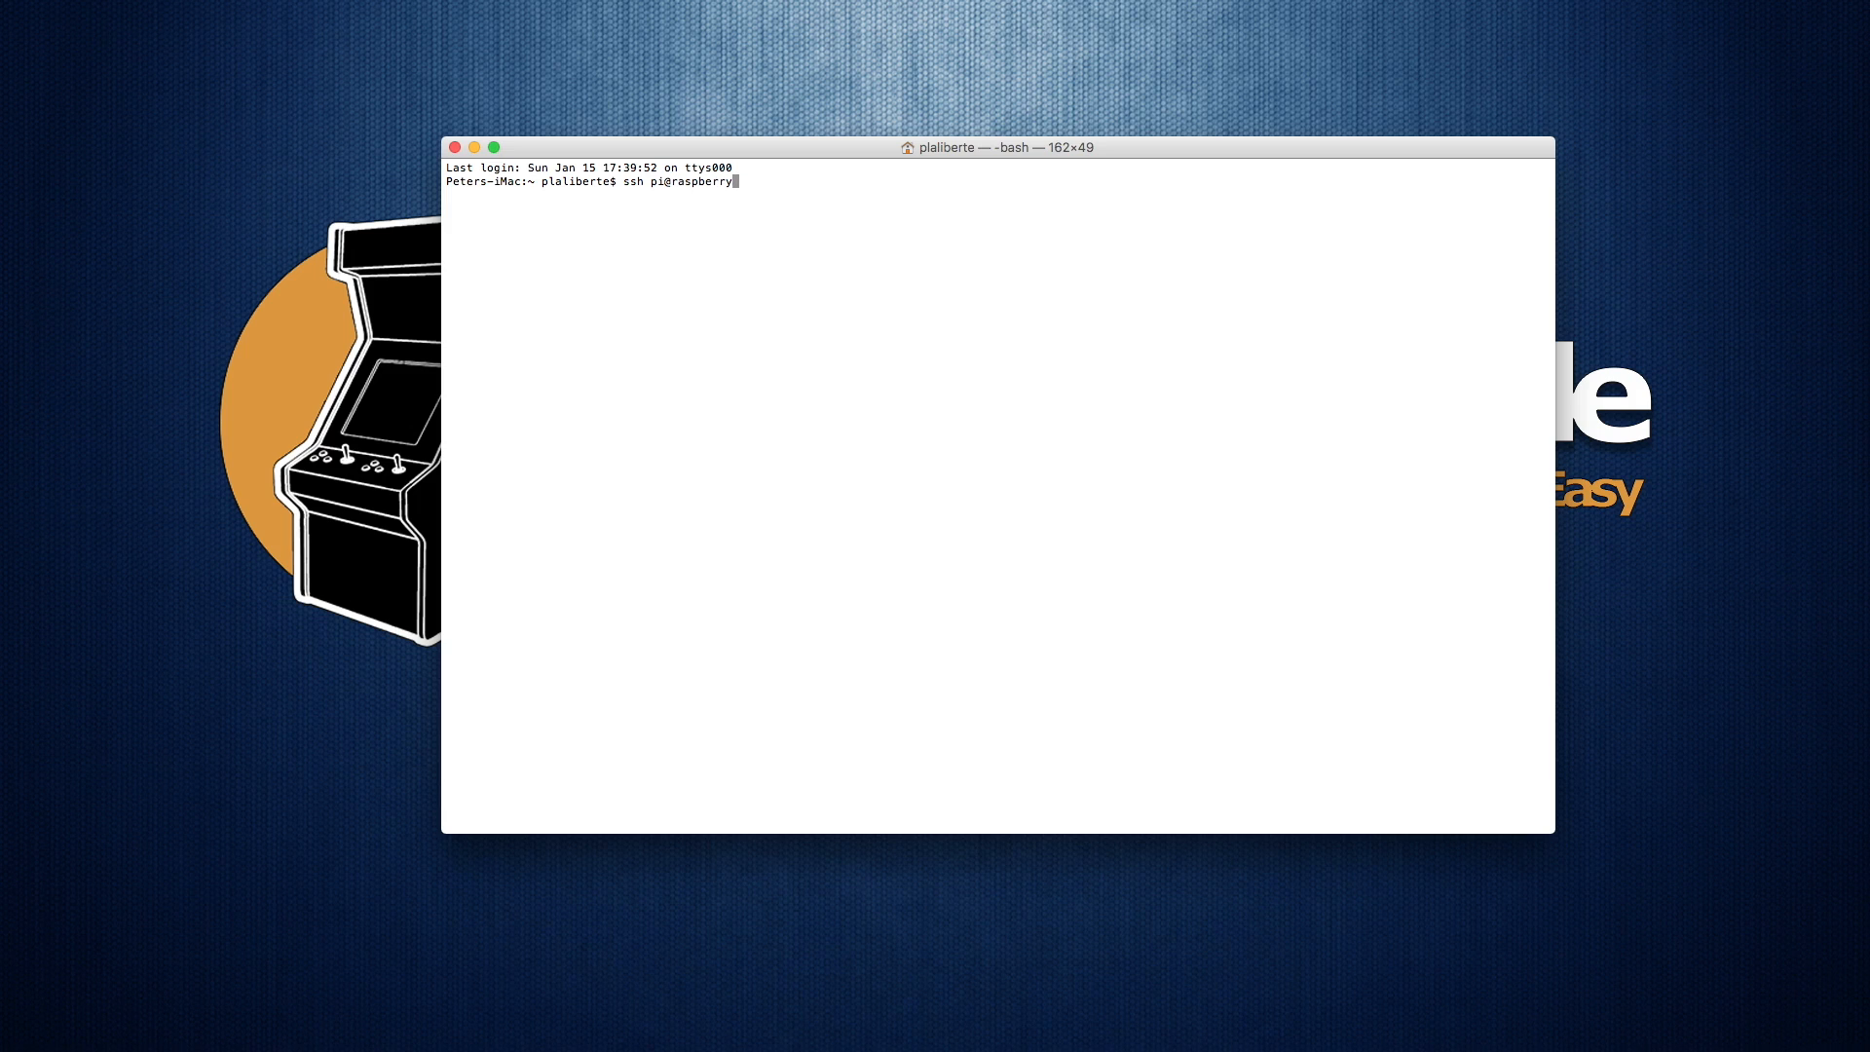
{"action": "type", "text": "pi.l"}
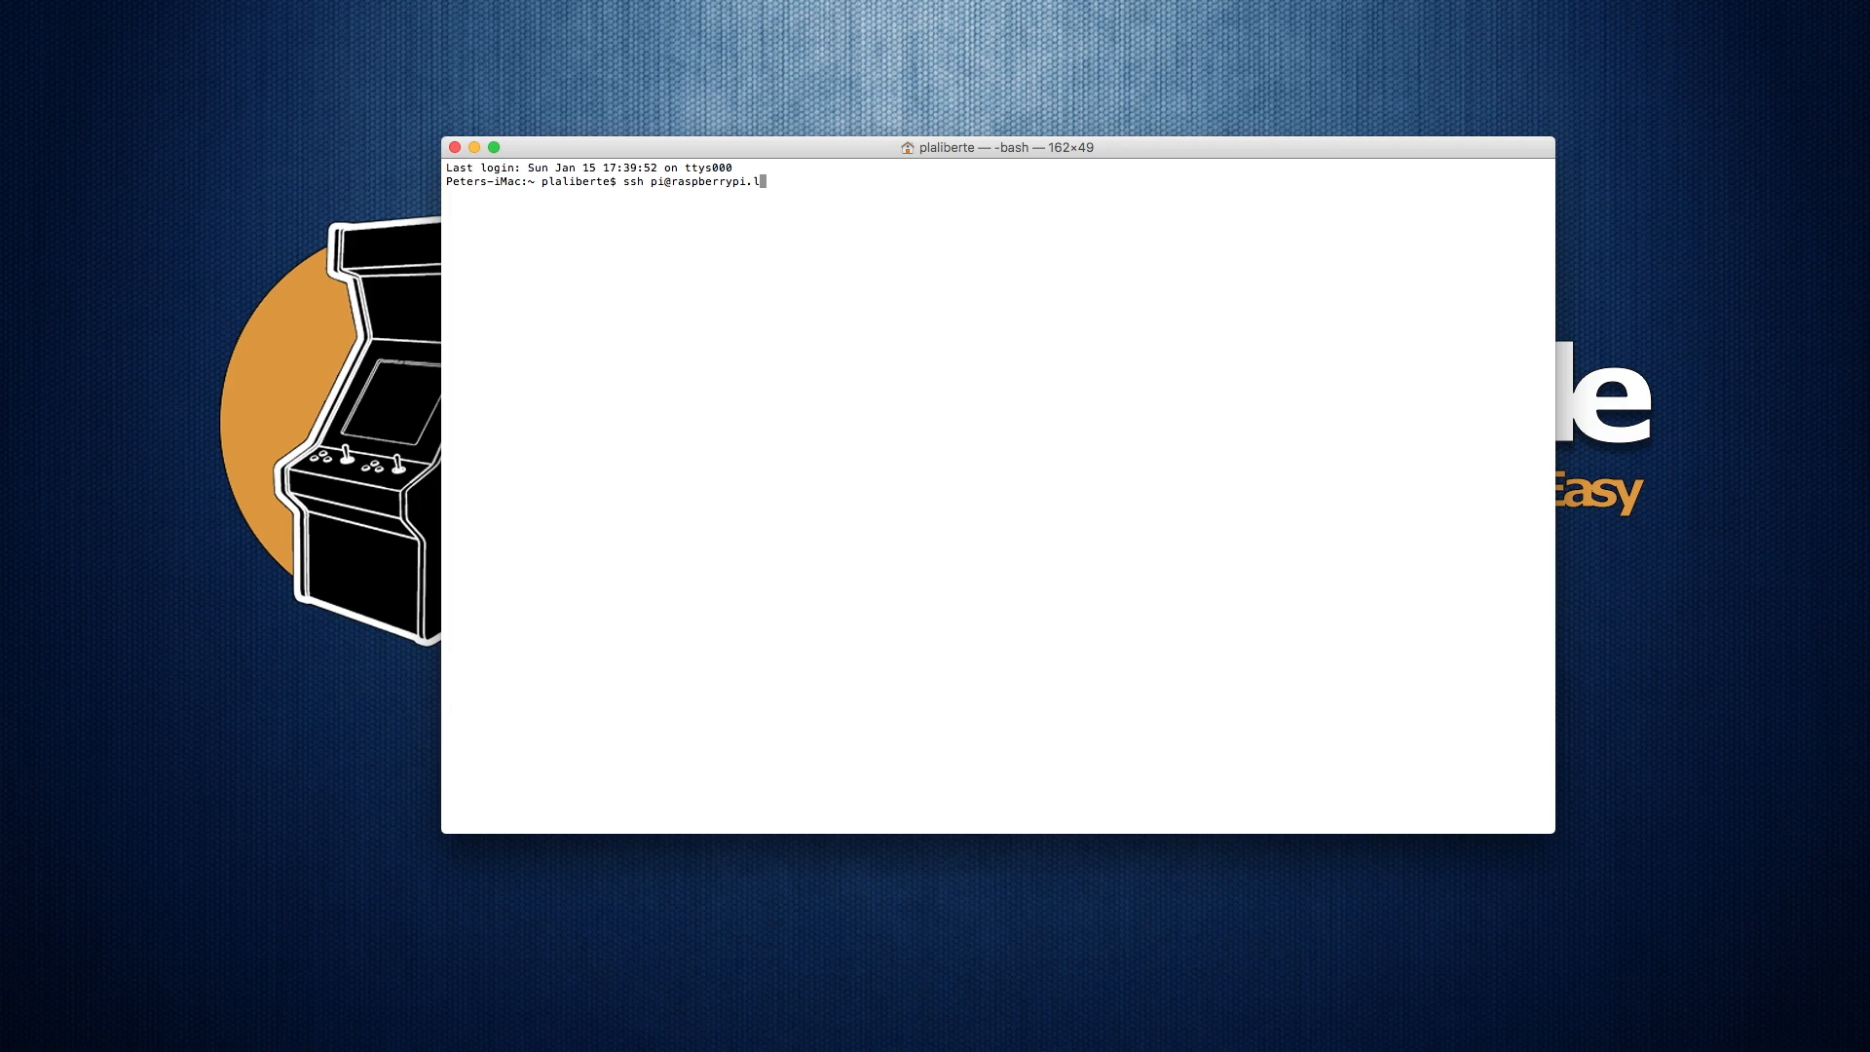
{"action": "type", "text": "ocal"}
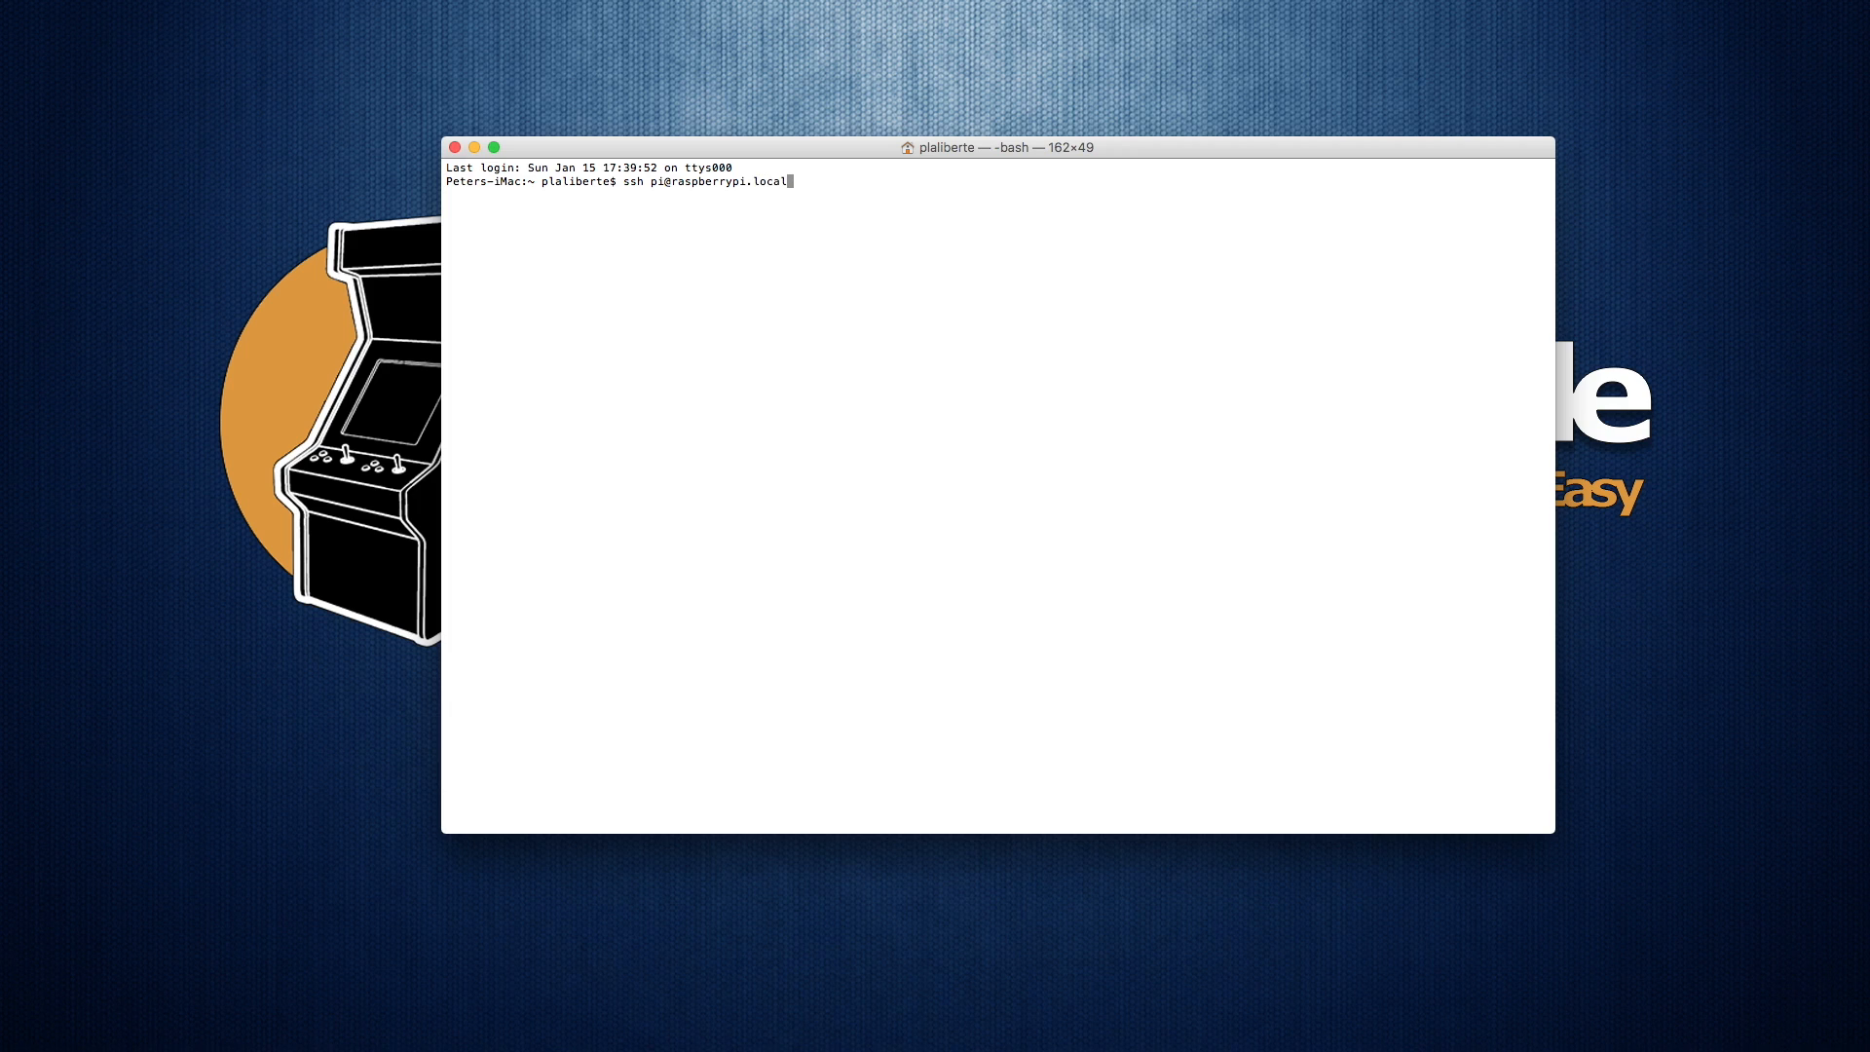
{"action": "key", "text": "Return"}
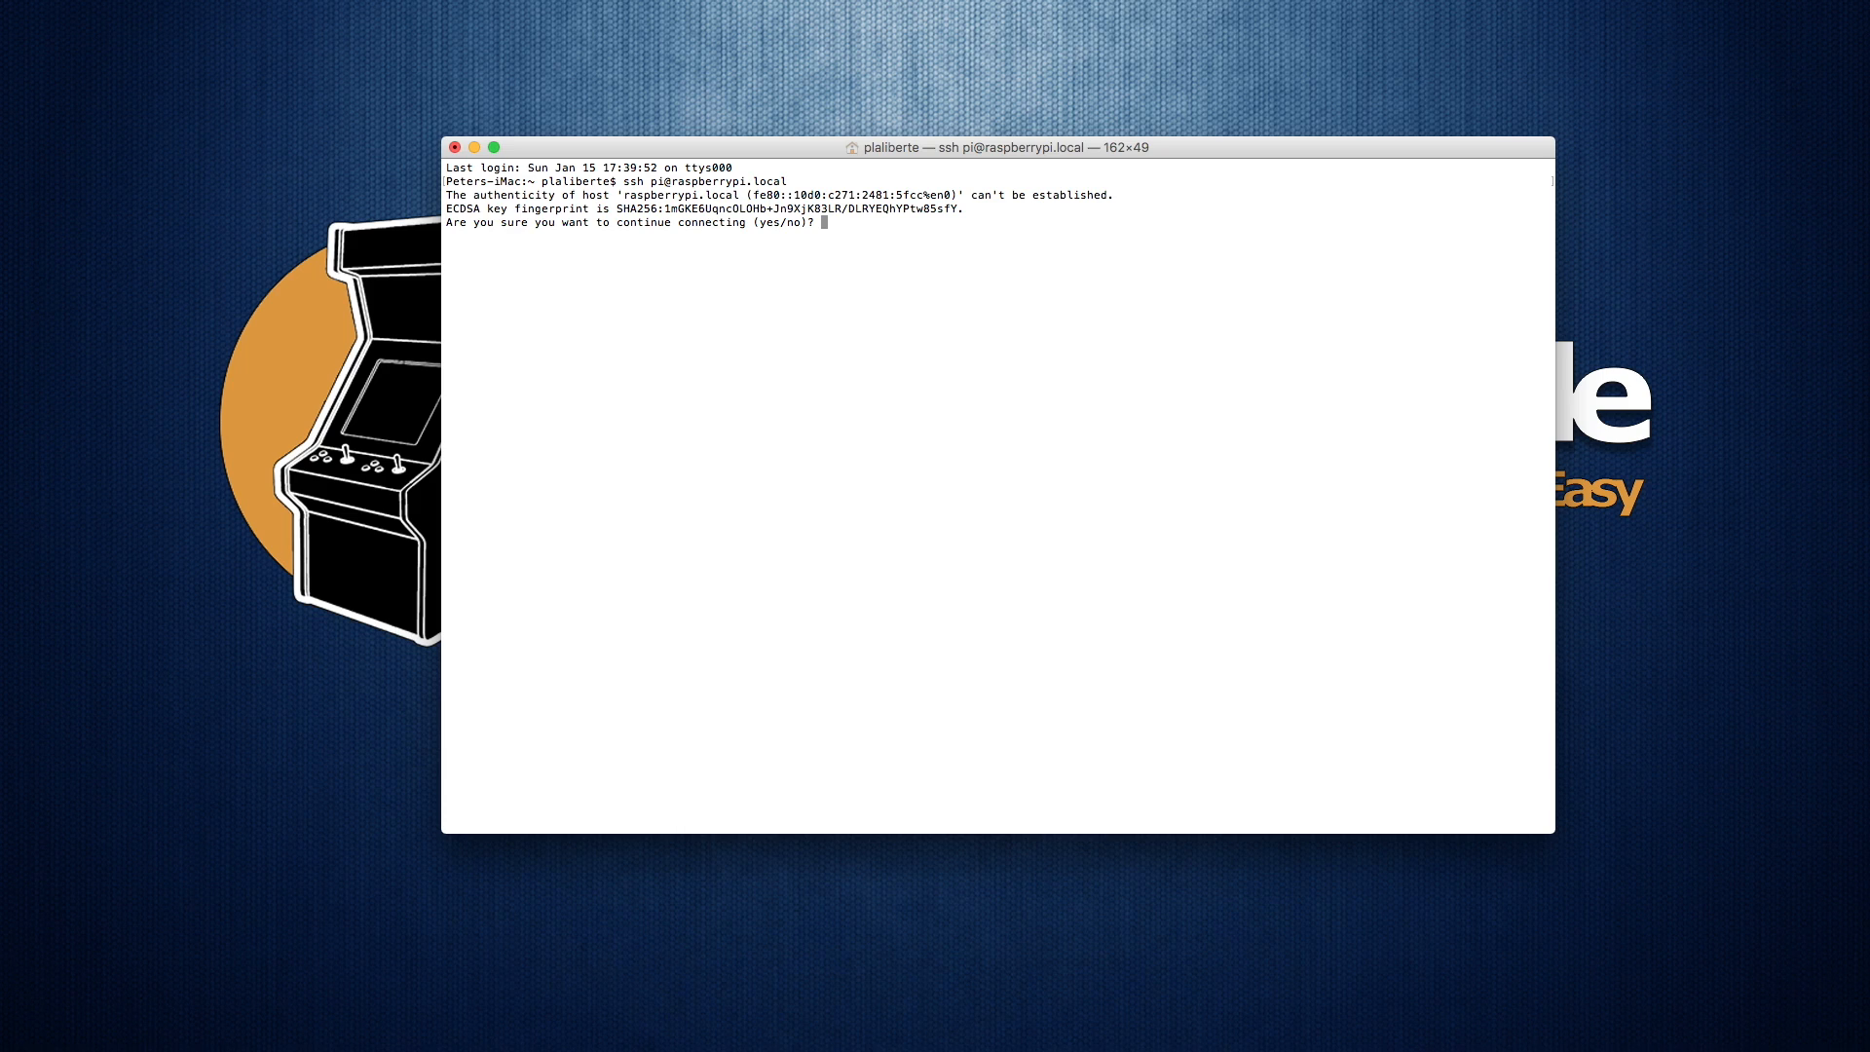
{"action": "mouse_move", "coordinate": [589, 283]}
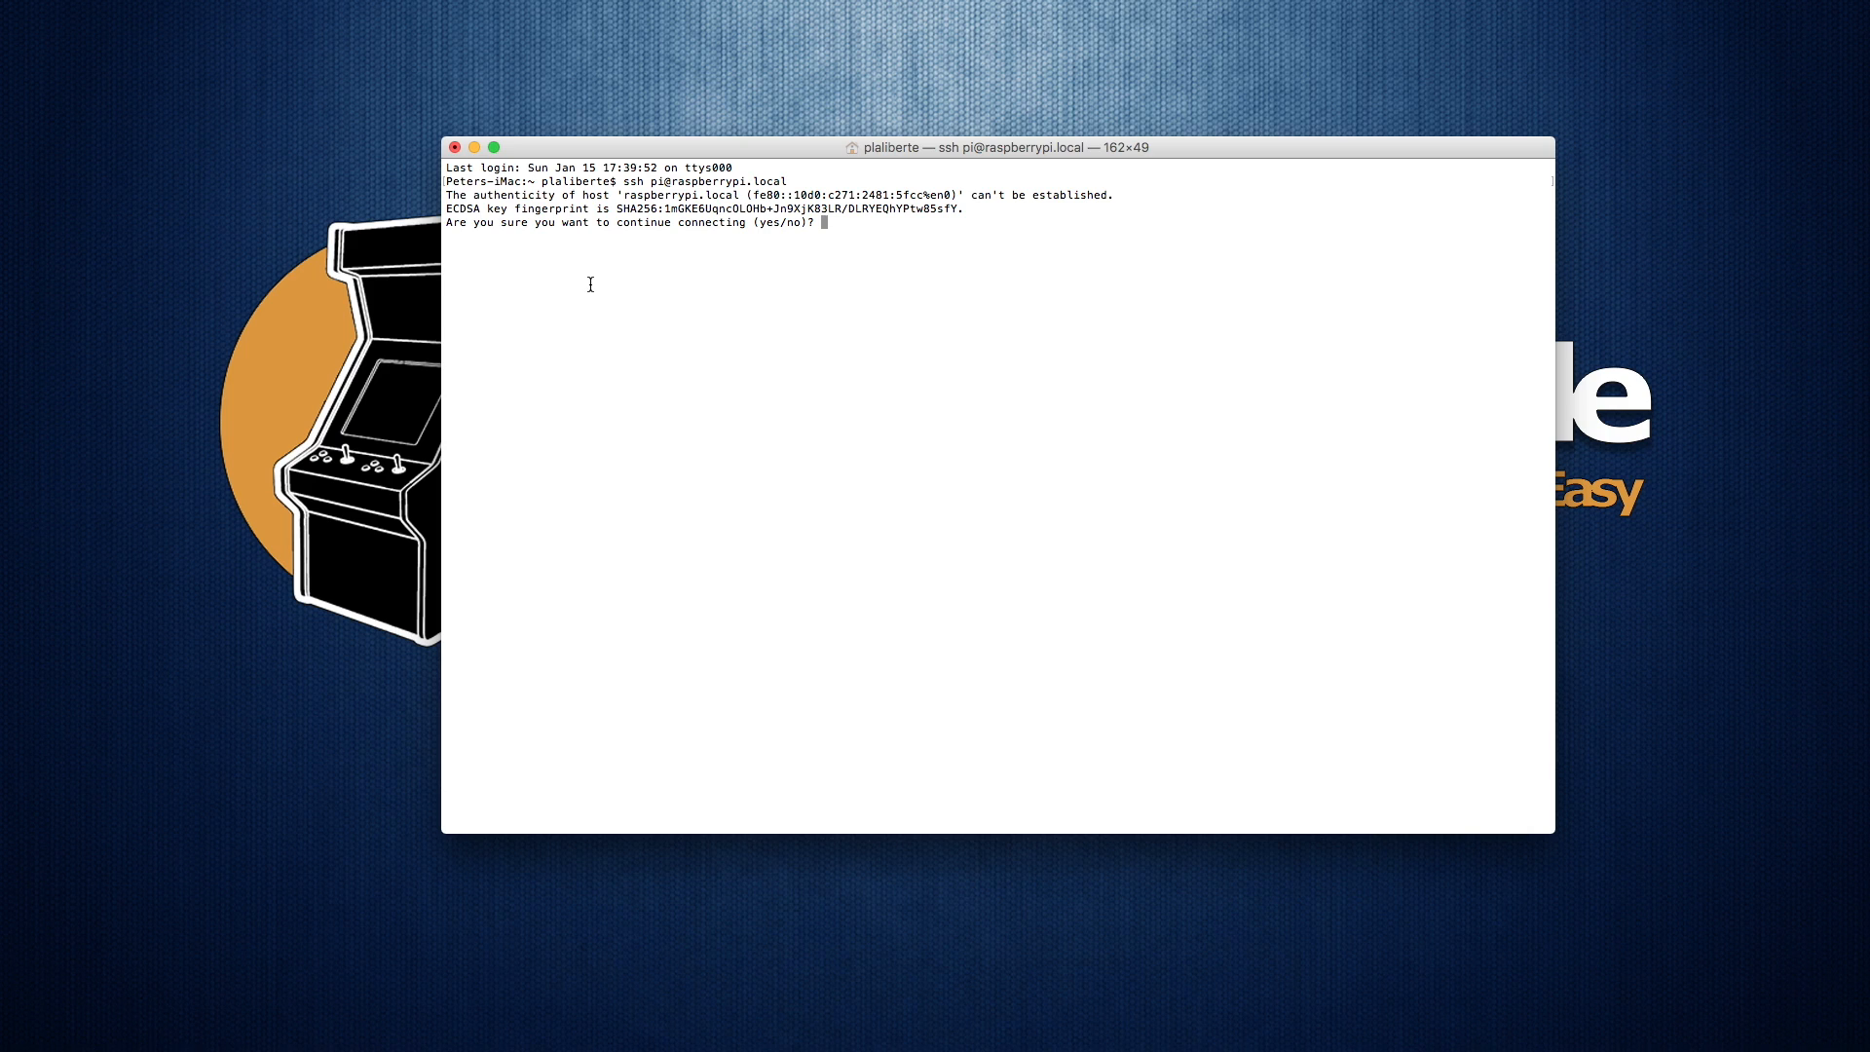
{"action": "type", "text": "yes"}
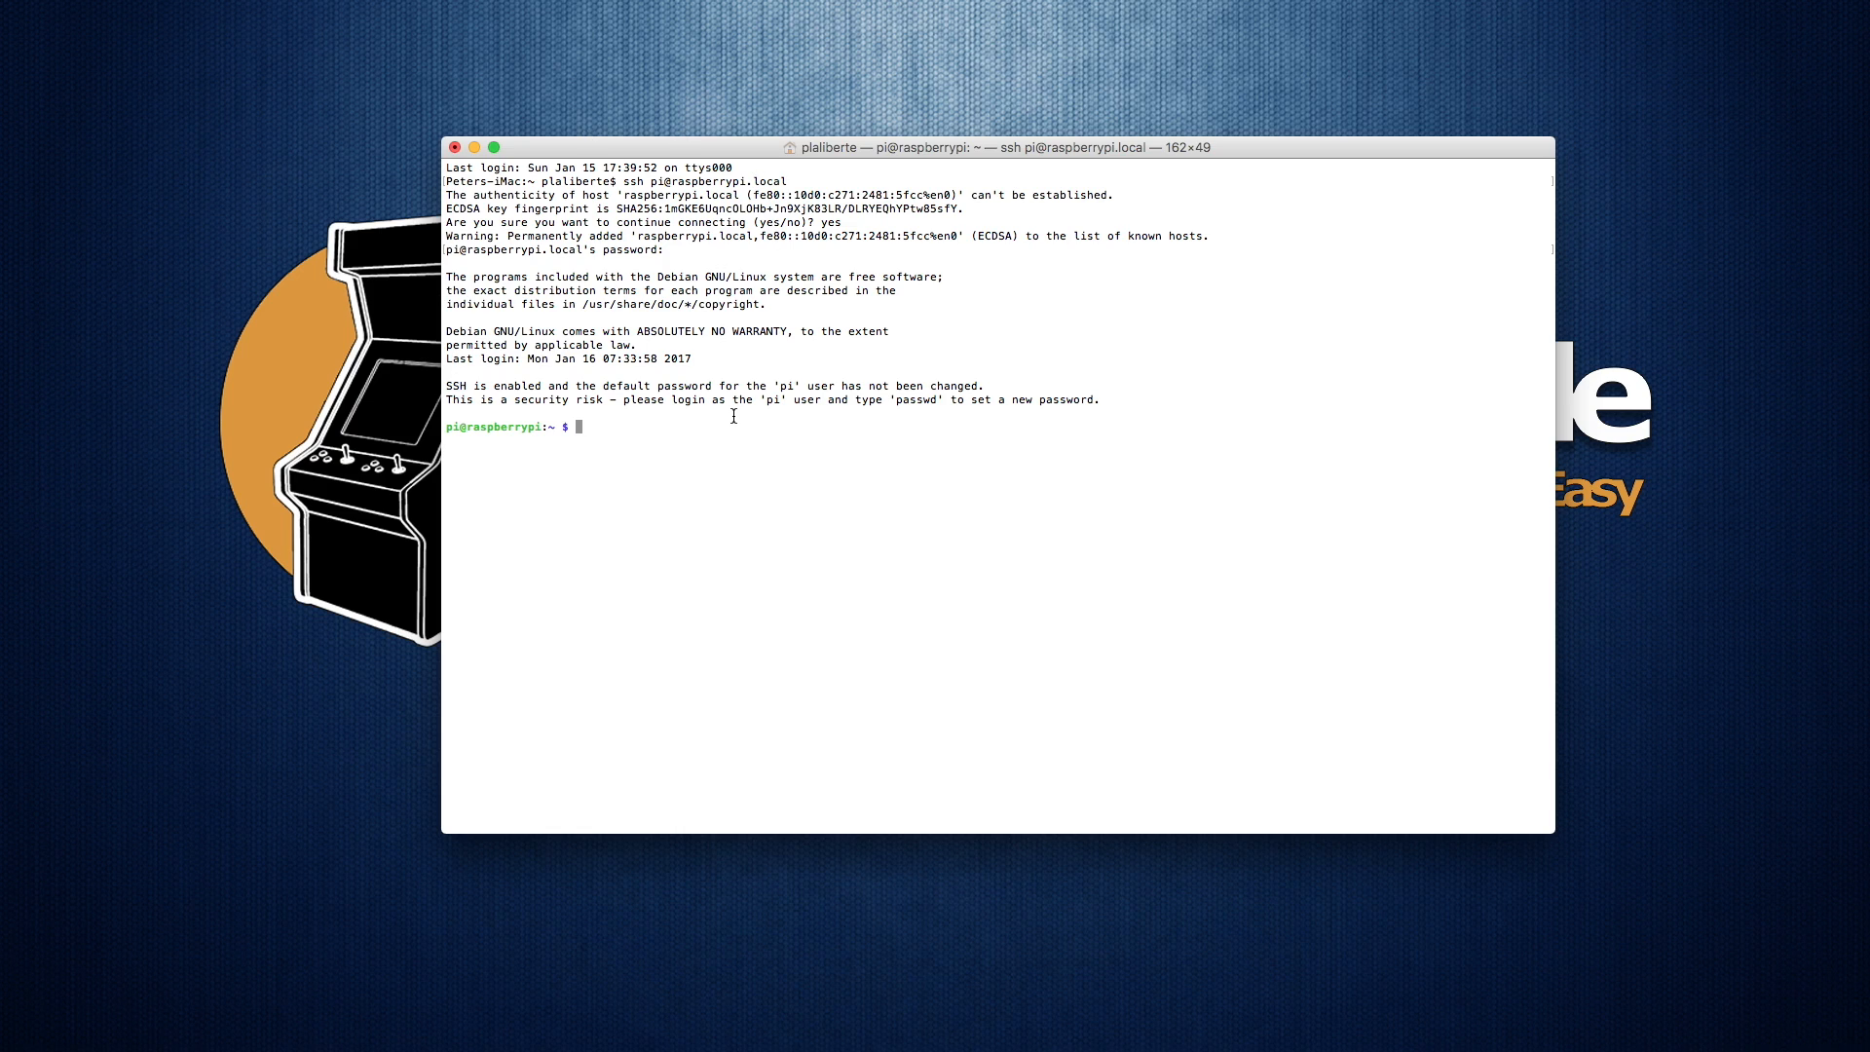
Step: Run sudo apt-get update and sudo apt-get upgrade on the Pi
{"action": "type", "text": "su"}
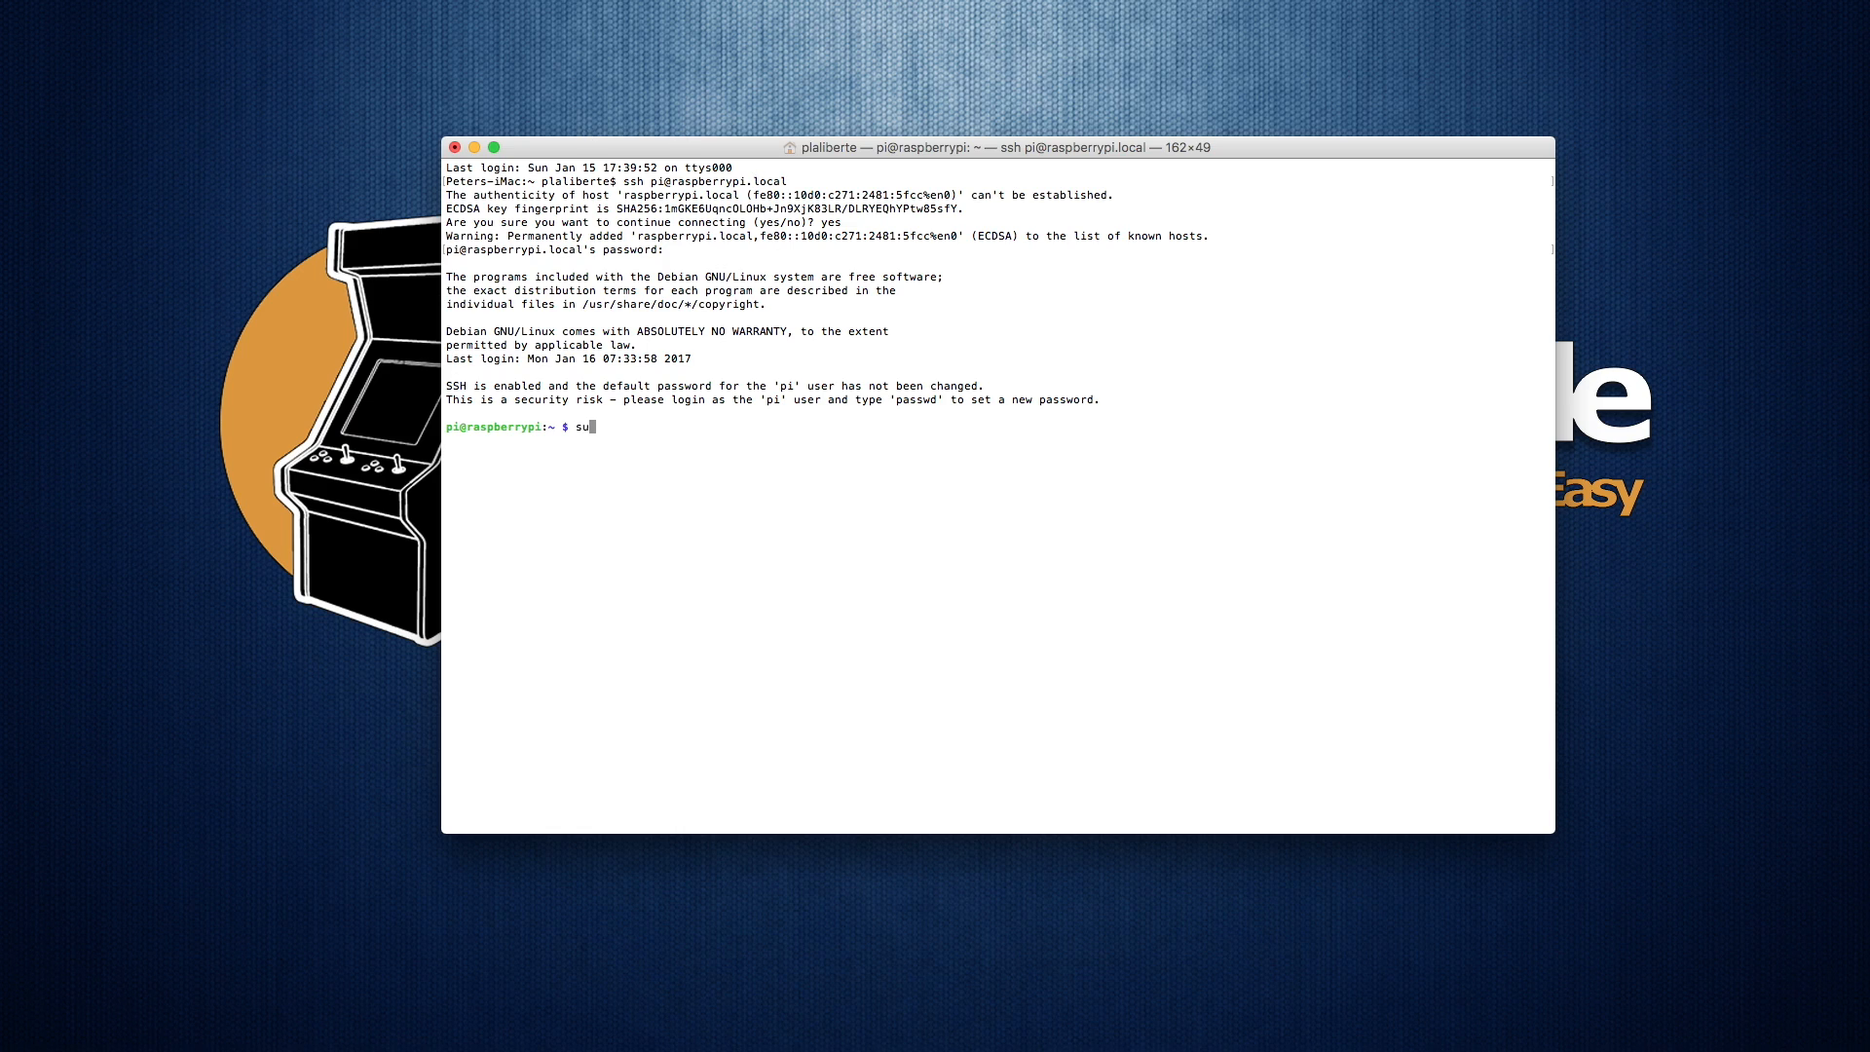
{"action": "type", "text": "do"}
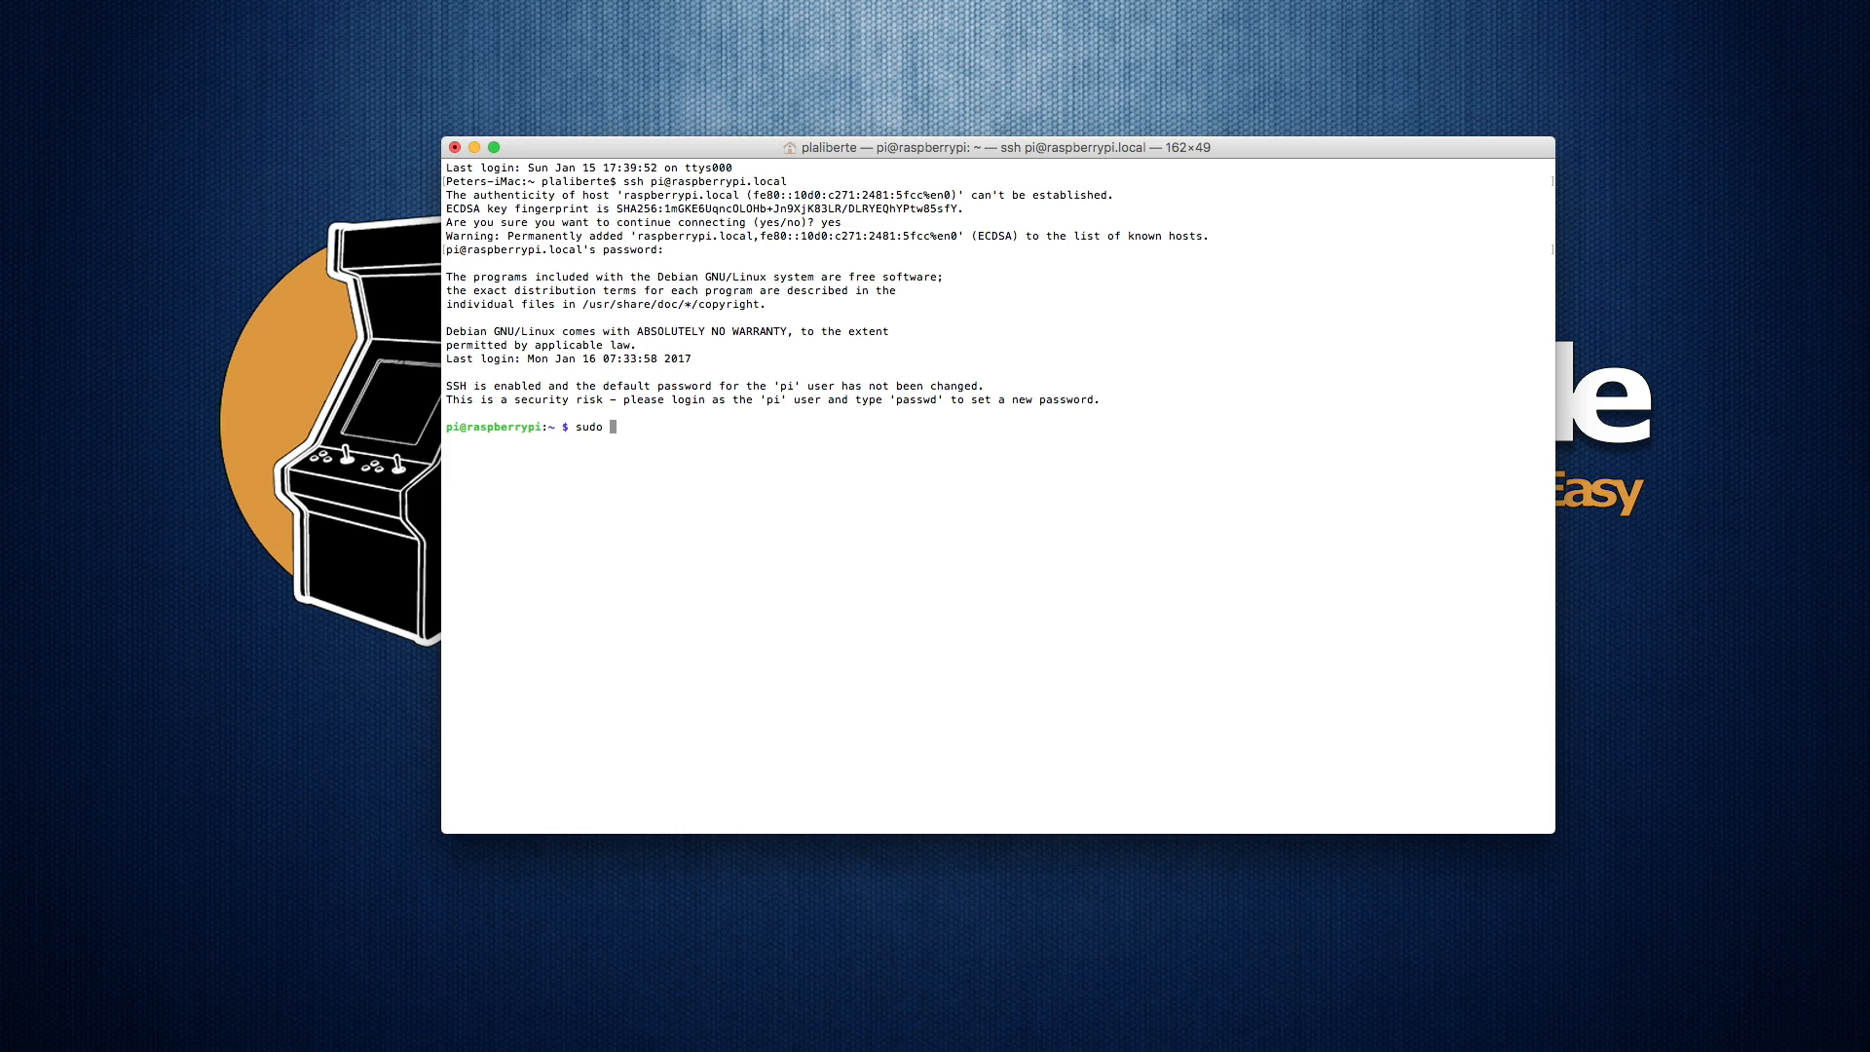
{"action": "type", "text": "at-get update"}
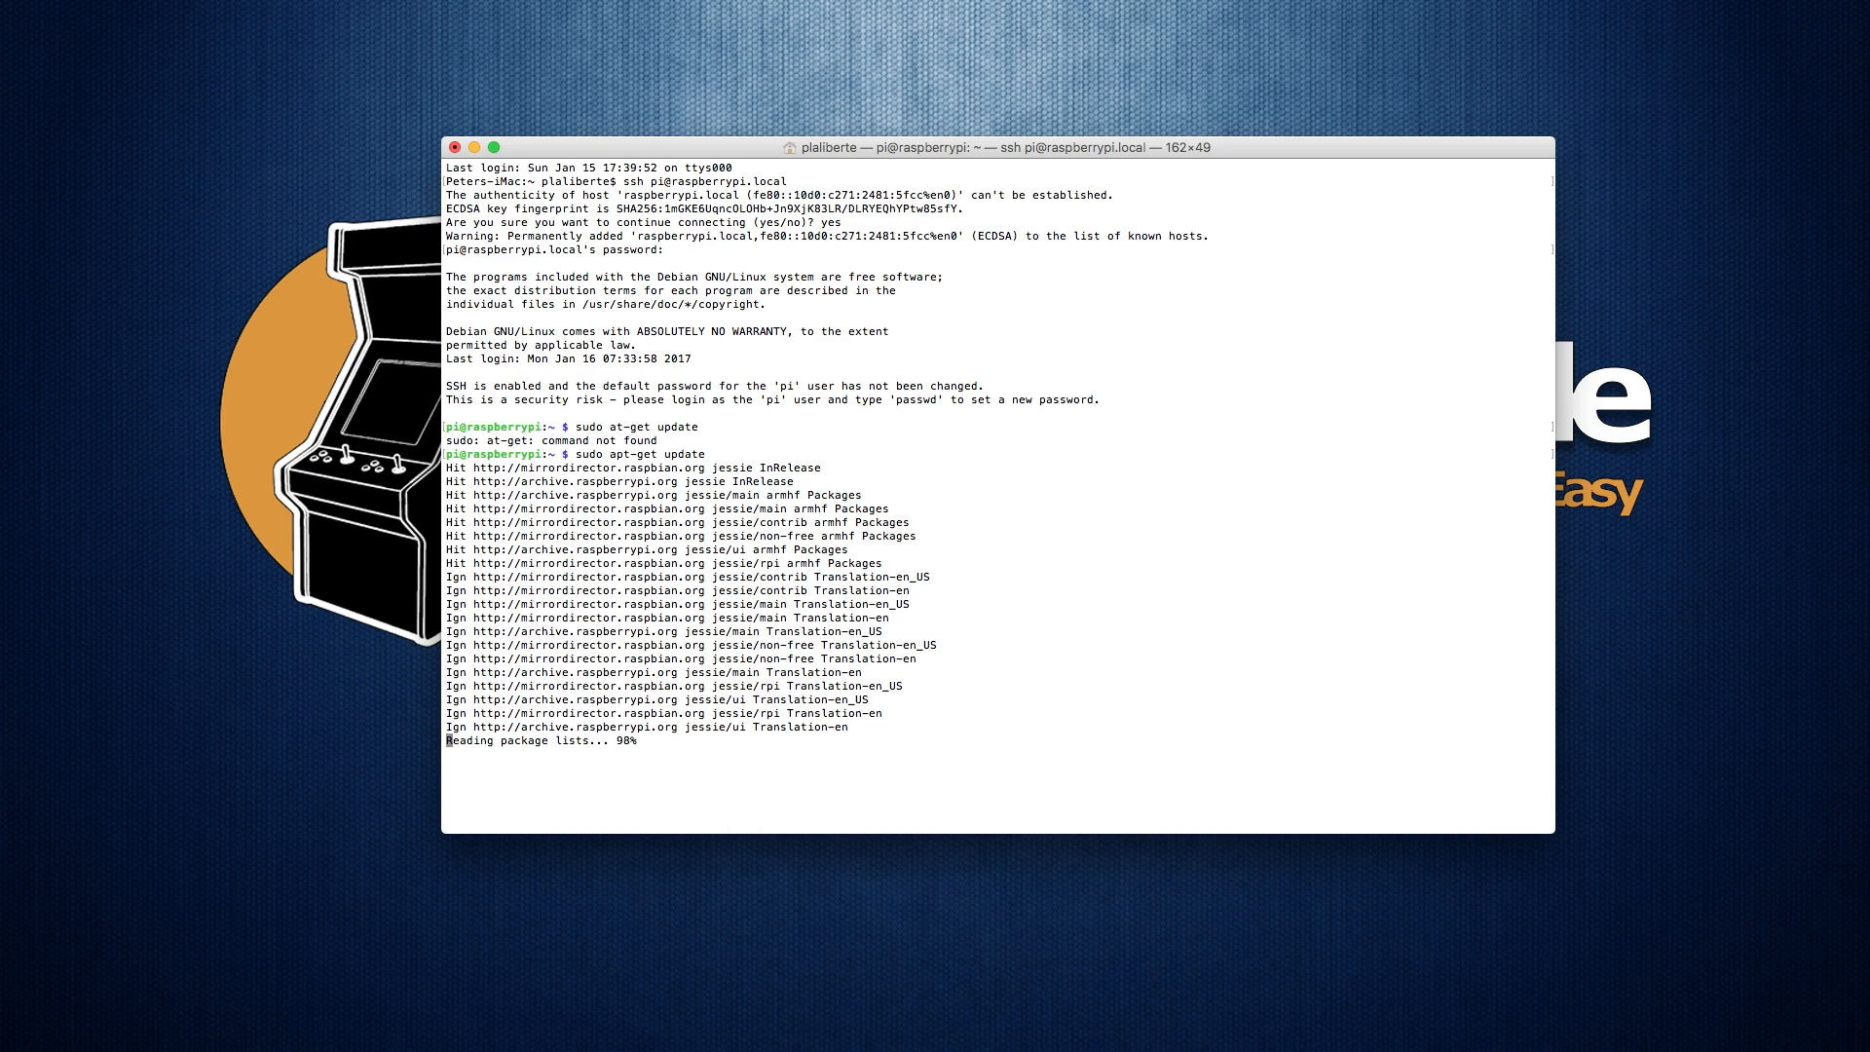
{"action": "type", "text": "sudo"}
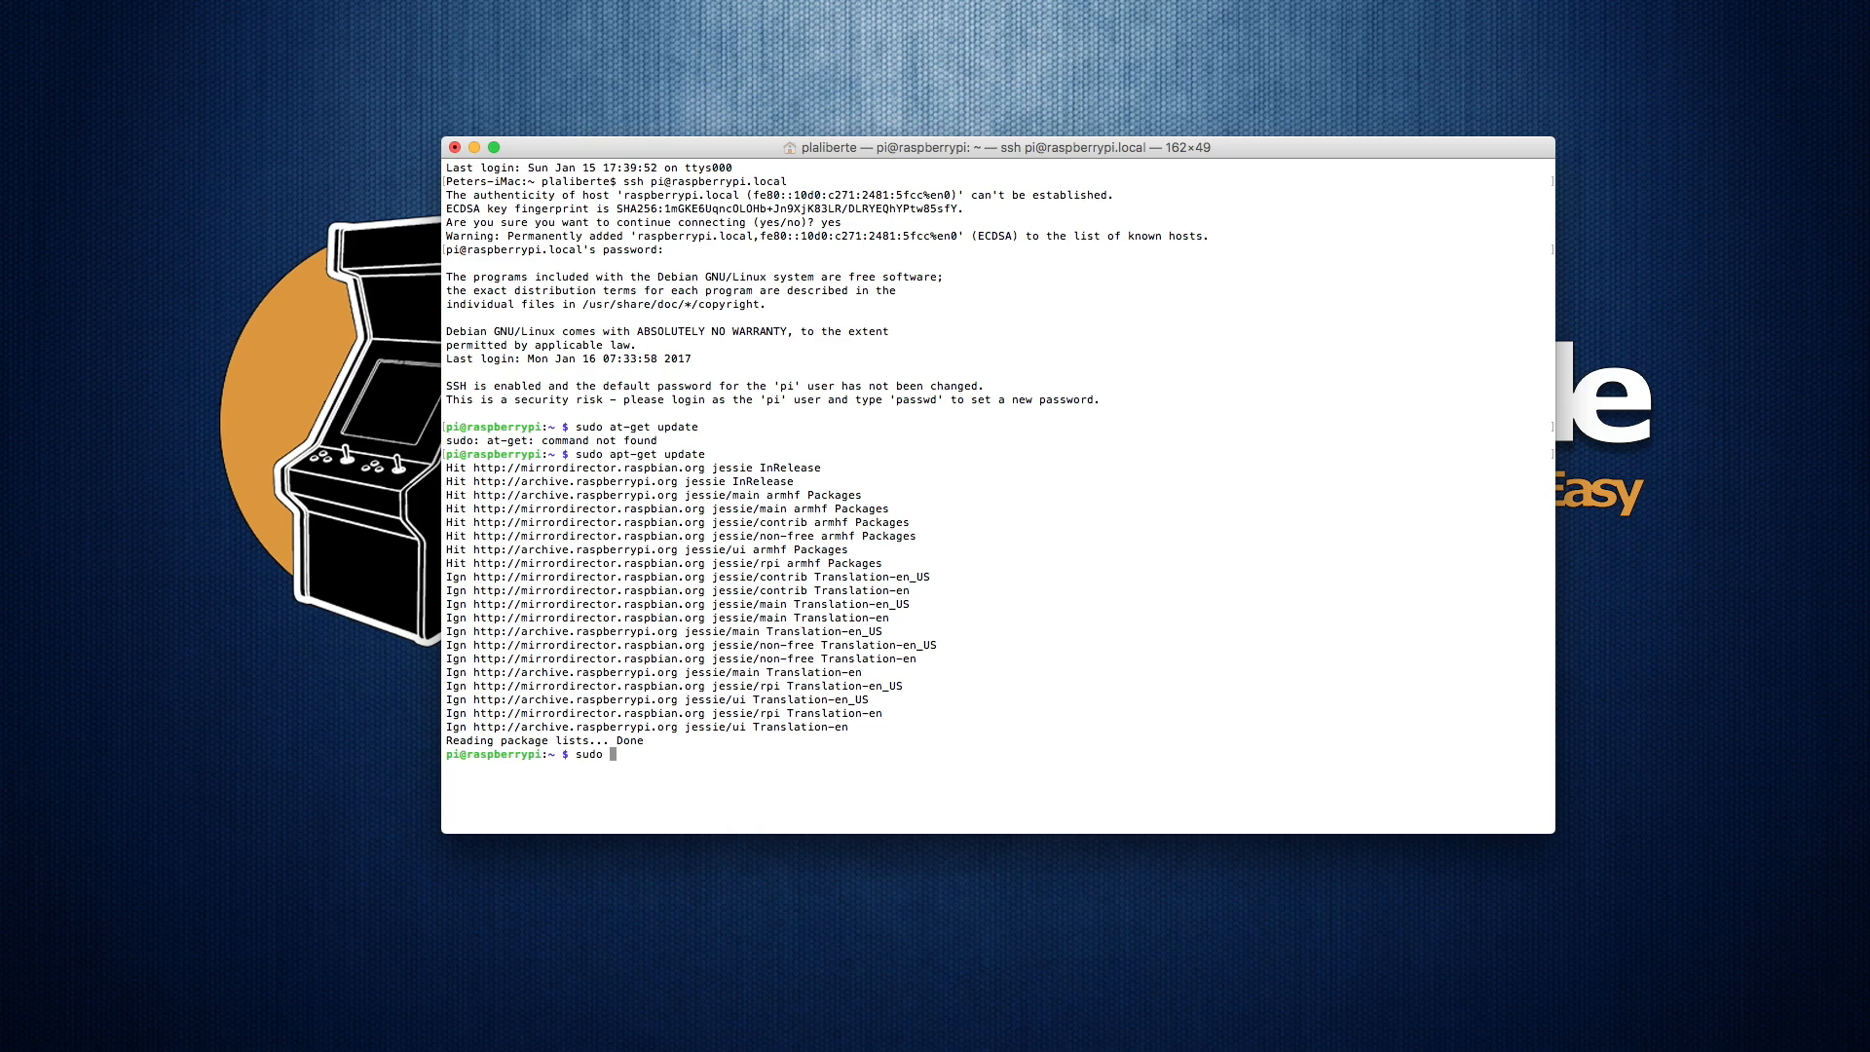
{"action": "type", "text": "apt-get upgrade"}
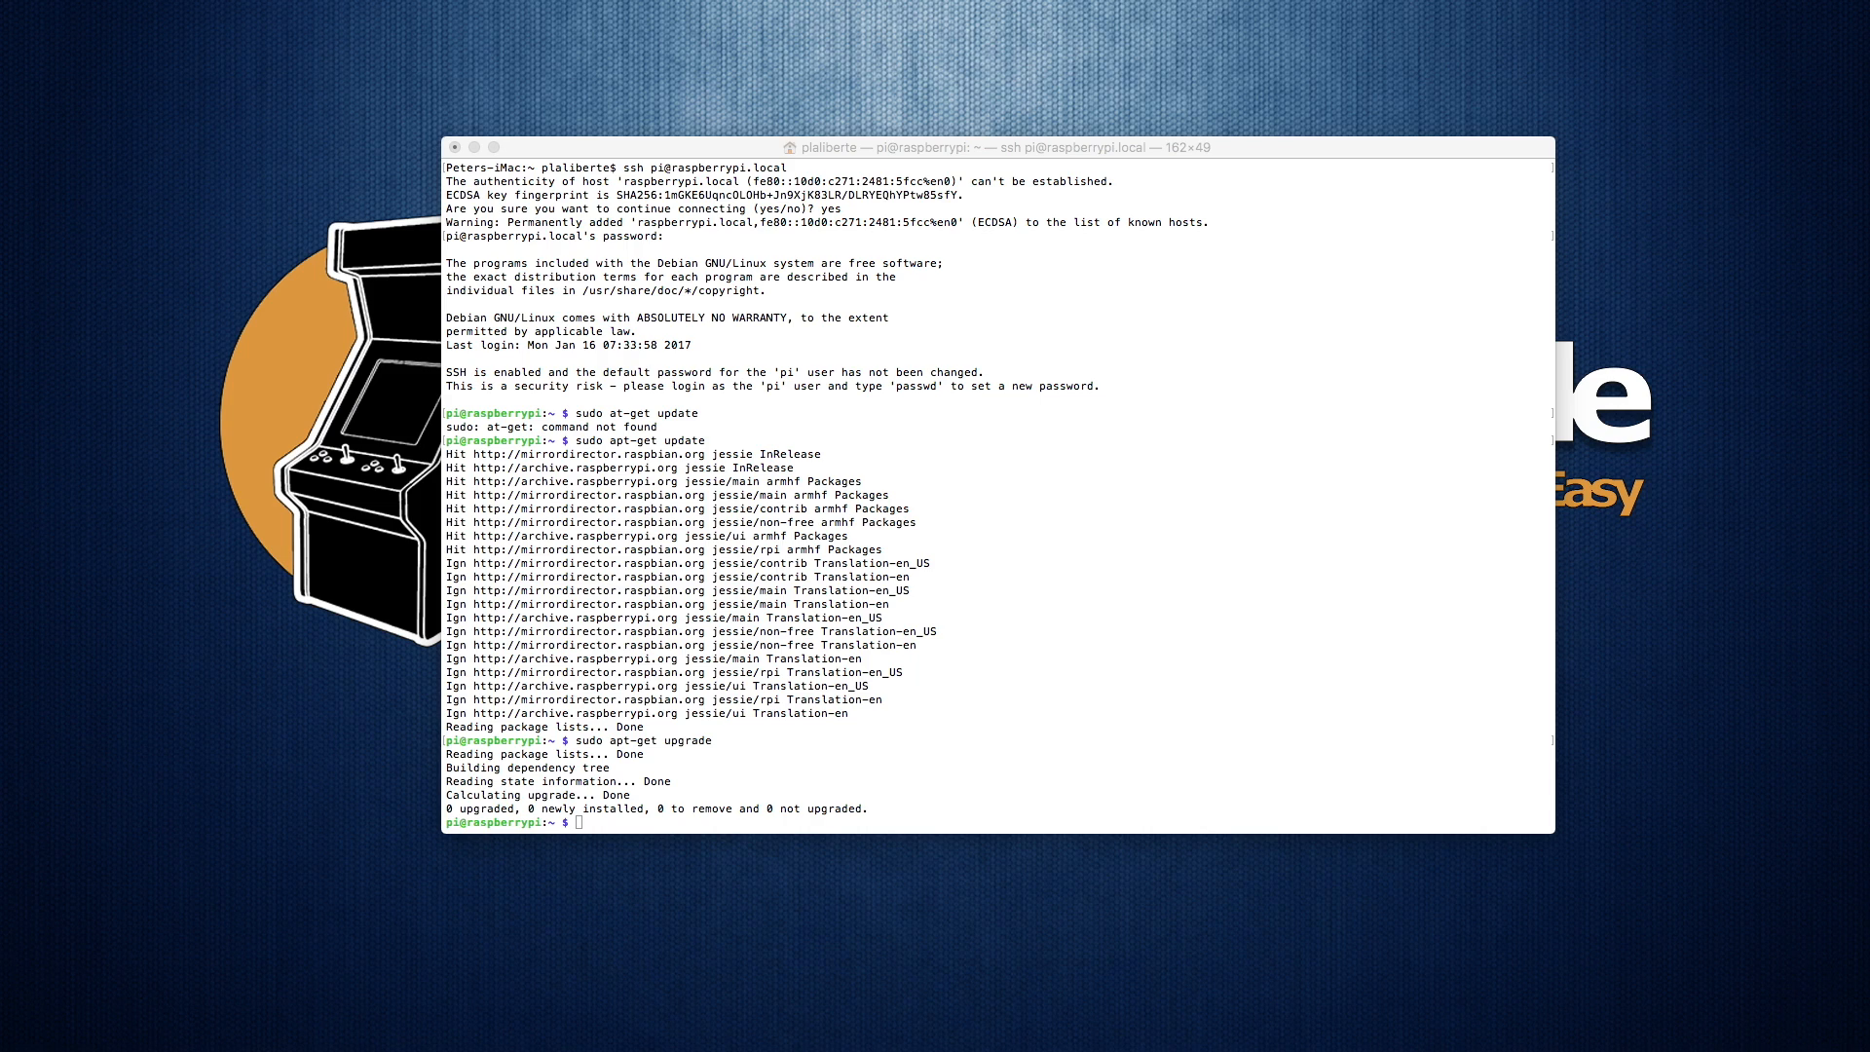
{"action": "type", "text": "sudo raspi"}
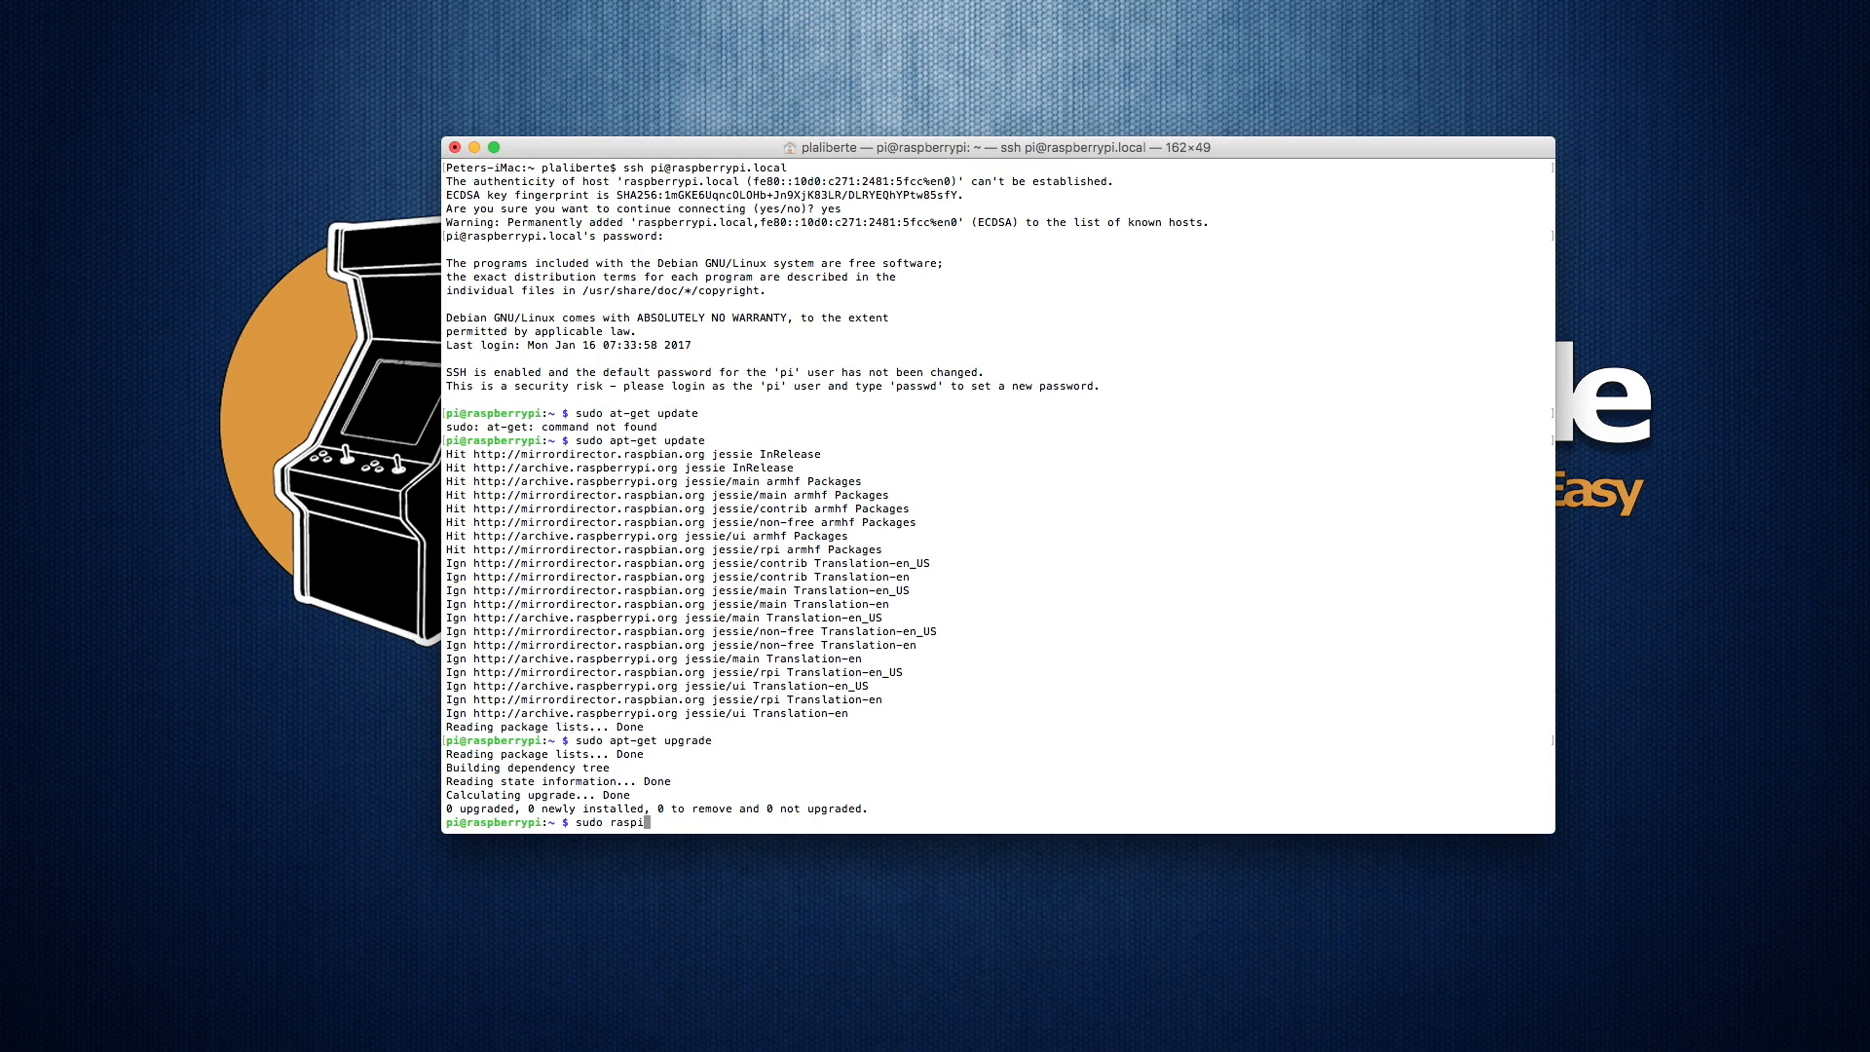
Step: Run sudo raspi-config and browse its main list of options
{"action": "type", "text": "-config"}
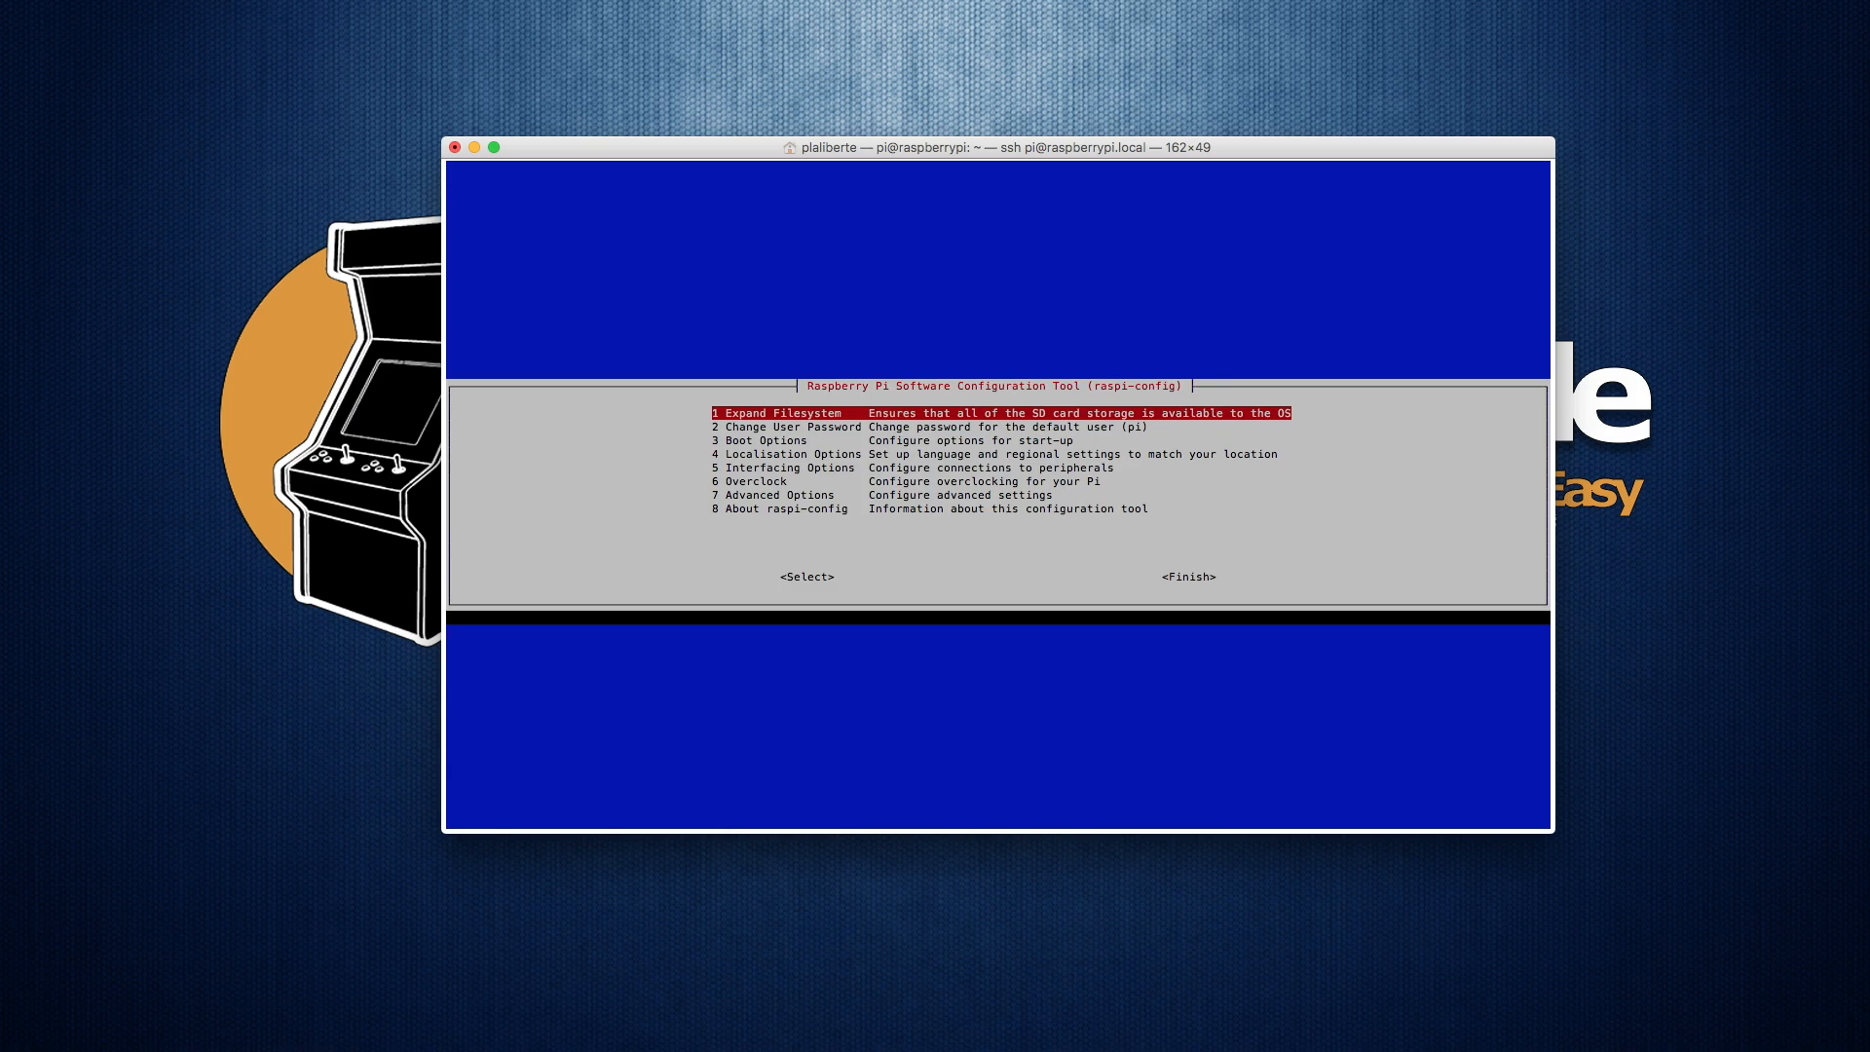
{"action": "key", "text": "down"}
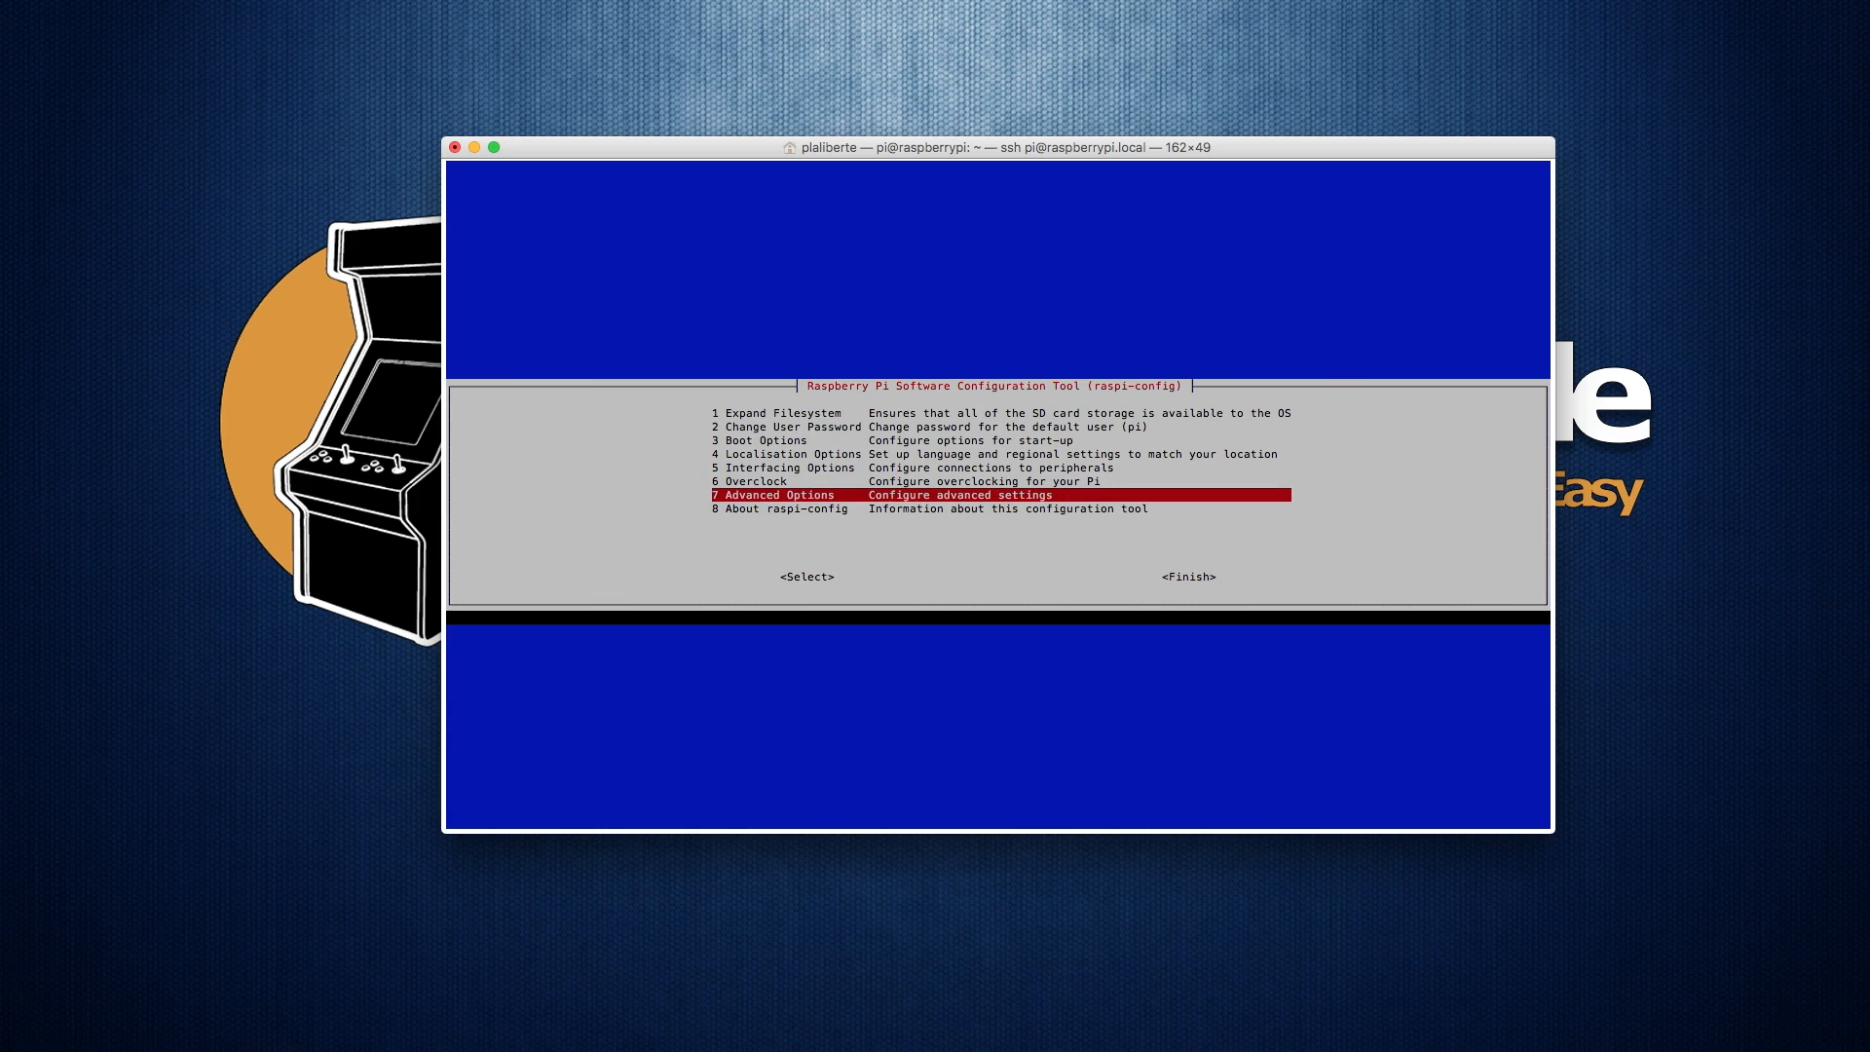
{"action": "key", "text": "Up"}
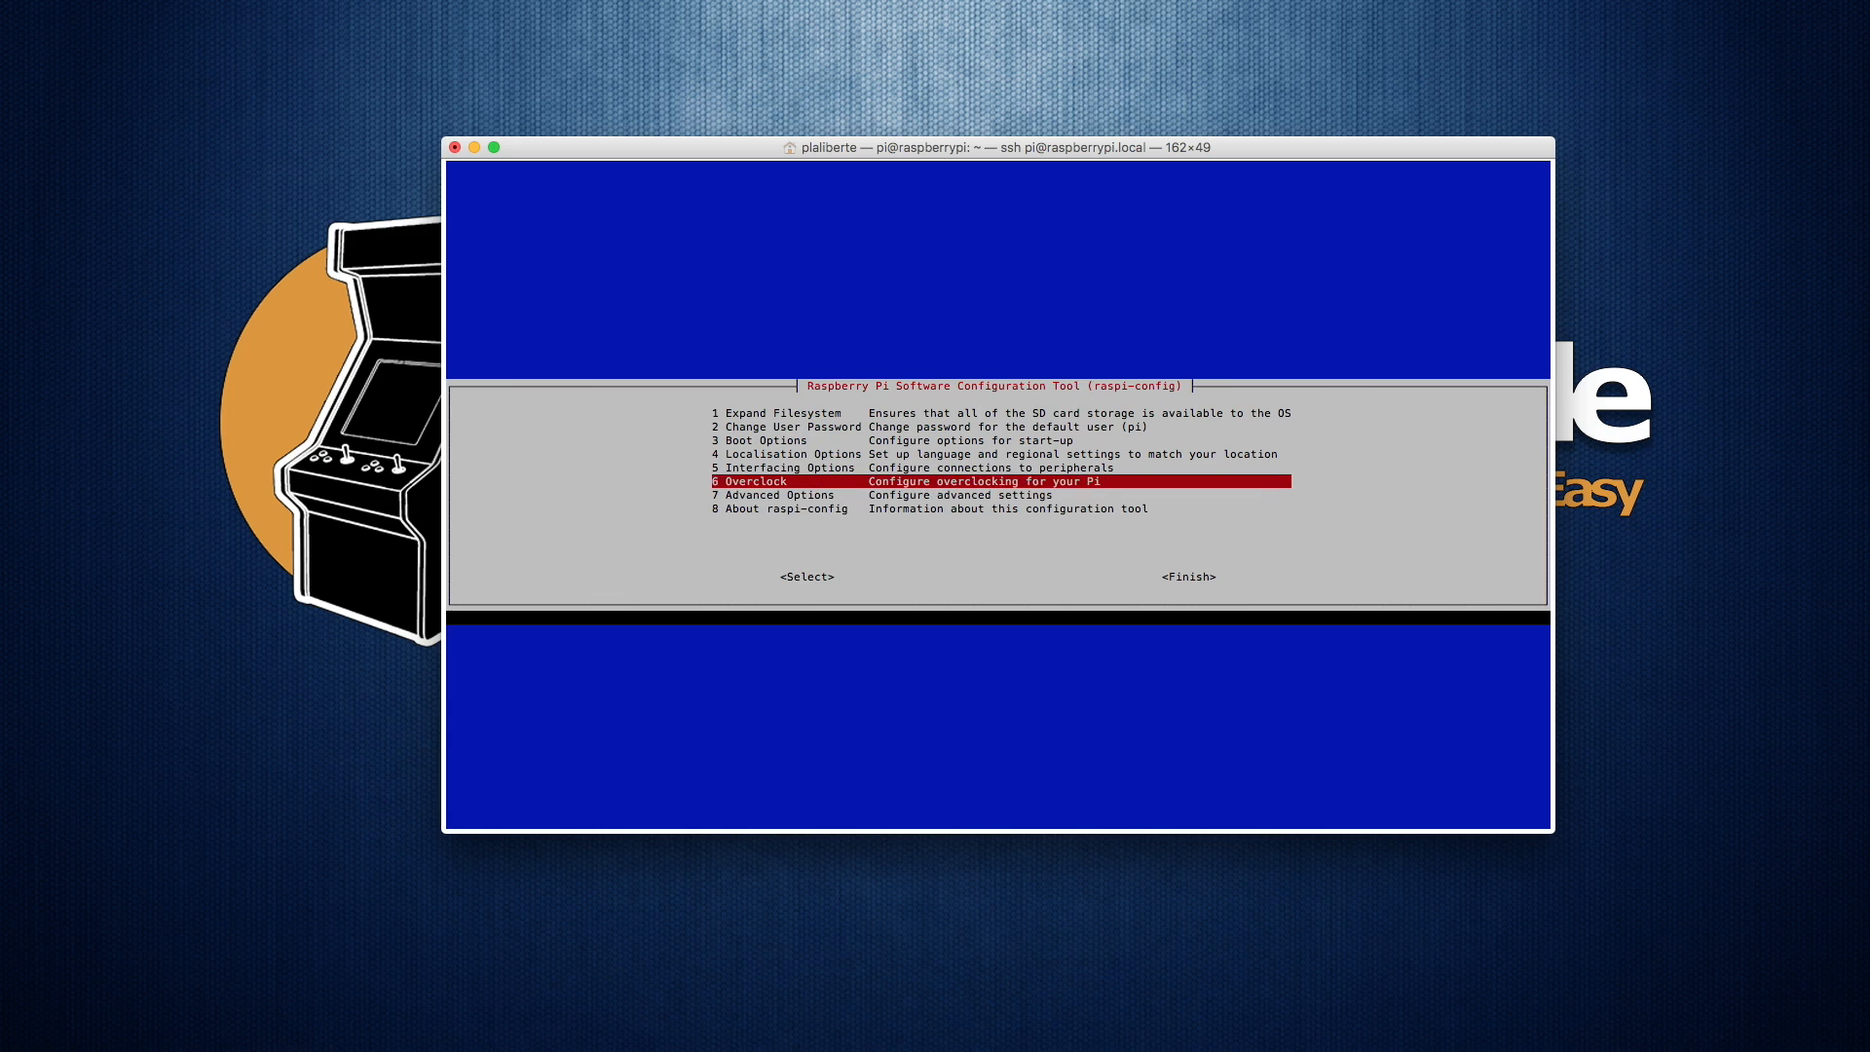
{"action": "key", "text": "Up"}
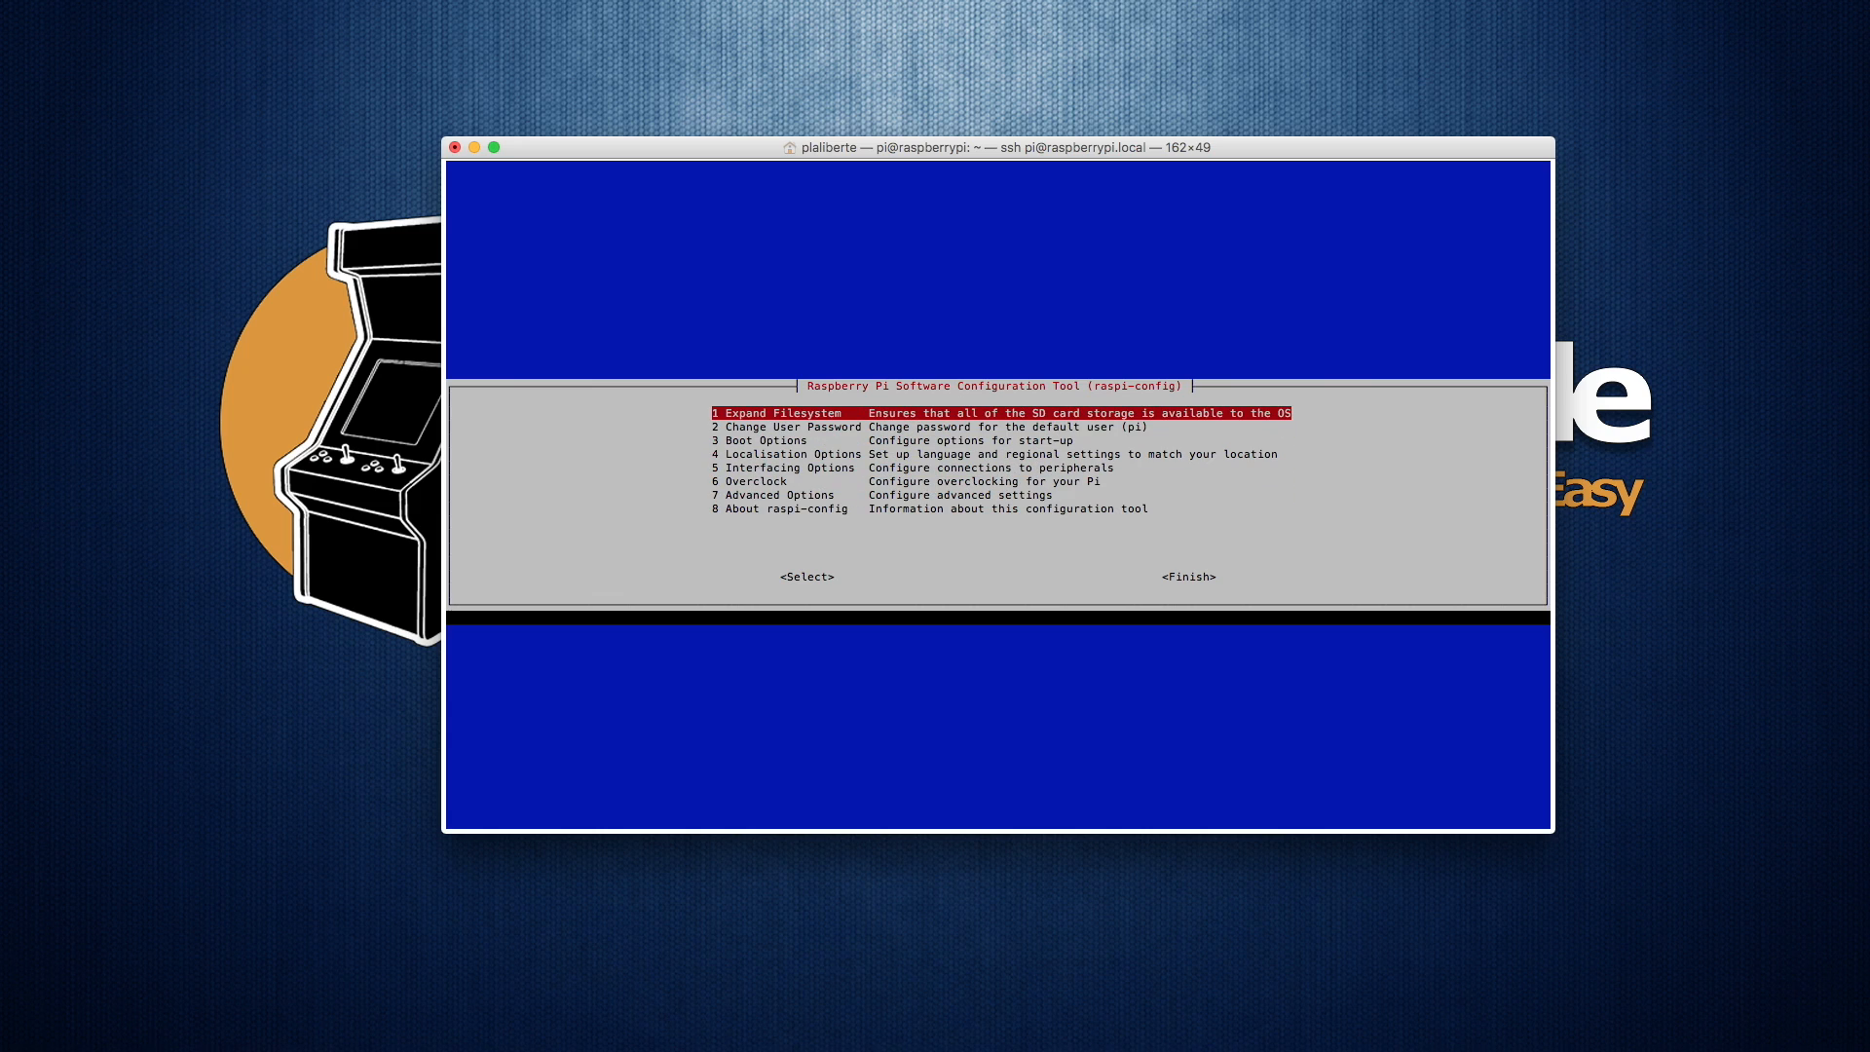
{"action": "key", "text": "Down"}
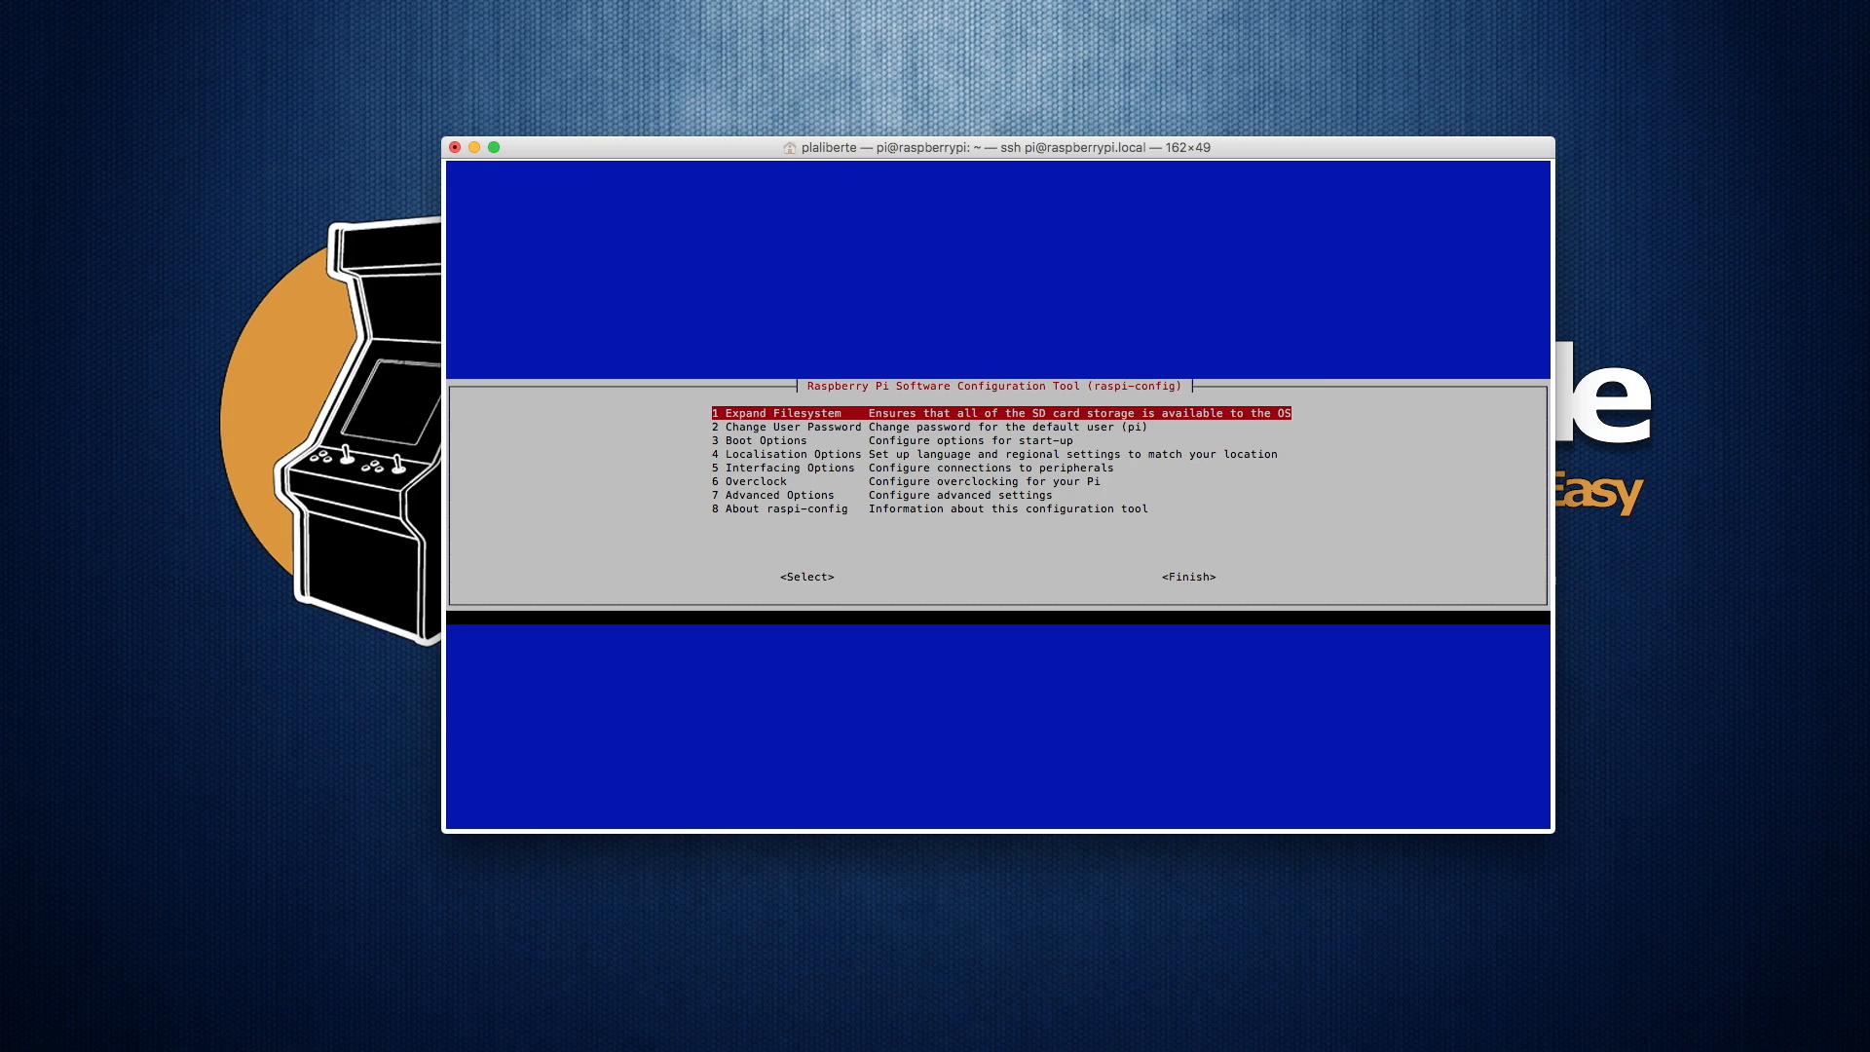
Step: Open 5 Interfacing Options, move to P3 VNC, and return to the main menu
{"action": "key", "text": "Down"}
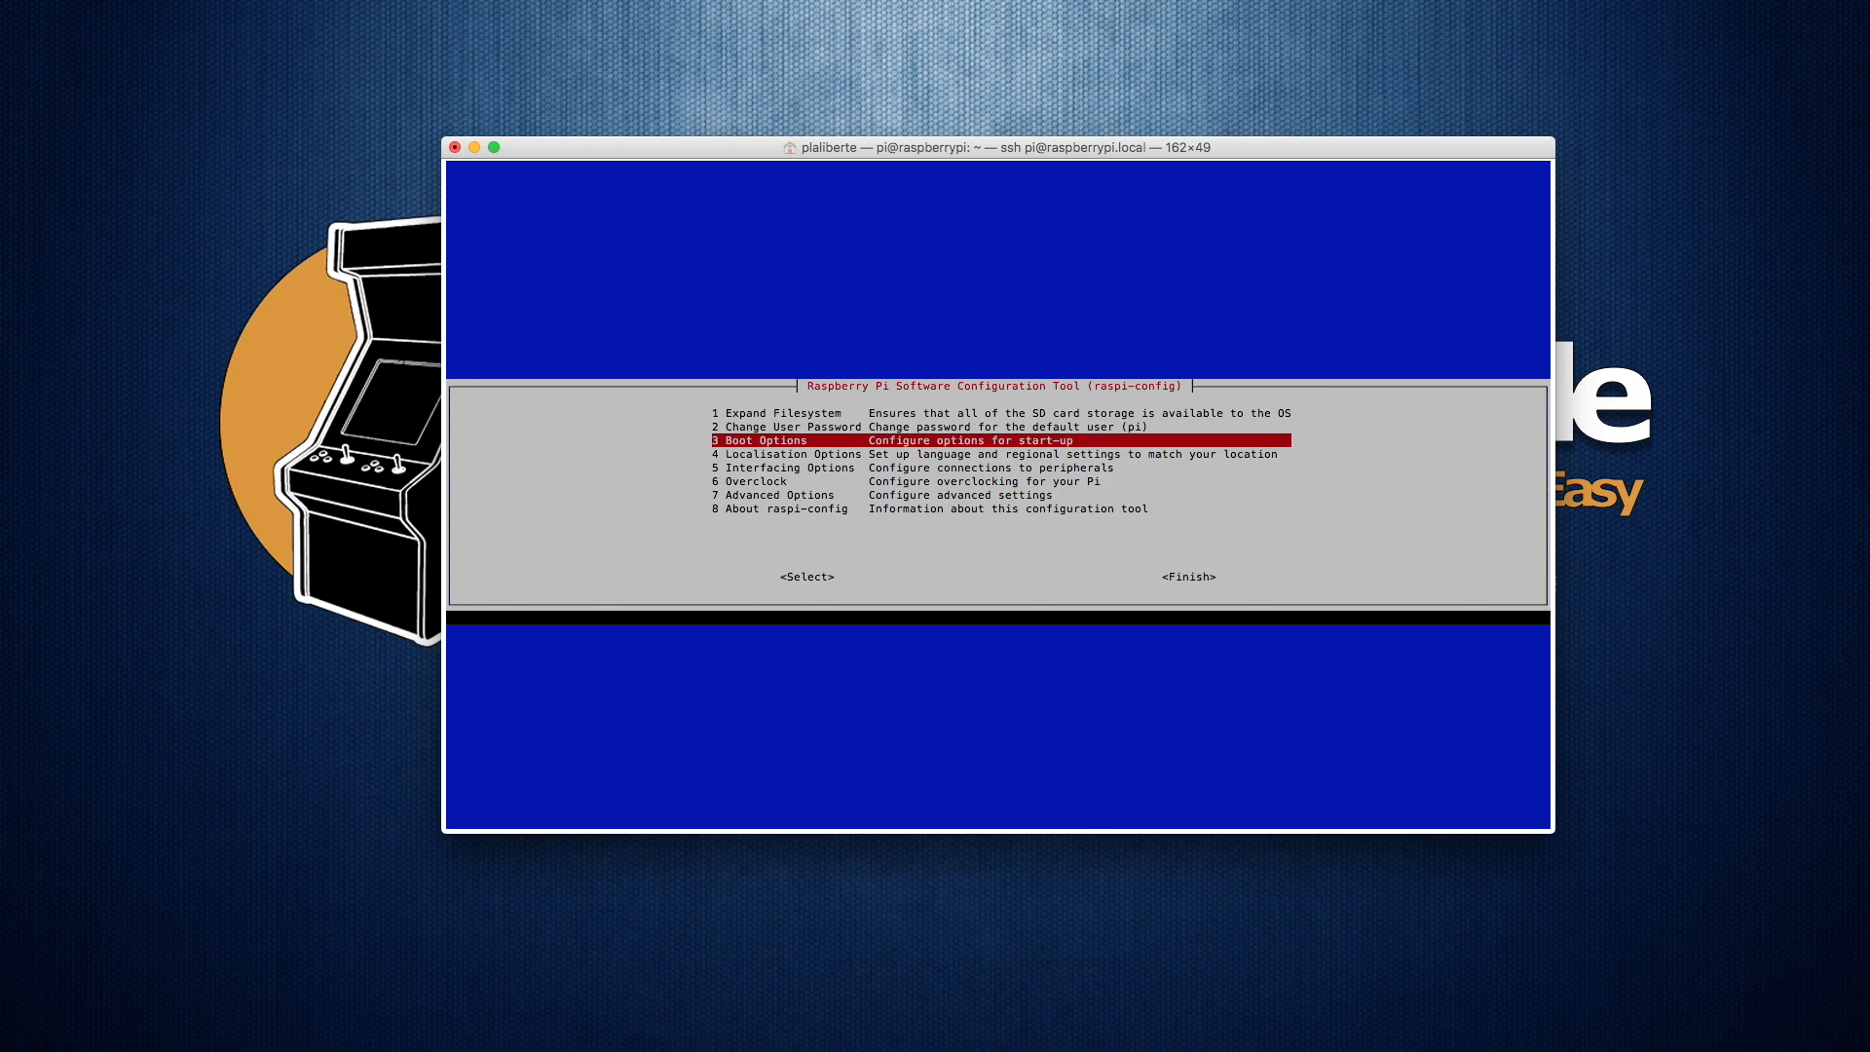
{"action": "key", "text": "down"}
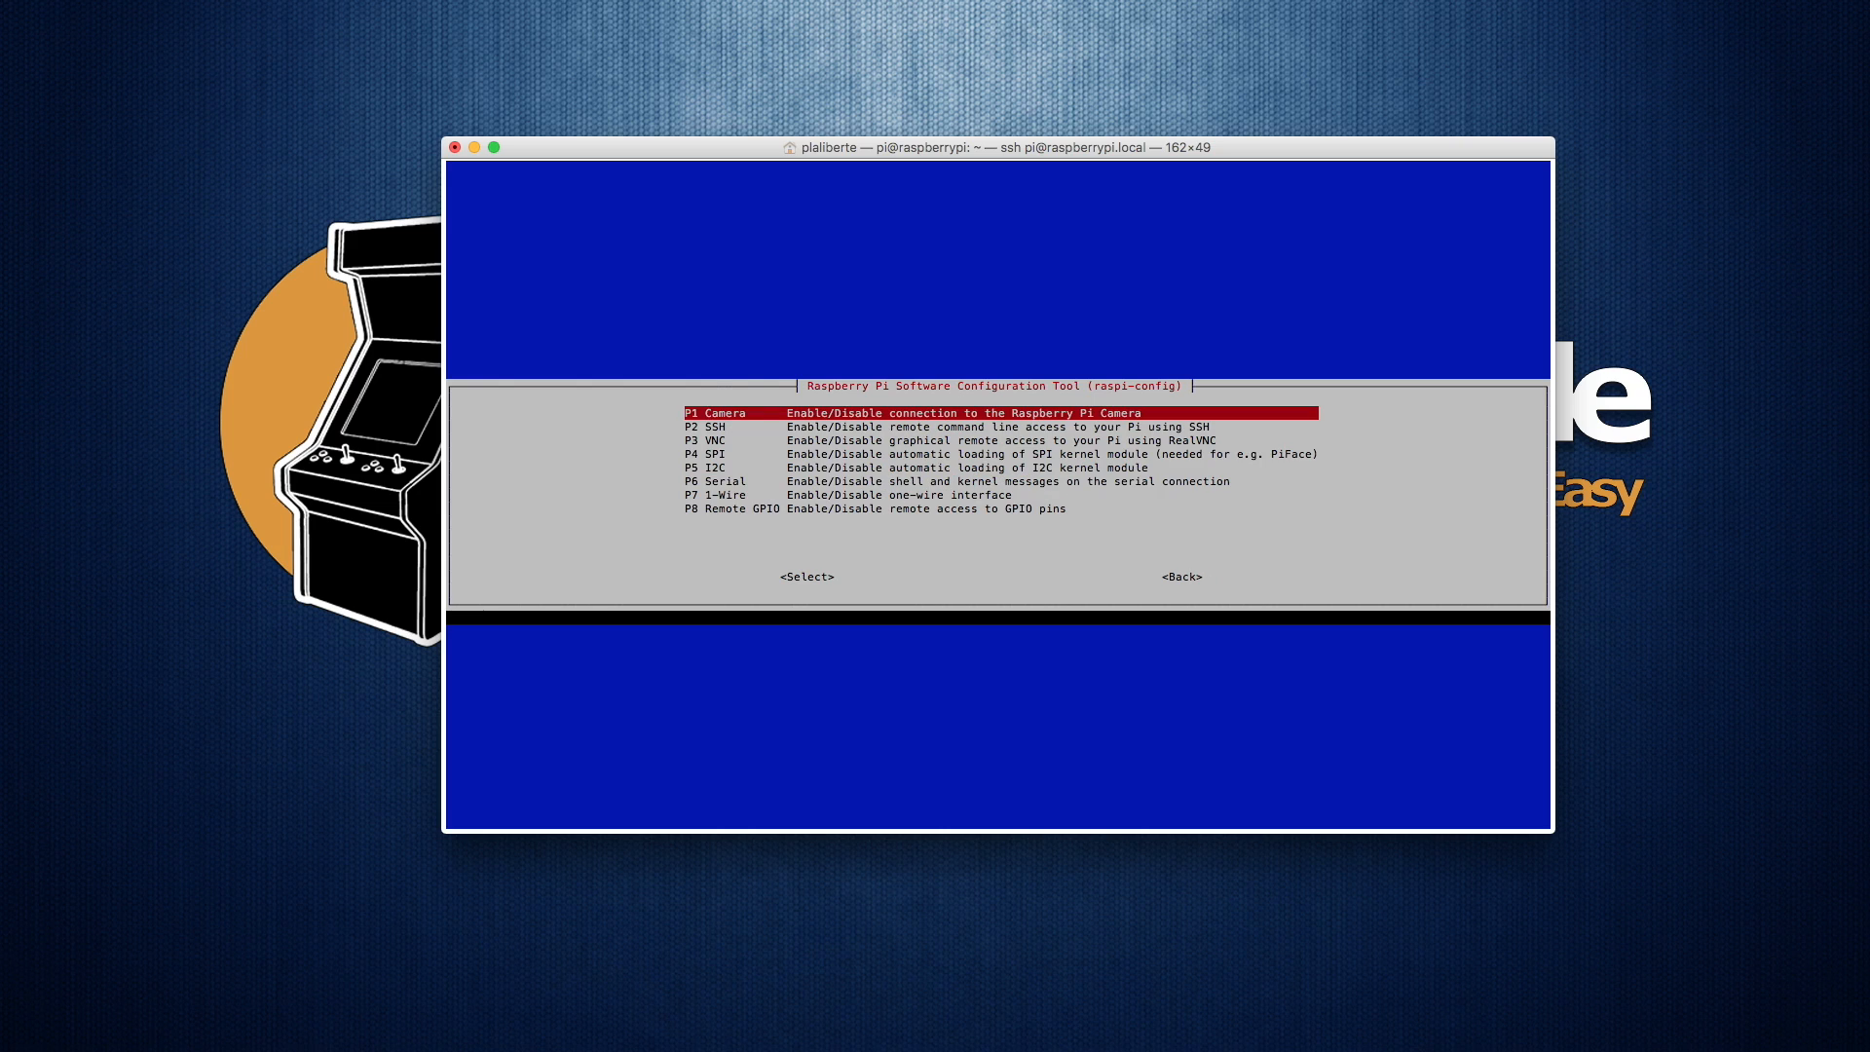
{"action": "key", "text": "Down"}
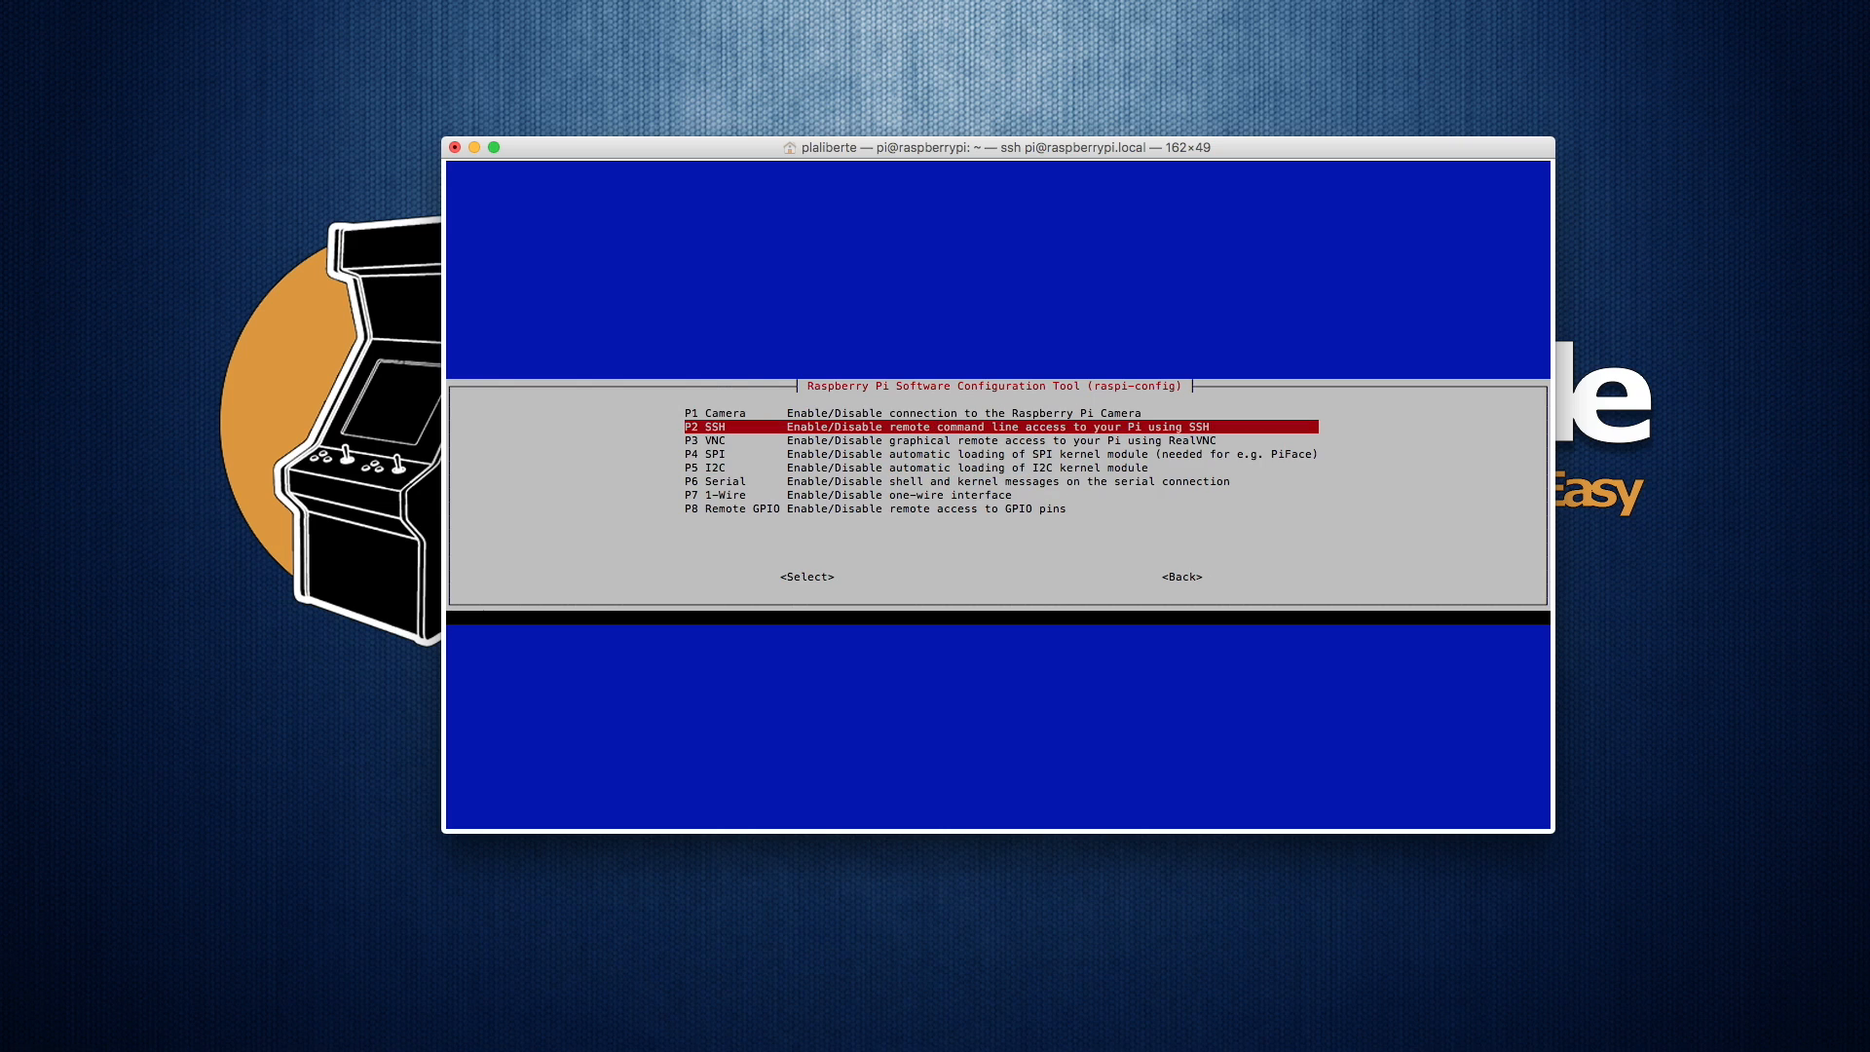
{"action": "key", "text": "Down"}
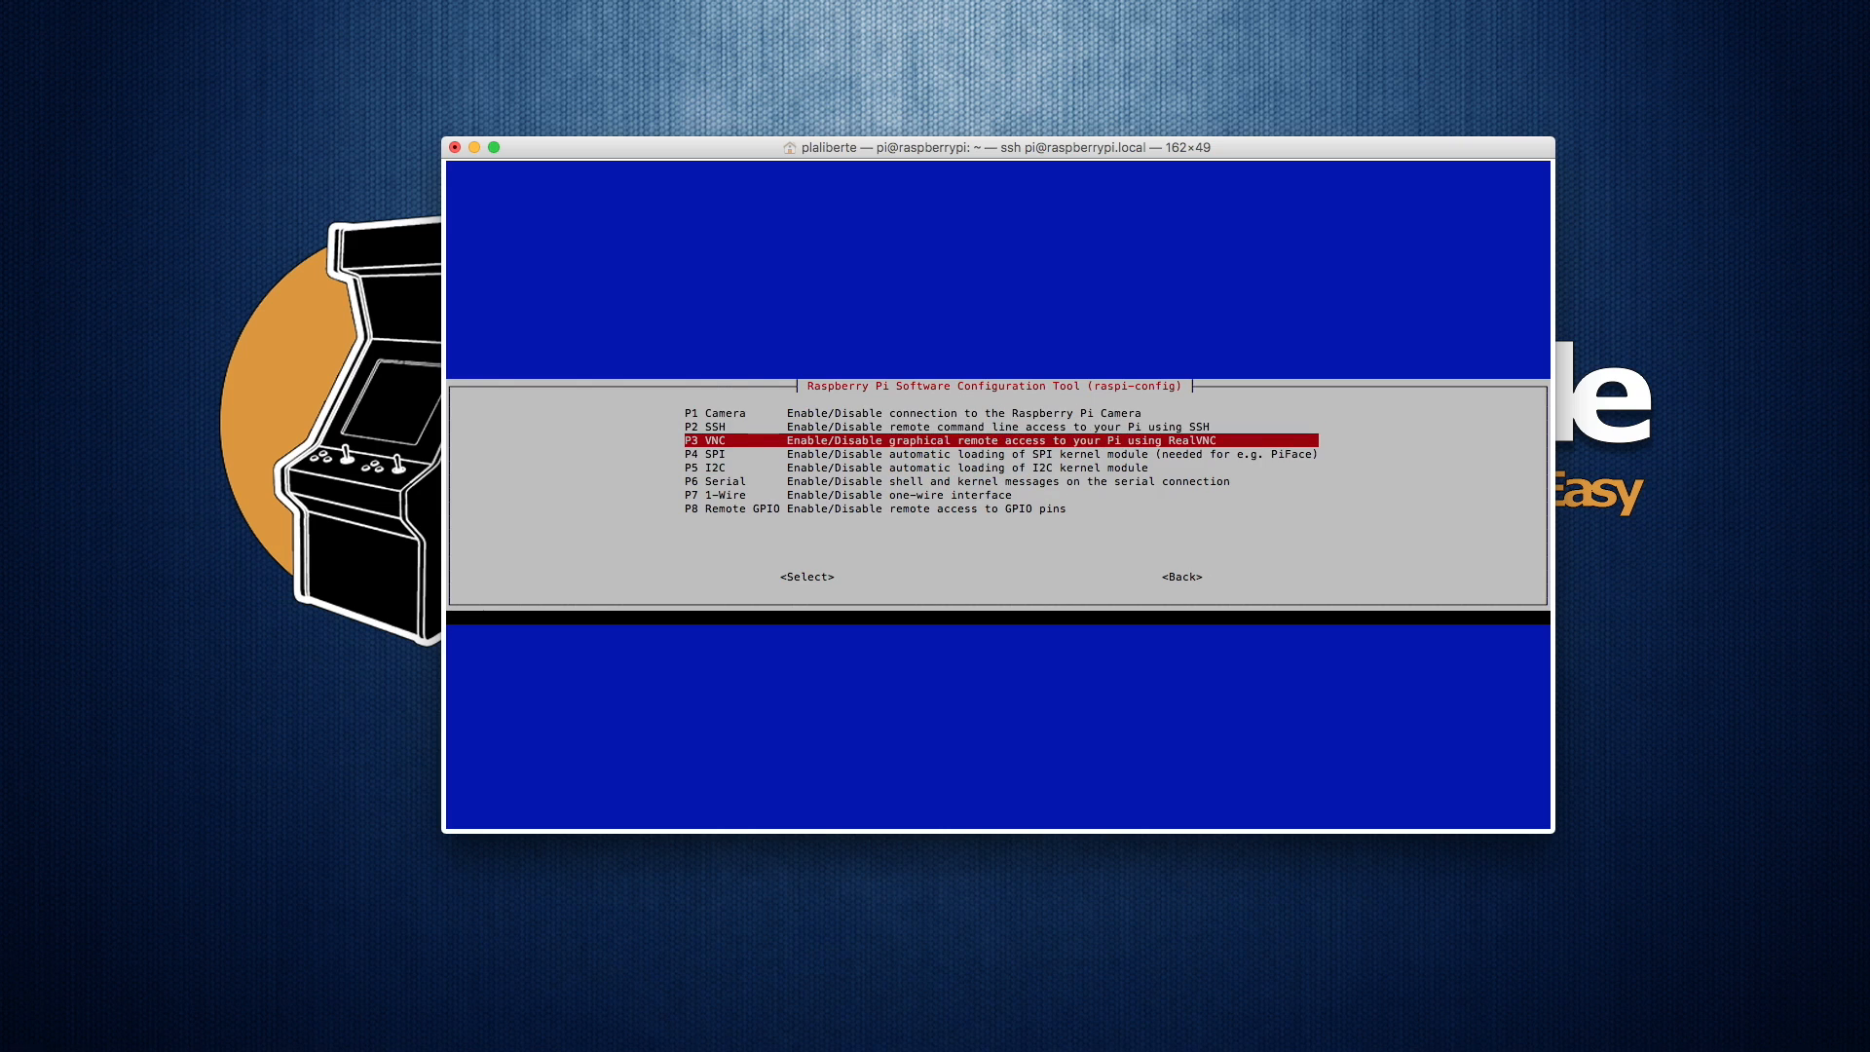
{"action": "left_click", "coordinate": [806, 576]}
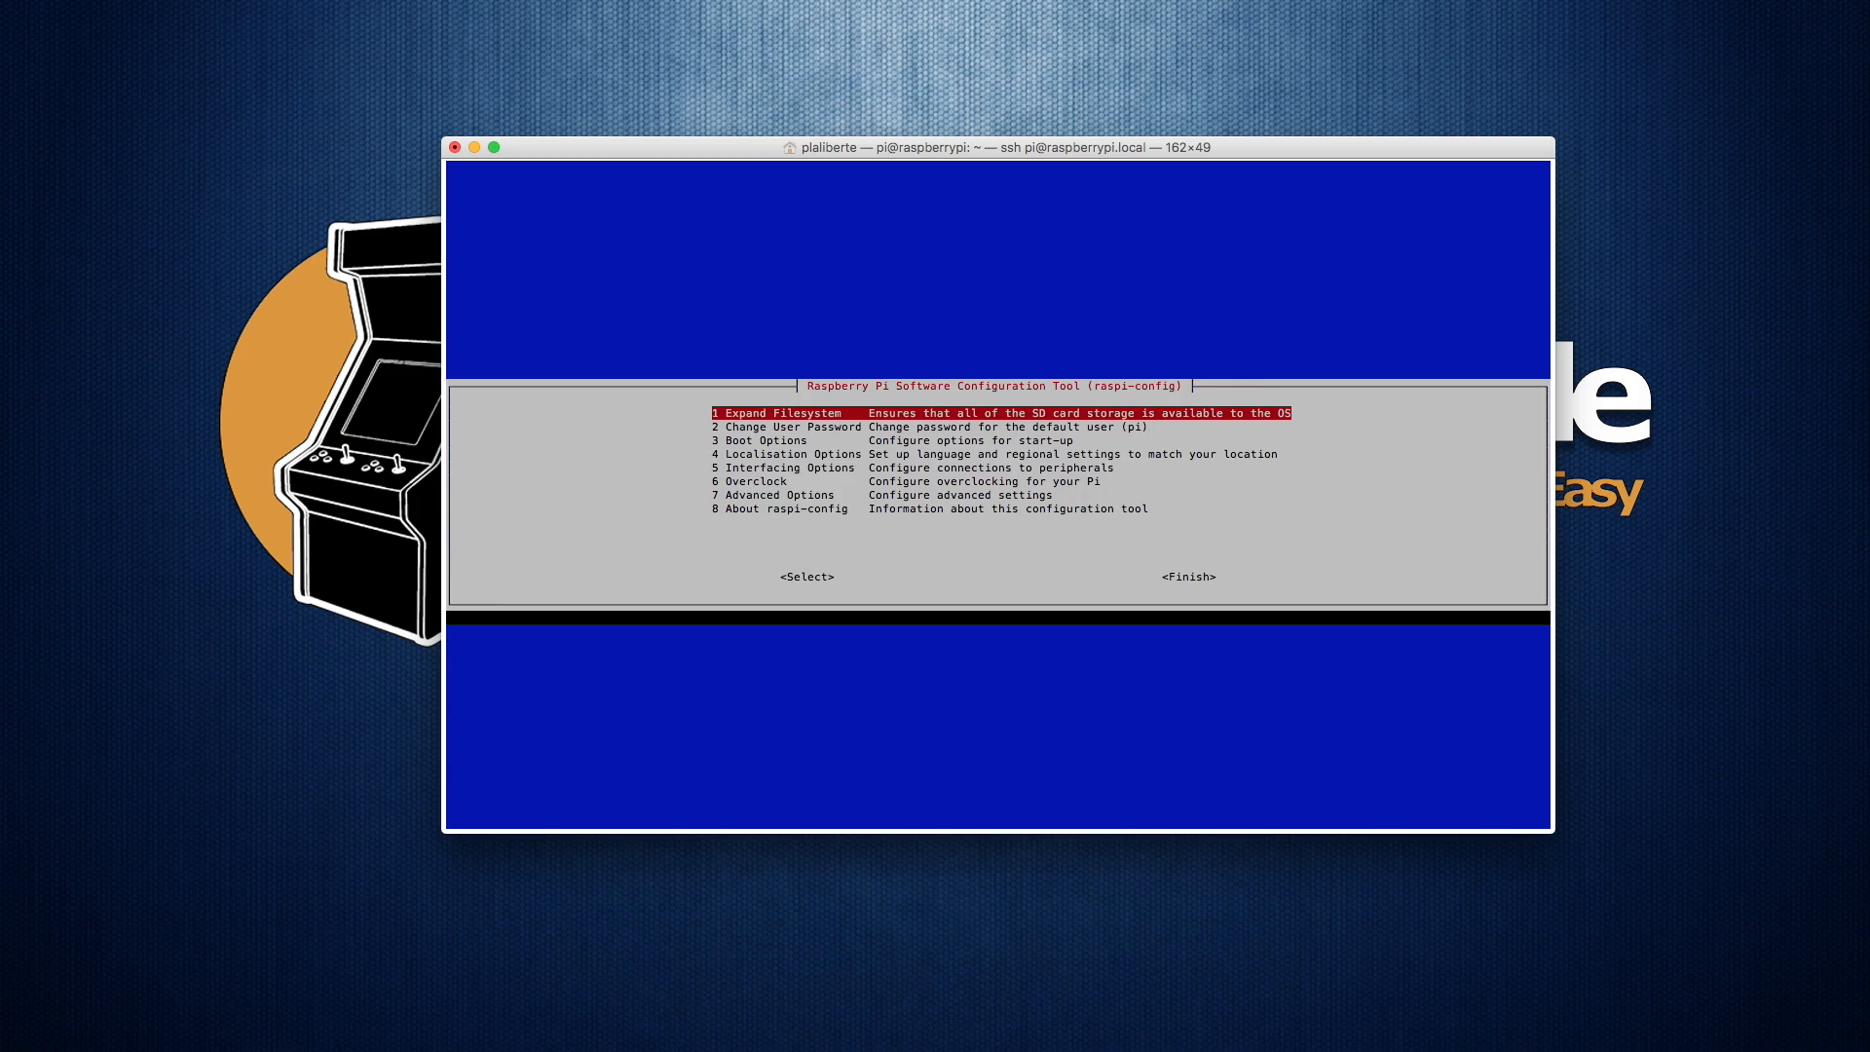
{"action": "key", "text": "Down"}
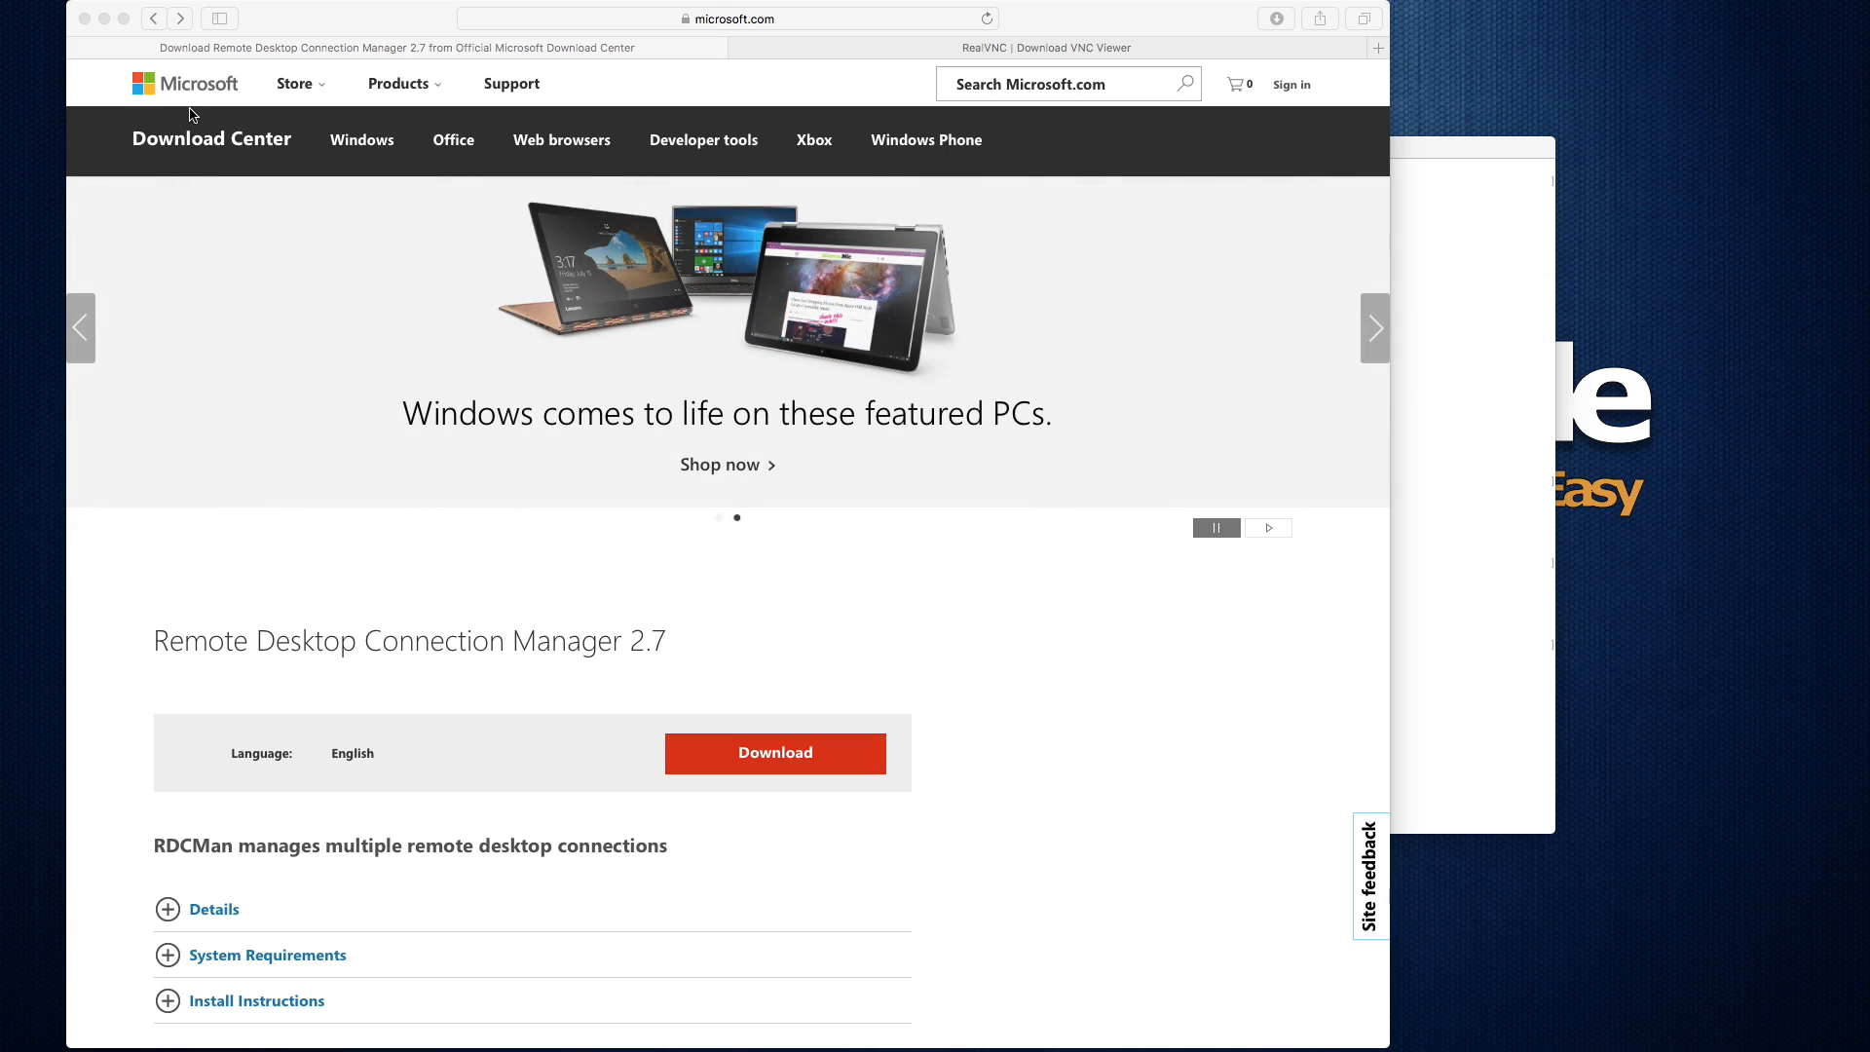
{"action": "mouse_move", "coordinate": [945, 631]}
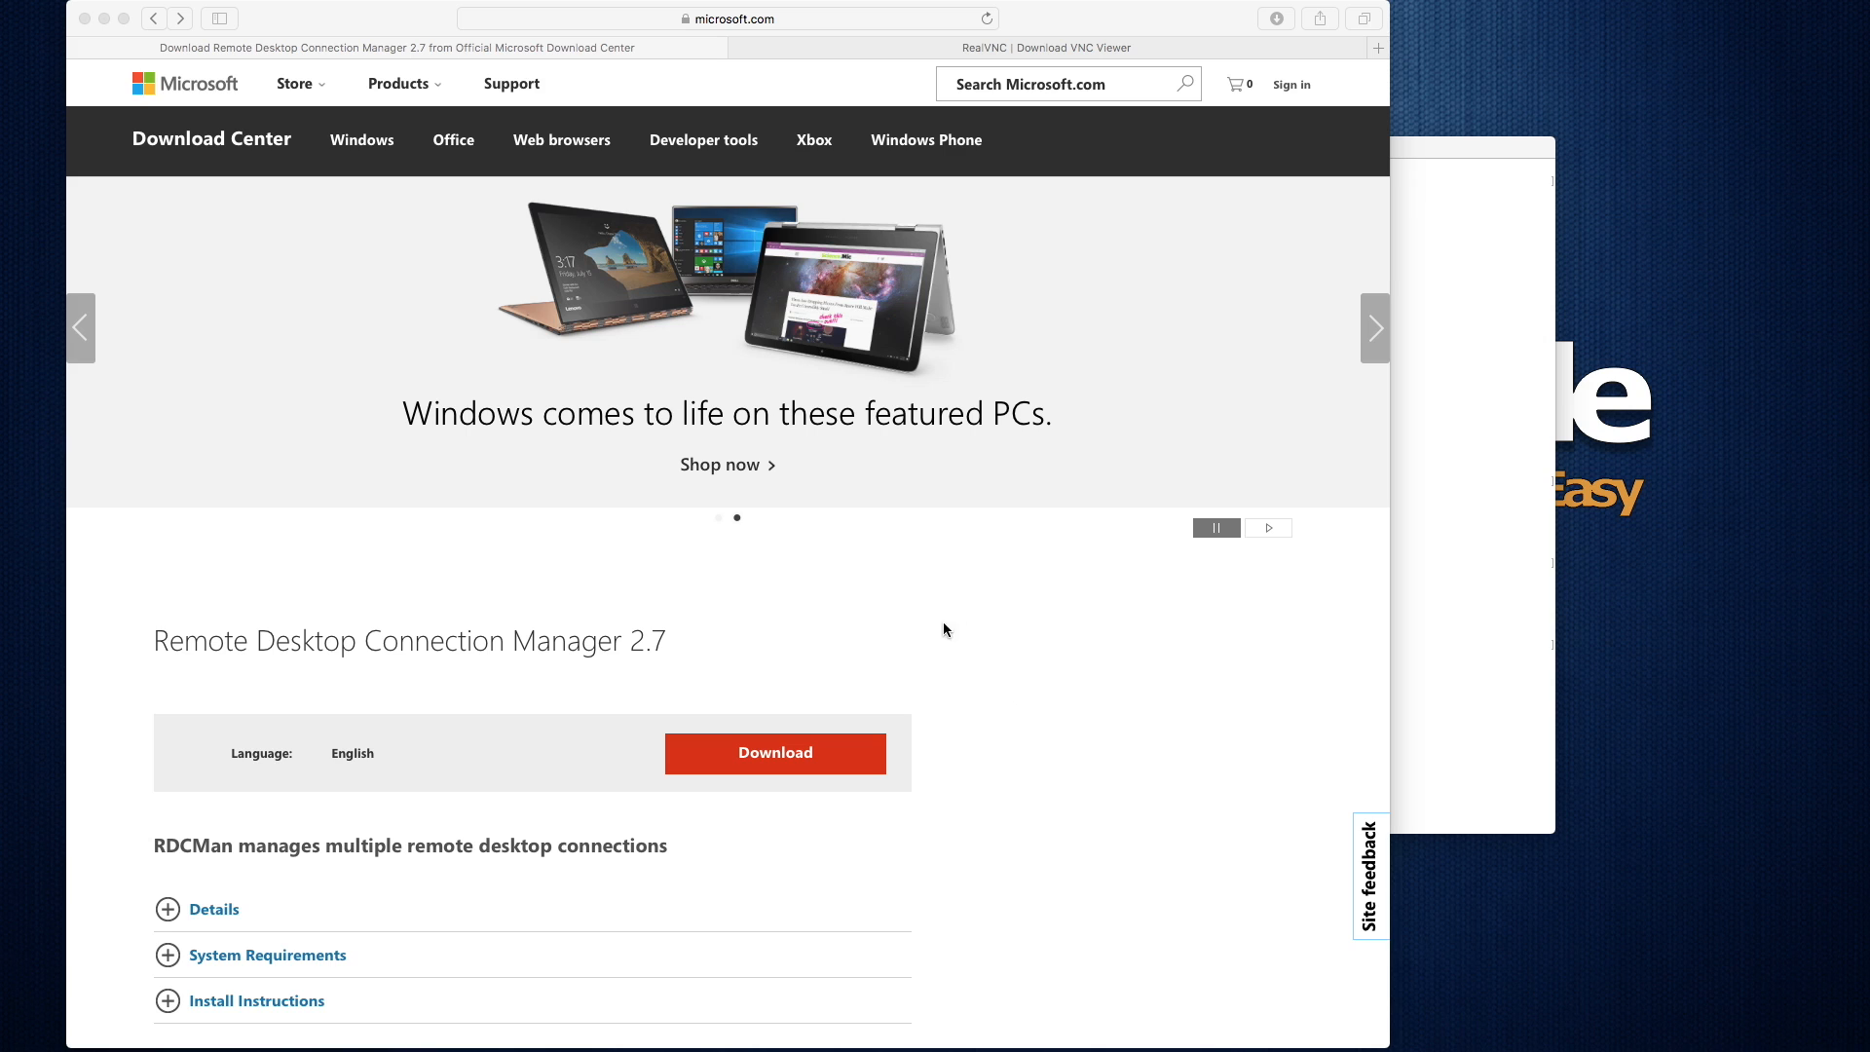
Step: Switch Safari from the RDCMan 2.7 download page to the RealVNC tab
{"action": "left_click", "coordinate": [728, 18]}
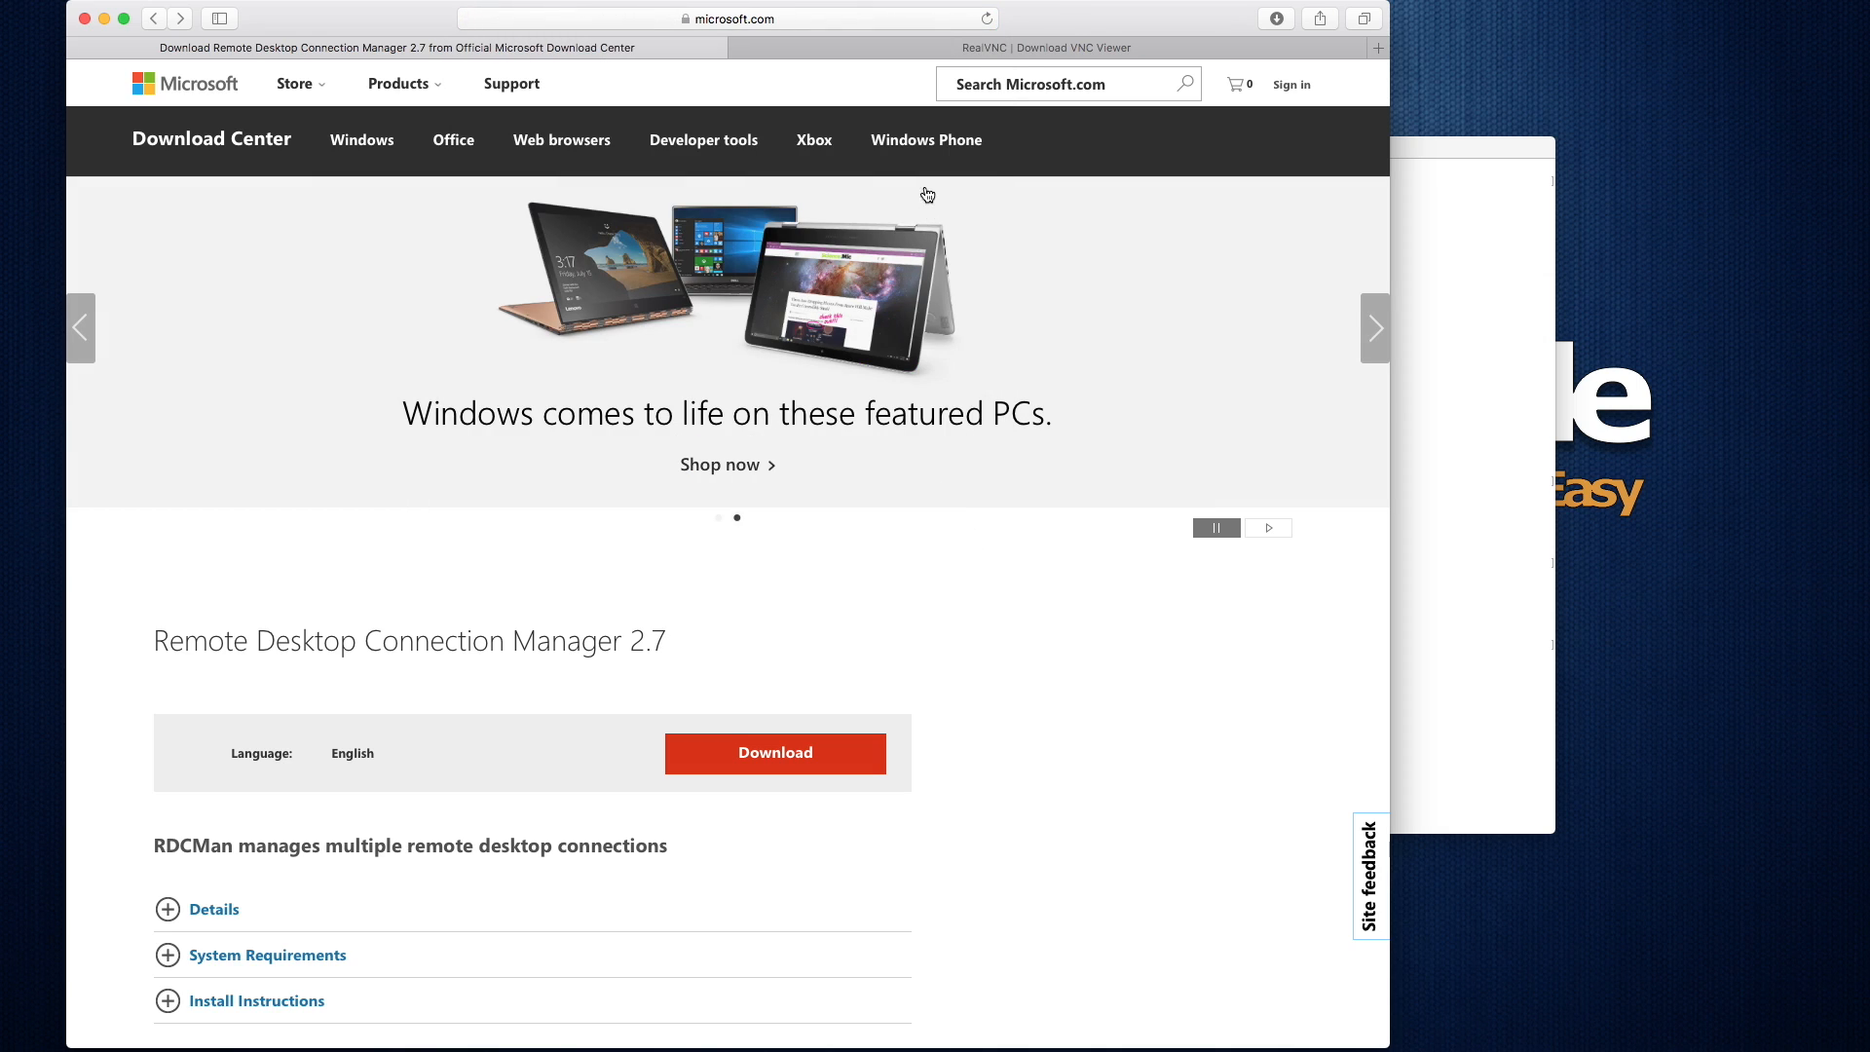
{"action": "left_click", "coordinate": [727, 18]}
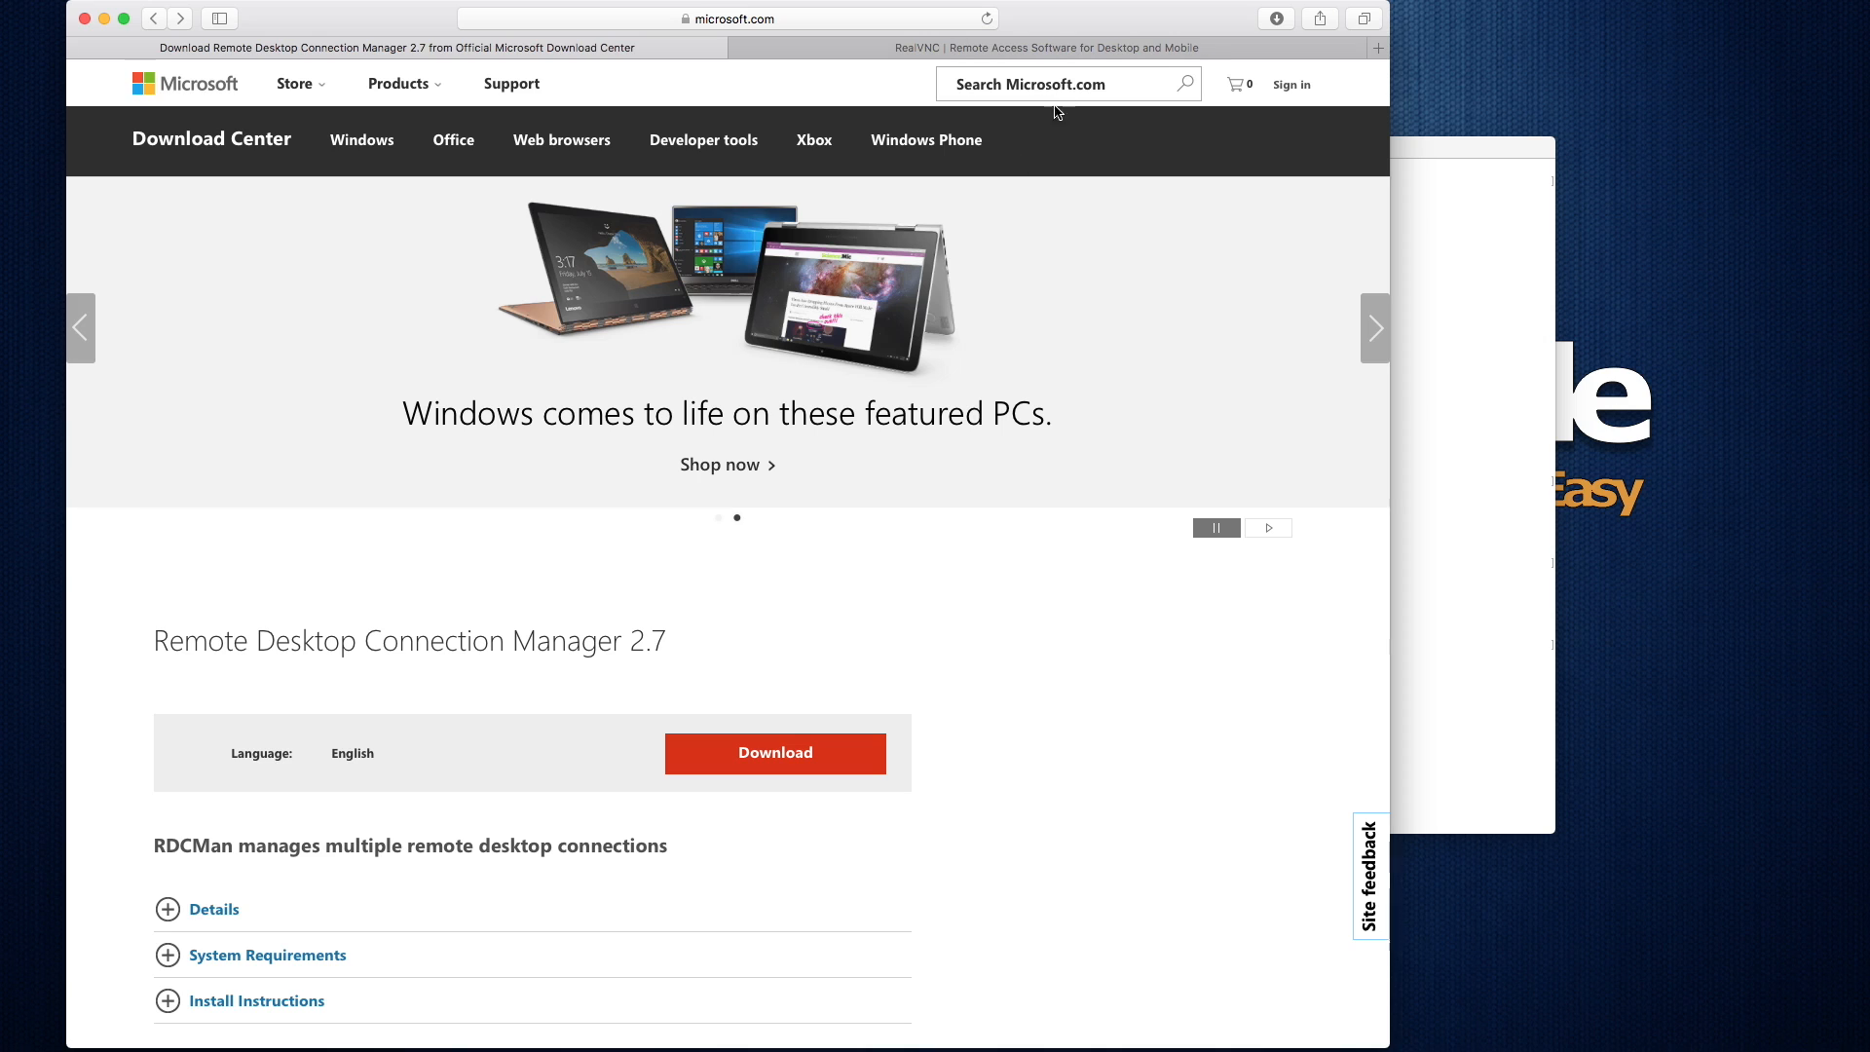
{"action": "left_click", "coordinate": [1047, 48]}
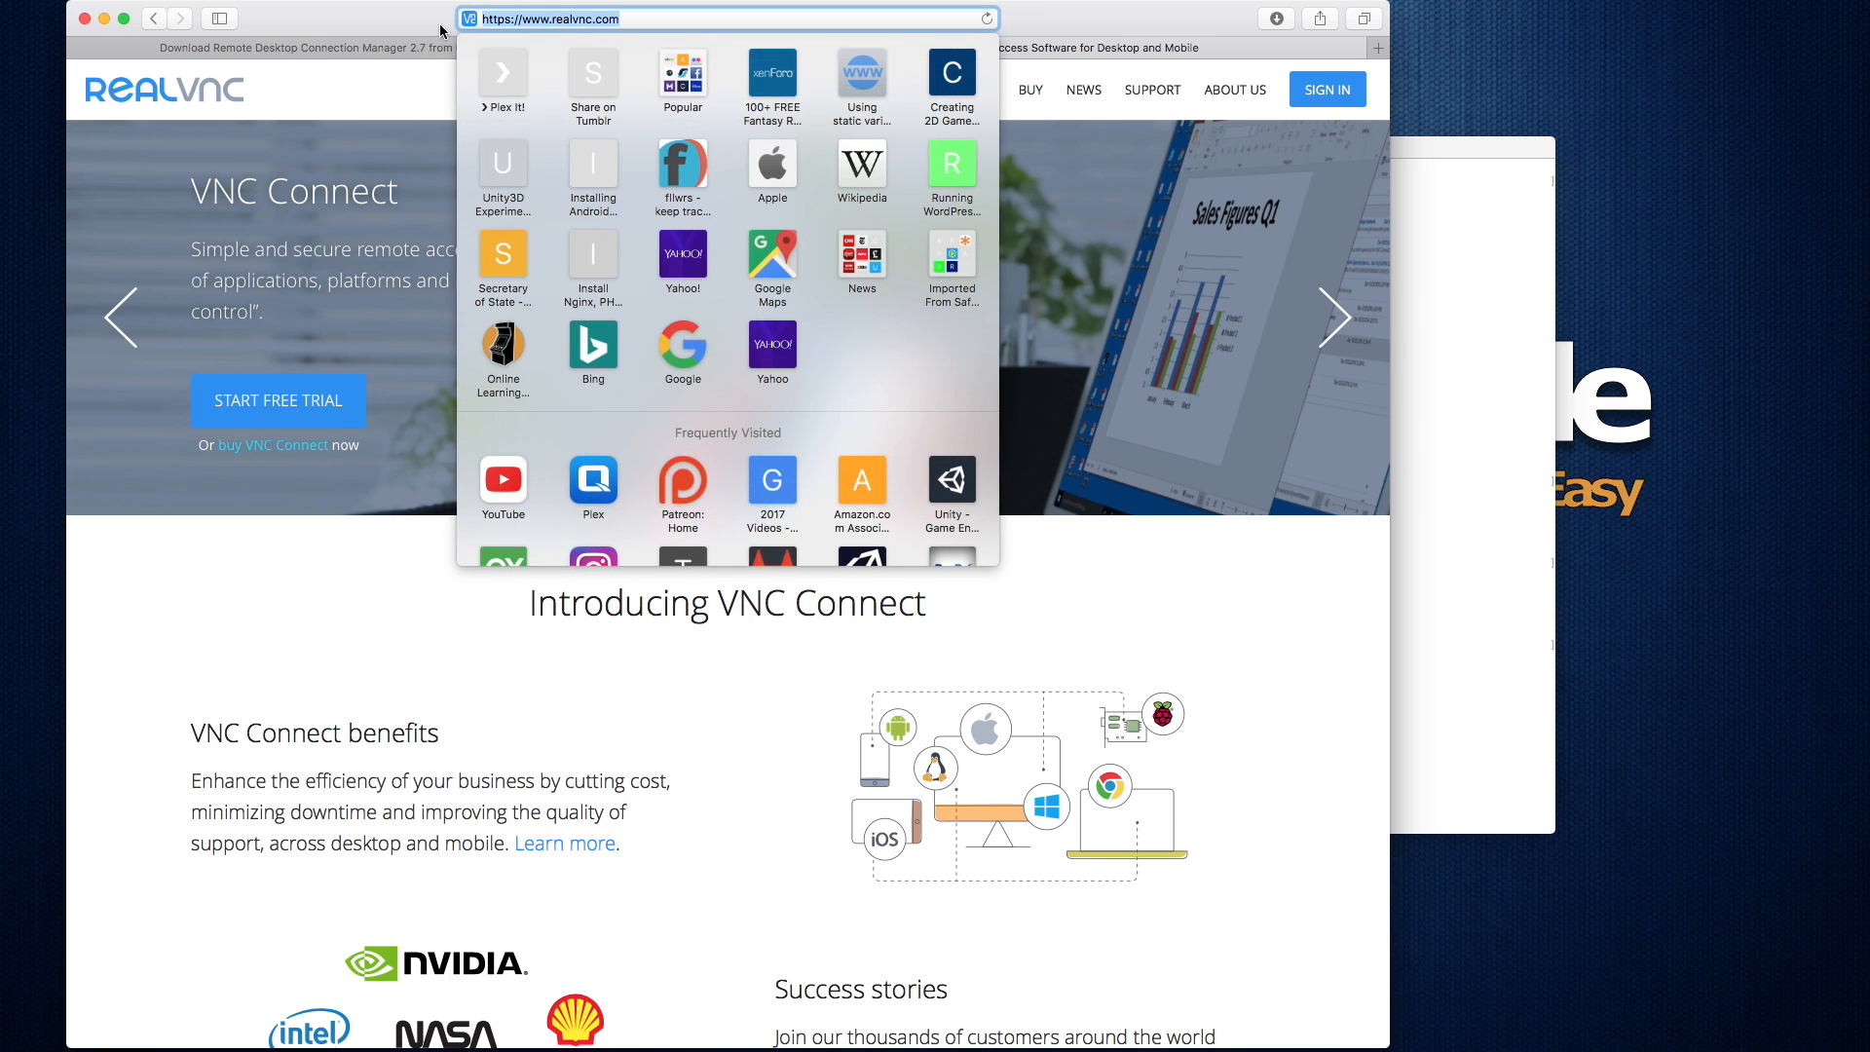
{"action": "mouse_move", "coordinate": [1132, 33]}
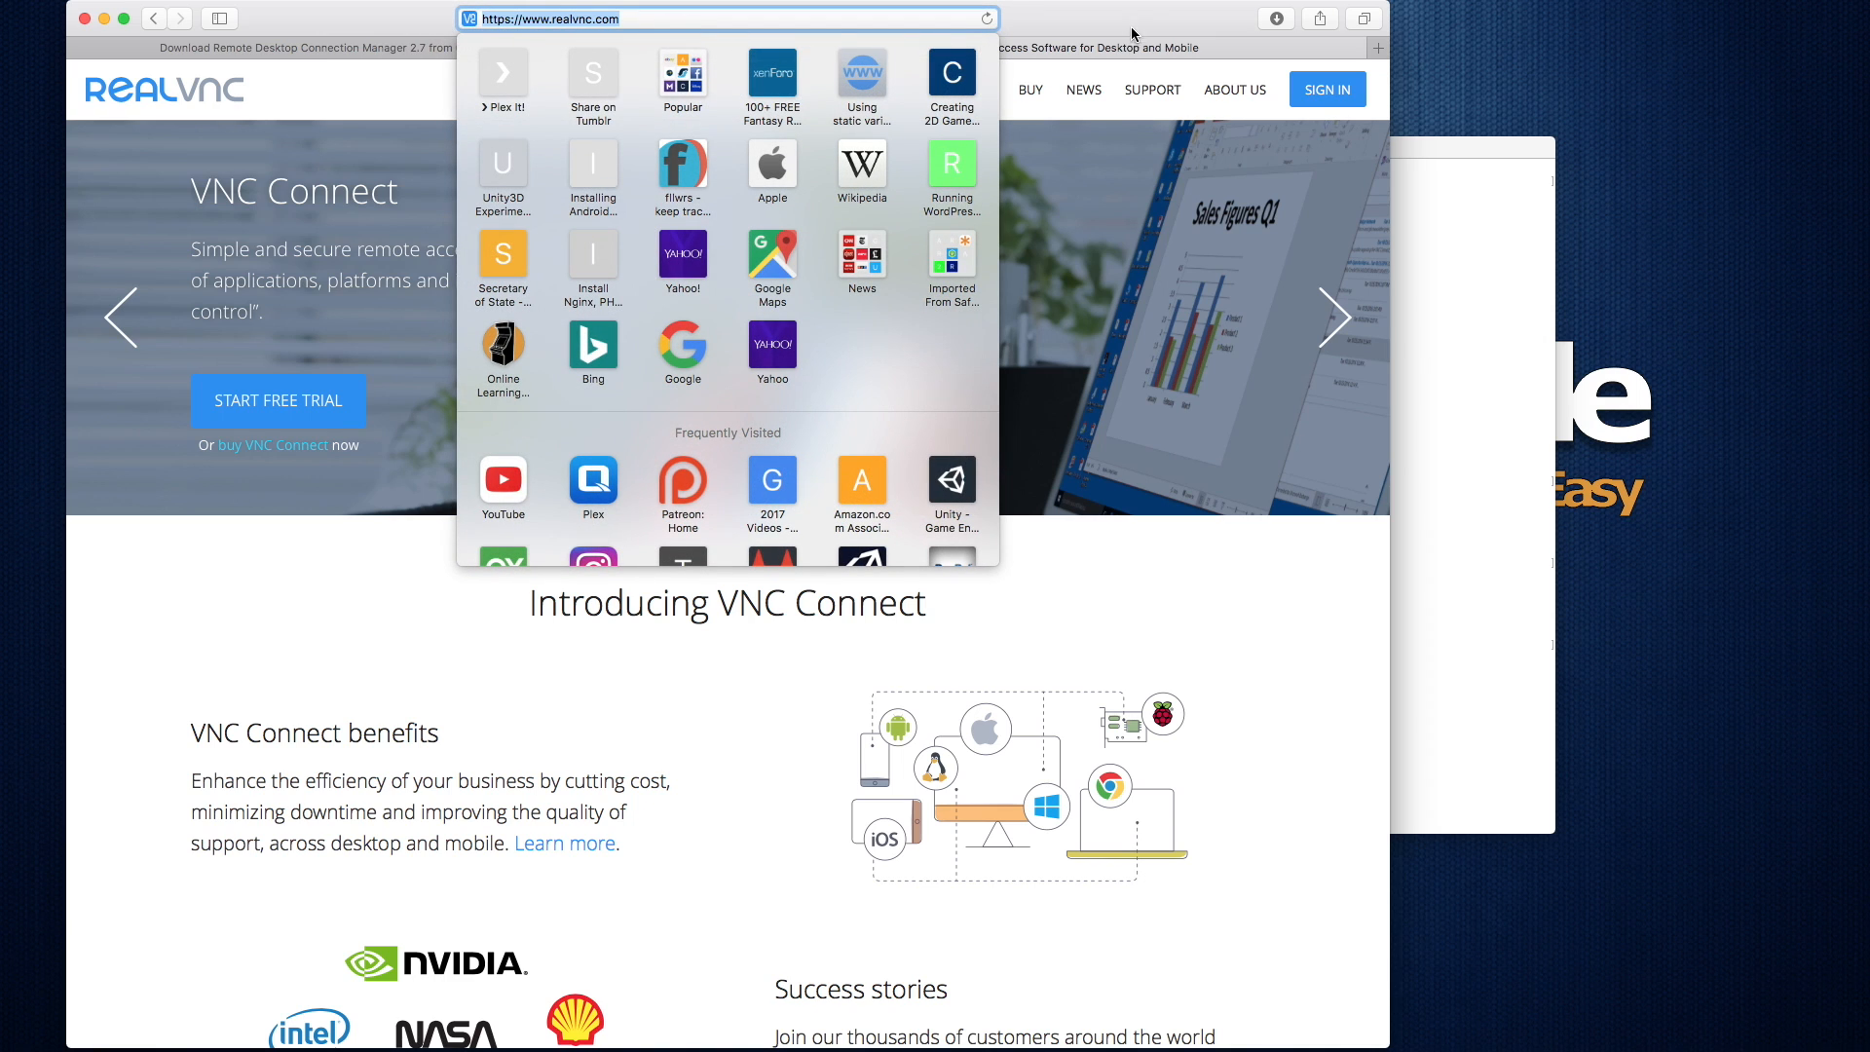
Step: Open the VNC Viewer download page and download VNC Viewer 6.0.1 for Mac
{"action": "left_click", "coordinate": [957, 90]}
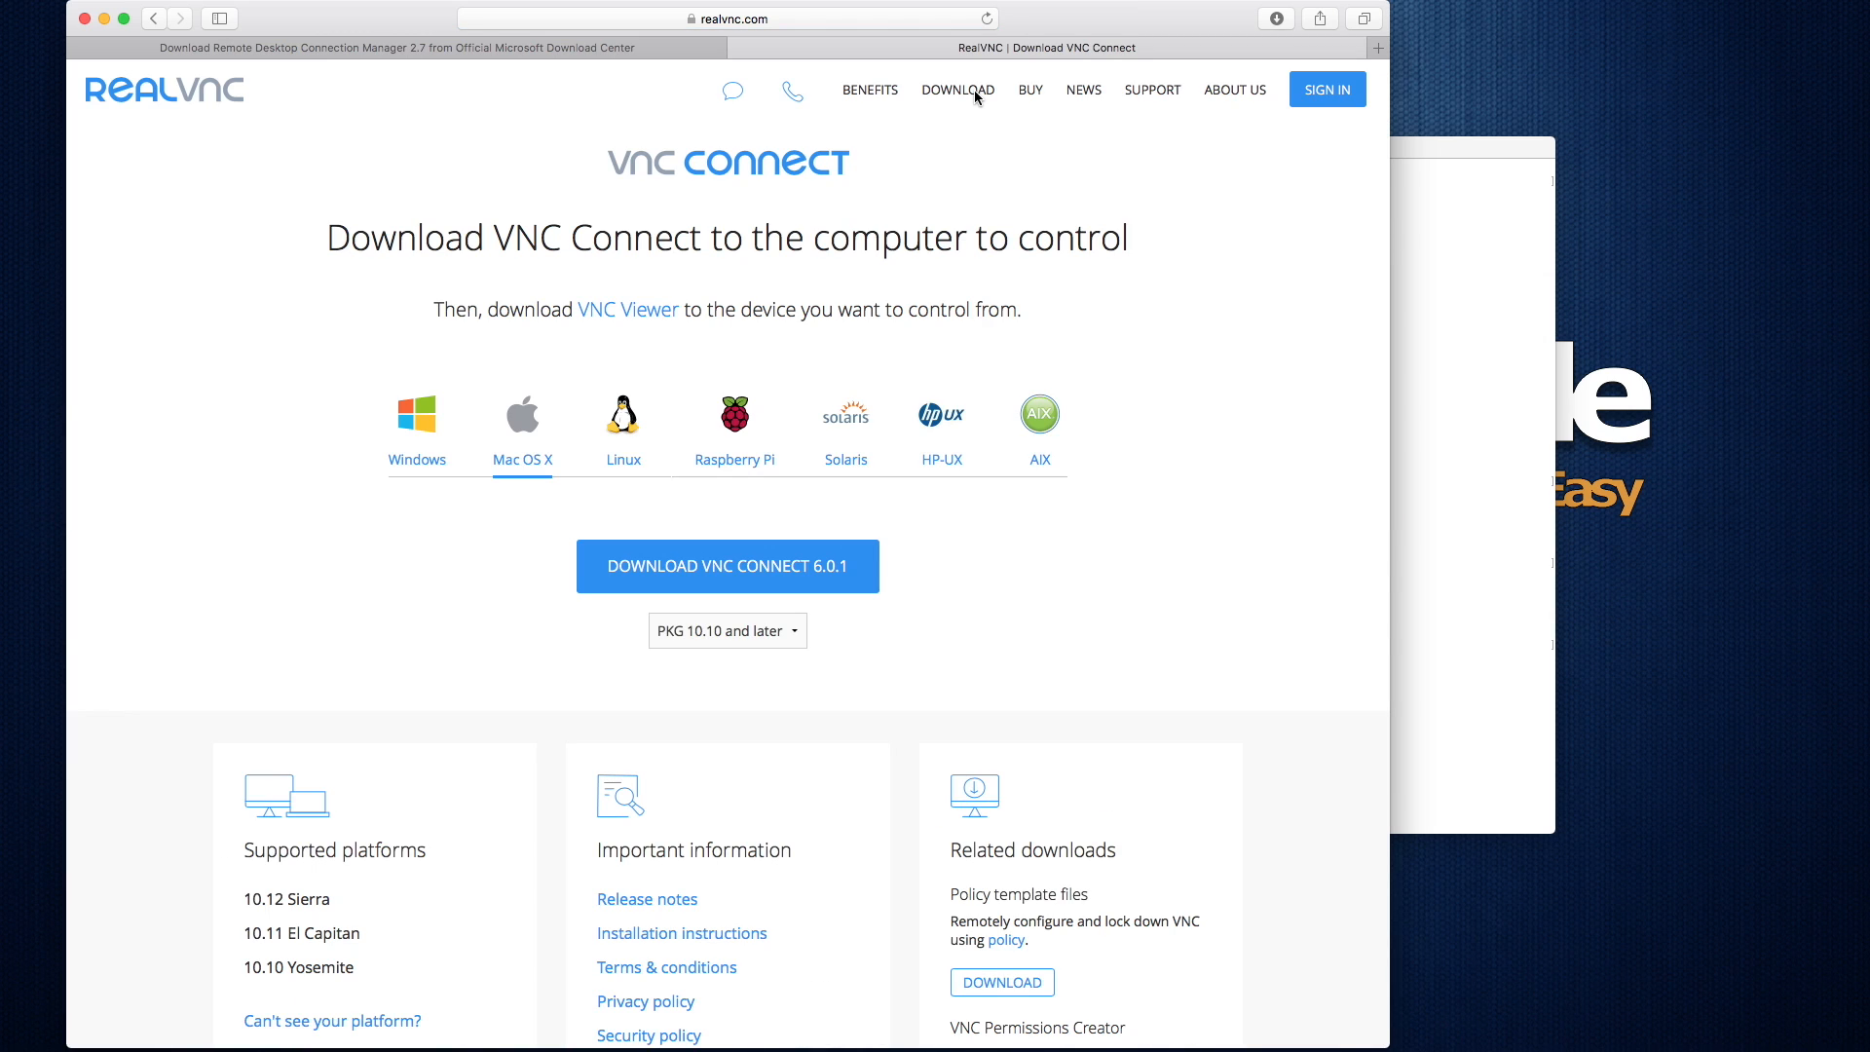
{"action": "mouse_move", "coordinate": [732, 170]}
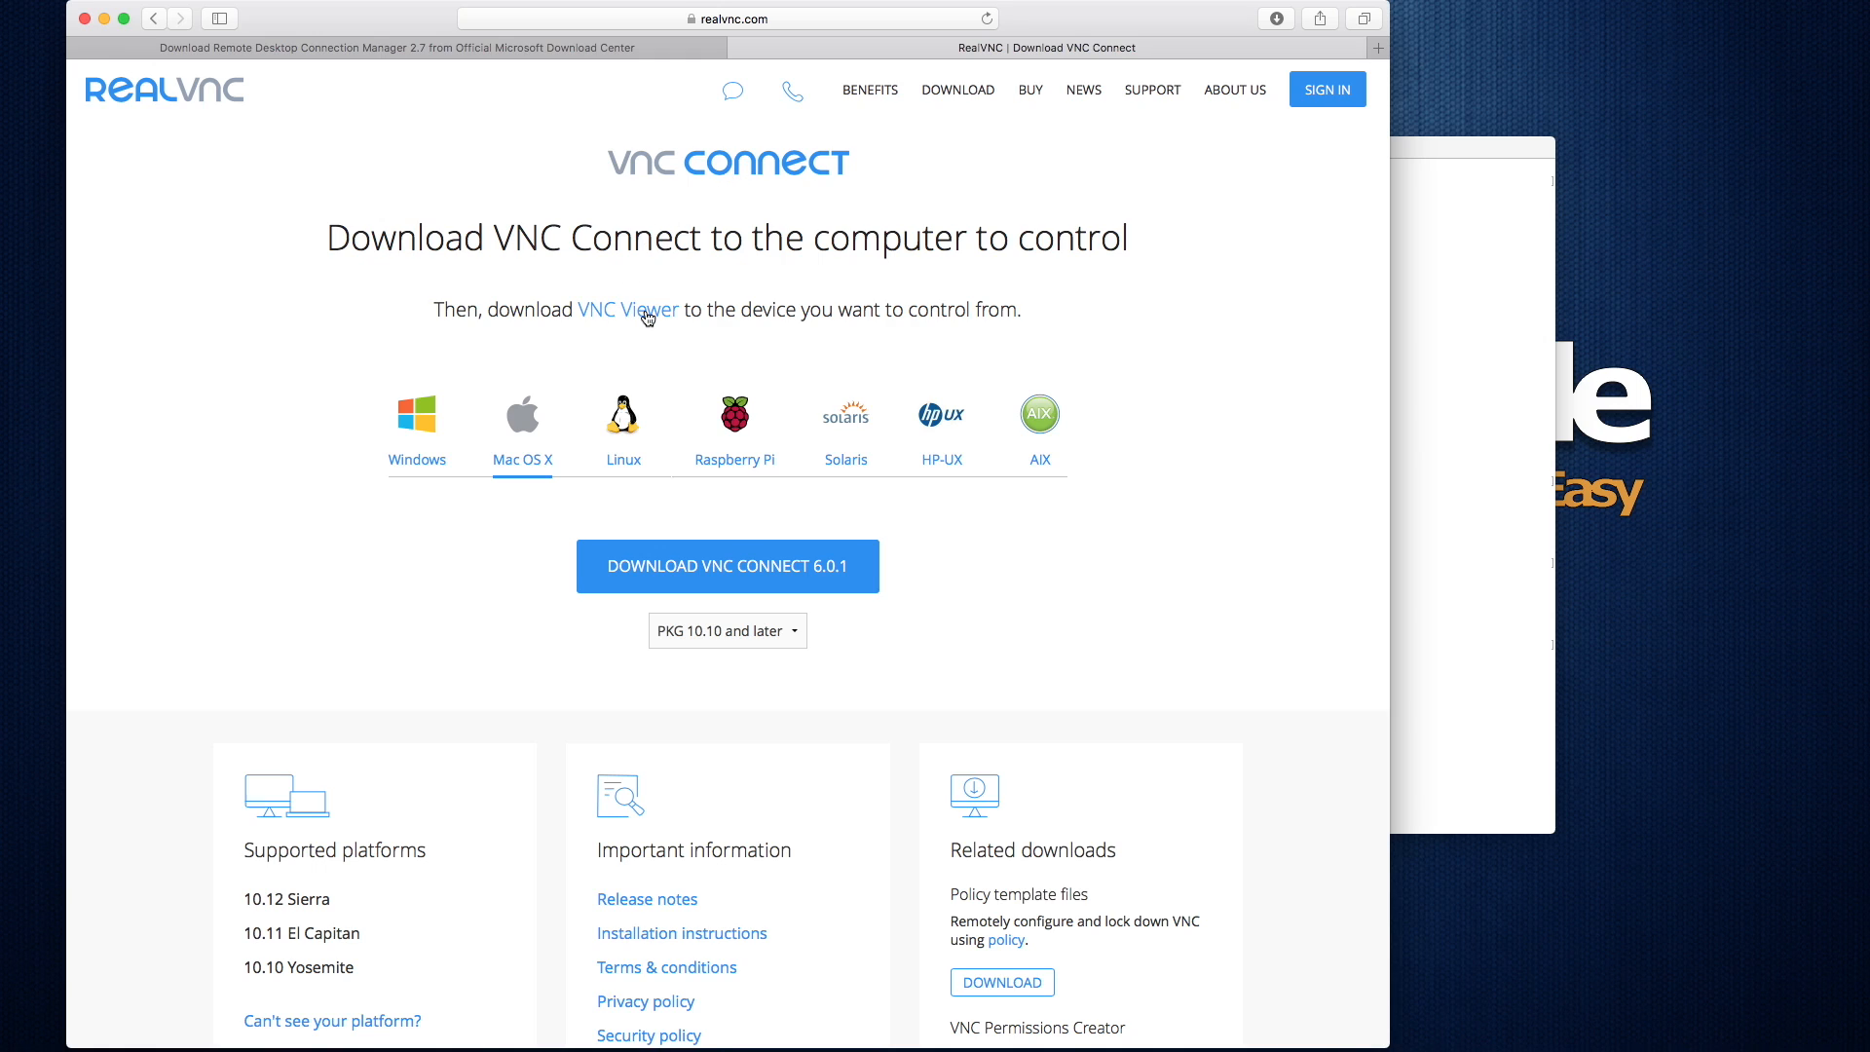
{"action": "left_click", "coordinate": [626, 310]}
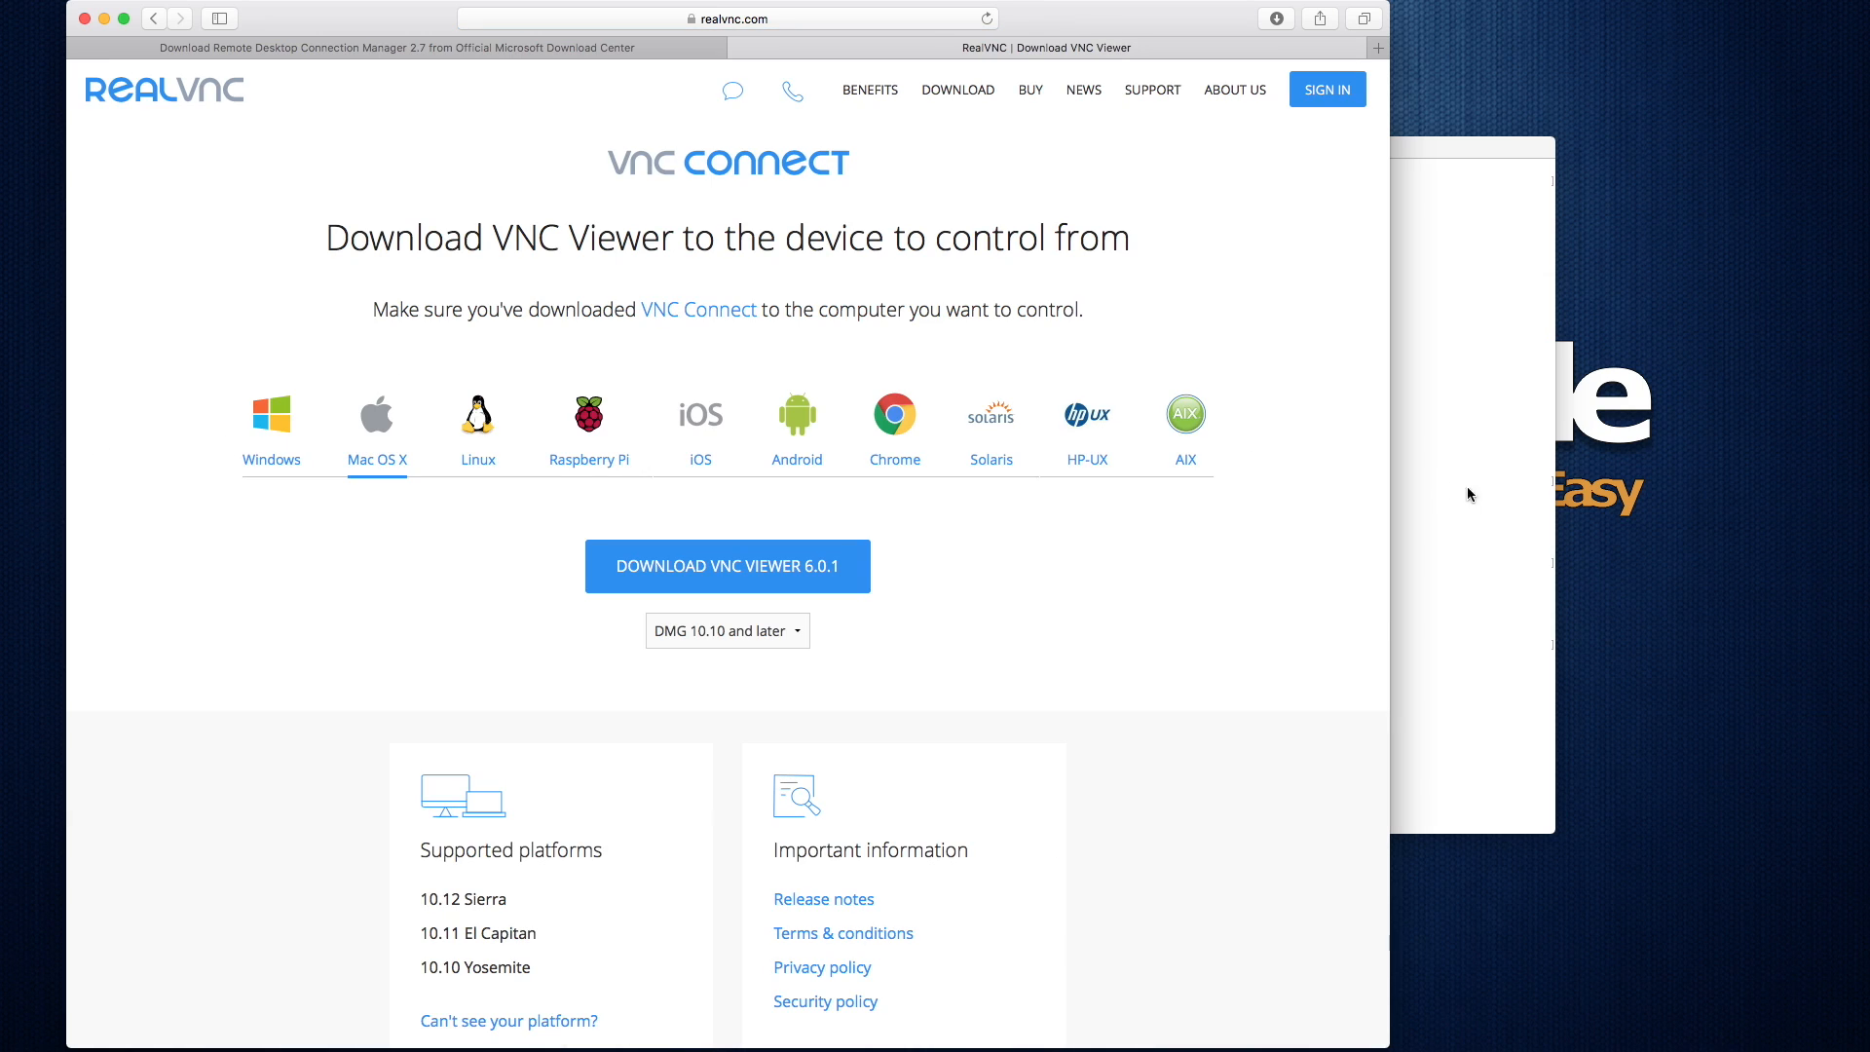
{"action": "mouse_move", "coordinate": [273, 515]}
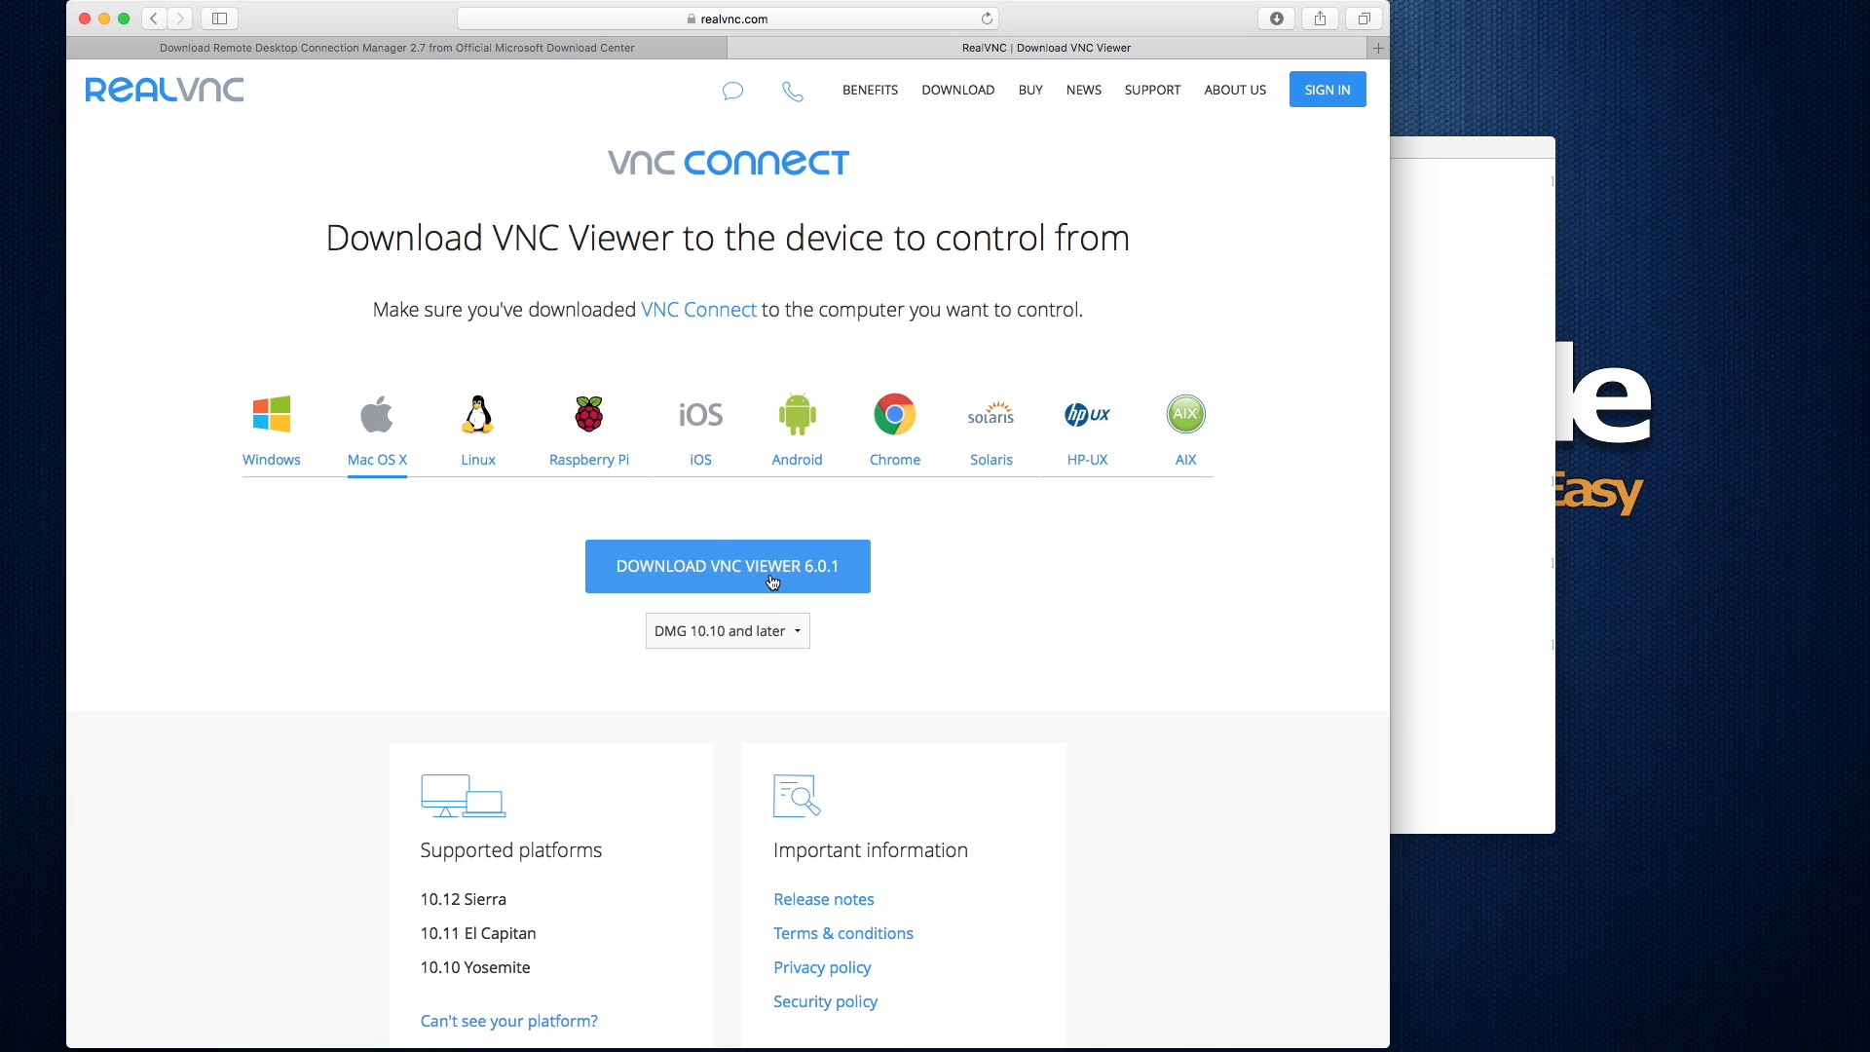
{"action": "left_click", "coordinate": [728, 565]}
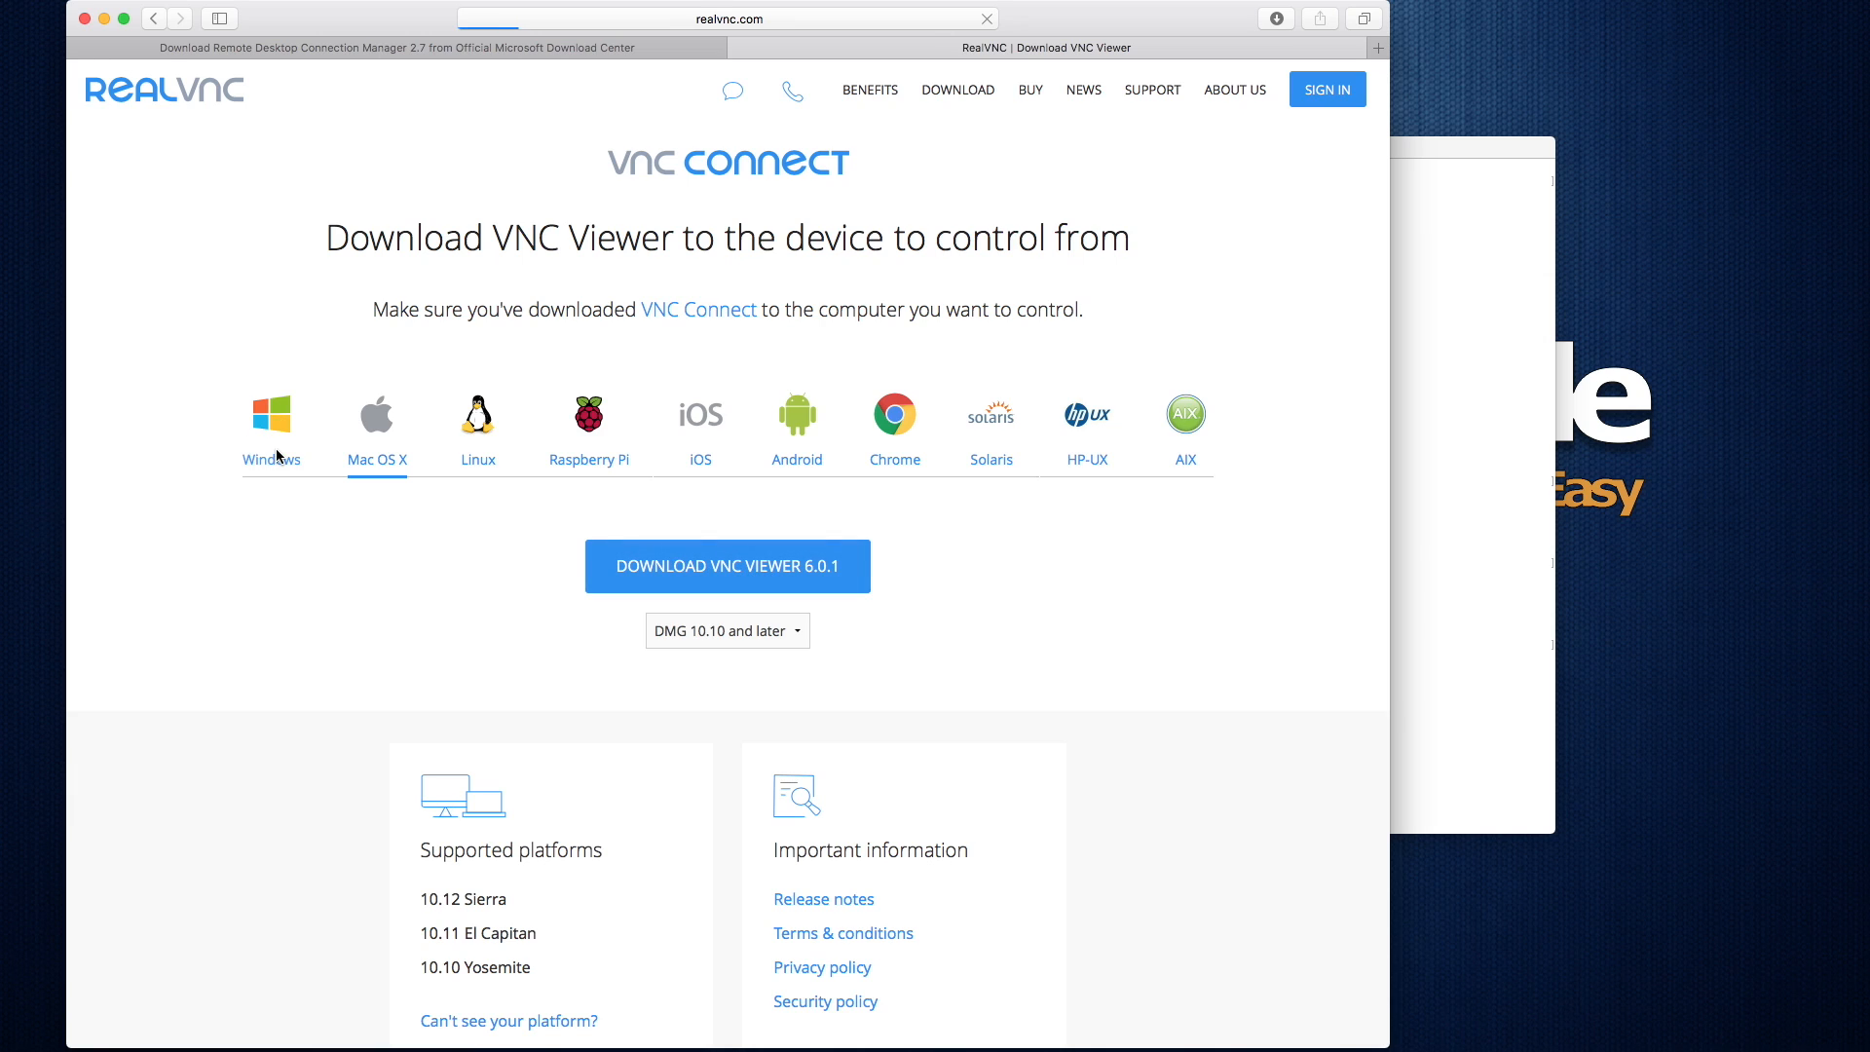
Step: Browse the VNC Viewer downloads for Windows, Linux, Raspberry Pi and Chrome
{"action": "left_click", "coordinate": [271, 424]}
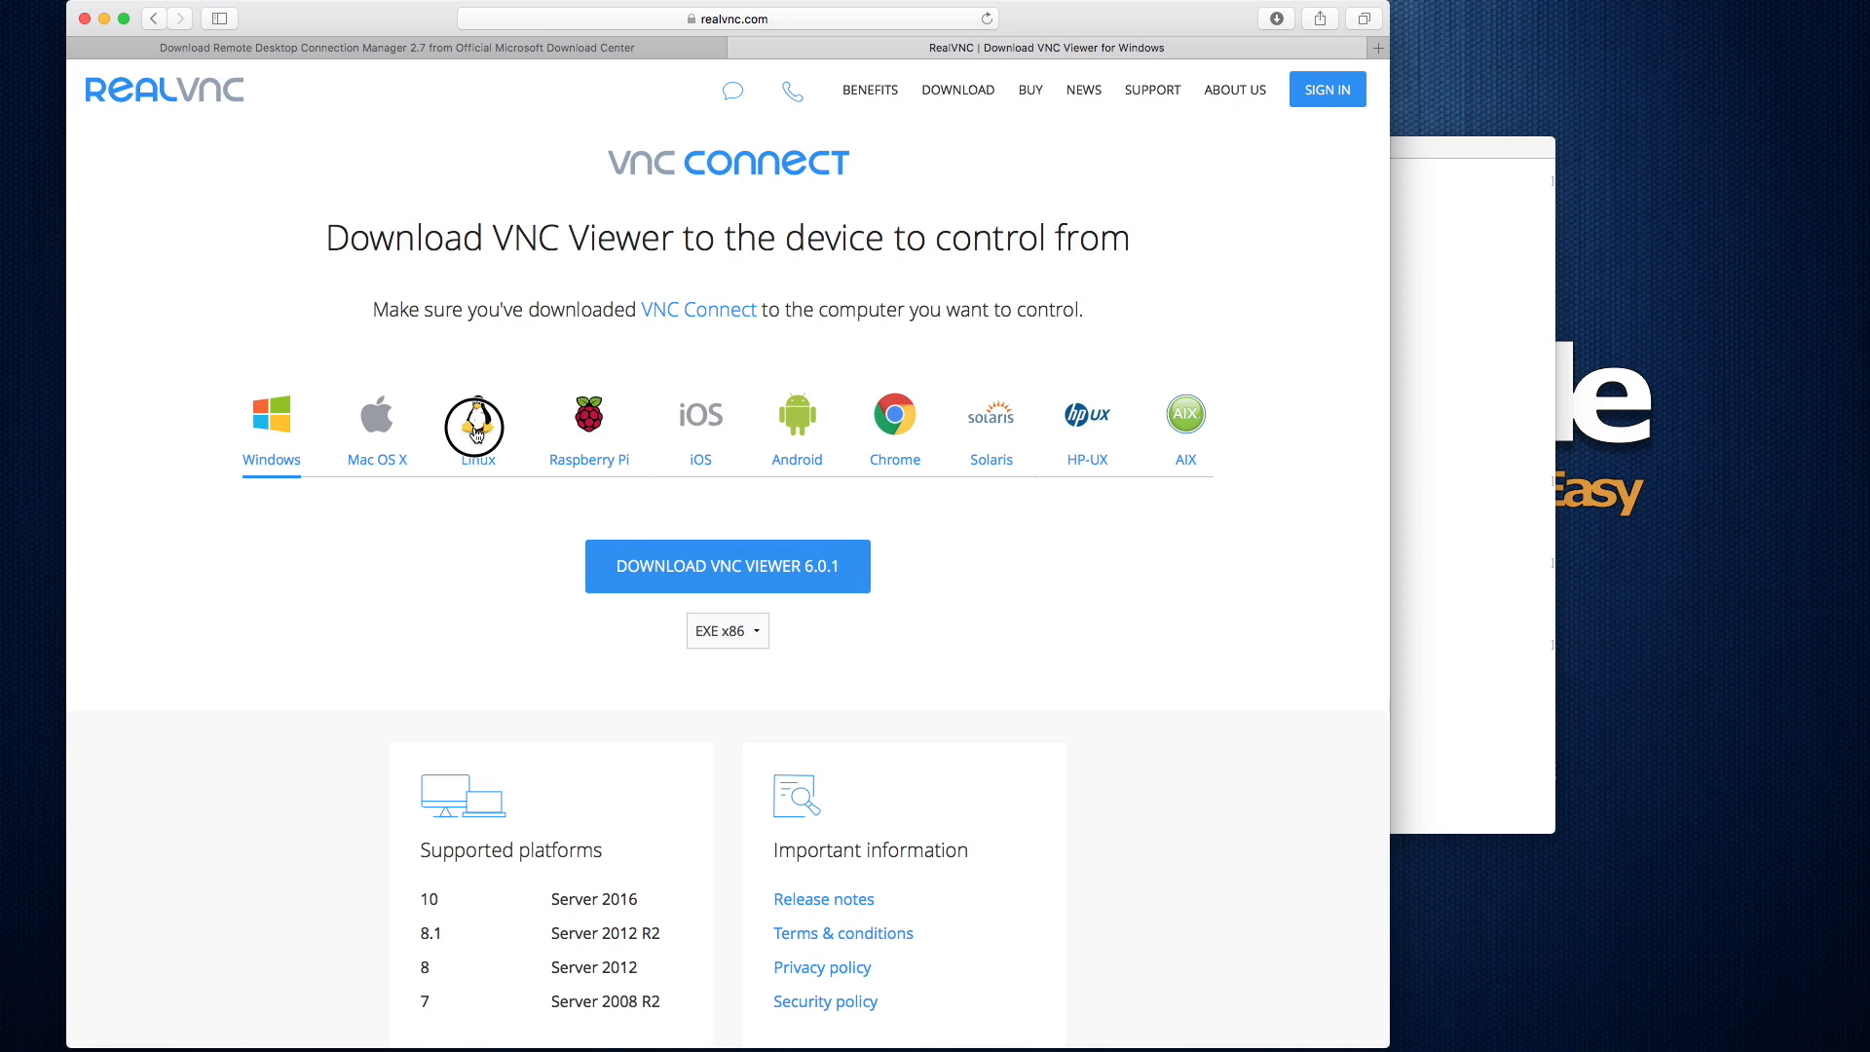
{"action": "left_click", "coordinate": [477, 427]}
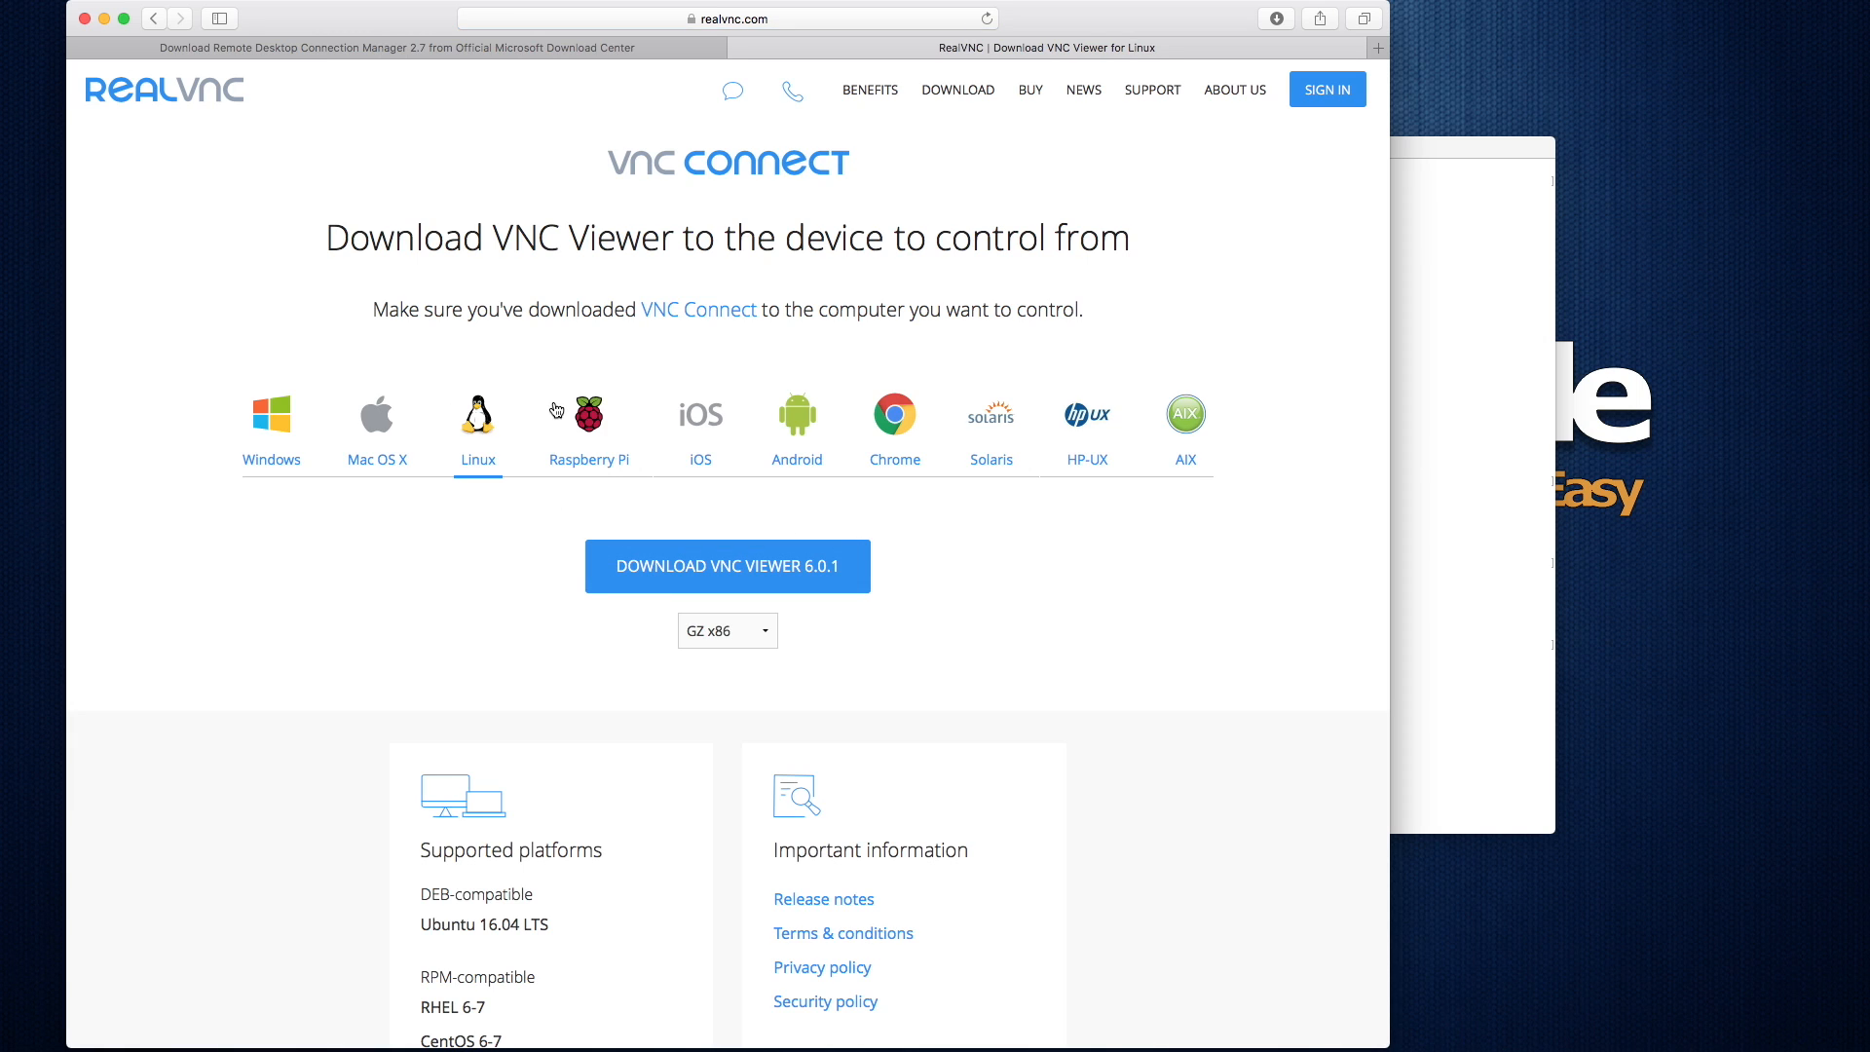
{"action": "left_click", "coordinate": [587, 416]}
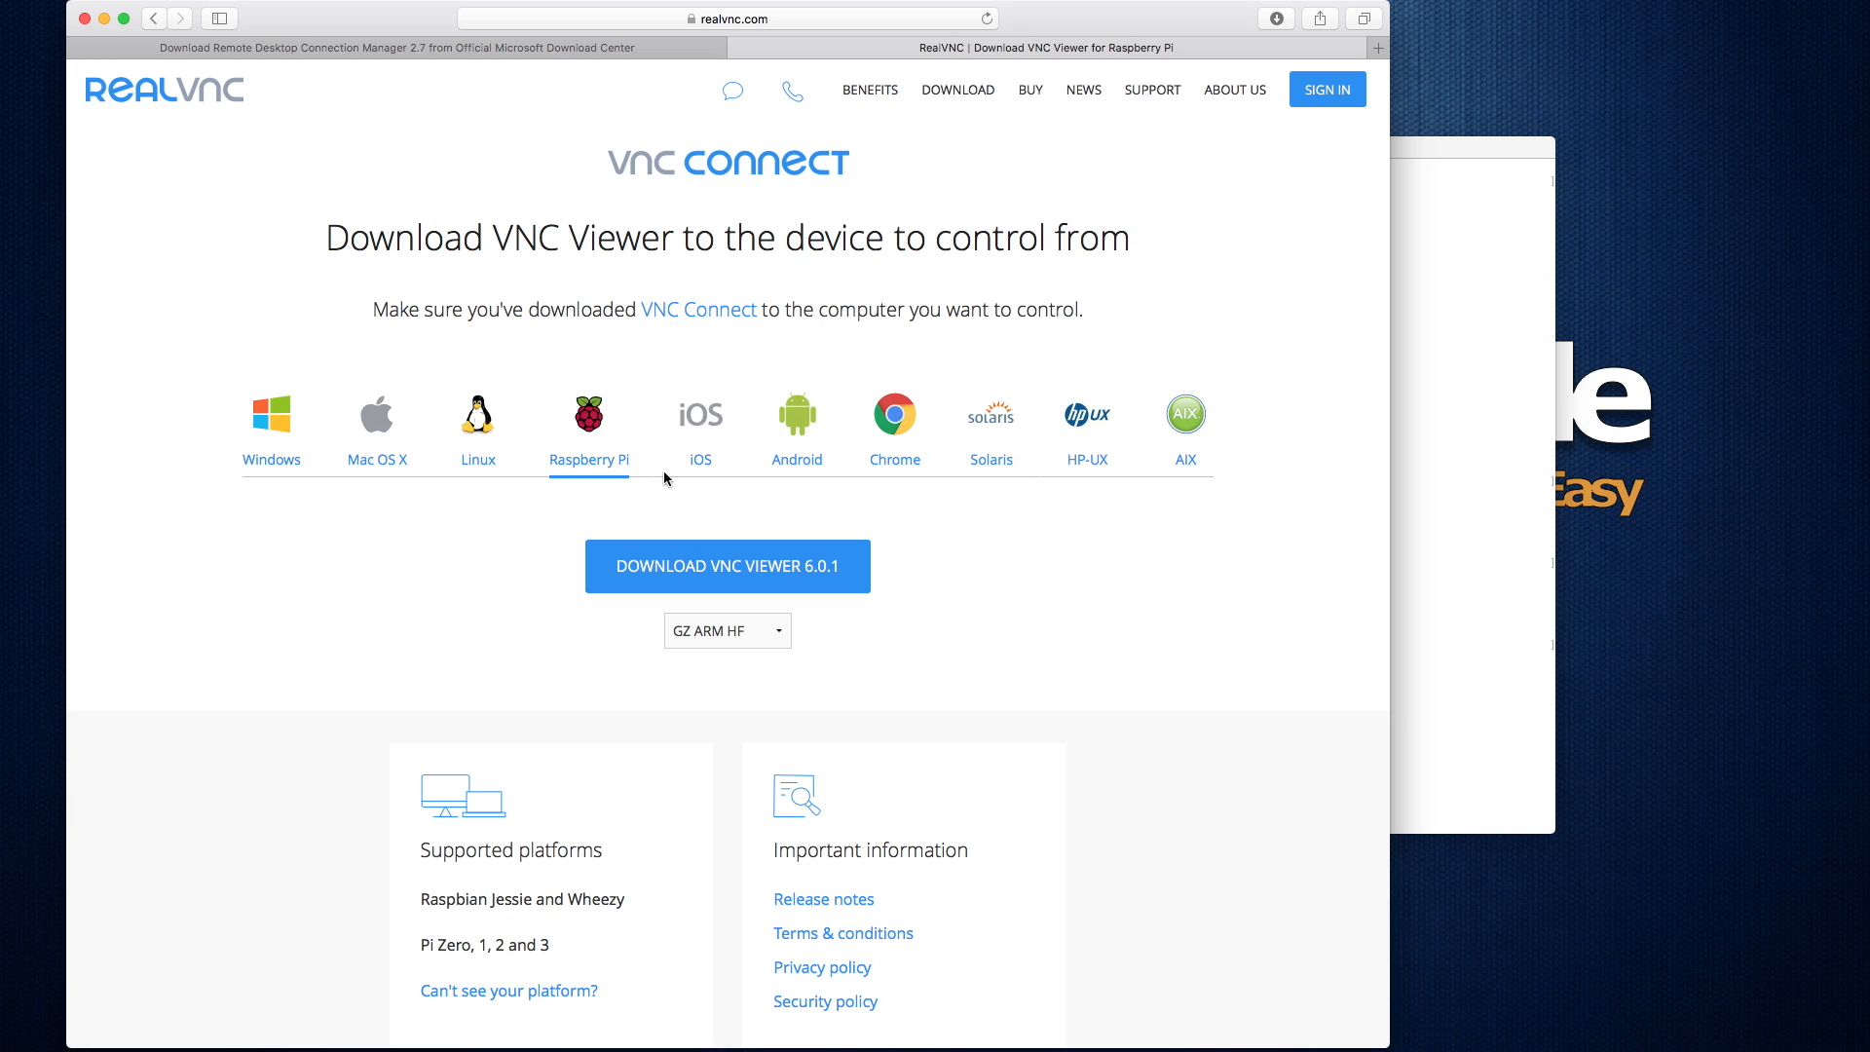
{"action": "left_click", "coordinate": [893, 424]}
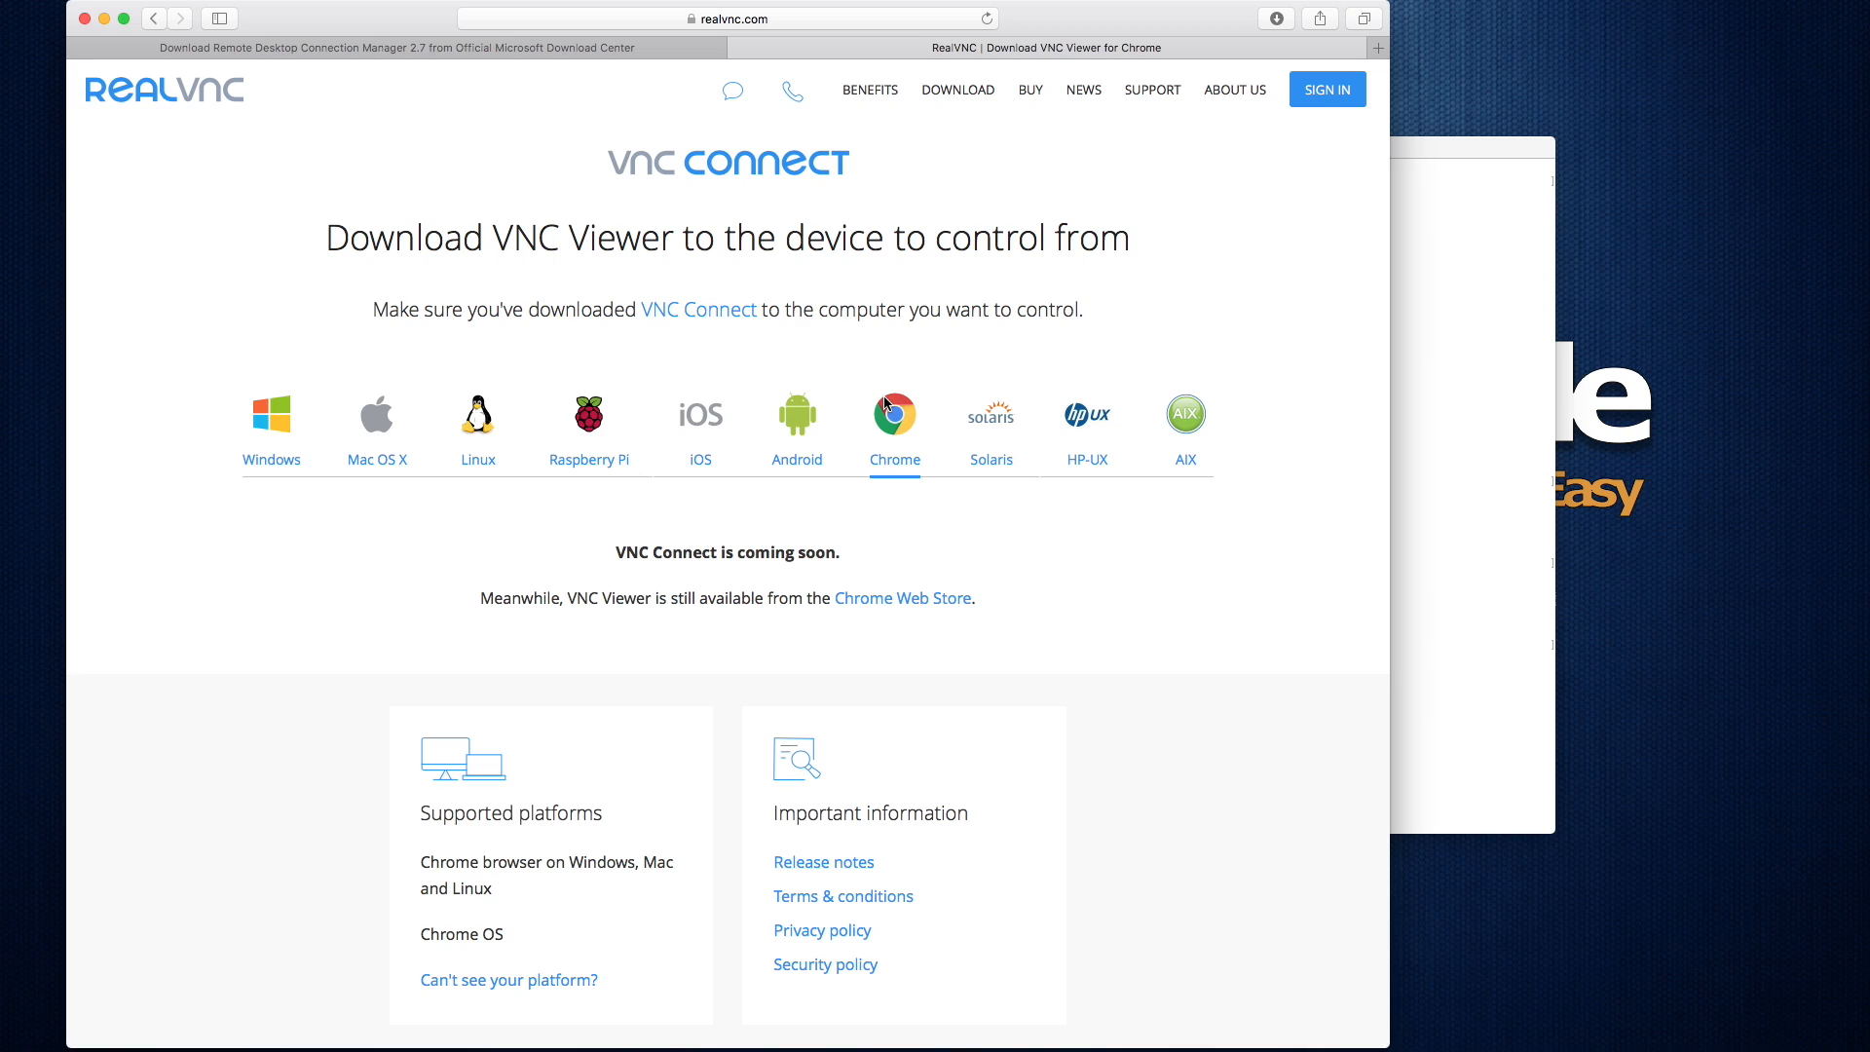
{"action": "mouse_move", "coordinate": [1141, 737]}
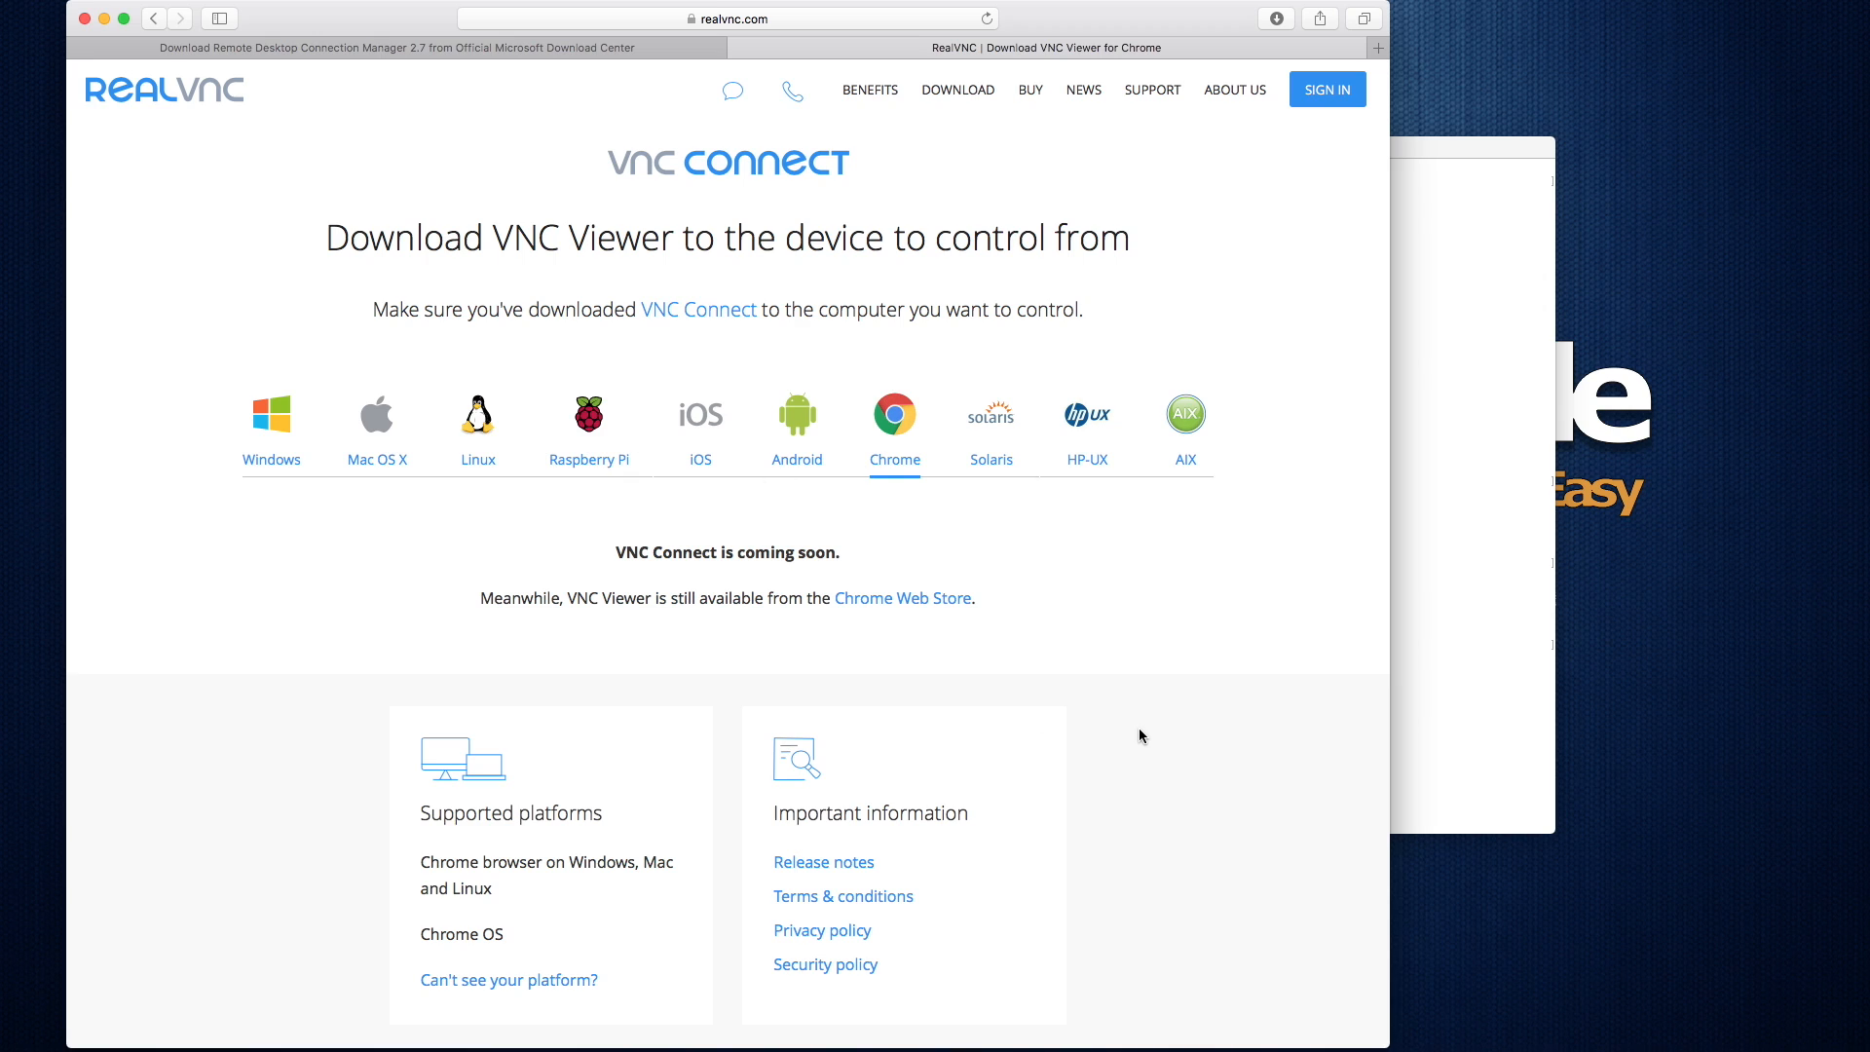
{"action": "mouse_move", "coordinate": [1282, 1026]}
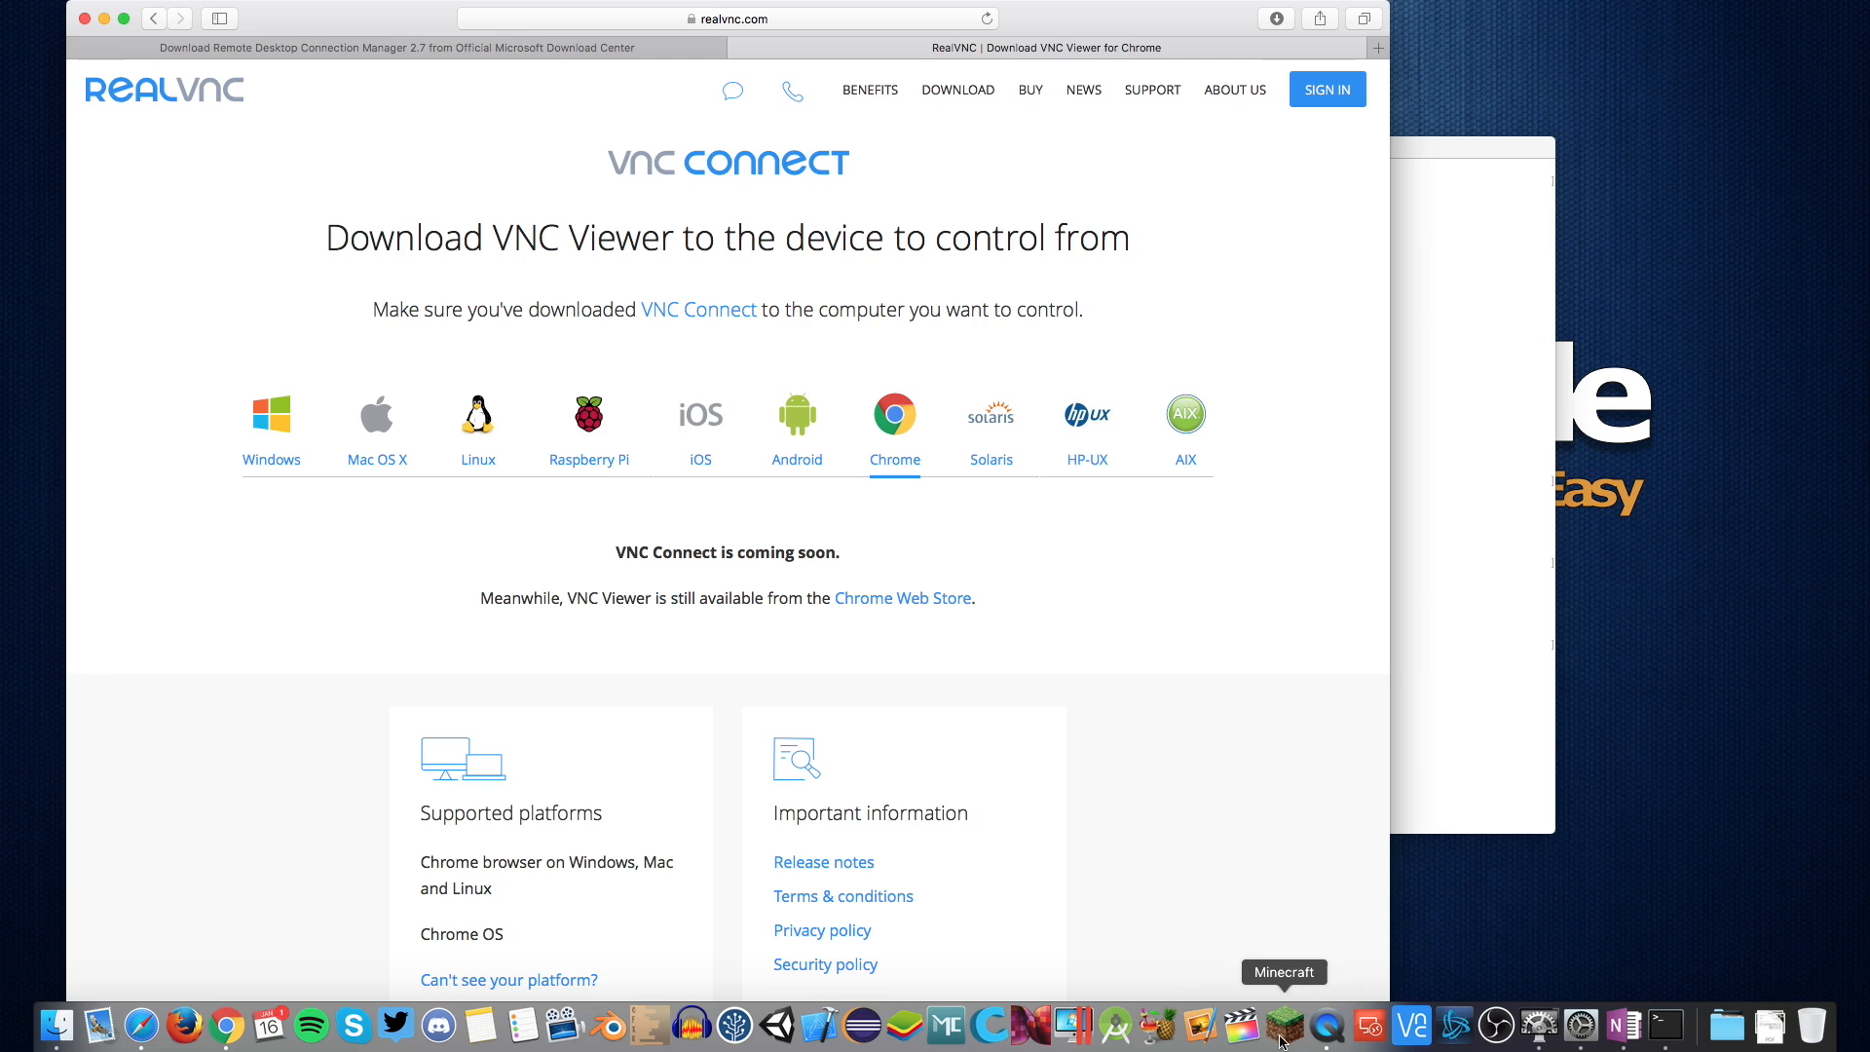
{"action": "mouse_move", "coordinate": [1370, 1036]}
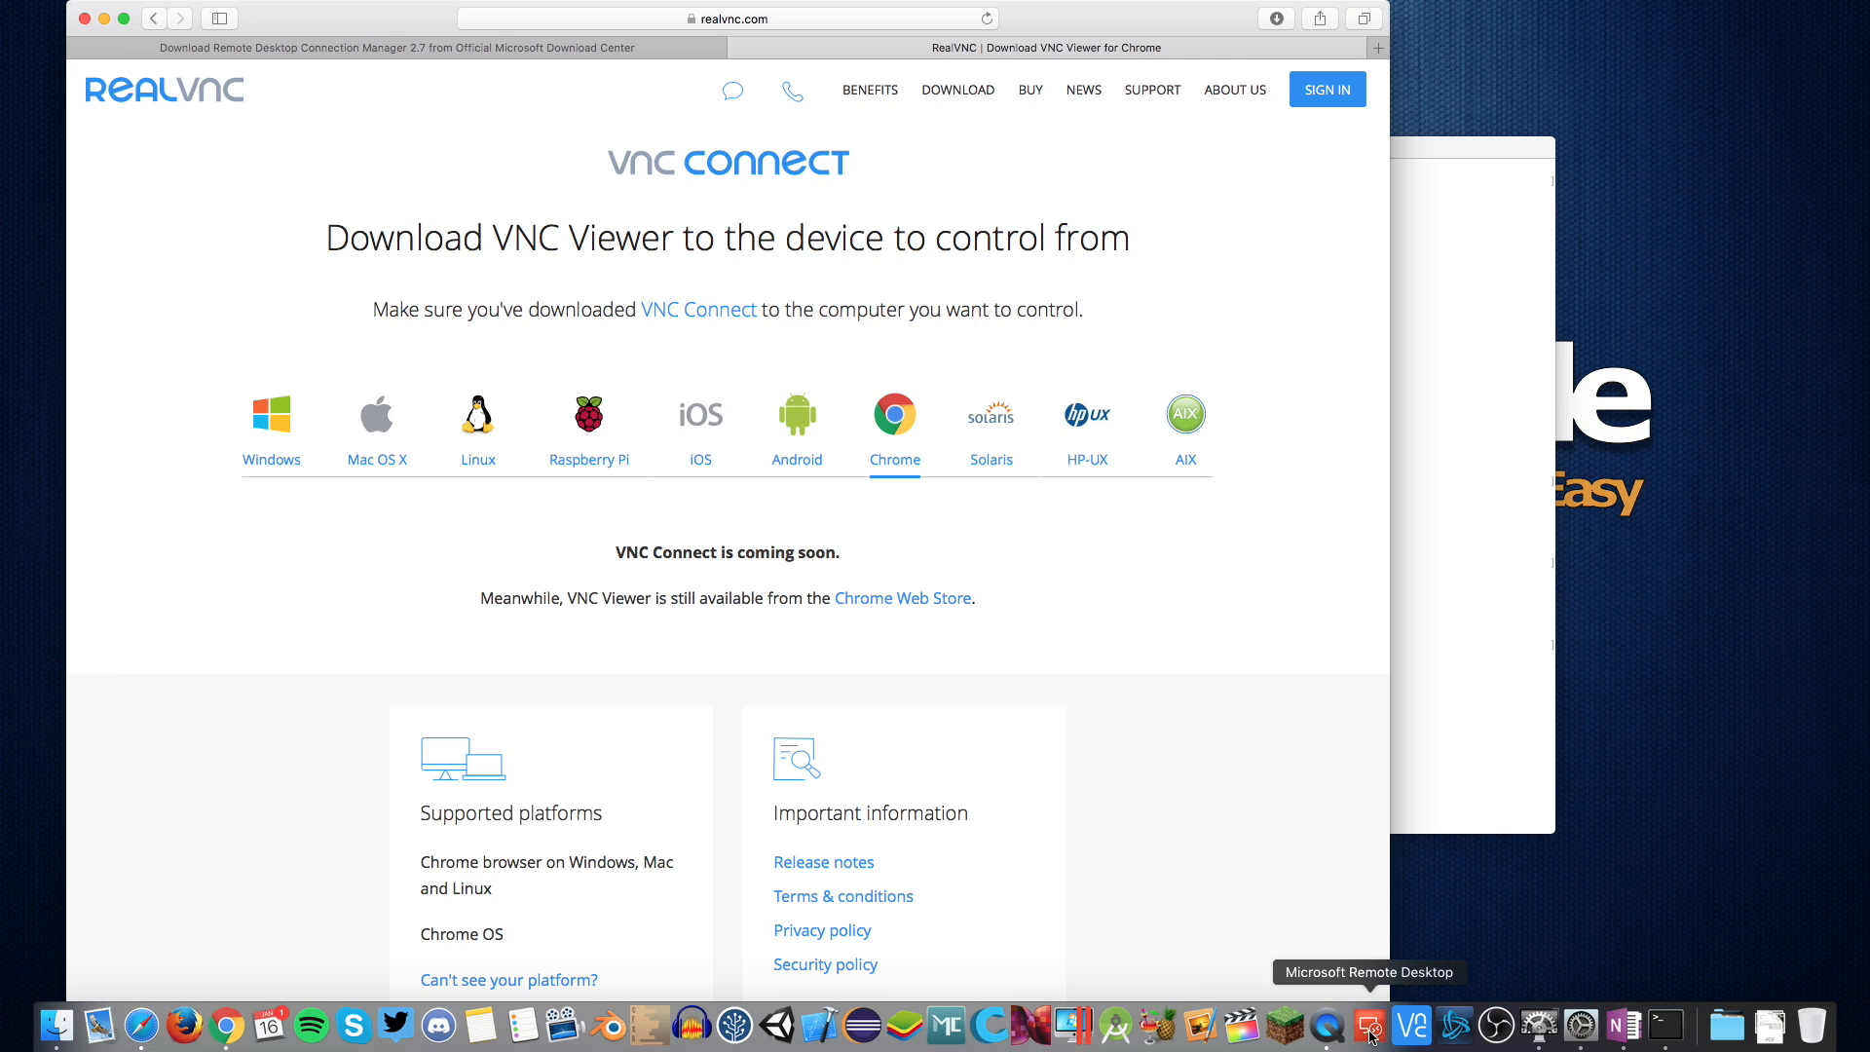
Step: Launch VNC Viewer from the Dock and drag its window down and to the right
{"action": "left_click", "coordinate": [1412, 1026]}
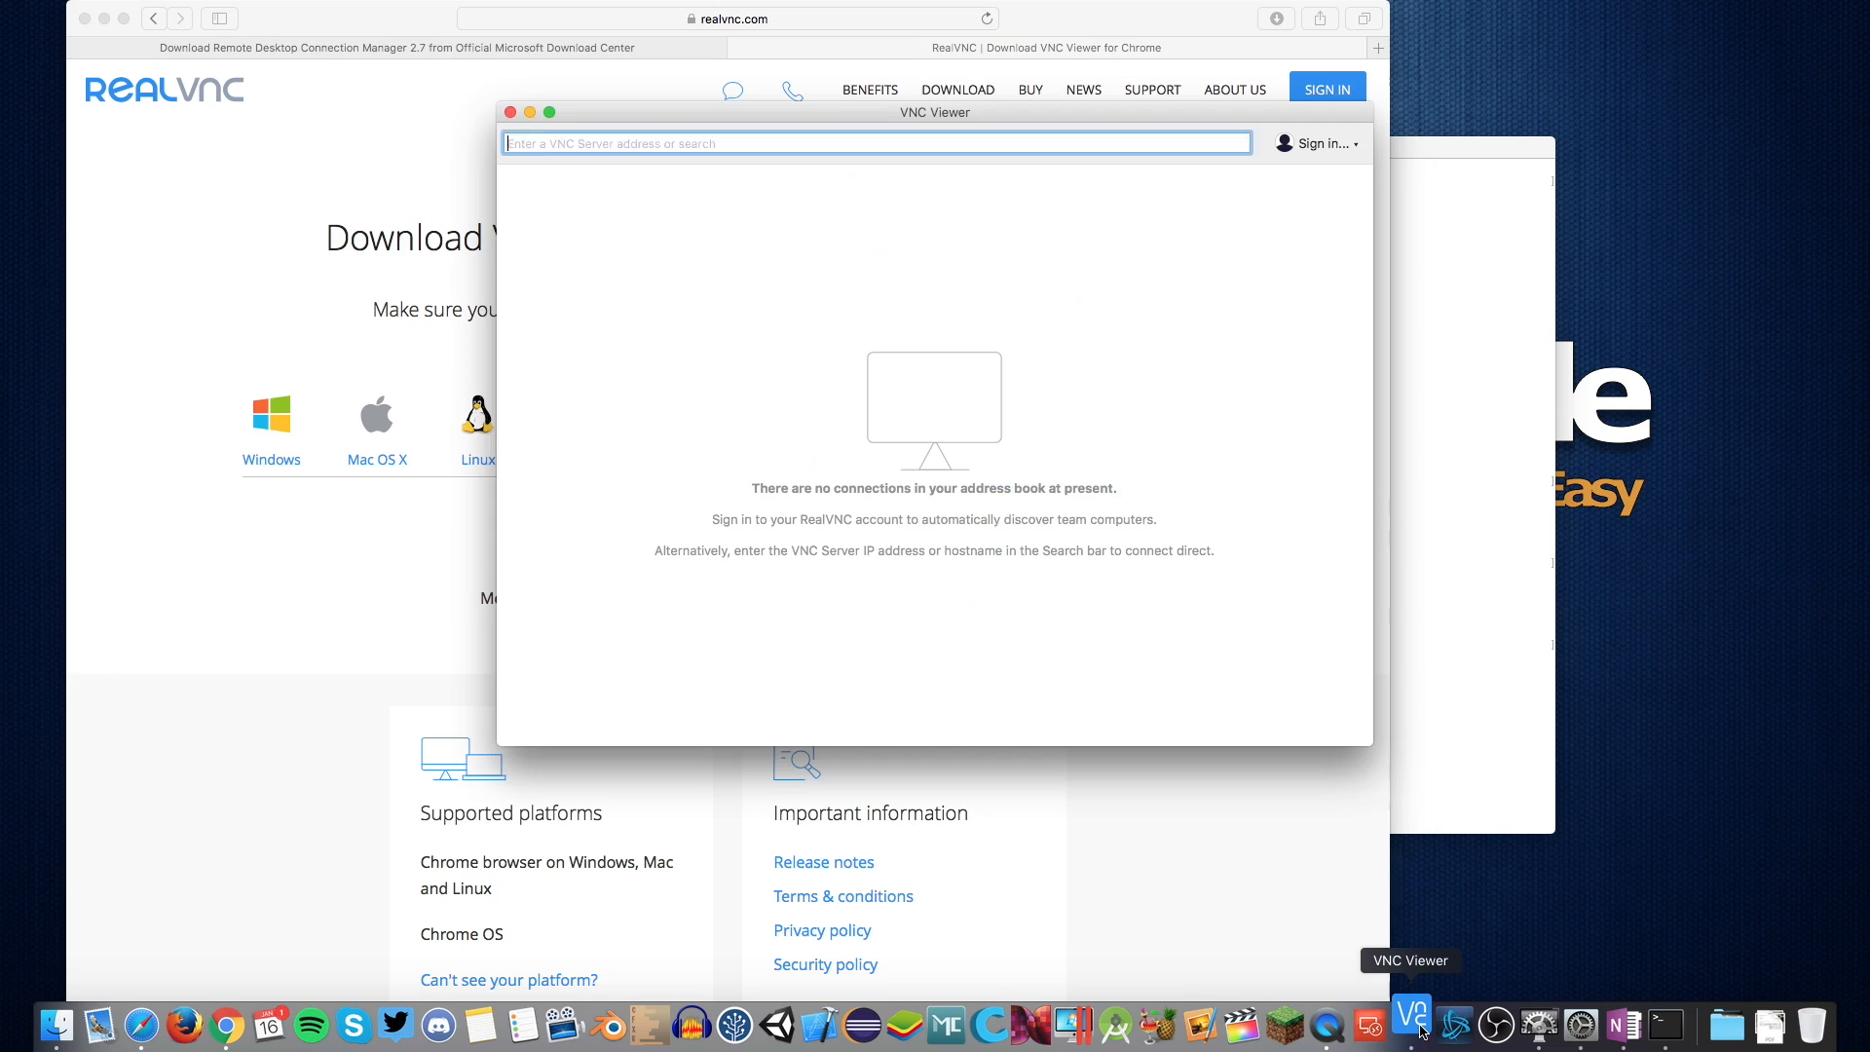
{"action": "mouse_move", "coordinate": [585, 89]}
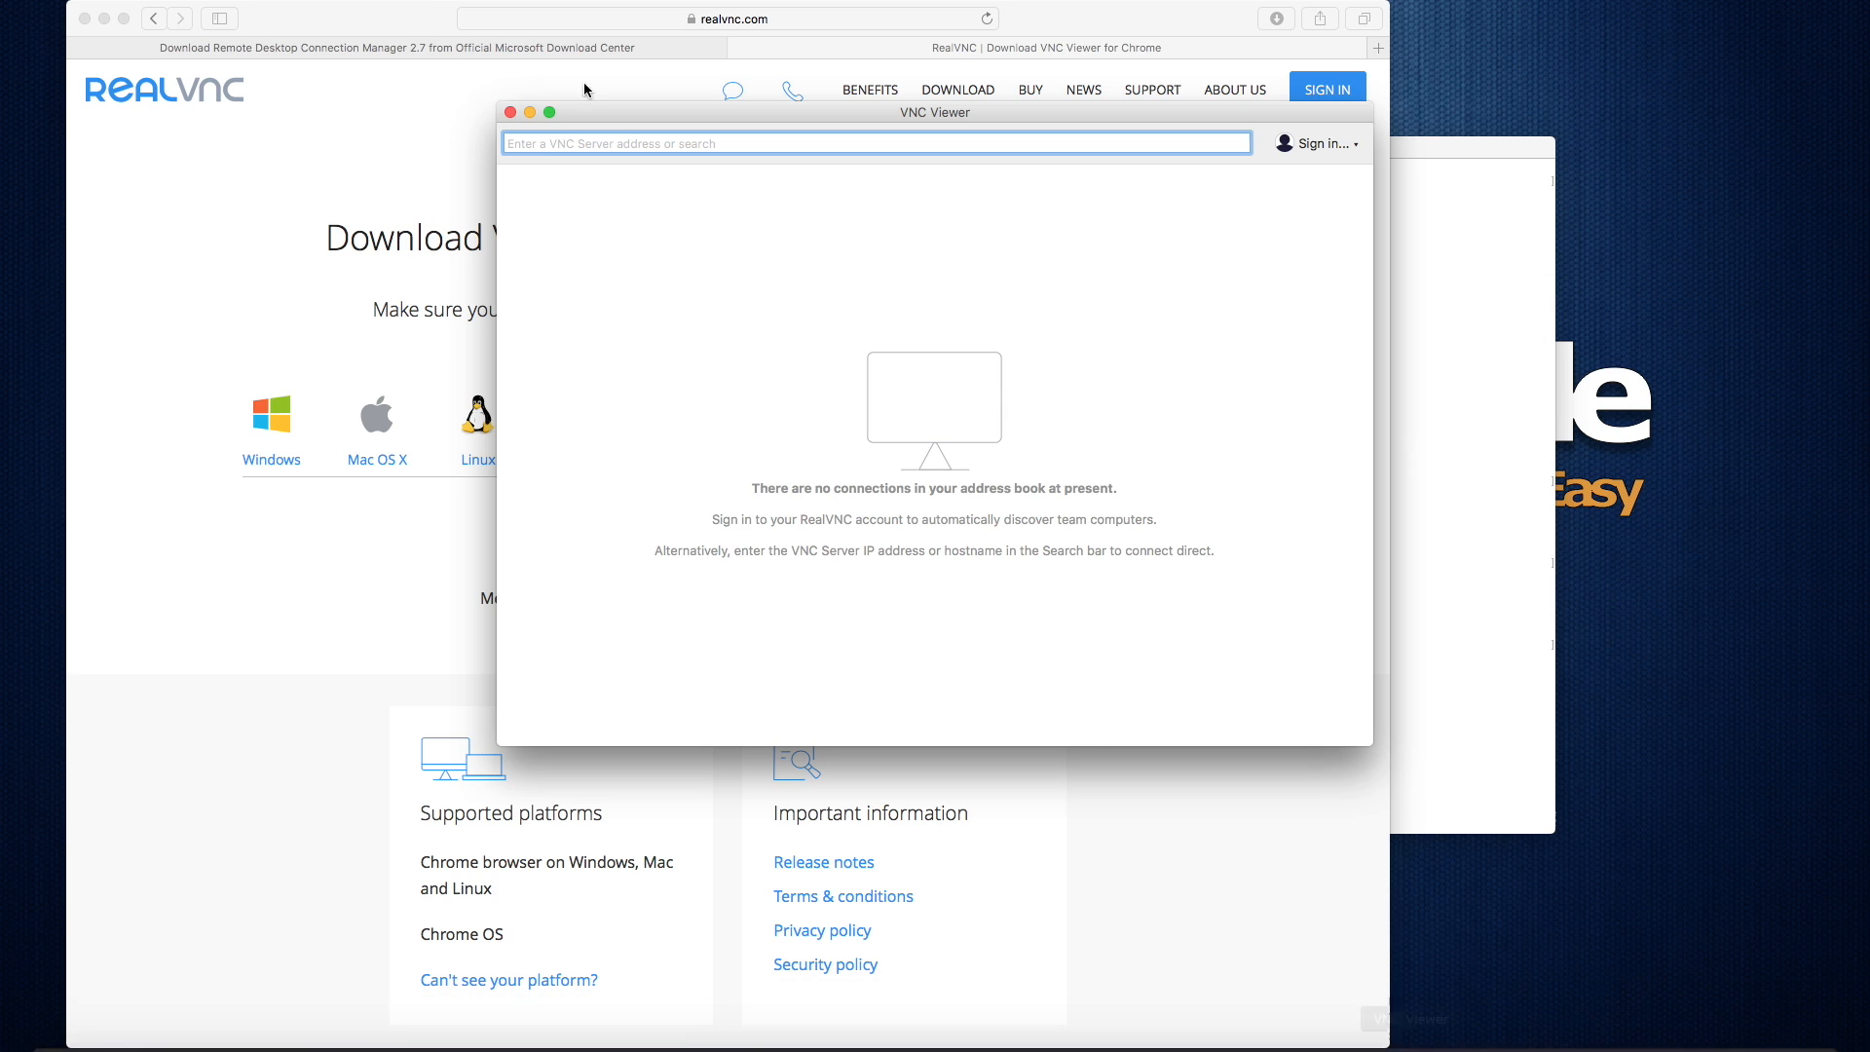
{"action": "left_click_drag", "start_coordinate": [936, 111], "coordinate": [1024, 309]}
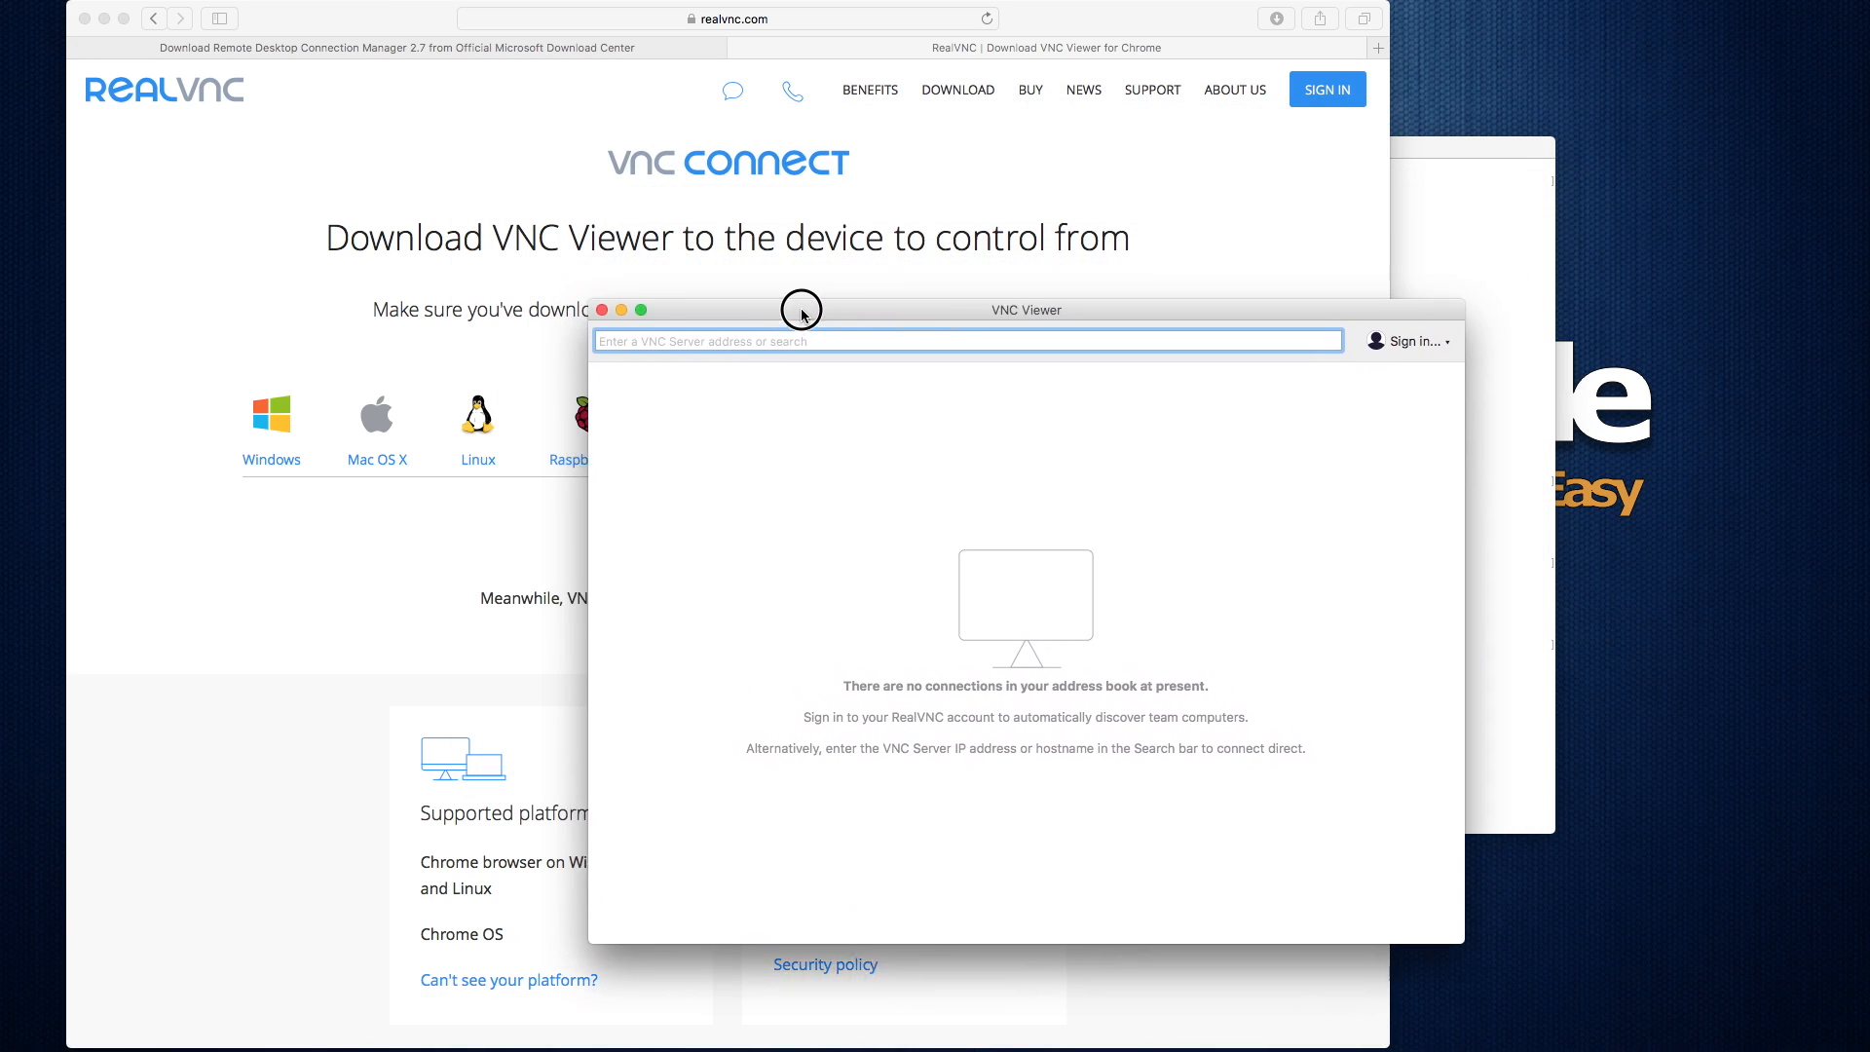
{"action": "left_click_drag", "start_coordinate": [799, 309], "coordinate": [927, 352]}
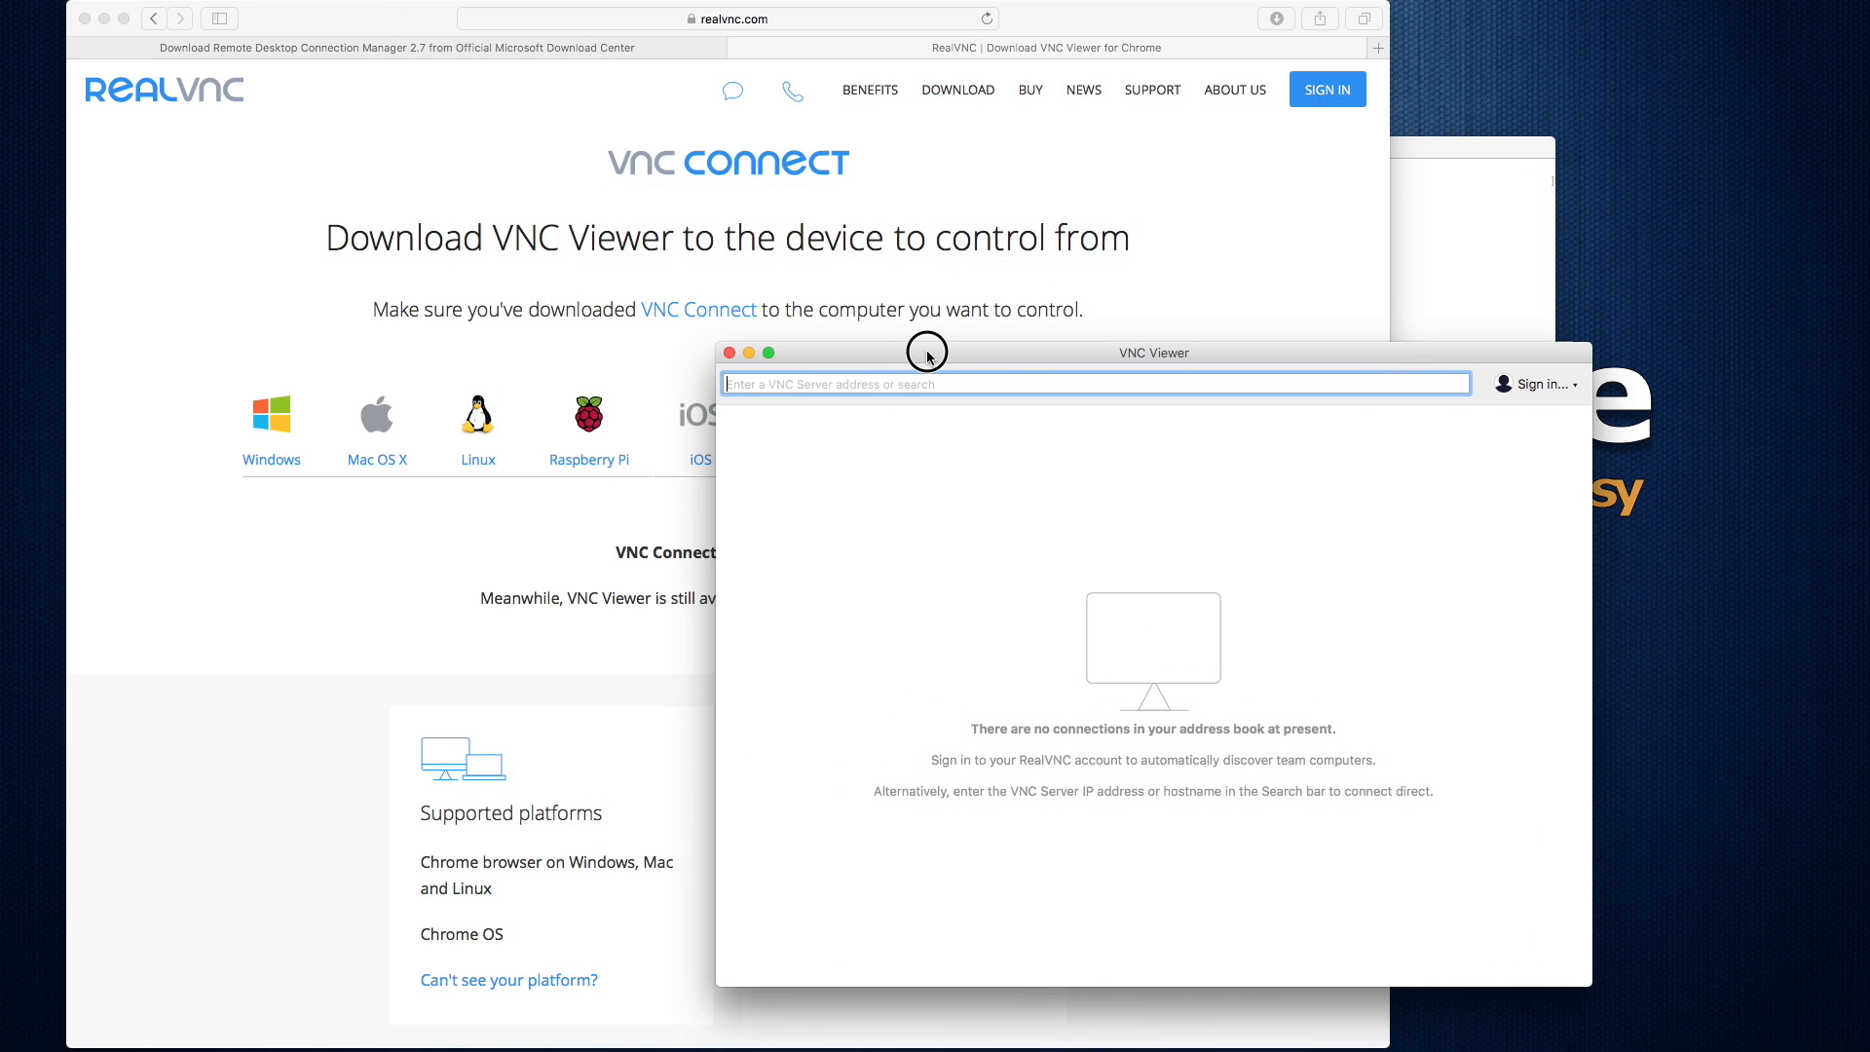
{"action": "mouse_move", "coordinate": [941, 479]}
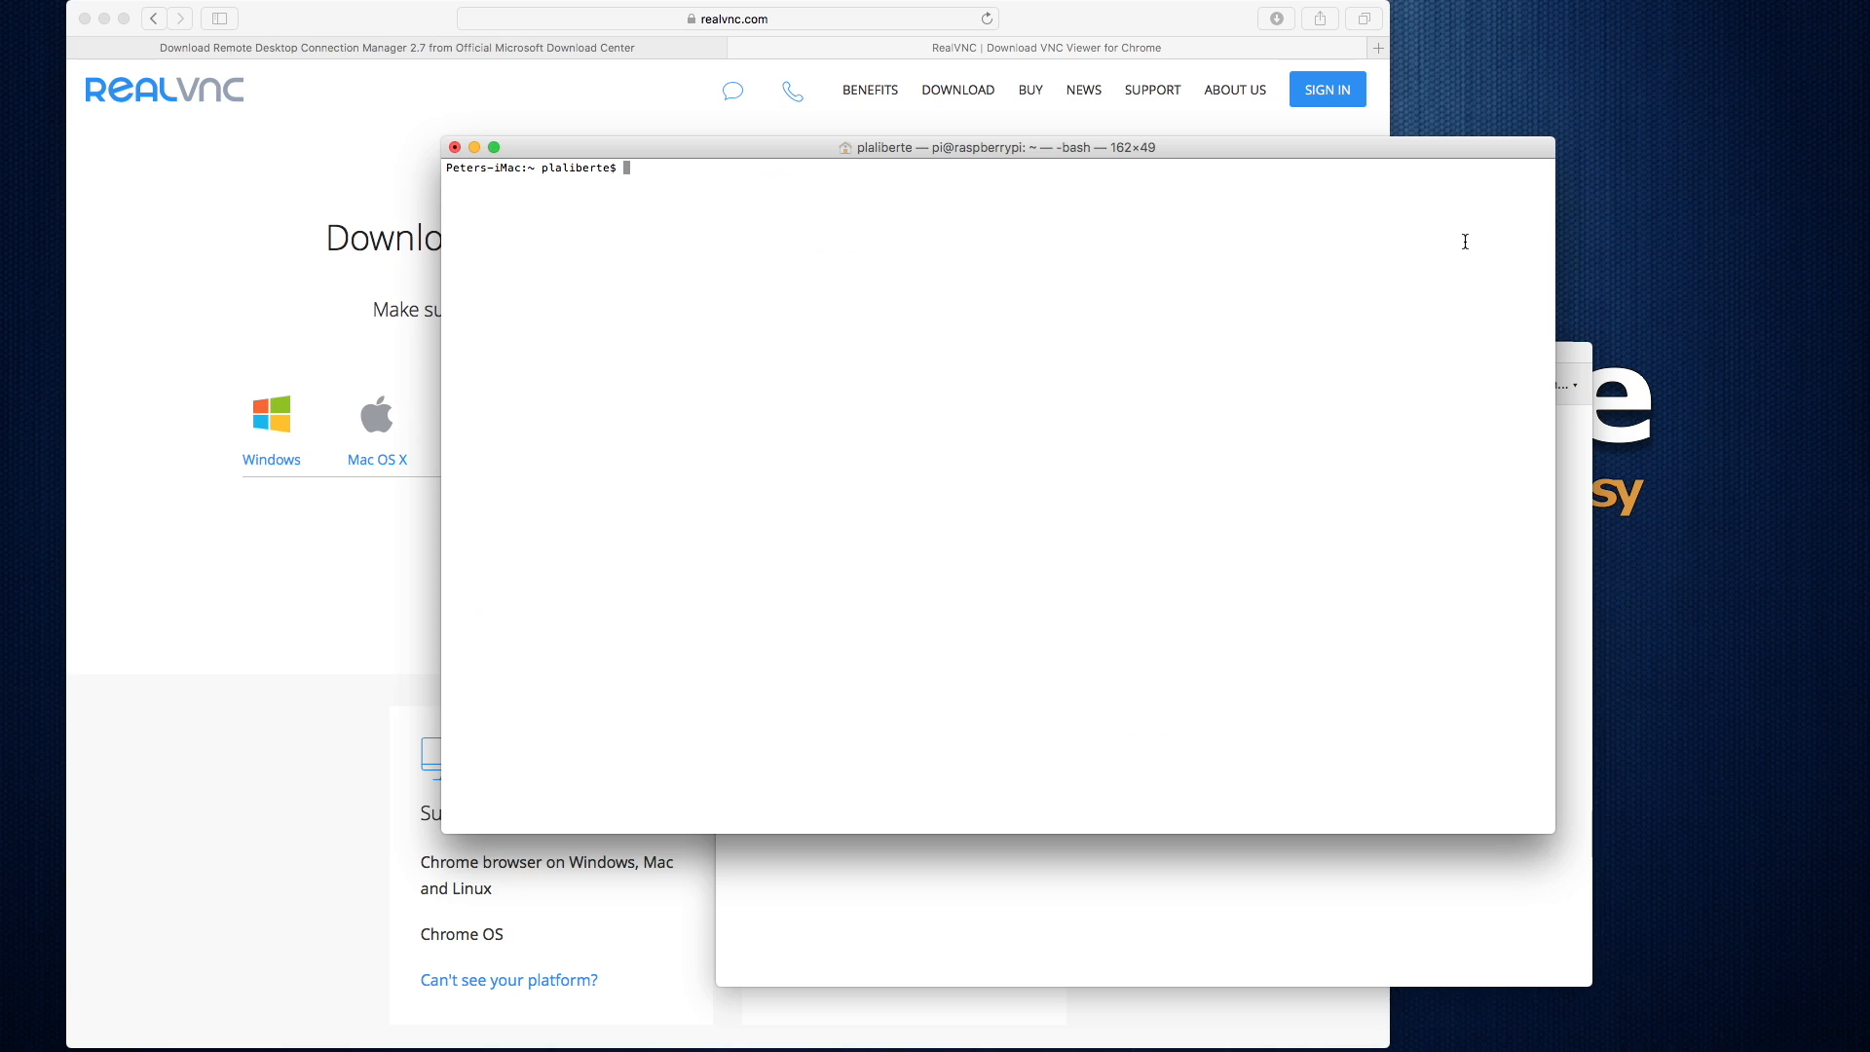
{"action": "mouse_move", "coordinate": [1093, 351]}
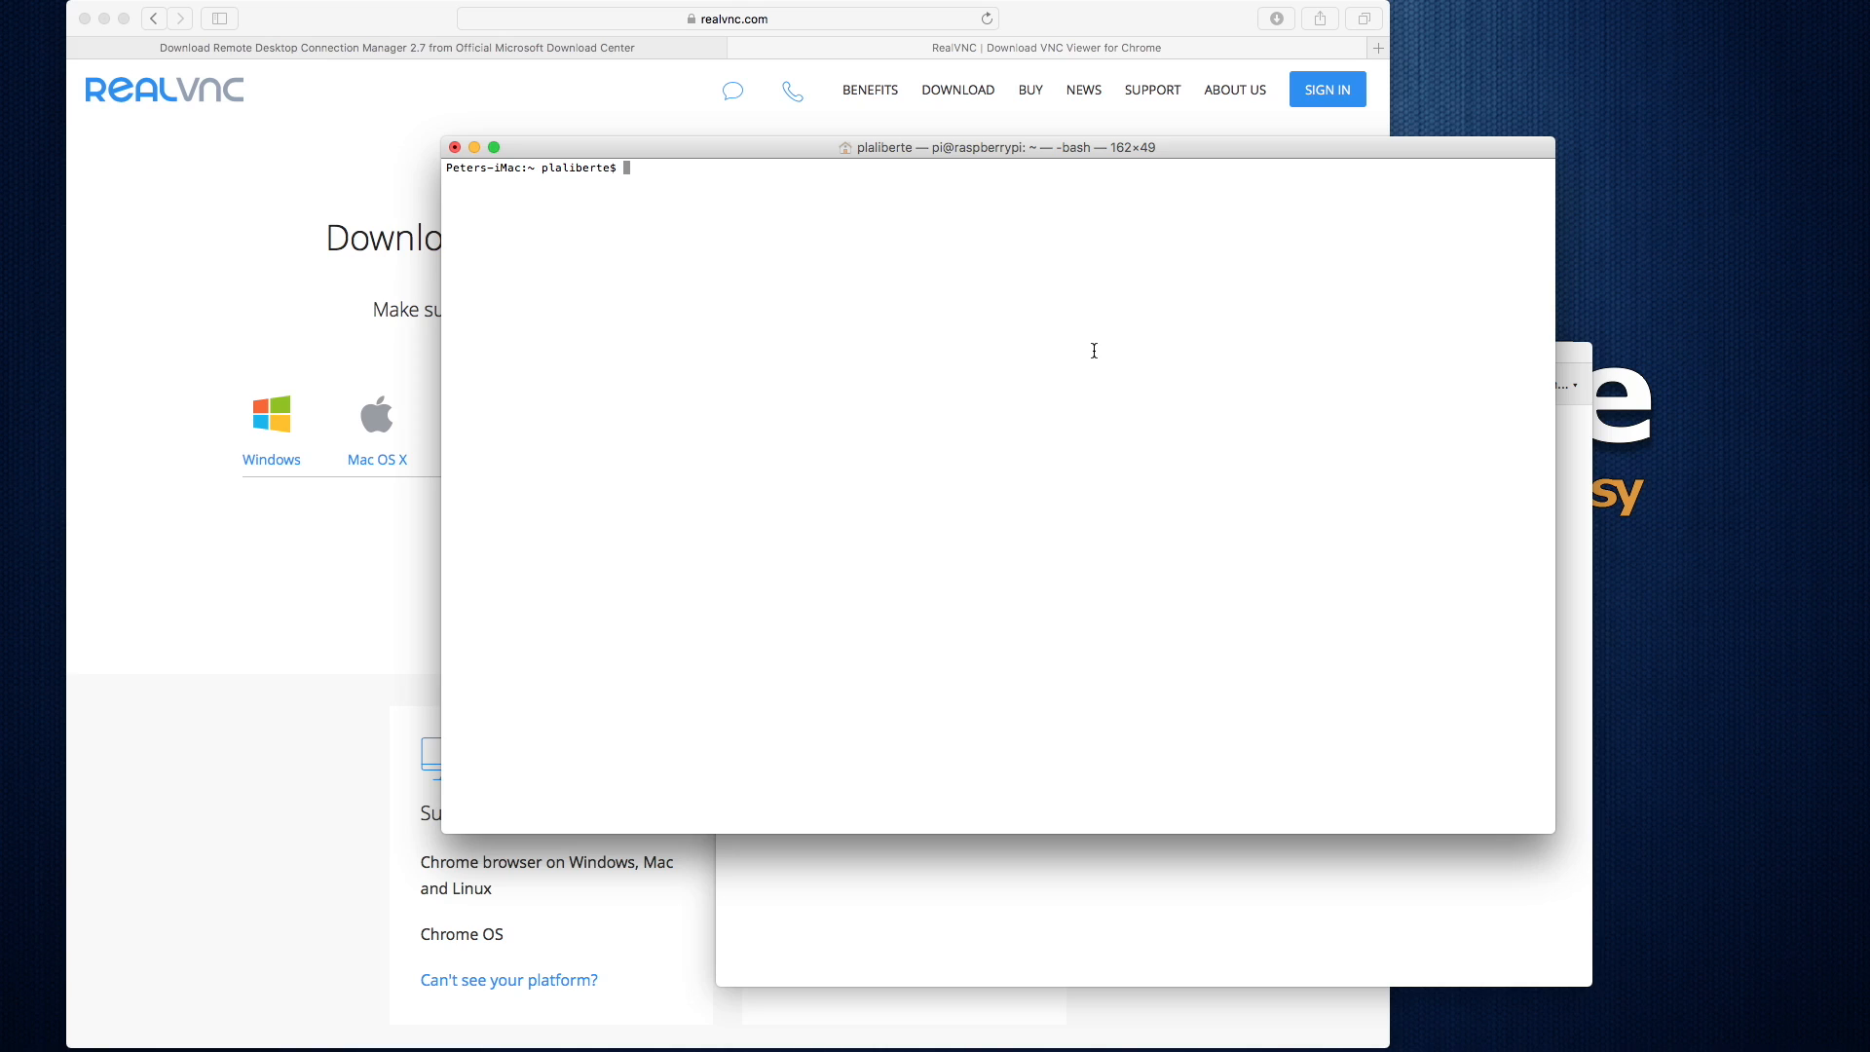
Step: Ping raspberrypi.local, confirm replies from 192.168.1.91, then stop it with Ctrl+Z
{"action": "type", "text": "pi"}
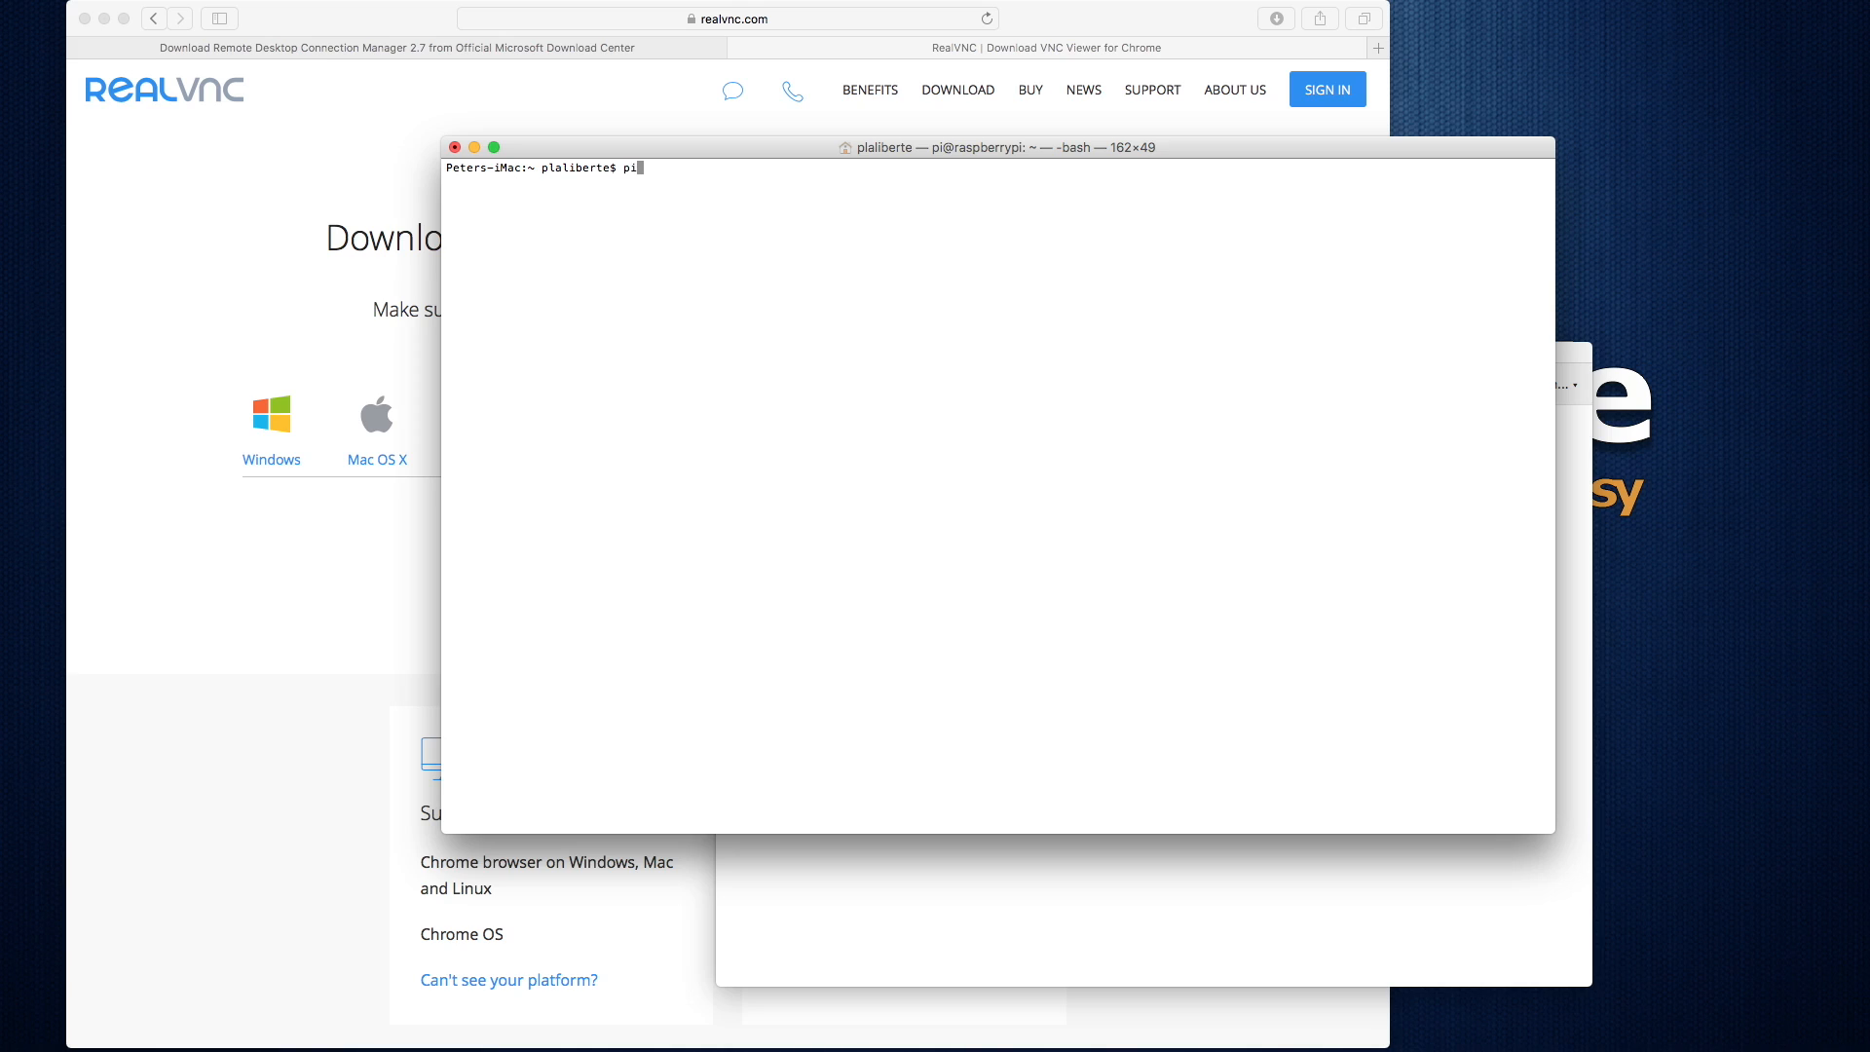
{"action": "type", "text": "ng"}
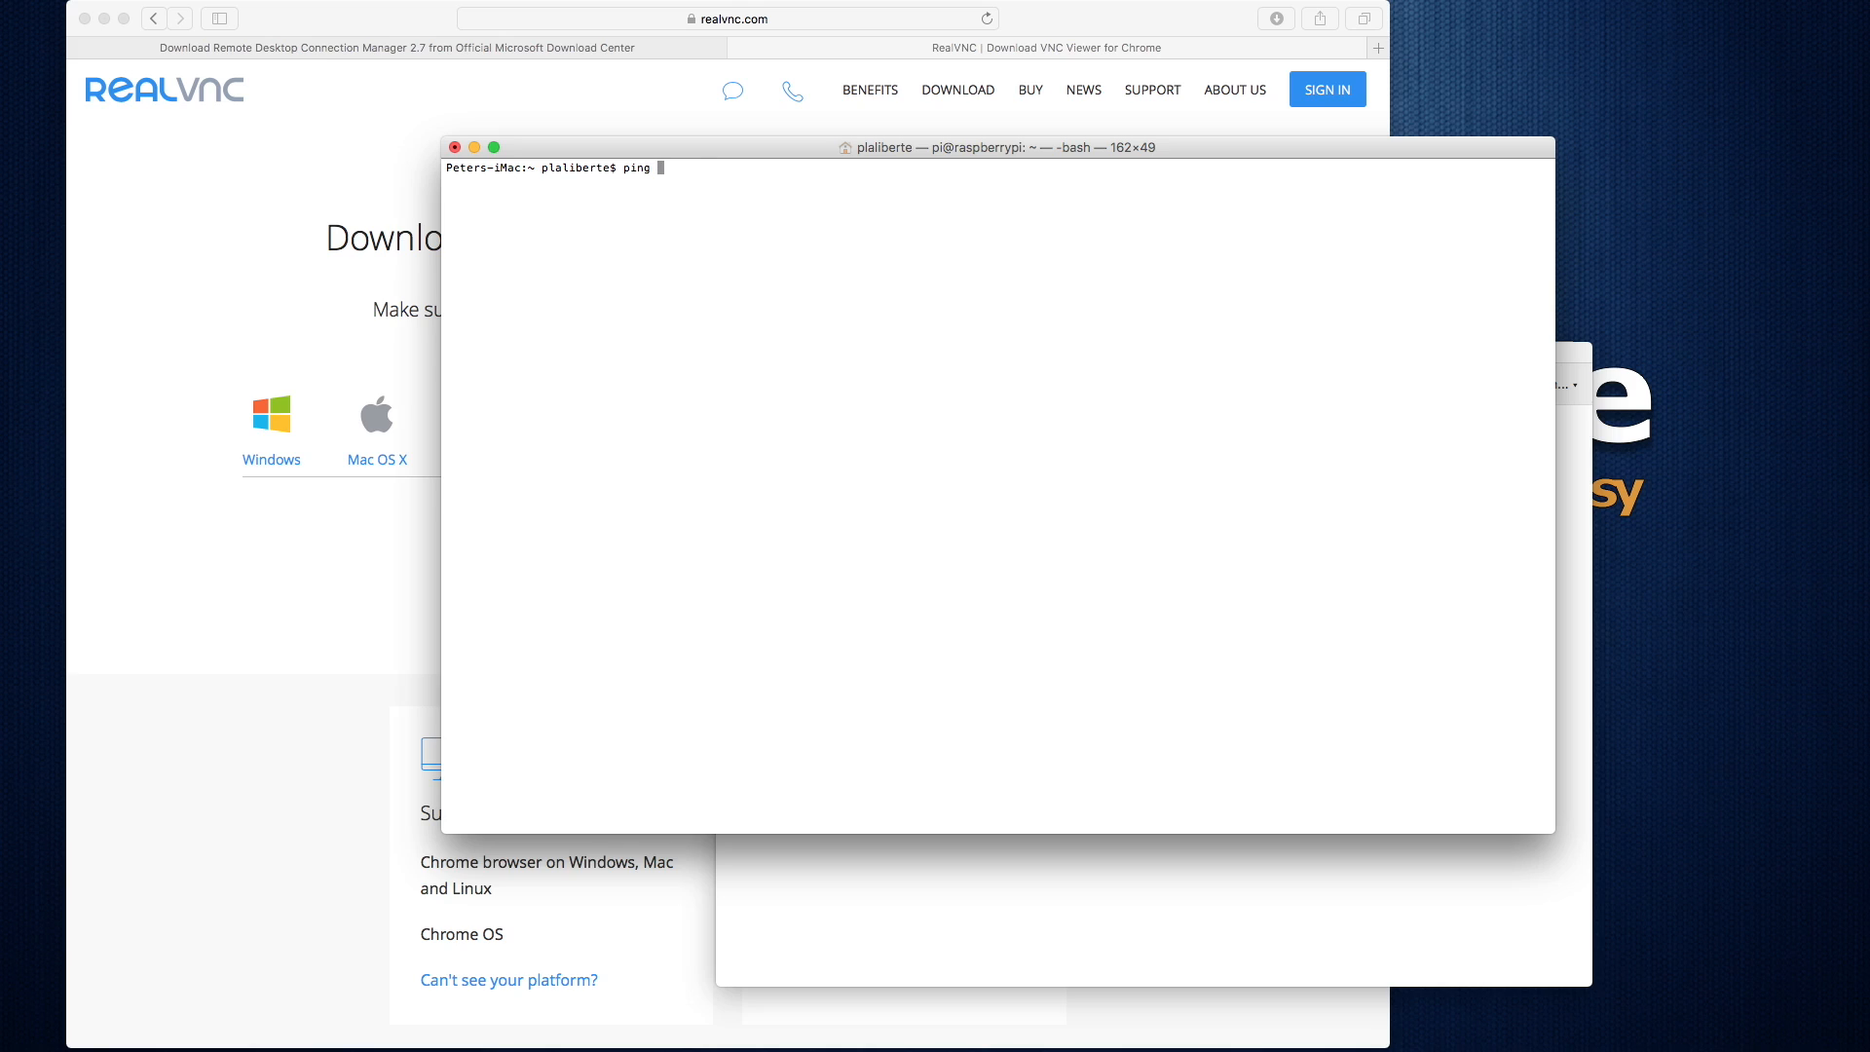
{"action": "type", "text": "raspberrypi.local"}
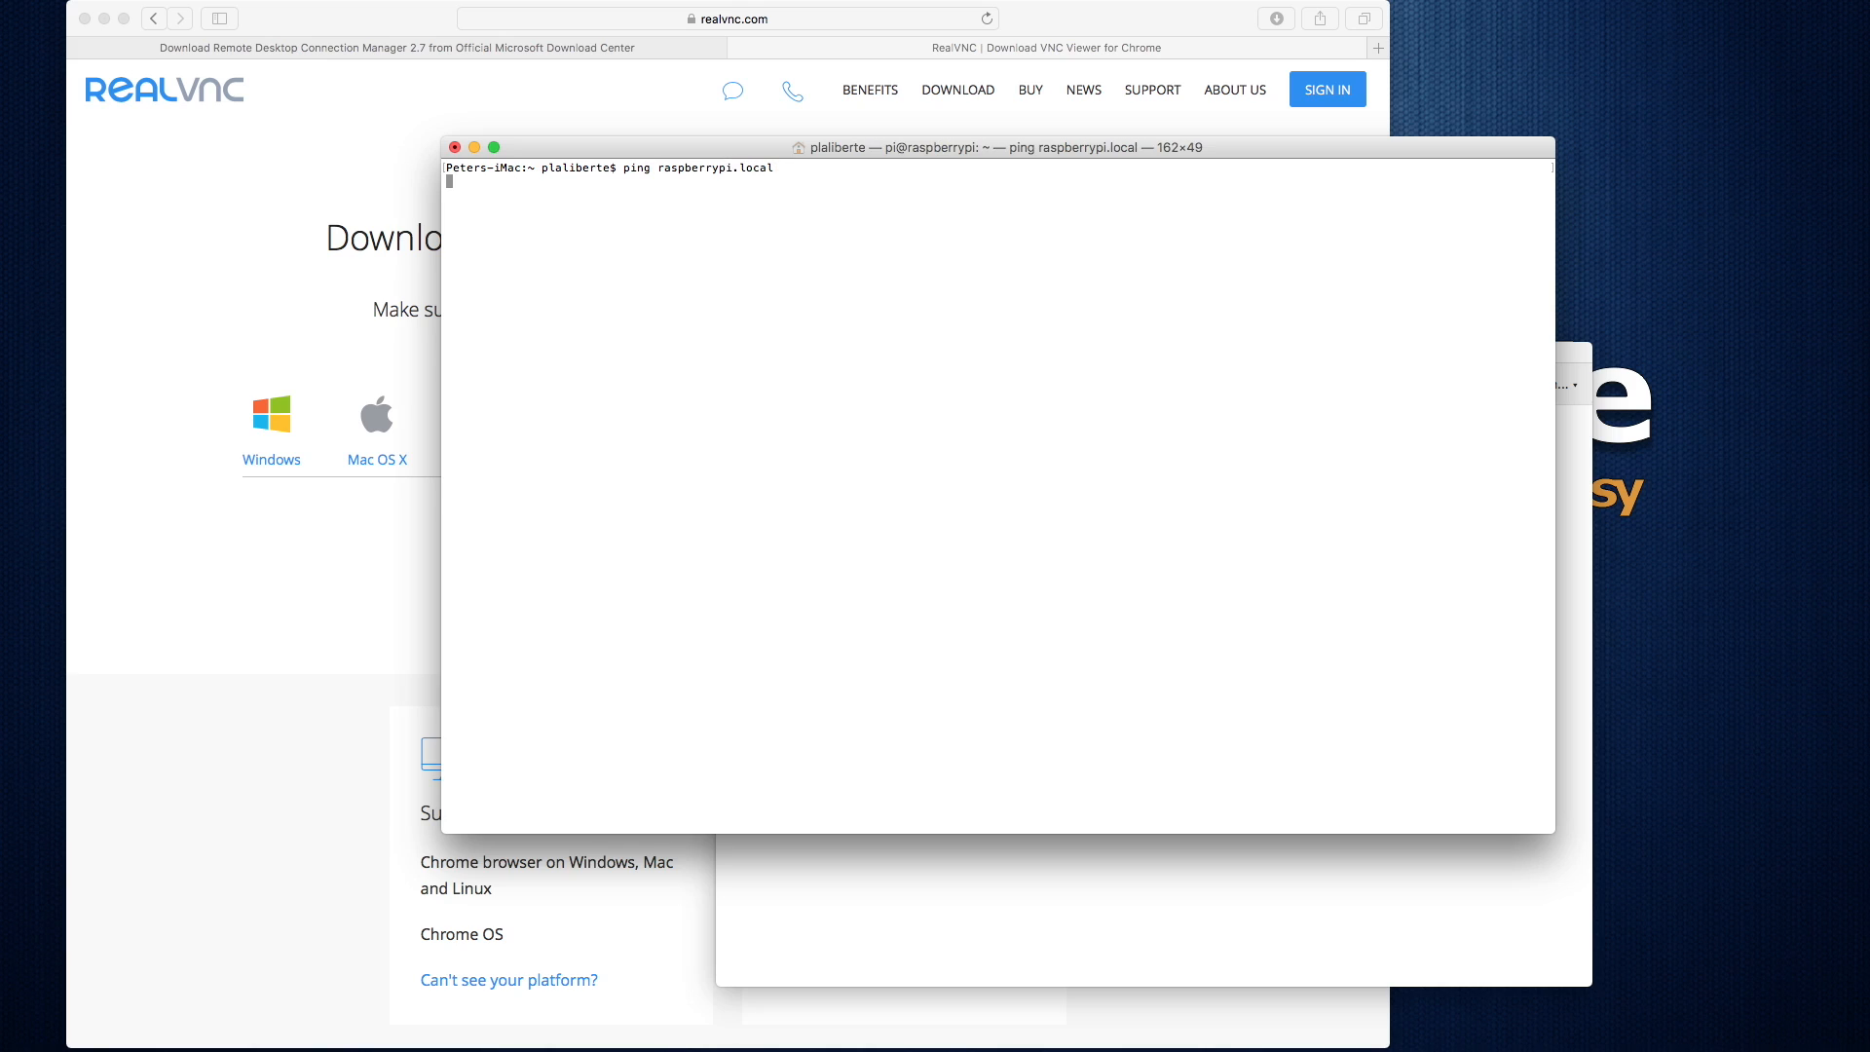
{"action": "key", "text": "enter"}
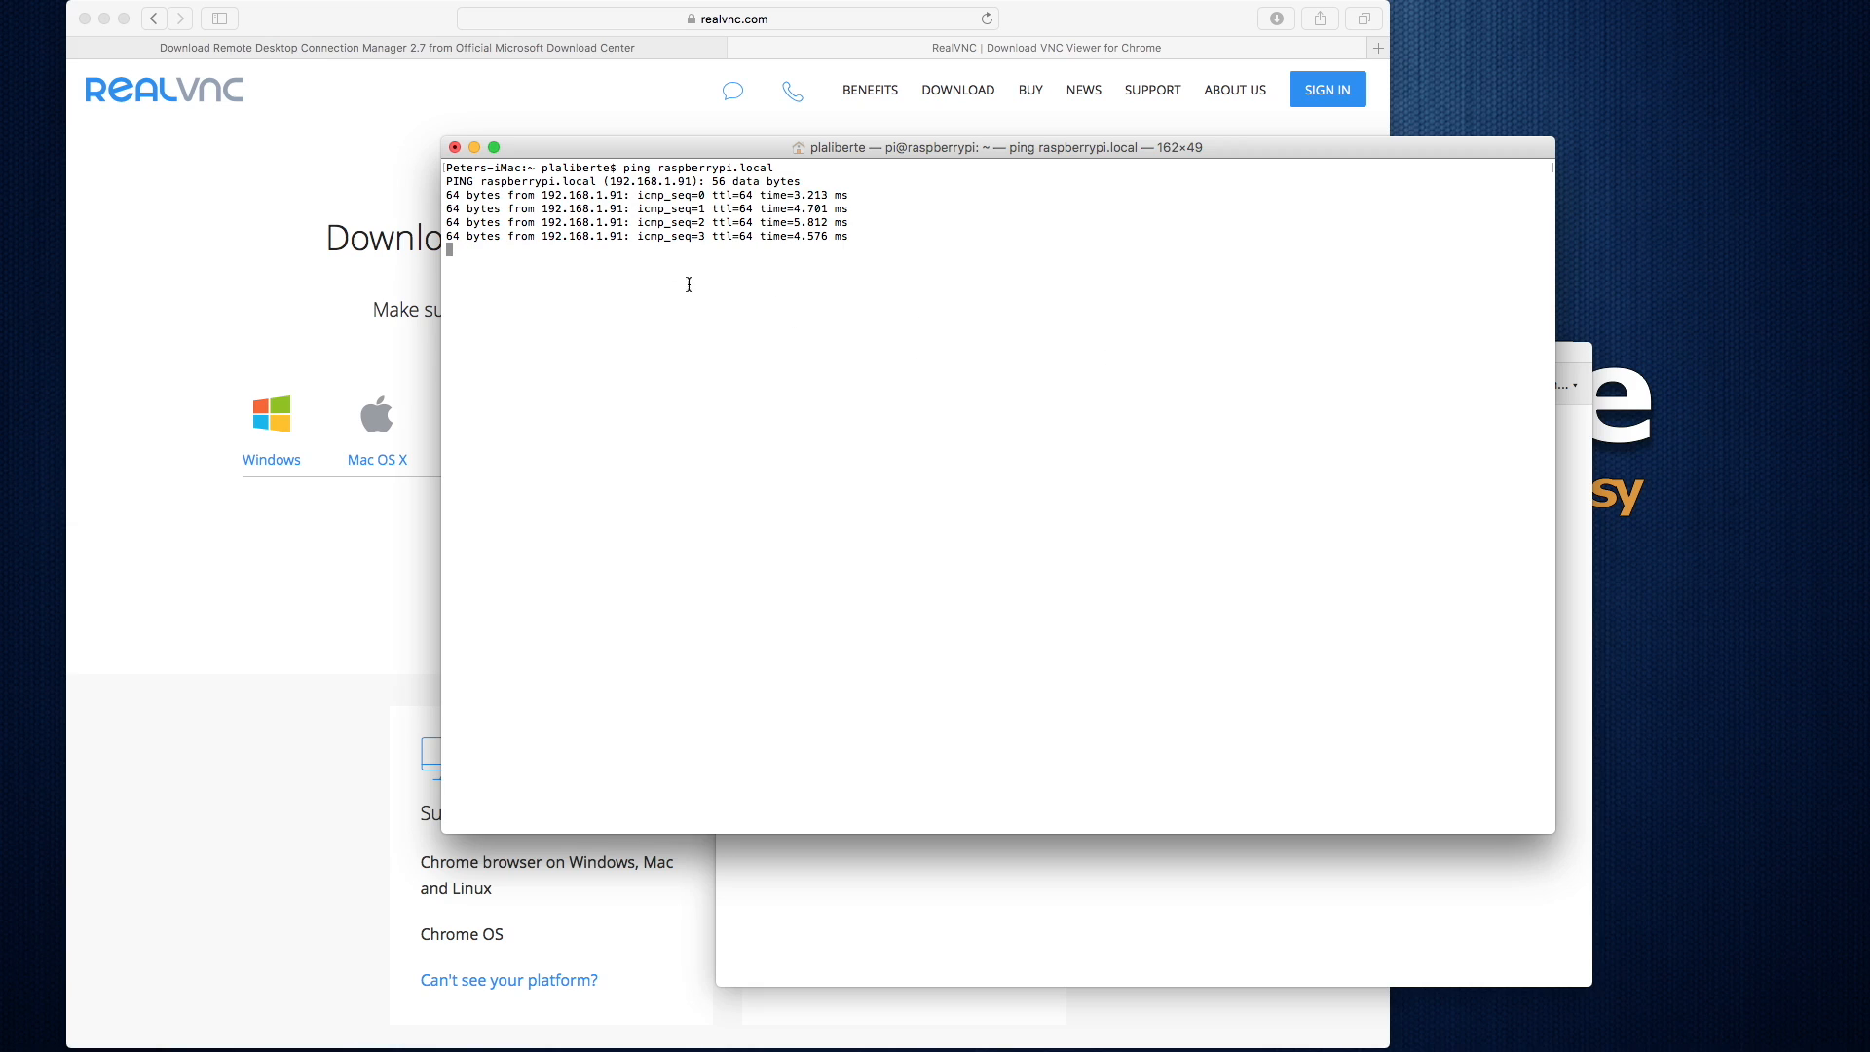
{"action": "key", "text": "ctrl+z"}
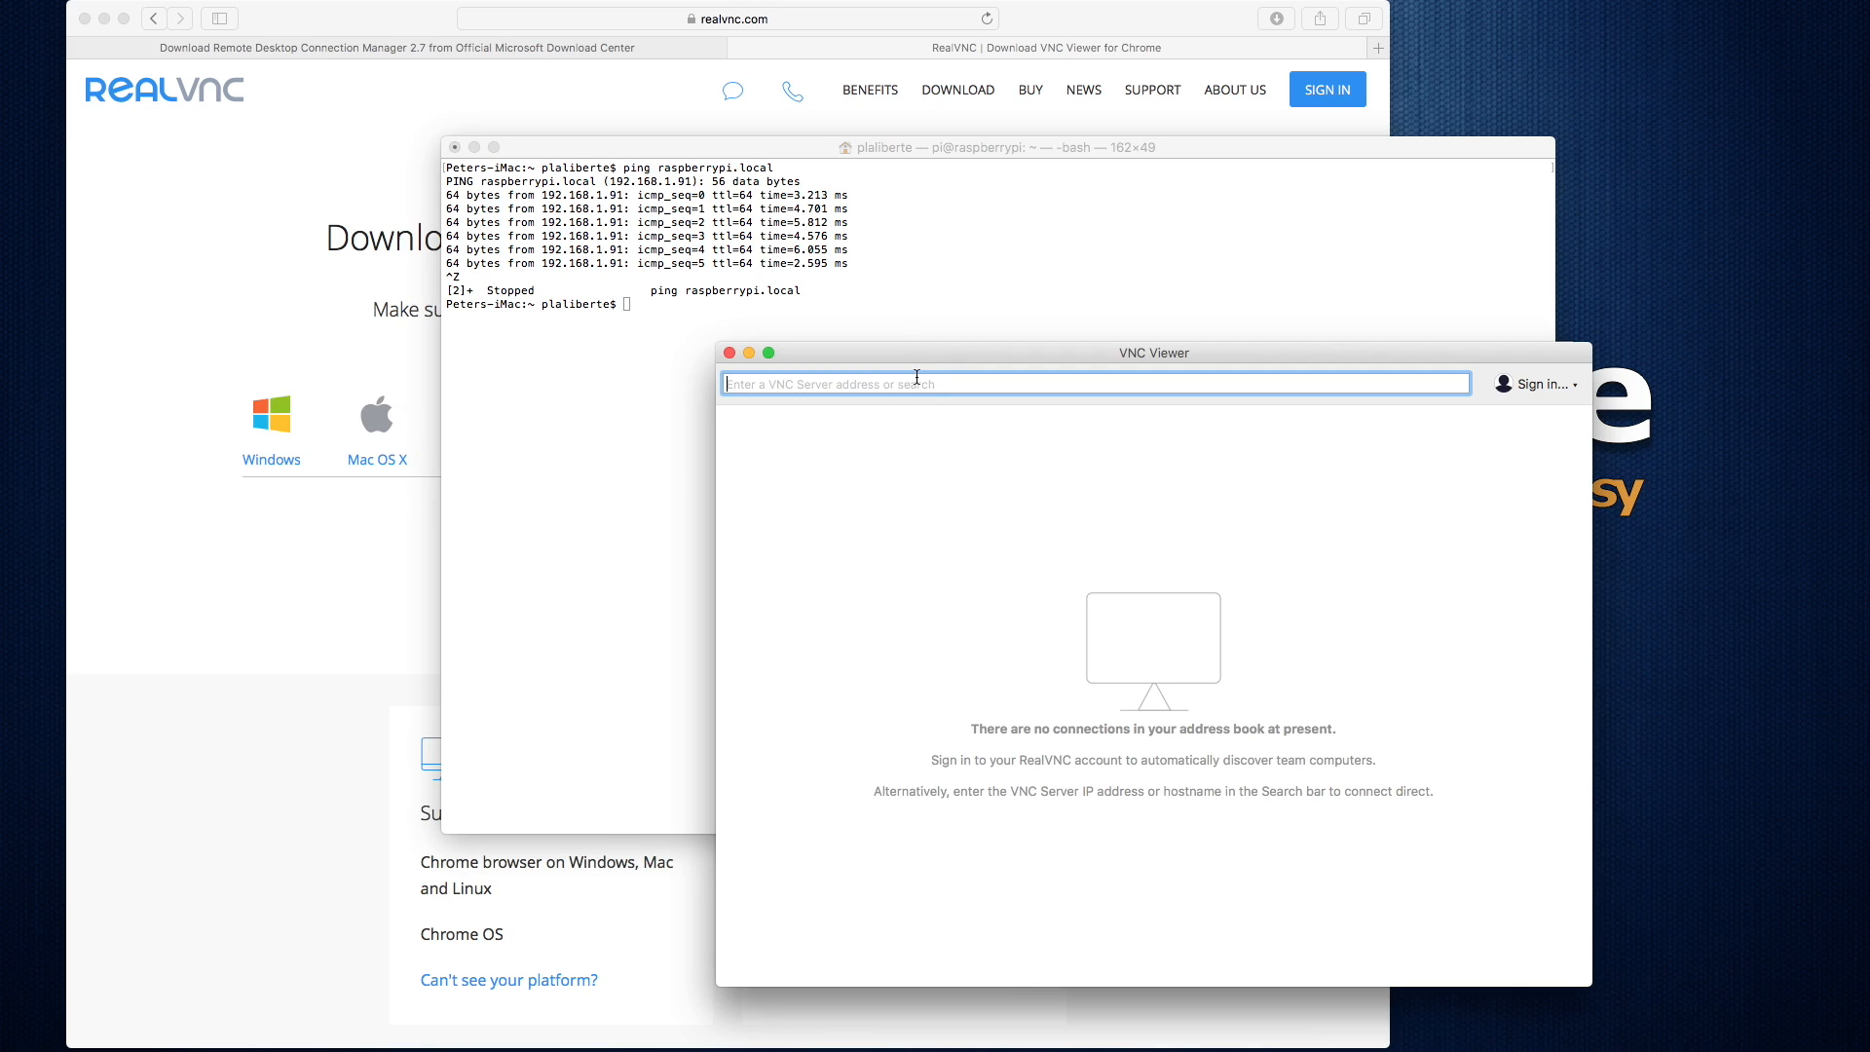
Step: Connect to raspberrypi.local, trust the unrecognised server, and submit the Pi login
{"action": "type", "text": "raspberry"}
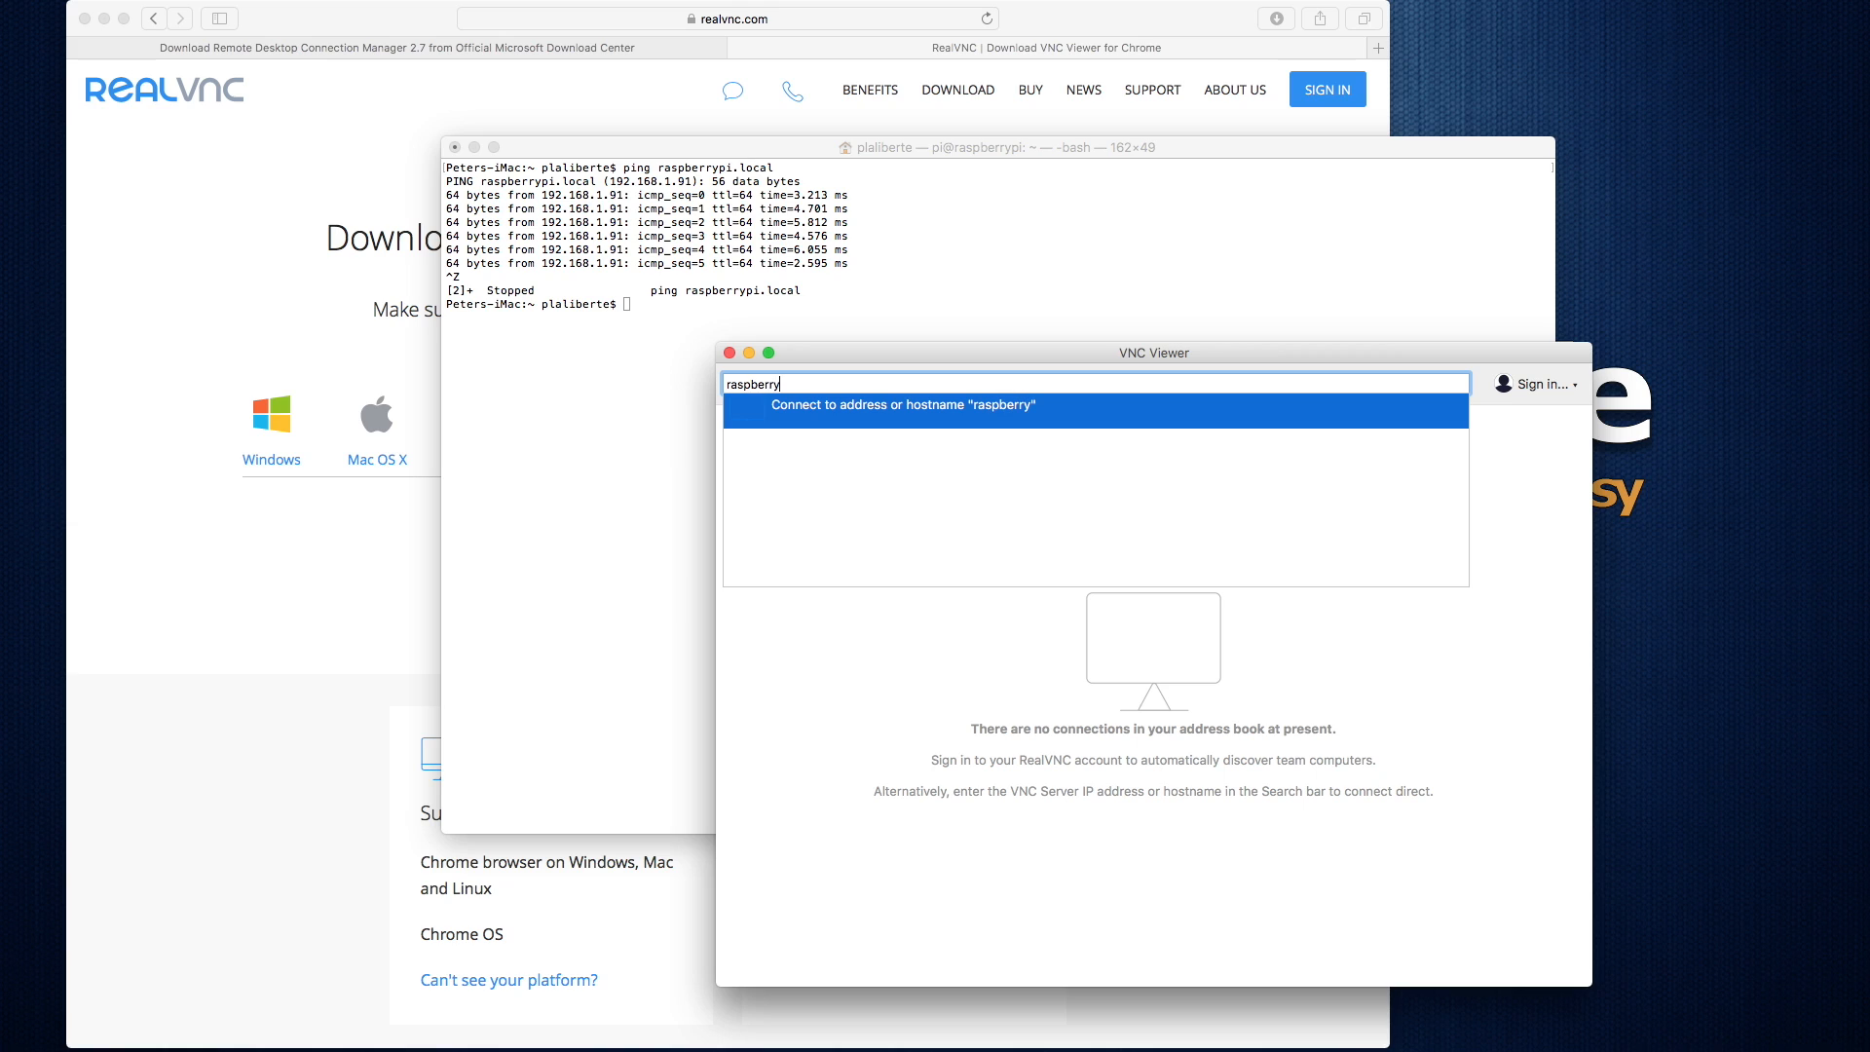
{"action": "type", "text": "pi.local"}
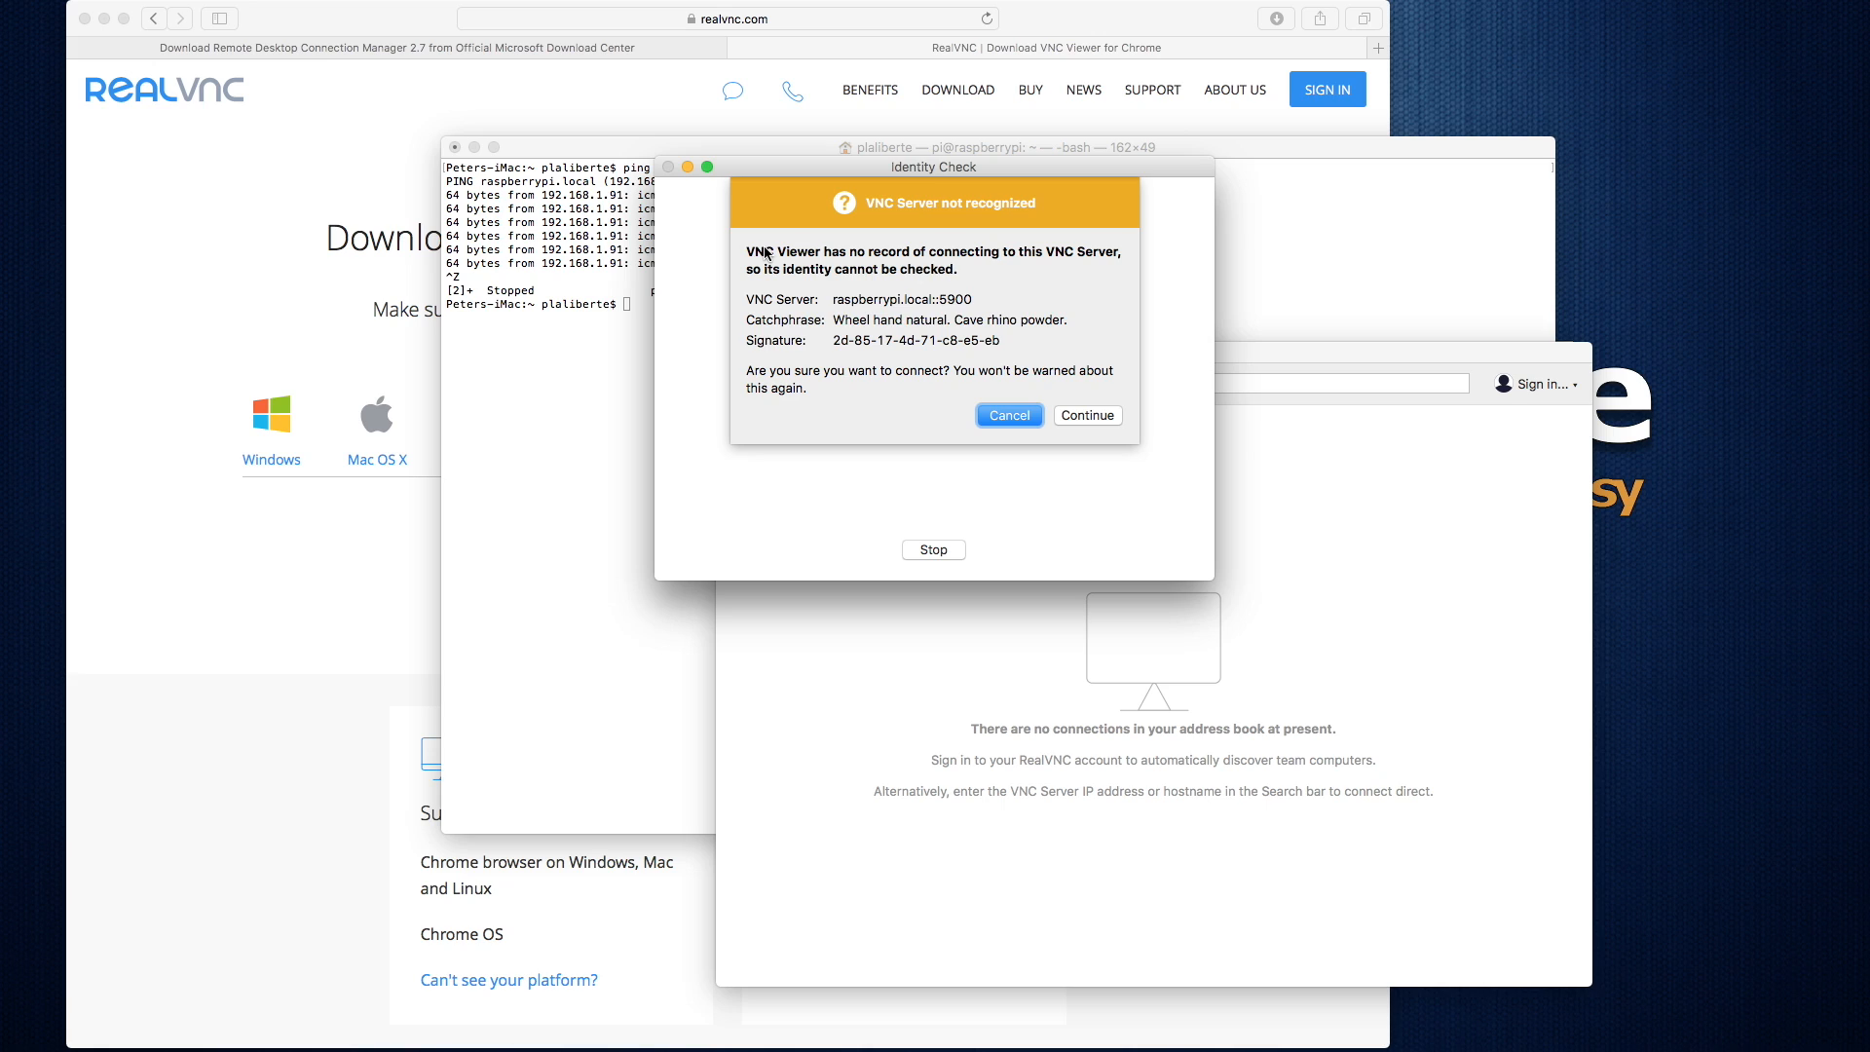
{"action": "mouse_move", "coordinate": [1009, 285]}
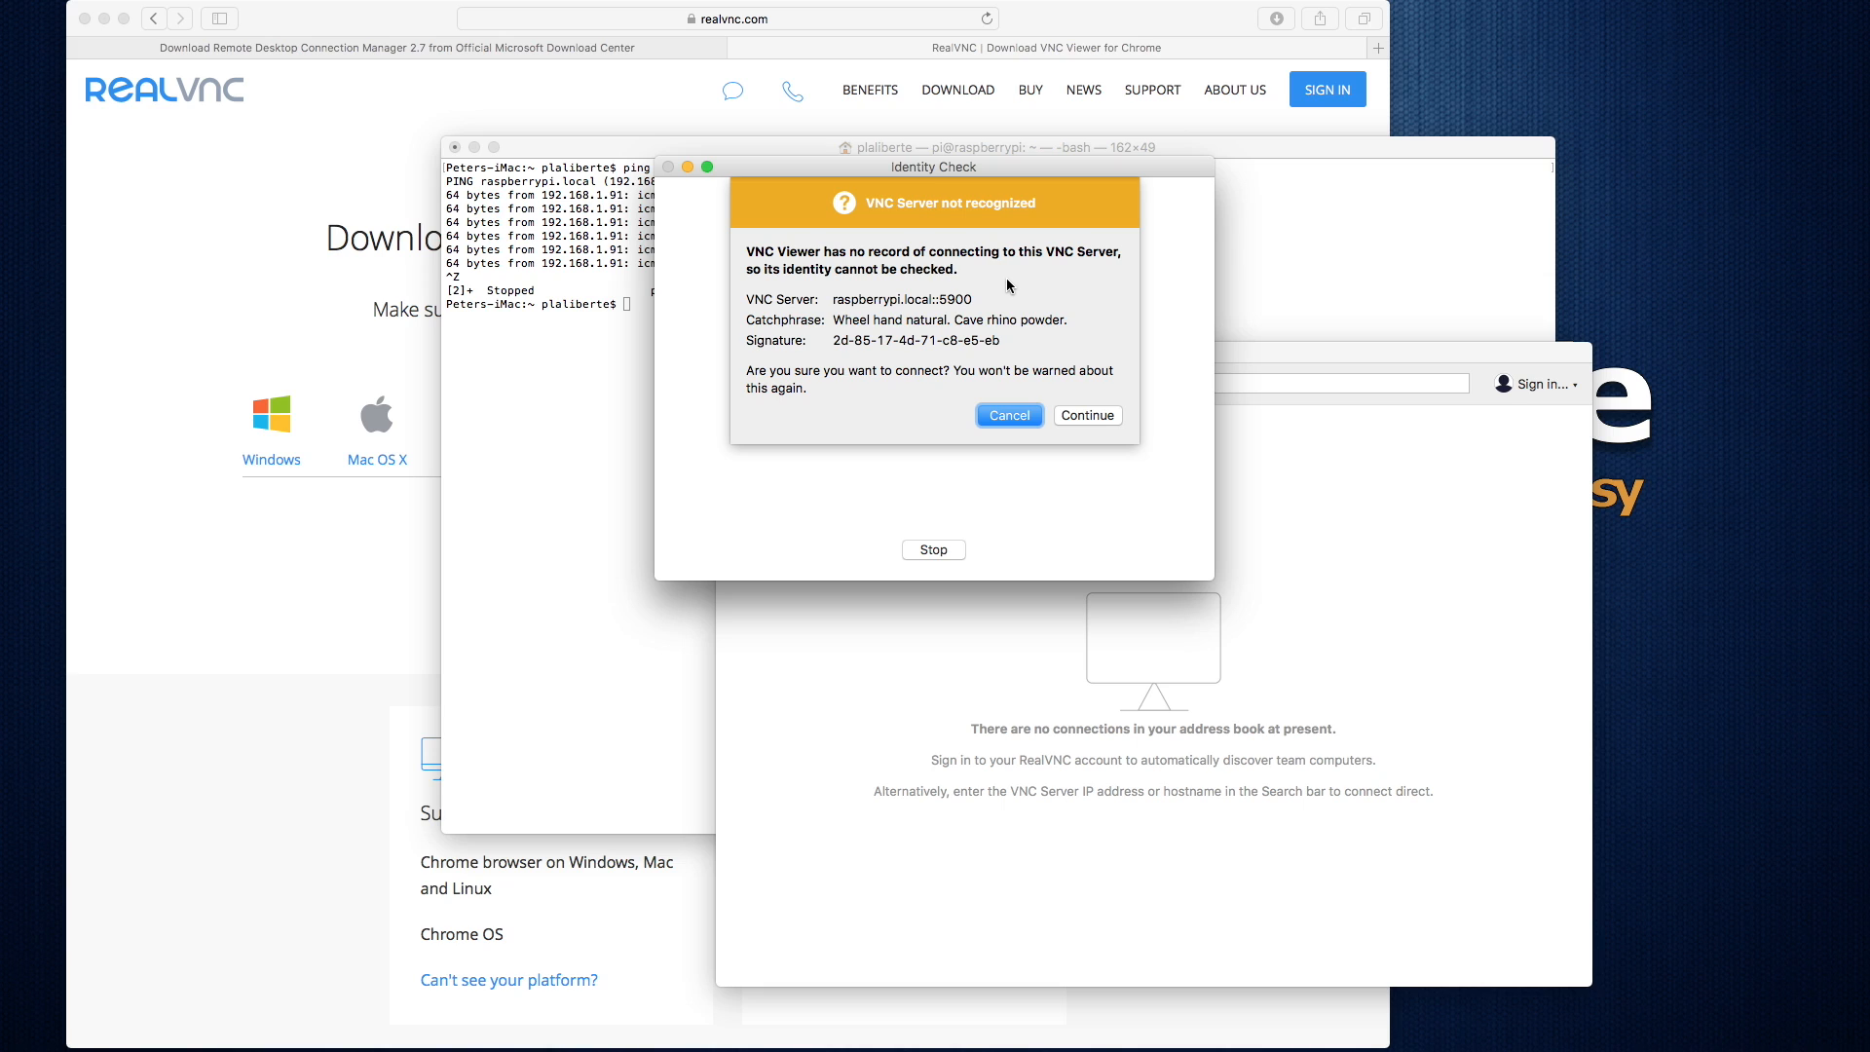
{"action": "mouse_move", "coordinate": [1070, 426]}
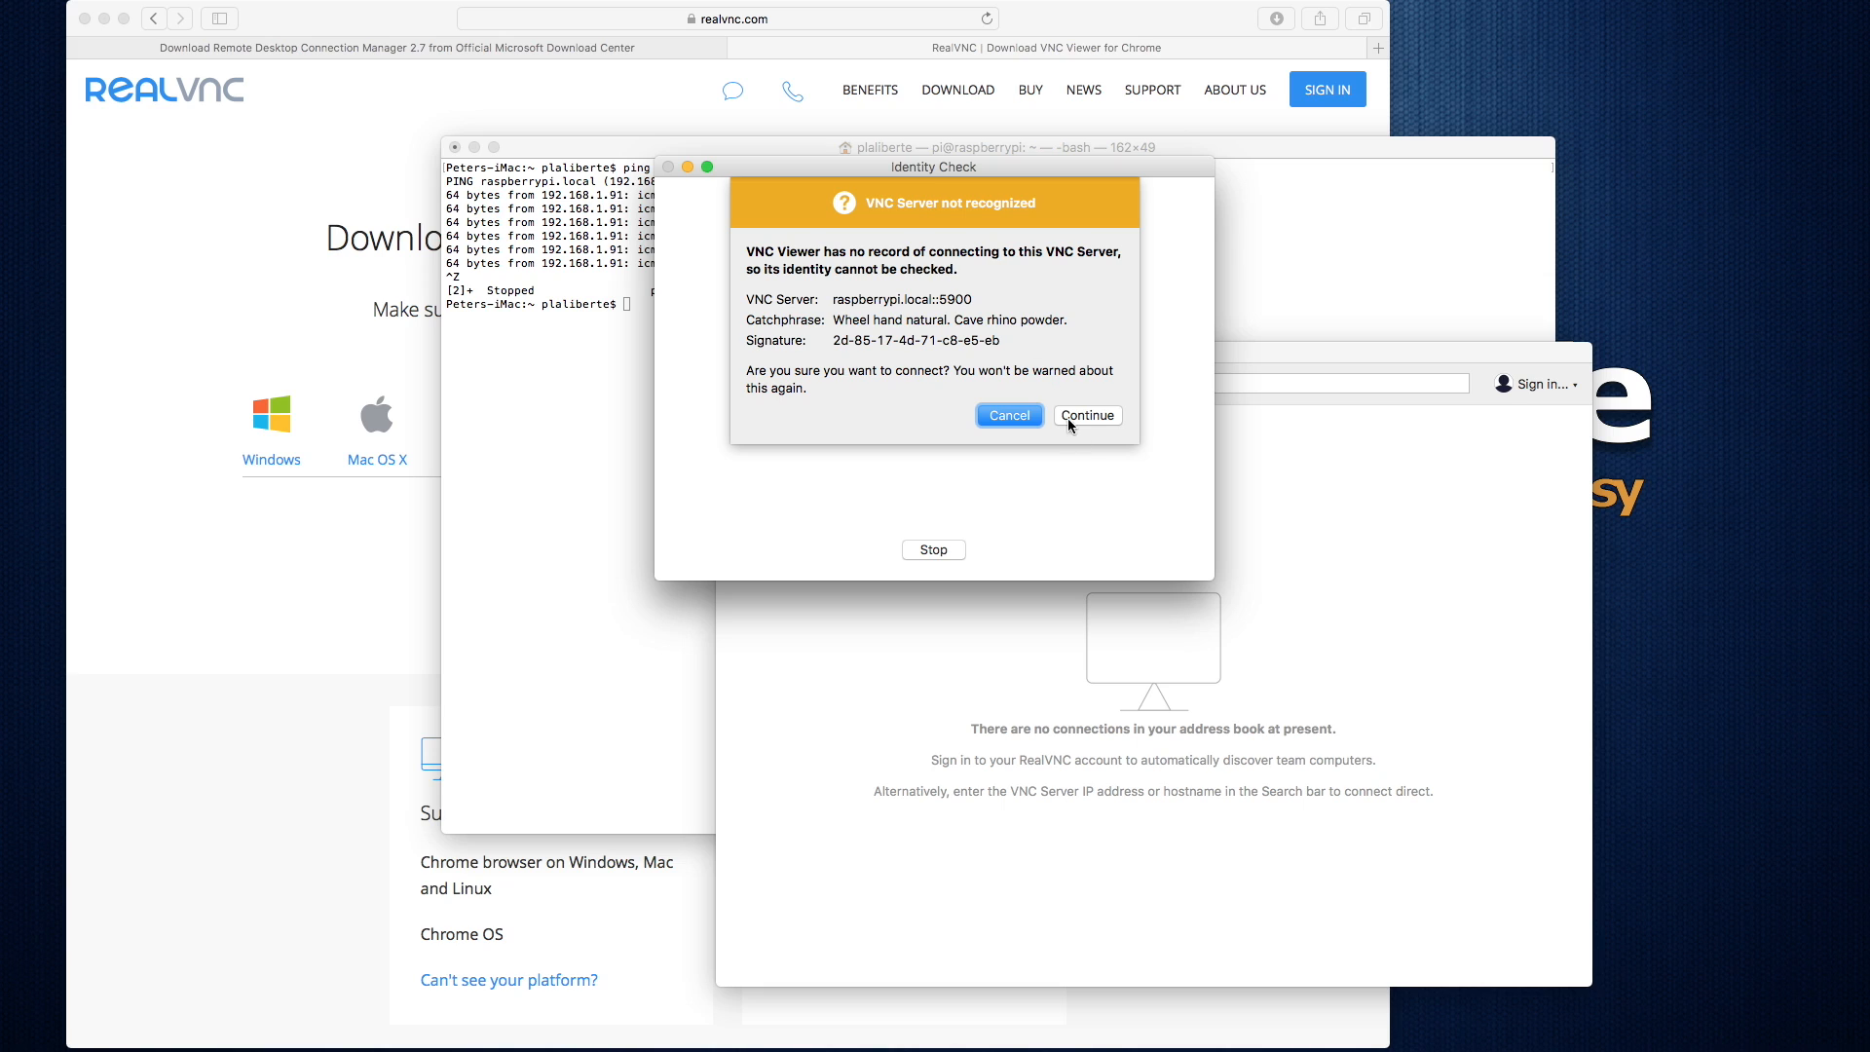
{"action": "left_click", "coordinate": [1084, 414]}
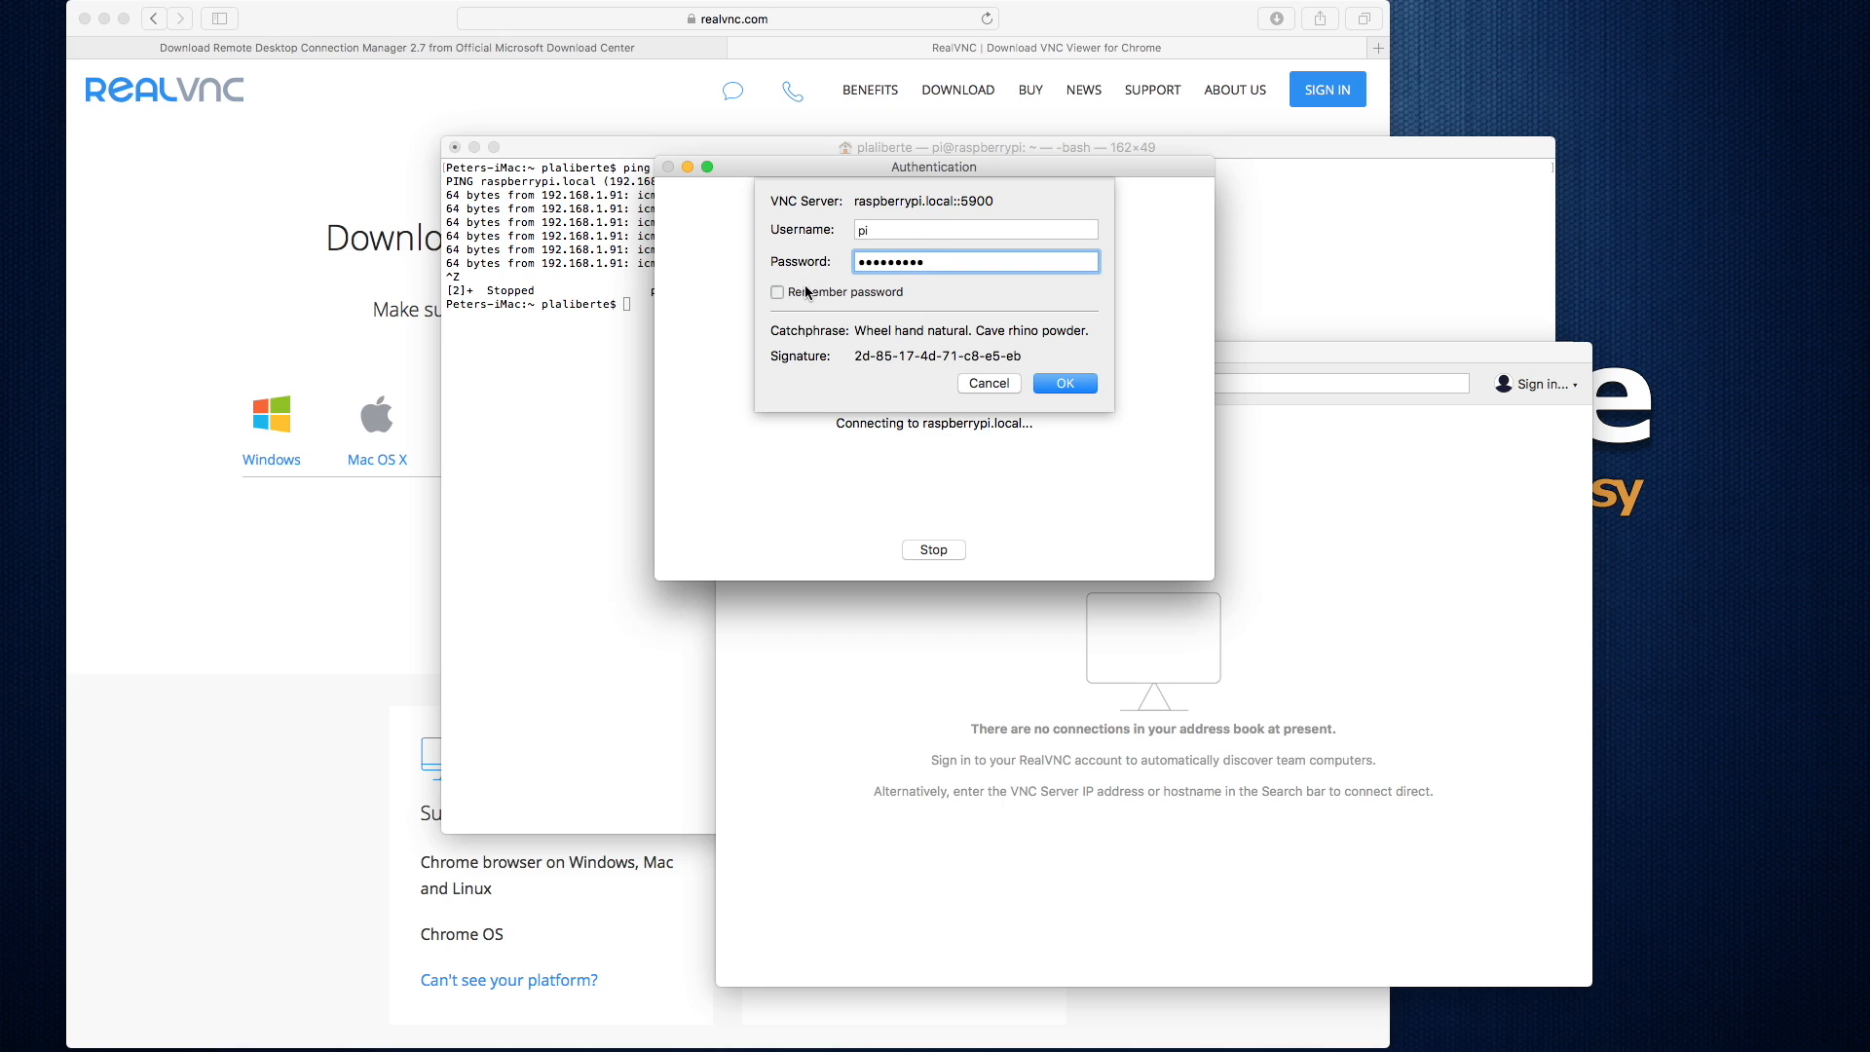
{"action": "left_click", "coordinate": [1062, 383]}
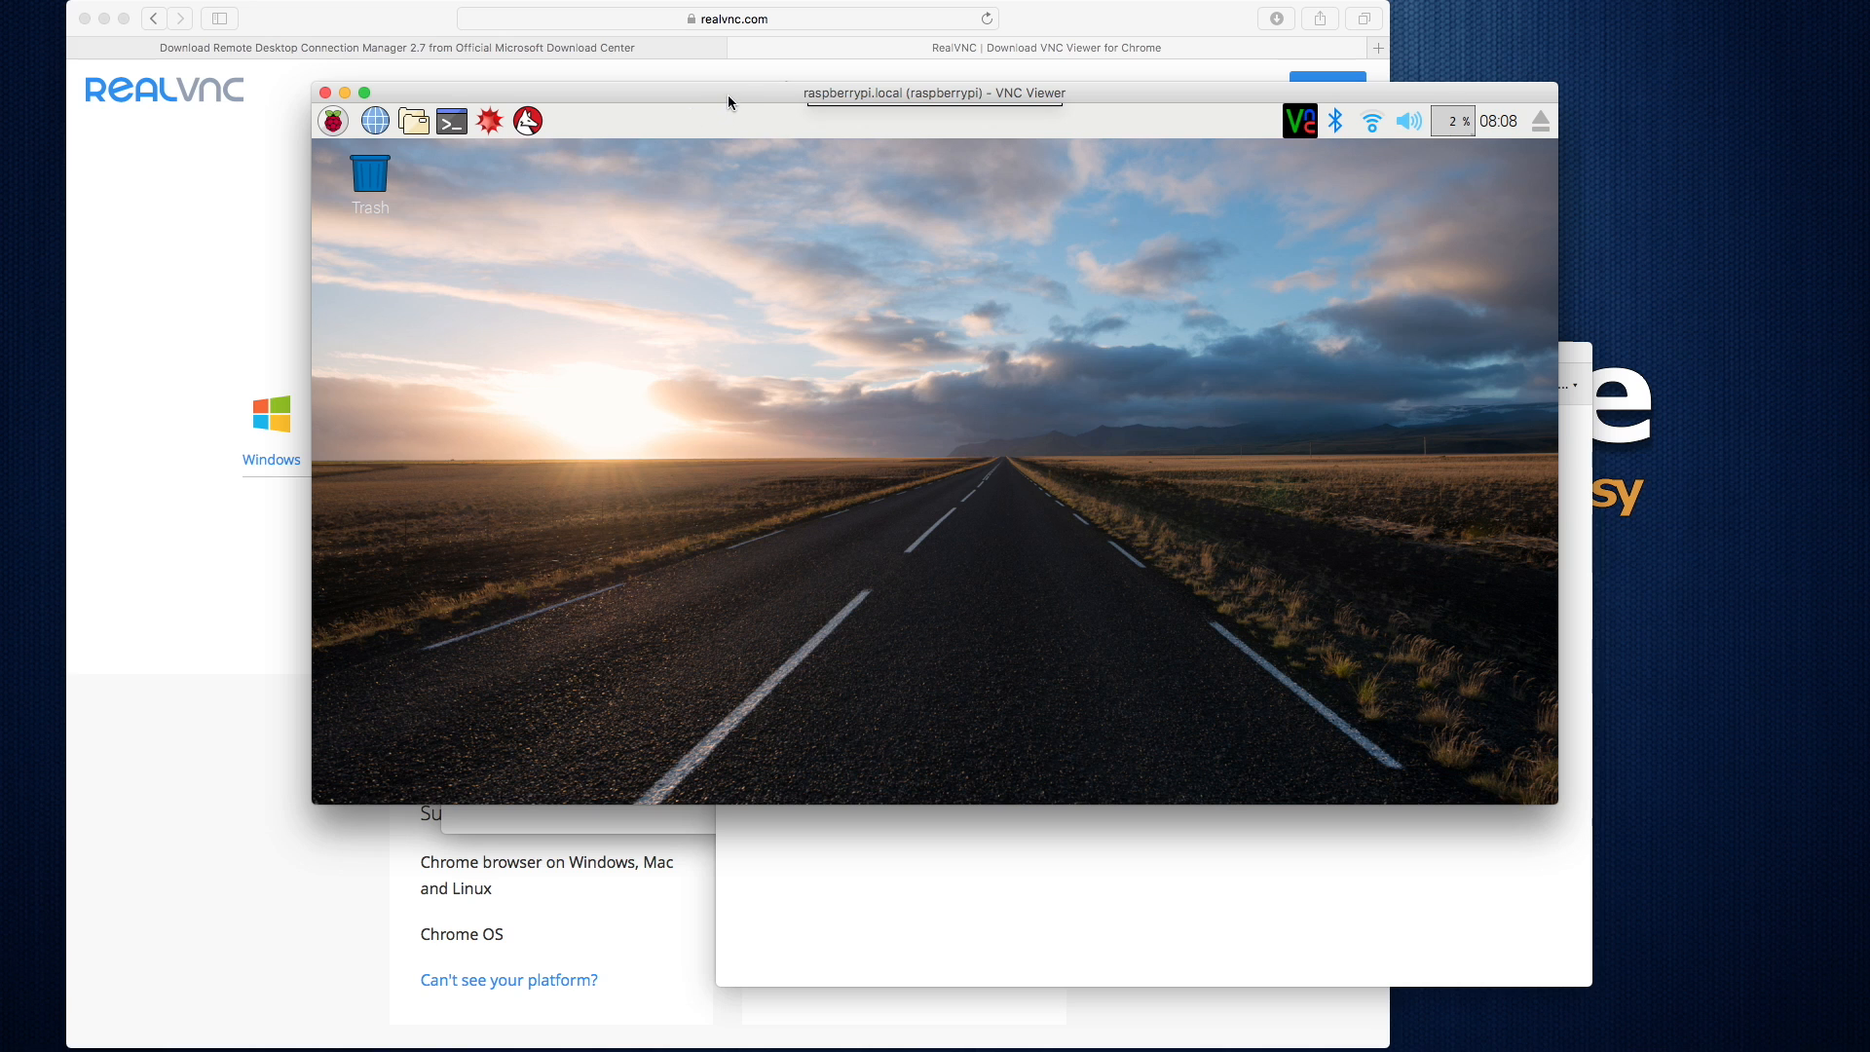
Step: Nudge the remote Pi desktop window into place and switch it to full screen
{"action": "left_click_drag", "start_coordinate": [1557, 808], "coordinate": [1524, 802]}
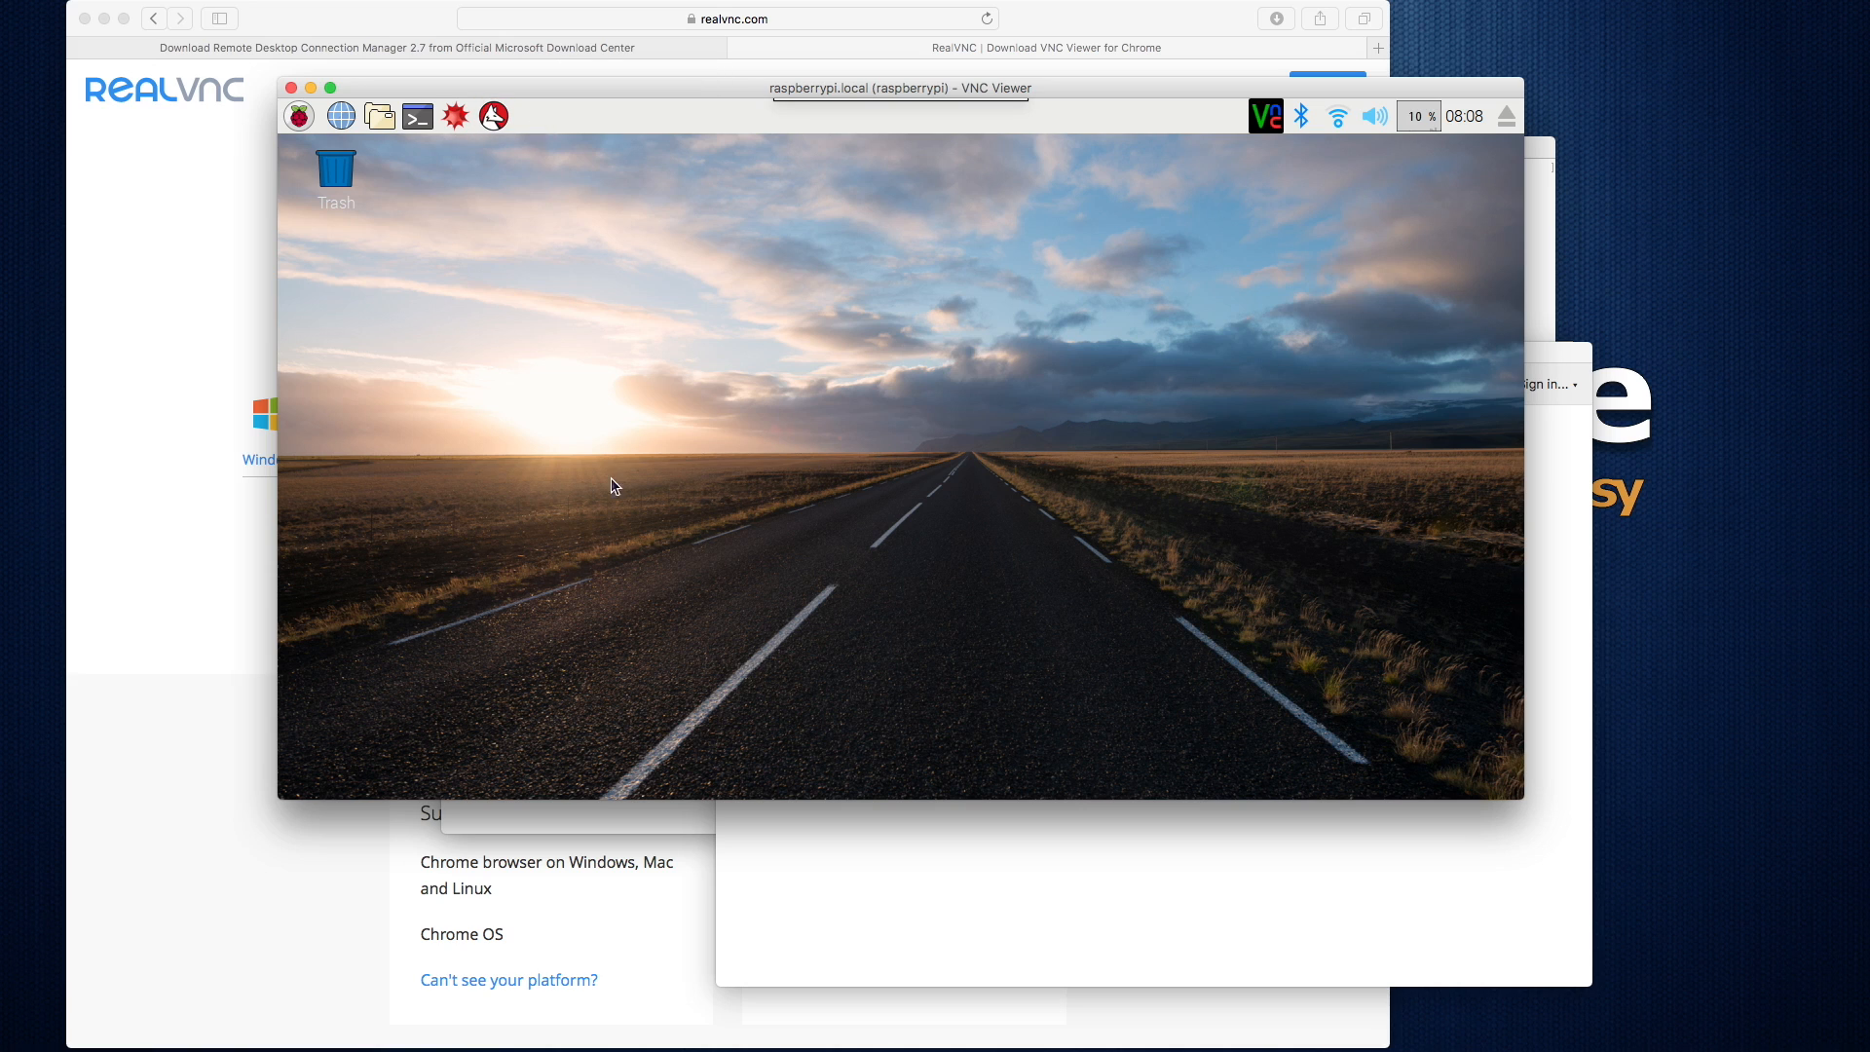
{"action": "left_click", "coordinate": [299, 116]}
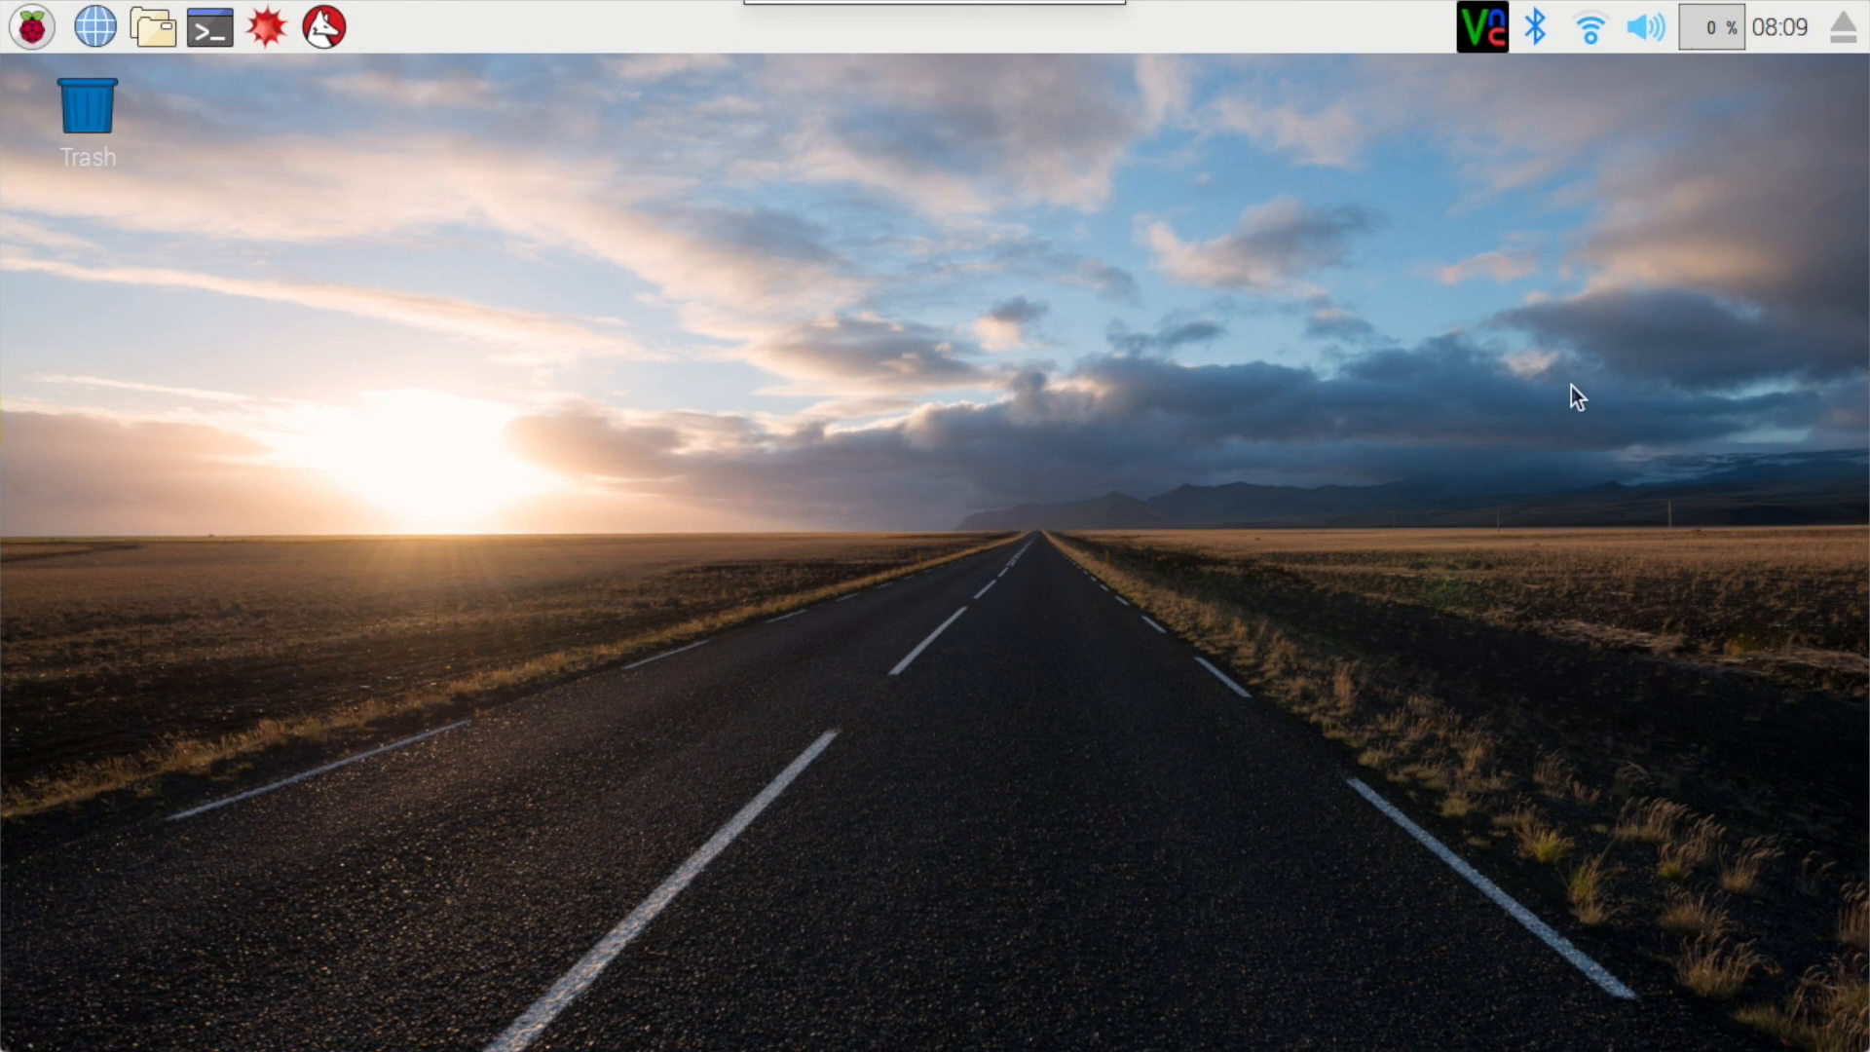
{"action": "mouse_move", "coordinate": [691, 468]}
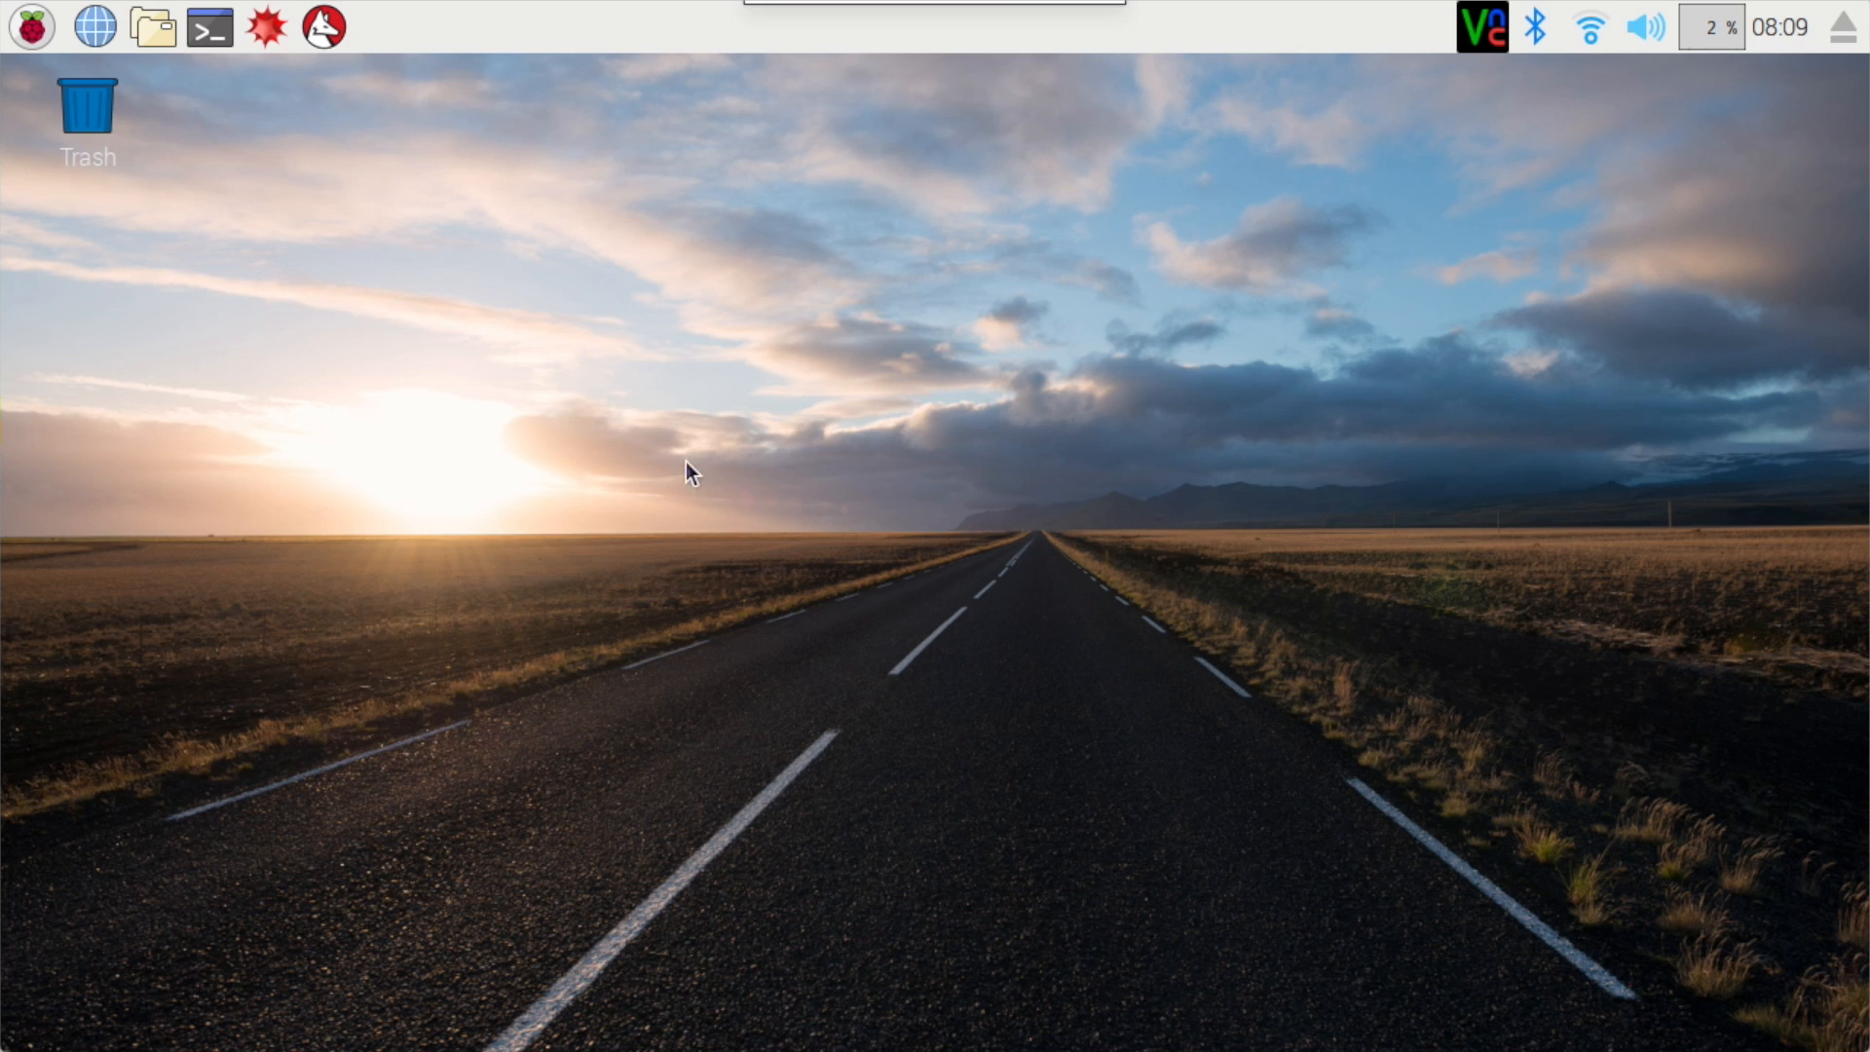
Step: Start Minecraft Pi from the Raspberry menu's Games submenu
{"action": "left_click", "coordinate": [30, 26]}
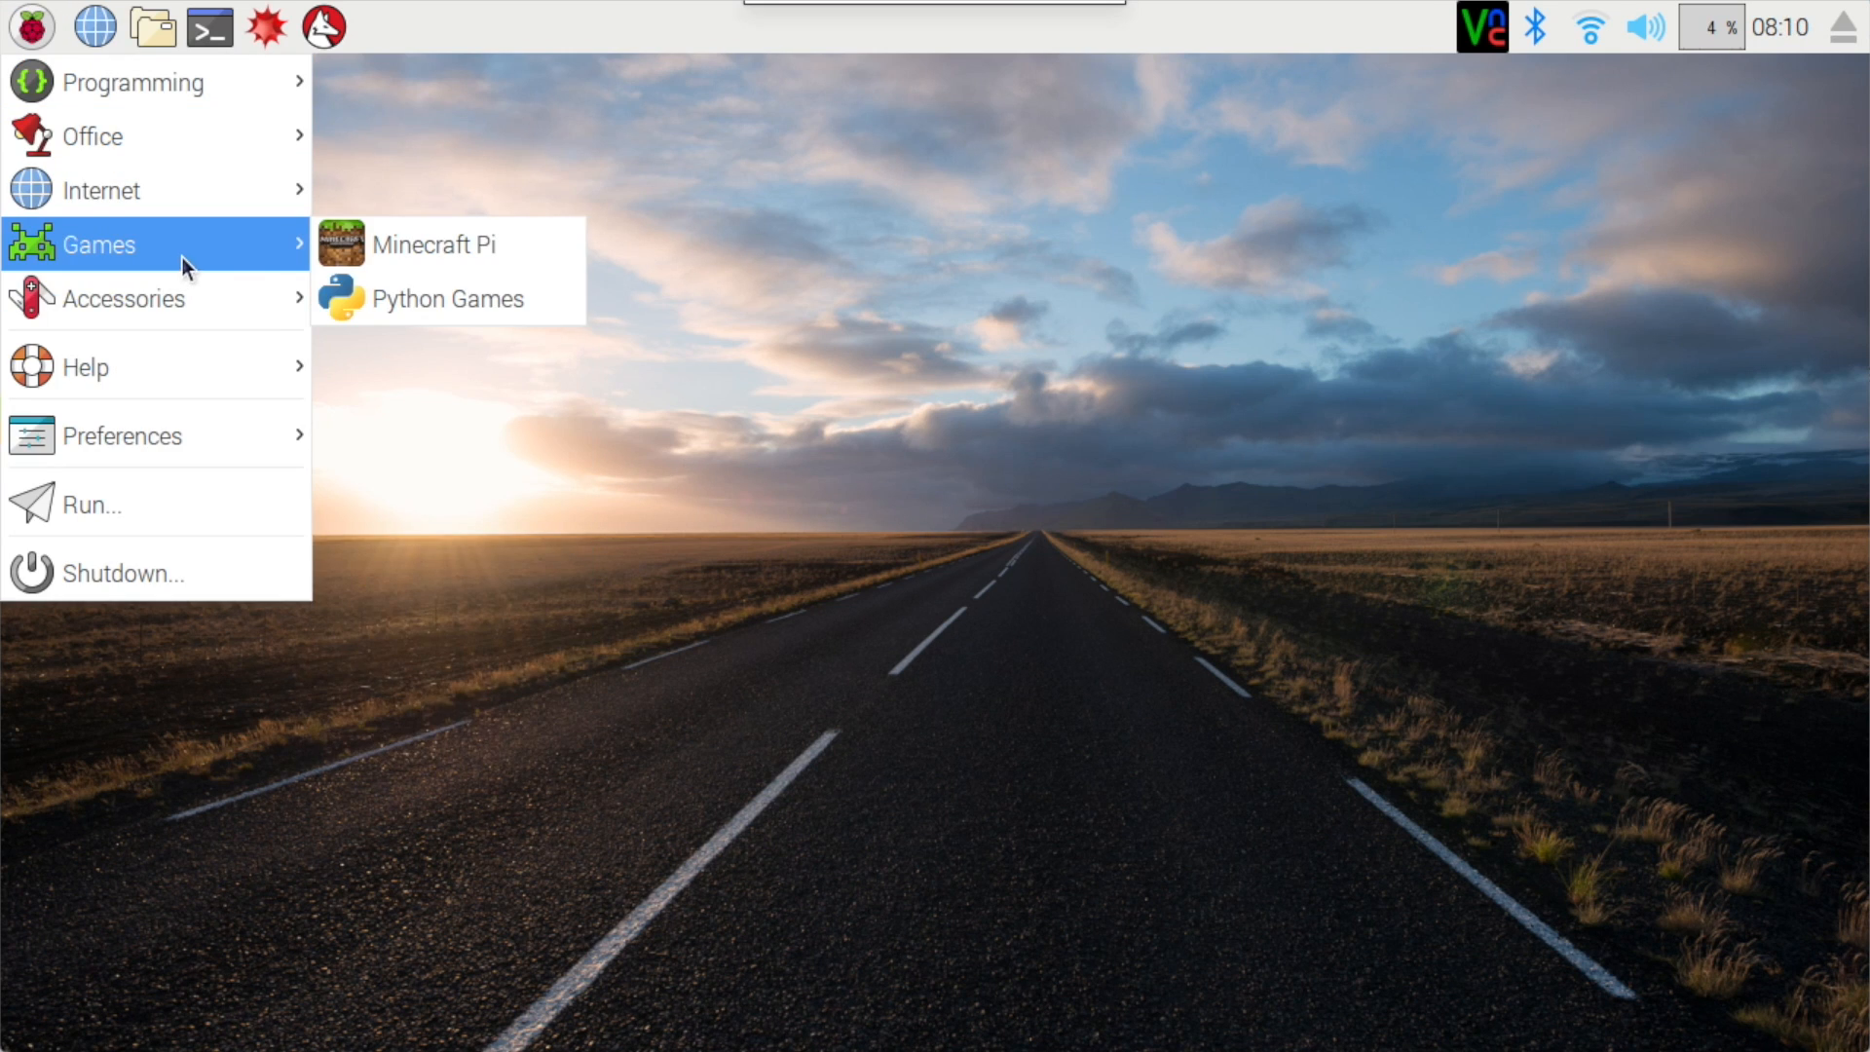
{"action": "left_click", "coordinate": [441, 245]}
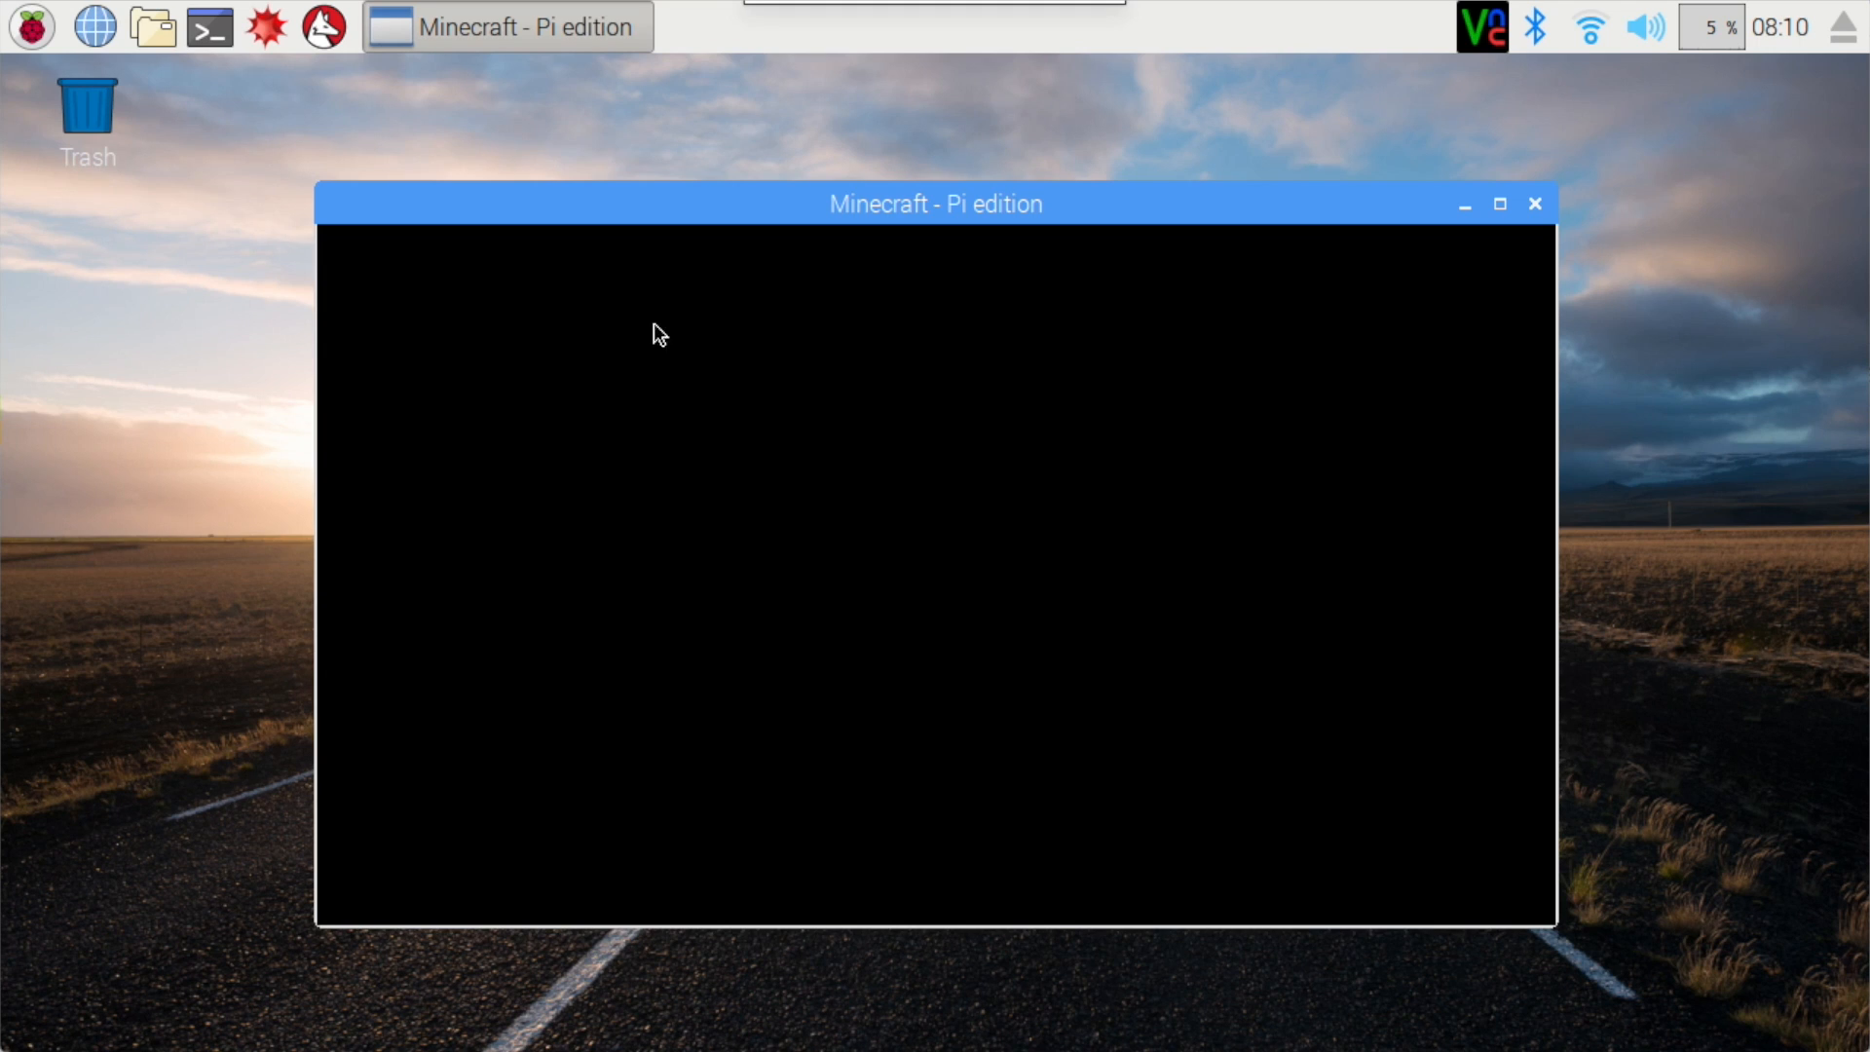
{"action": "mouse_move", "coordinate": [1240, 432]}
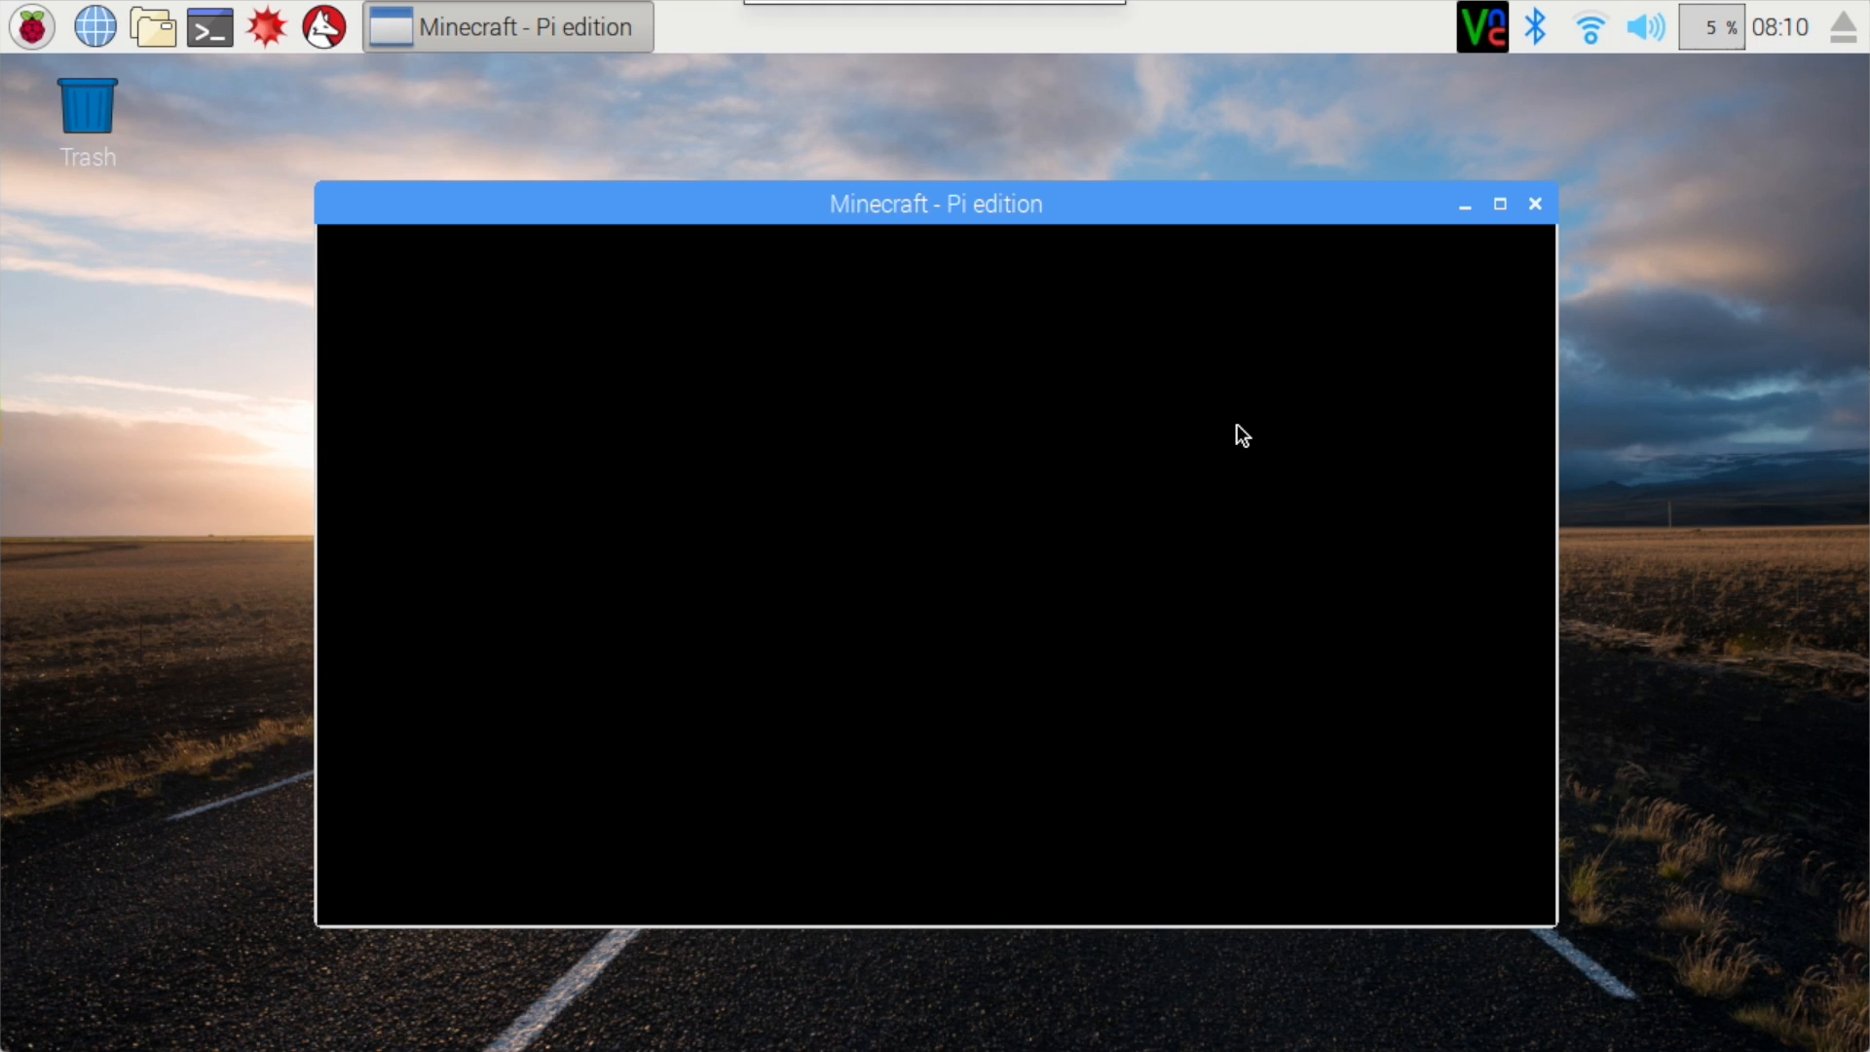